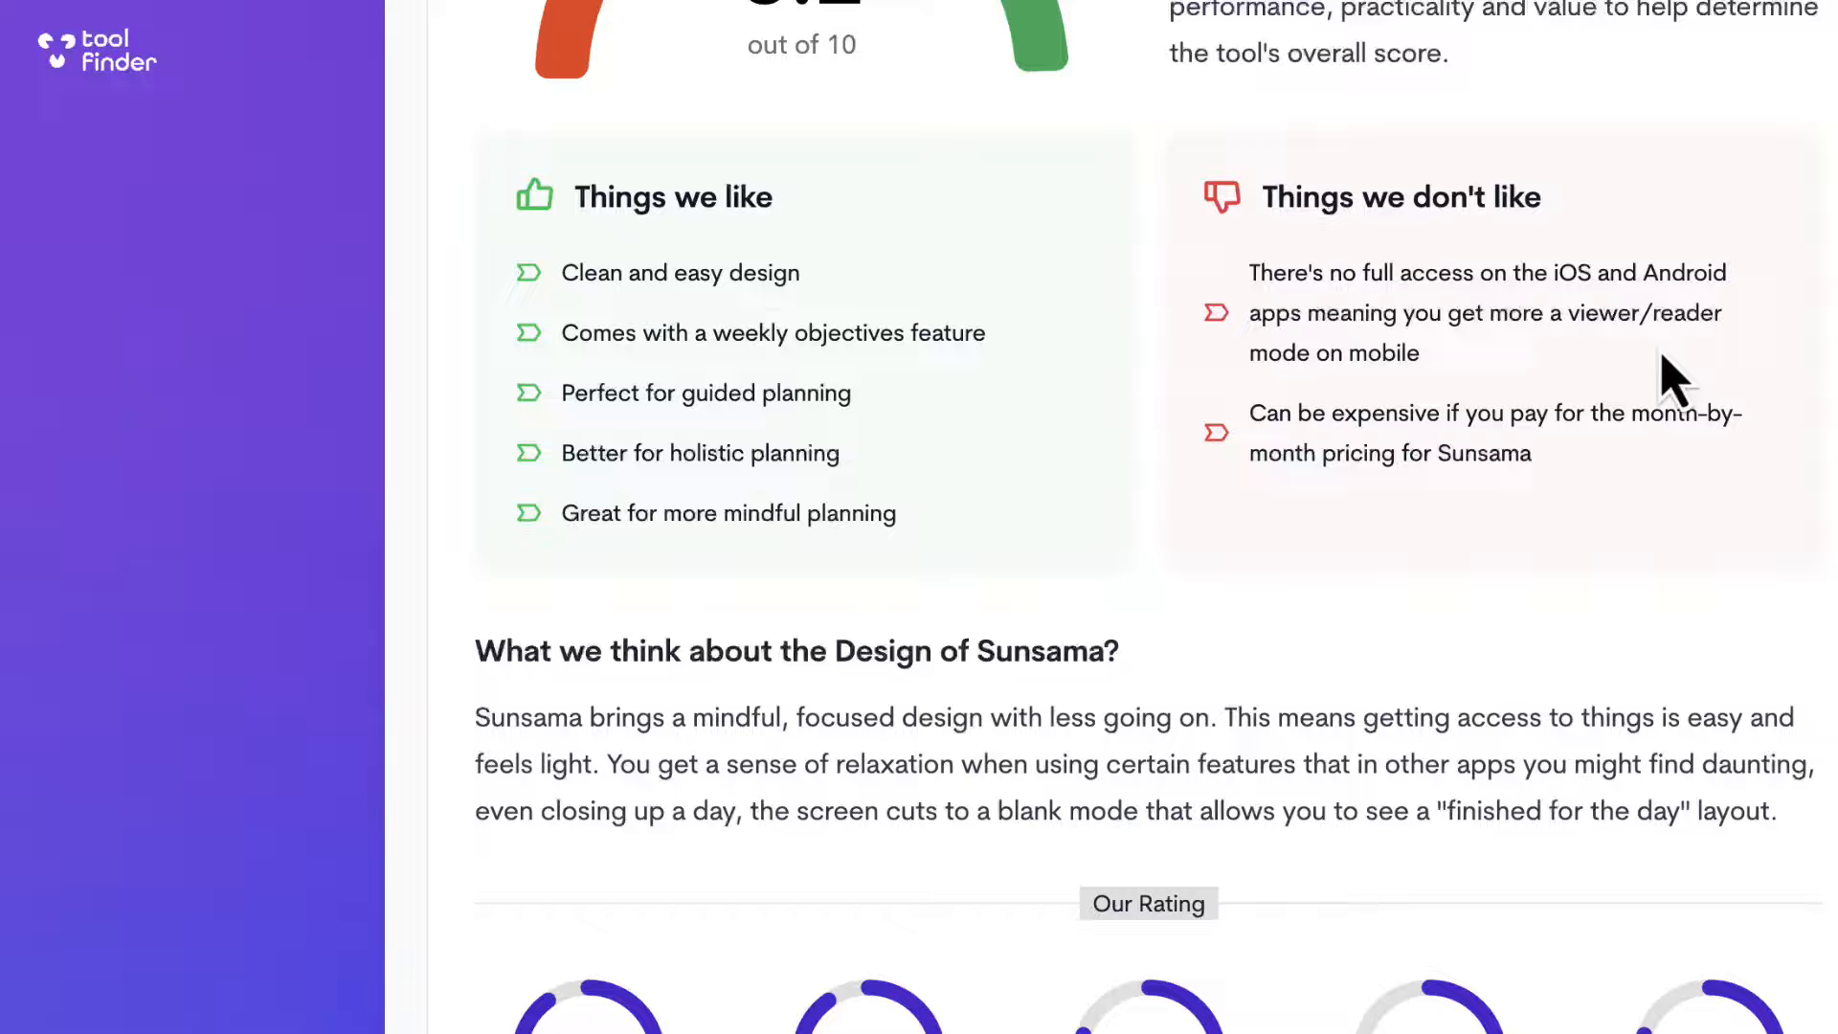
# Scroll the week calendar before reaching the help menu in the bottom-left corner.
pyautogui.scroll(-3)
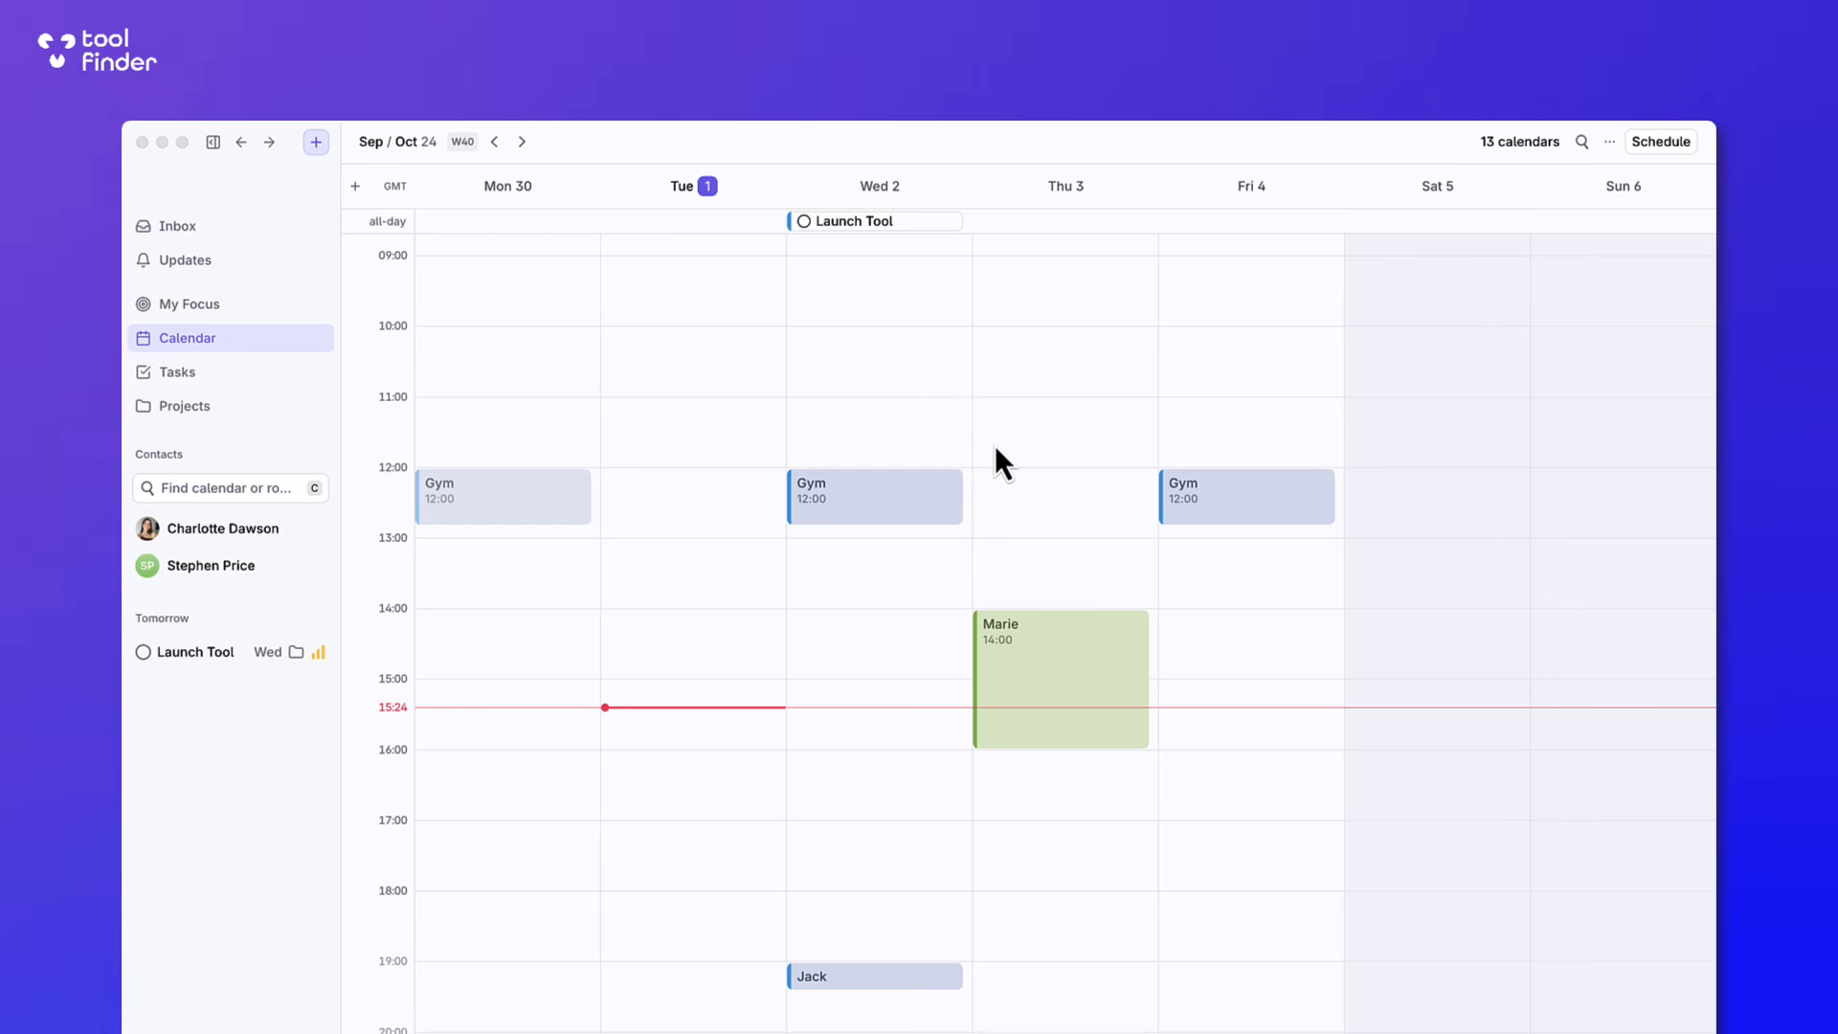
pyautogui.moveTo(728, 546)
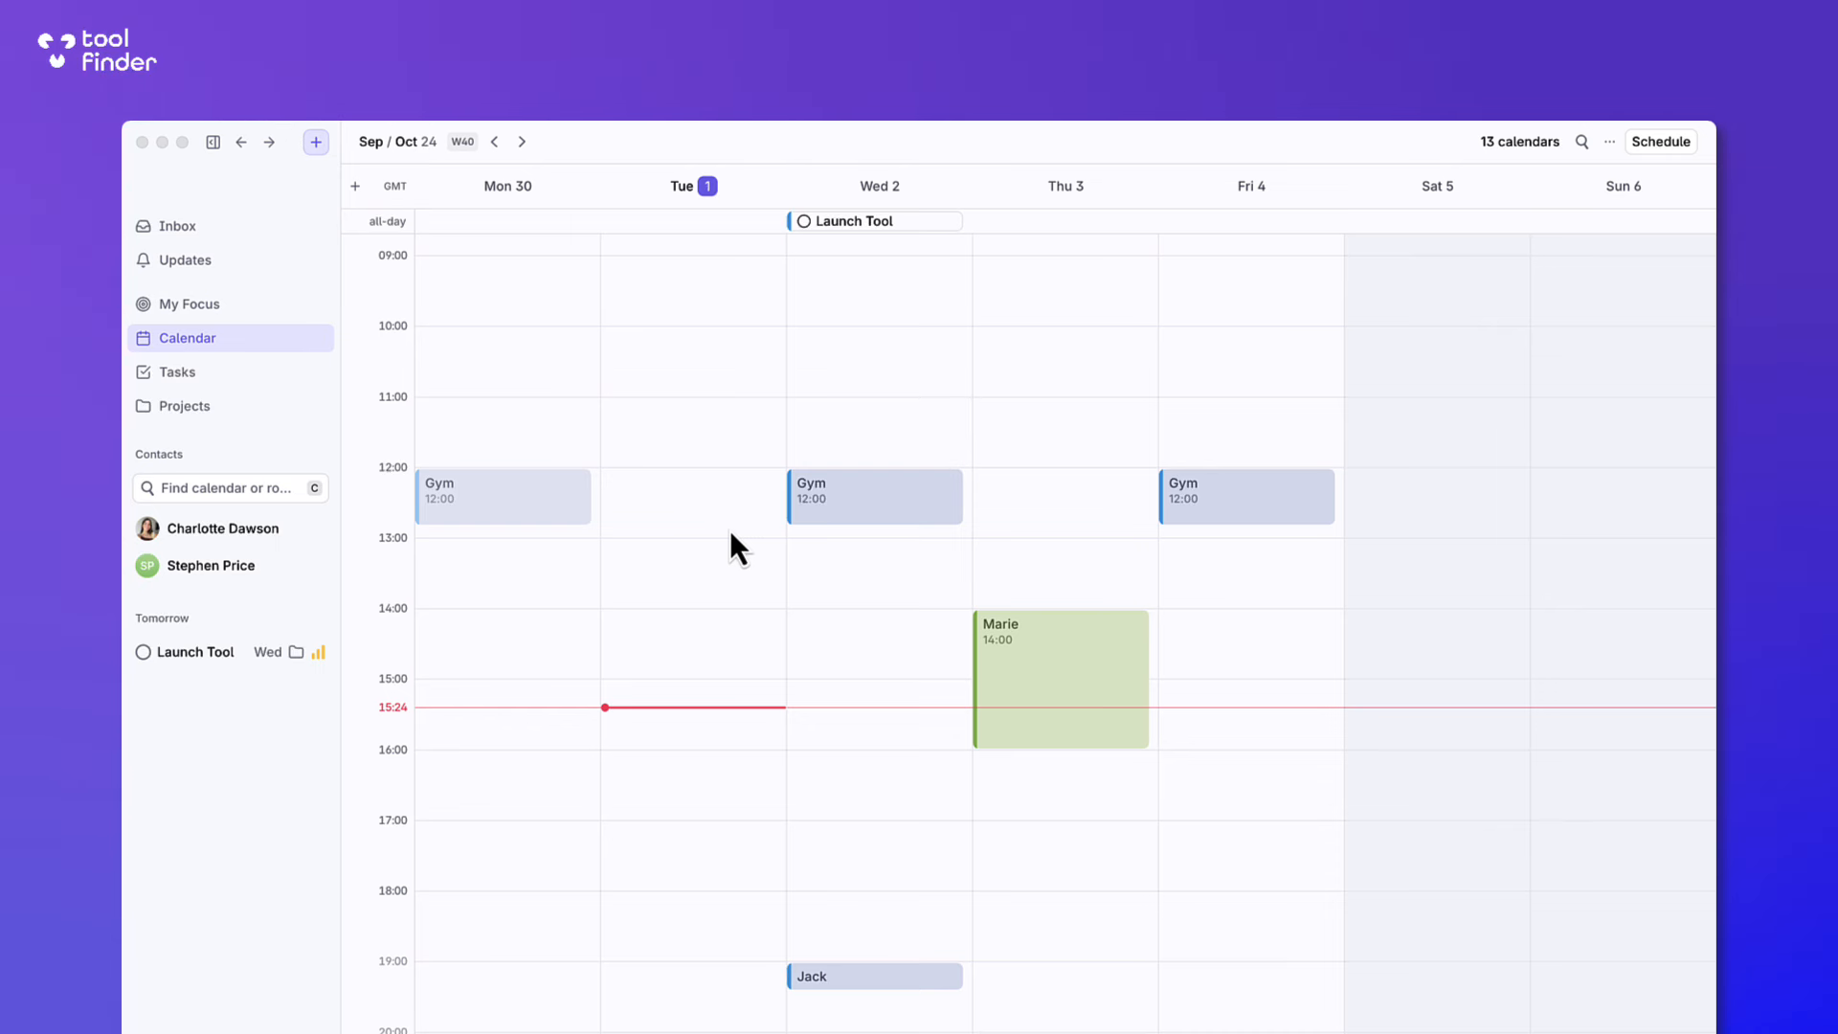
pyautogui.moveTo(674, 592)
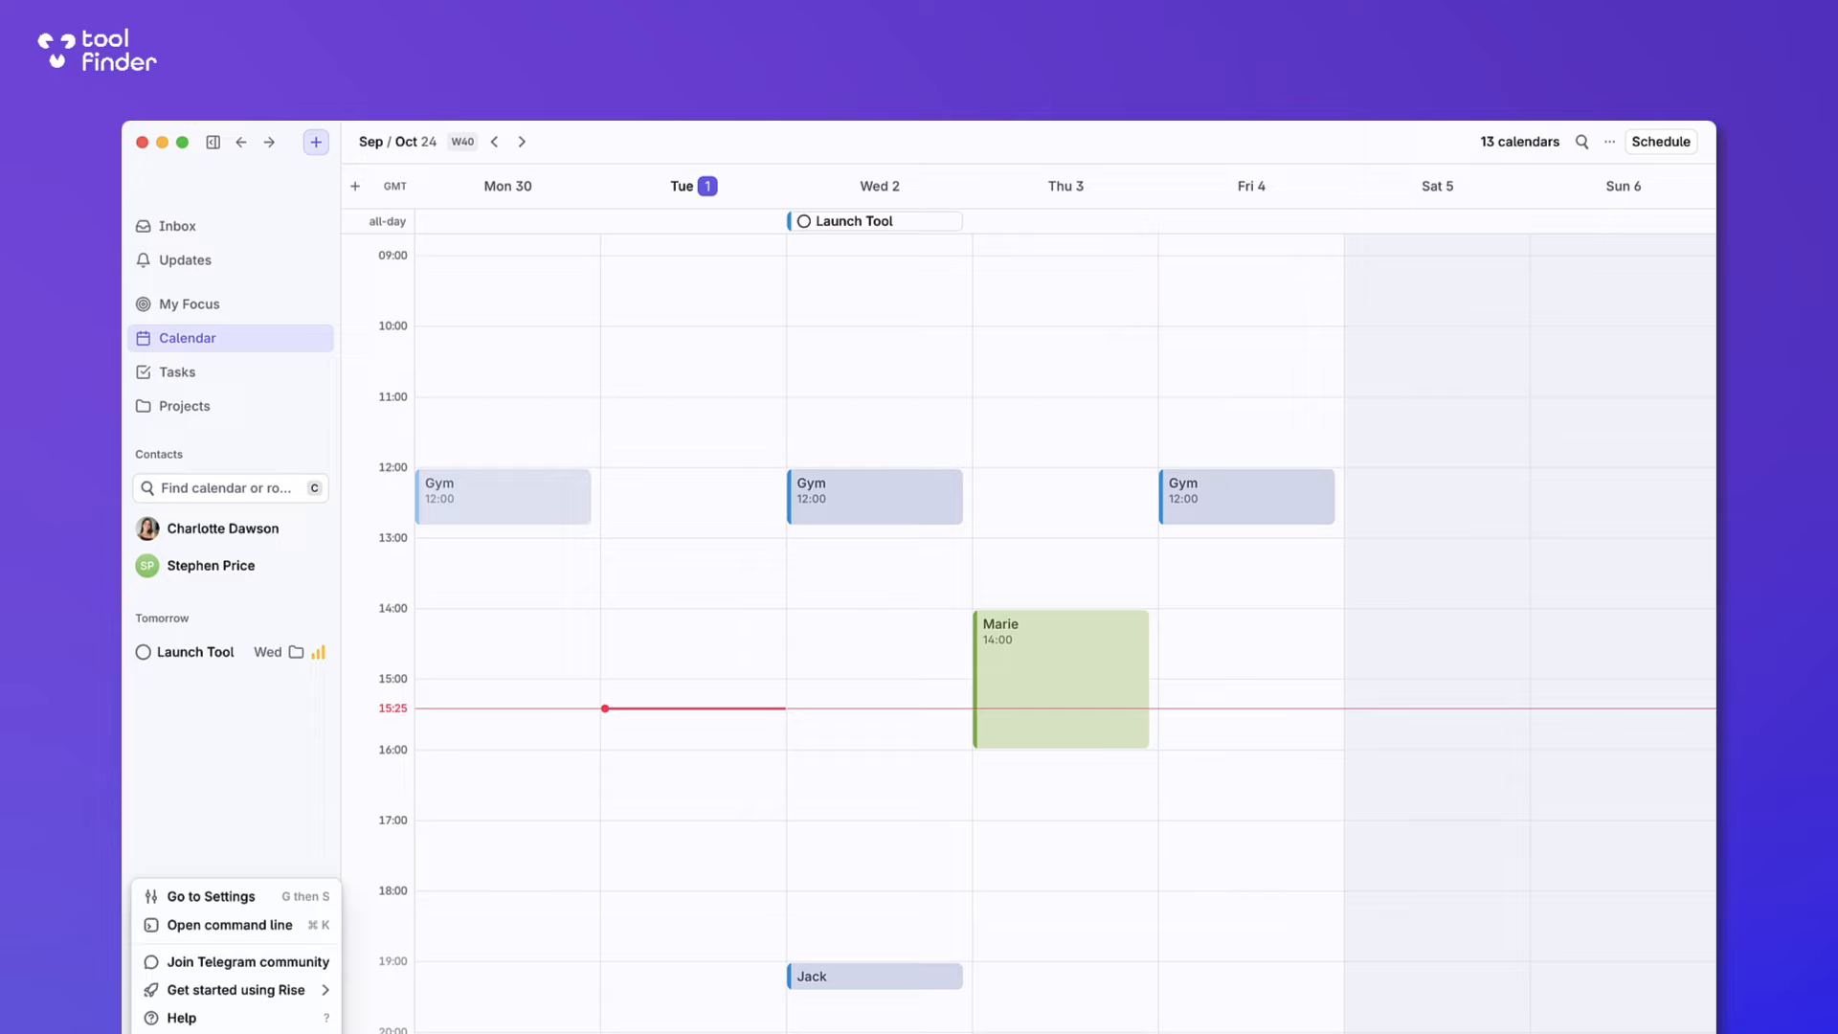
# Go to Settings > Integrations > Calendars and review the connected calendars with availability toggles.
pyautogui.click(213, 896)
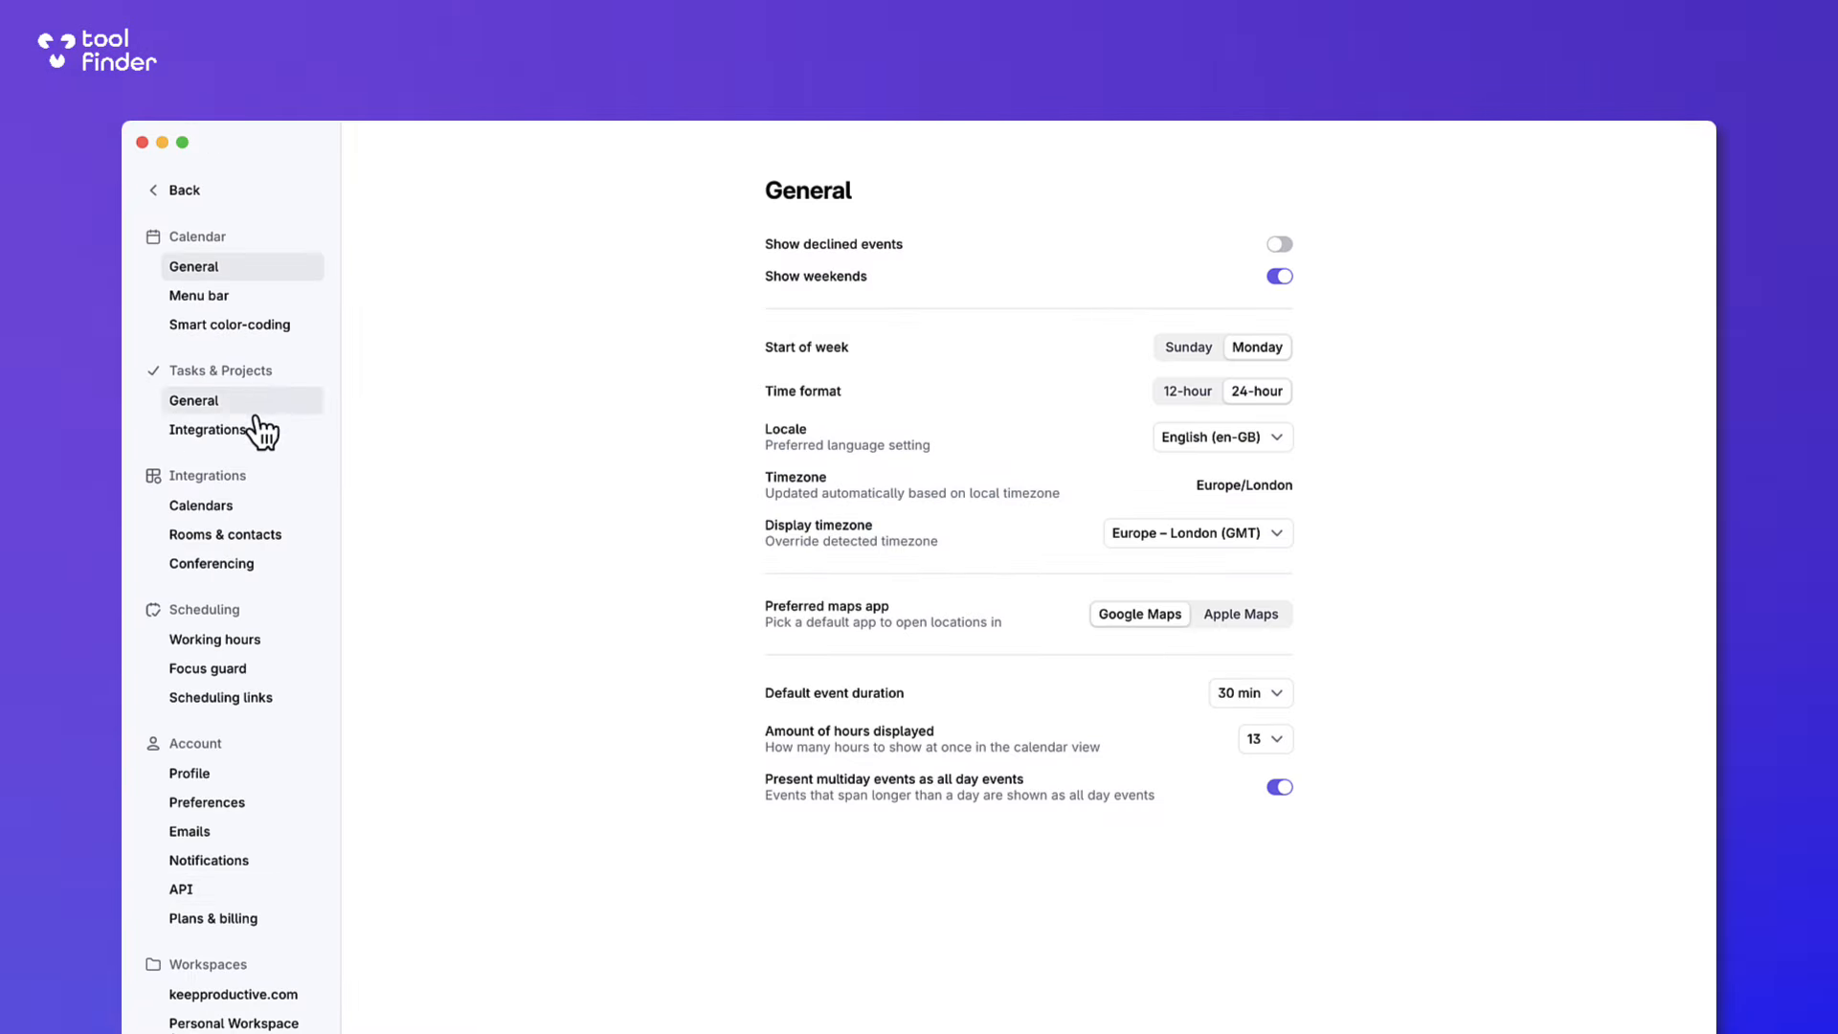
pyautogui.click(201, 505)
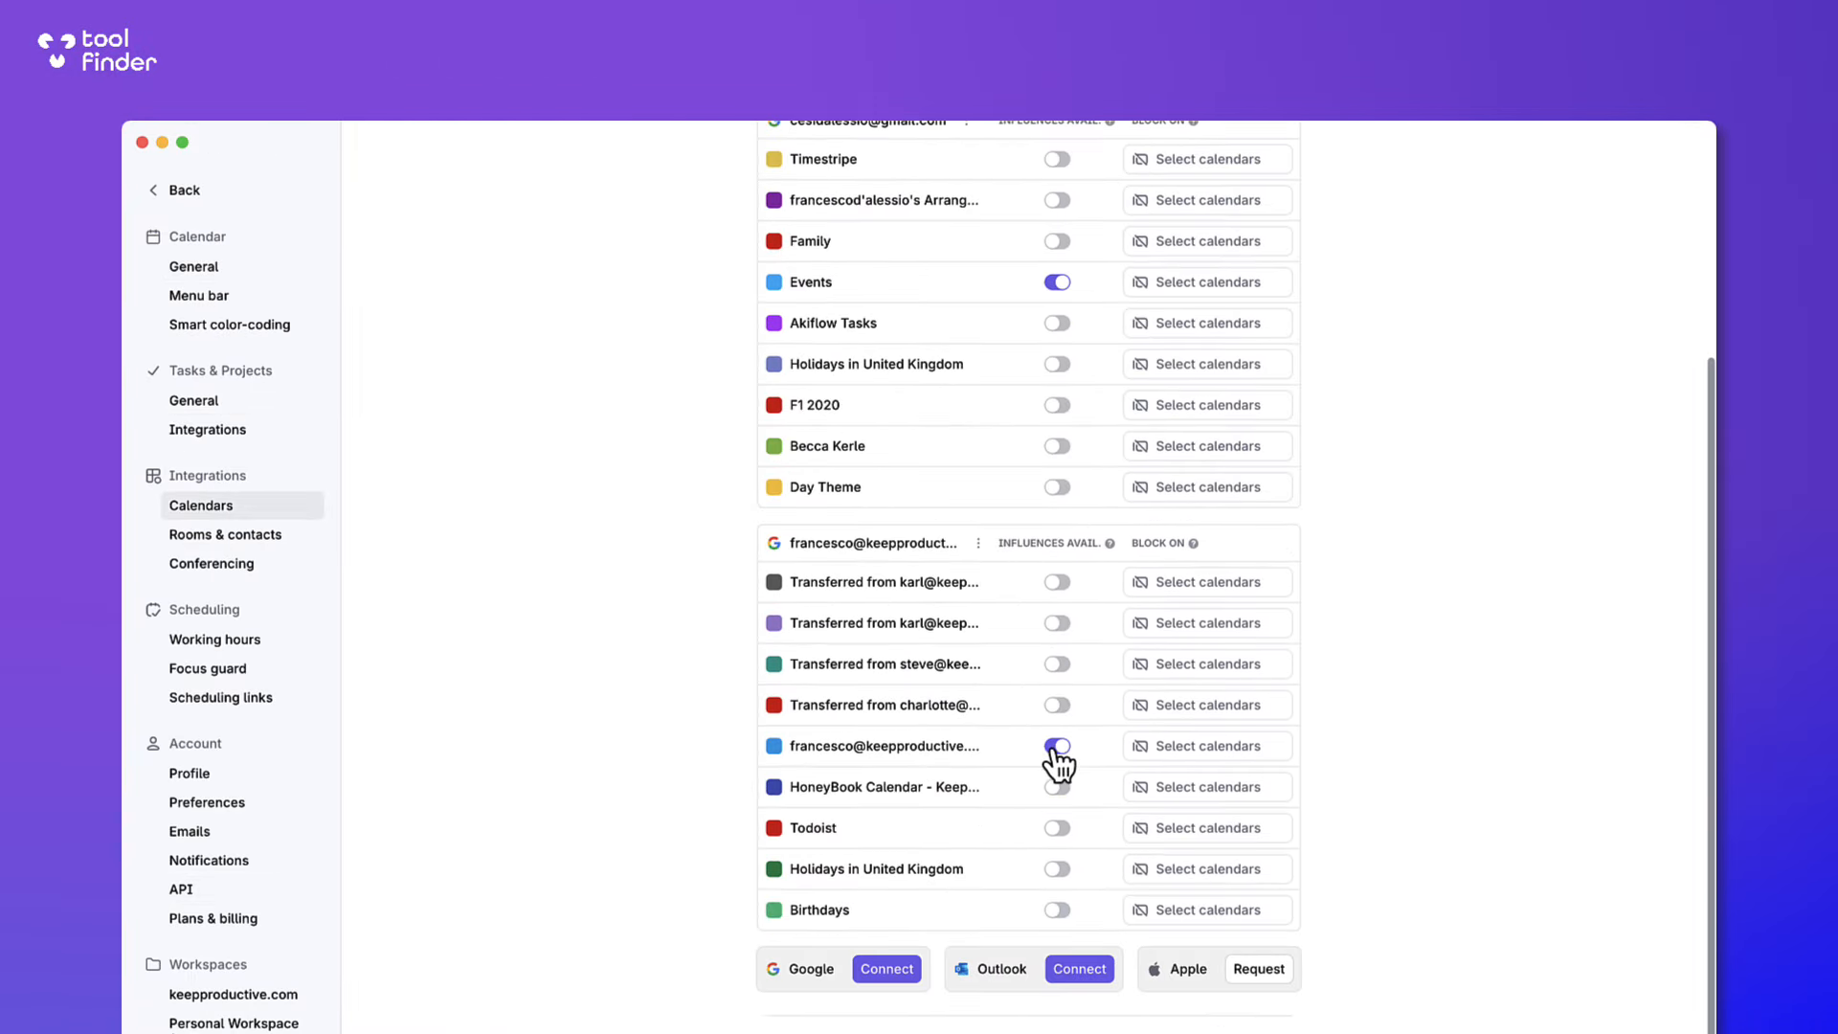
pyautogui.click(1057, 745)
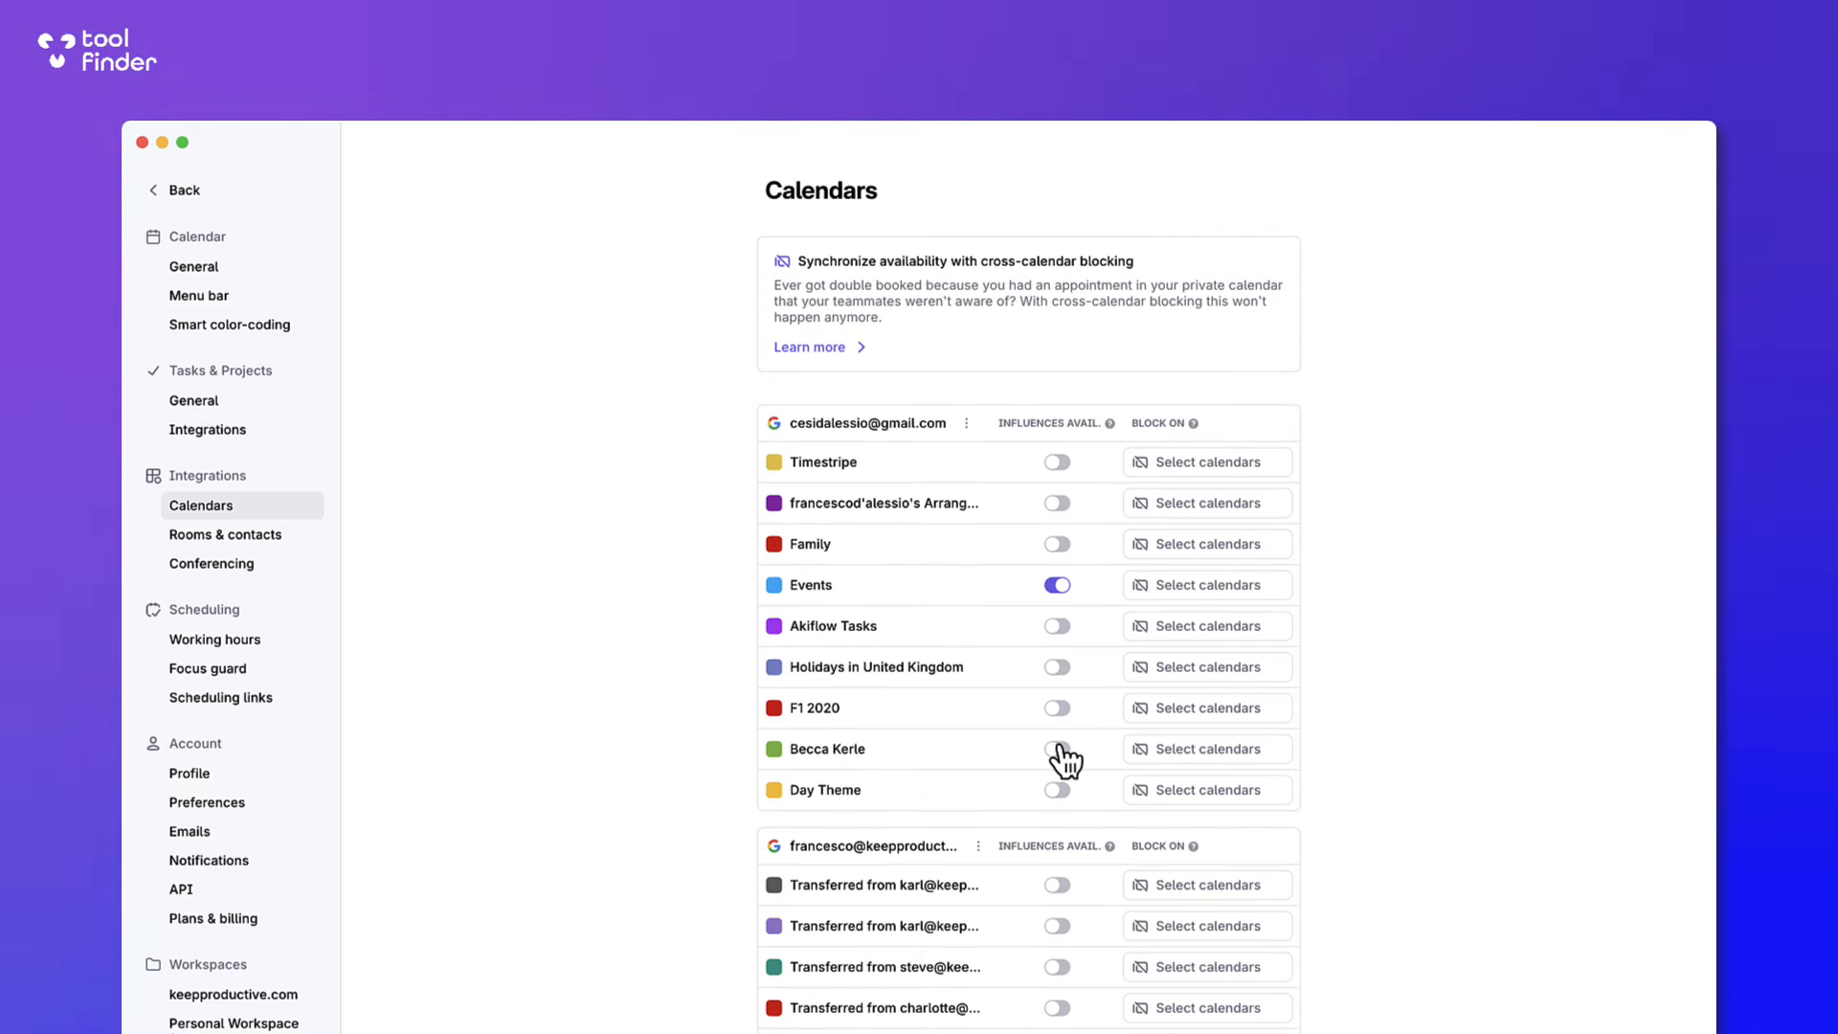
pyautogui.moveTo(996, 762)
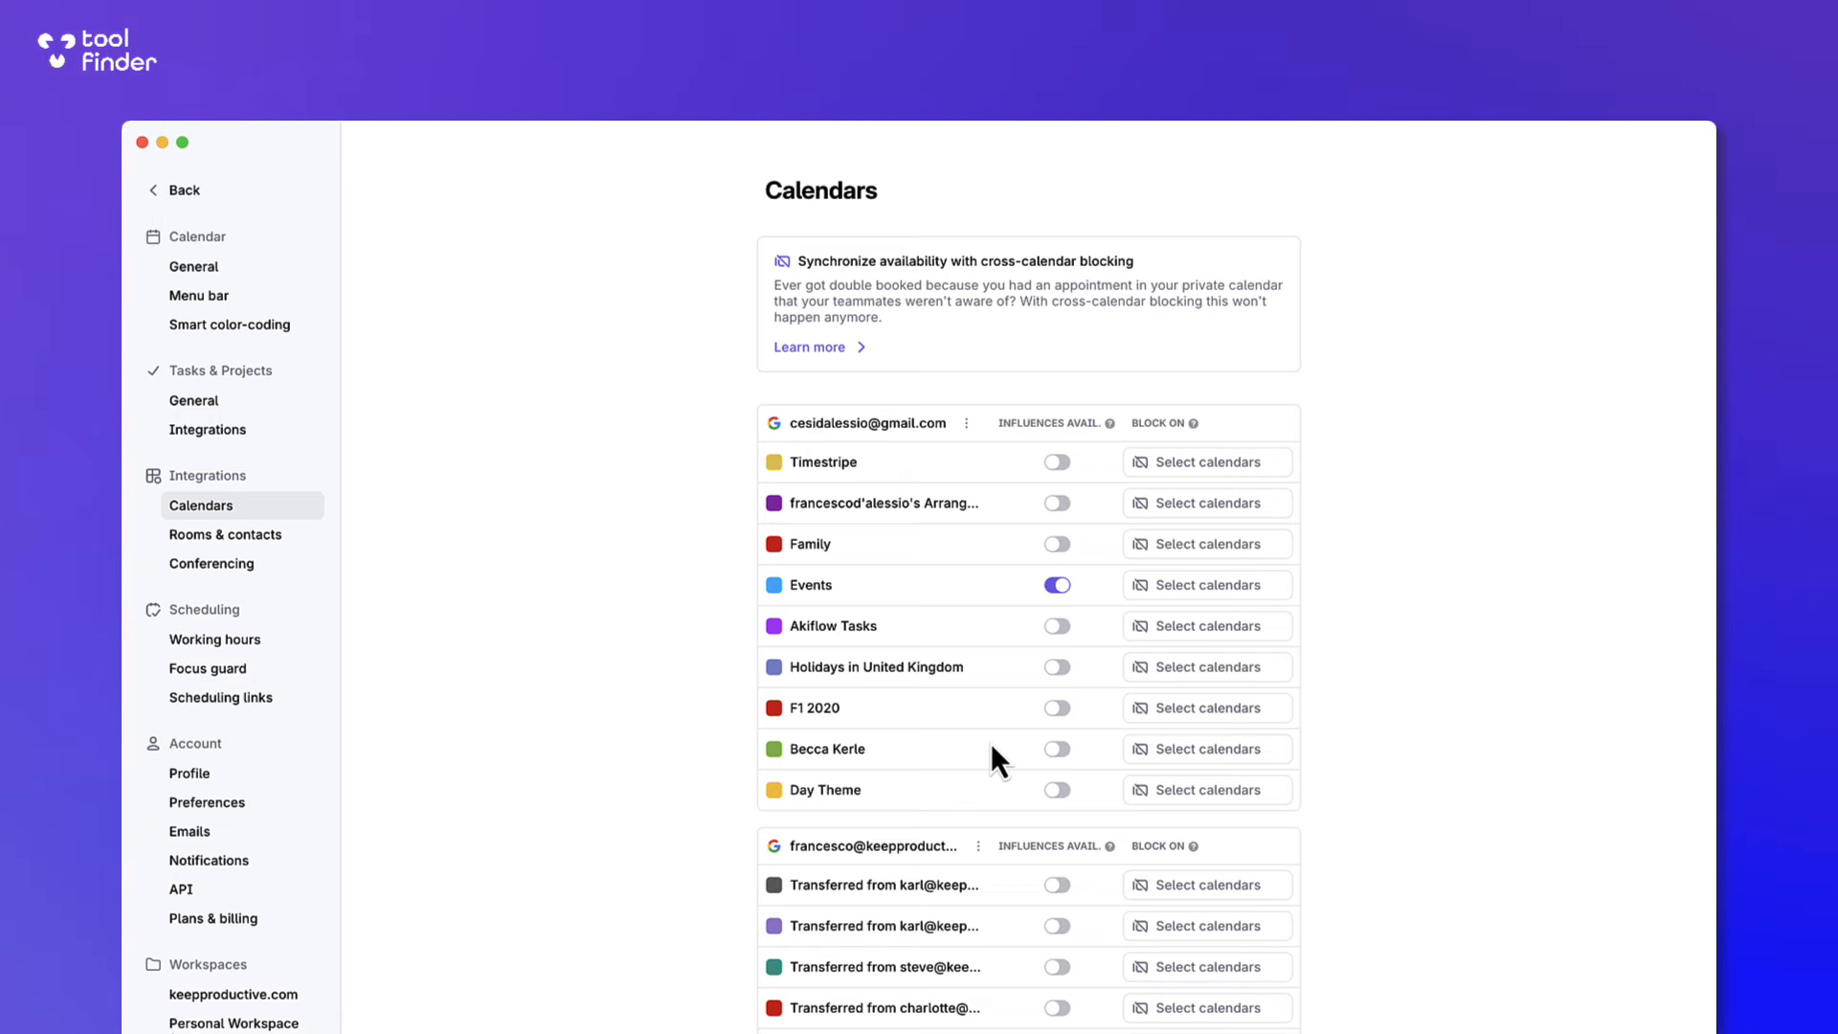
pyautogui.scroll(-3)
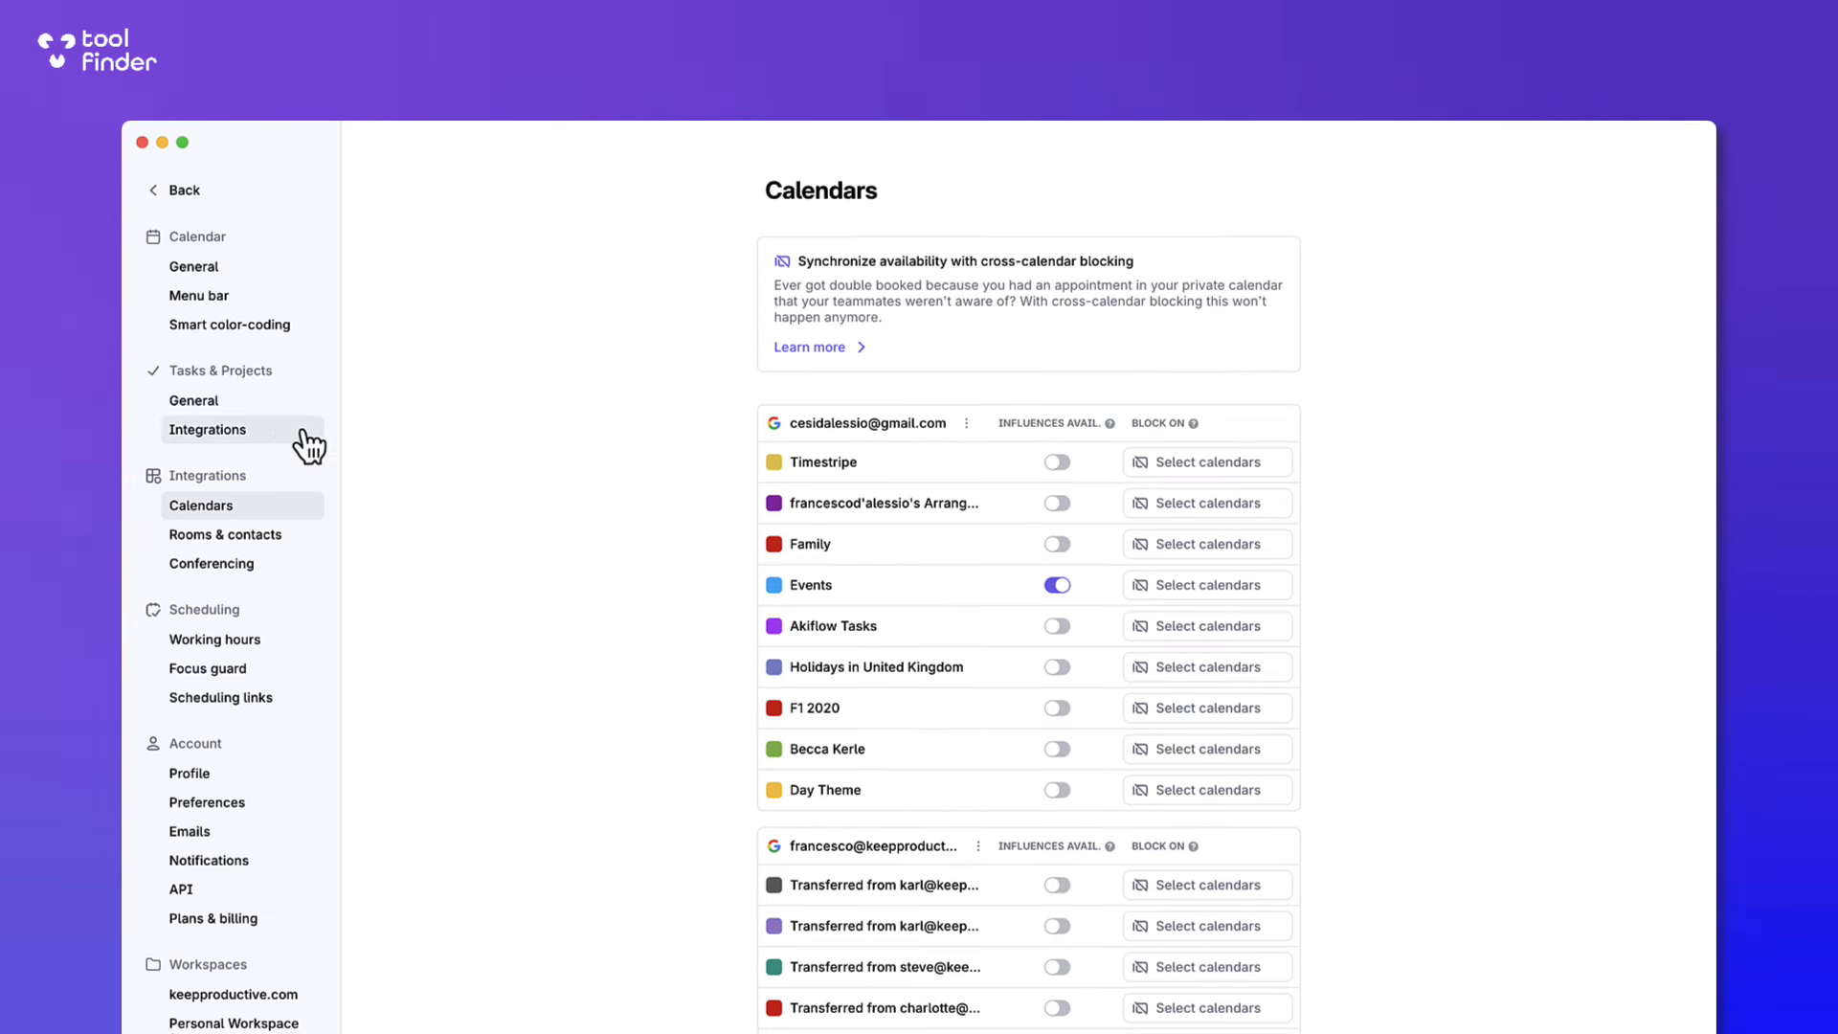
# Show Tasks & Projects general settings, then the Scheduling Focus guard page.
pyautogui.click(192, 400)
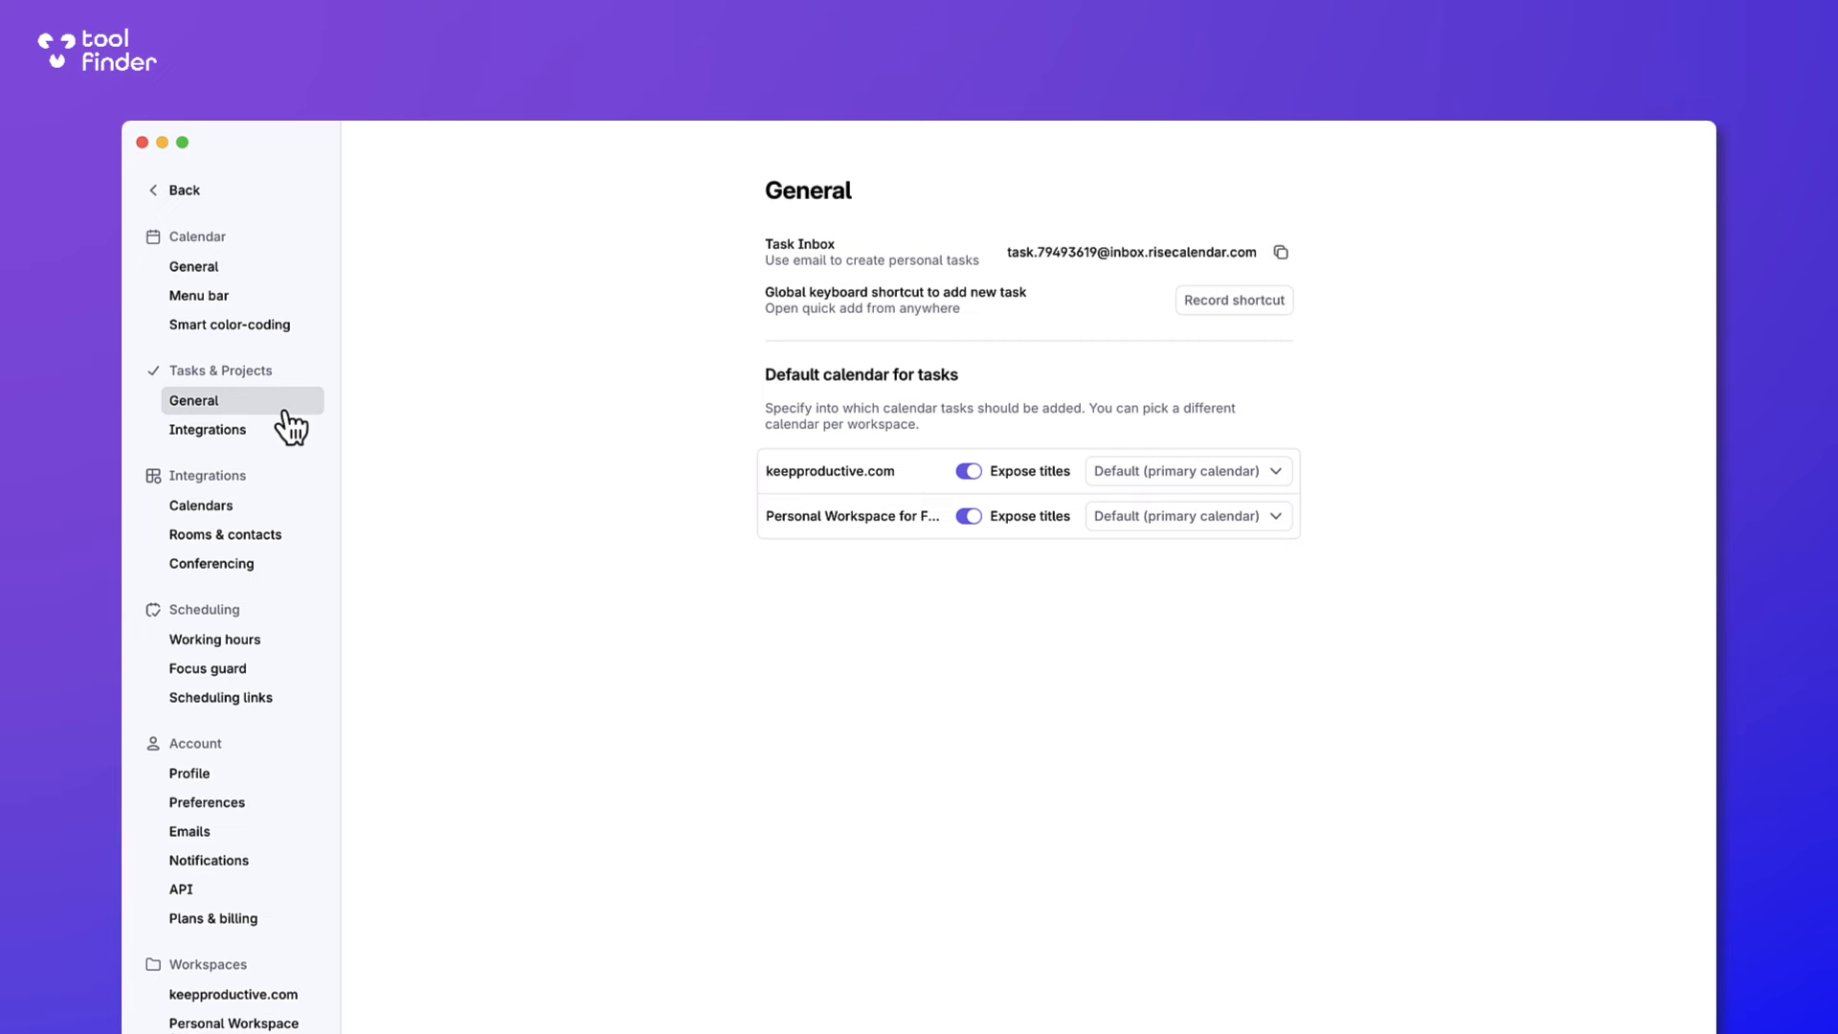
pyautogui.moveTo(241, 668)
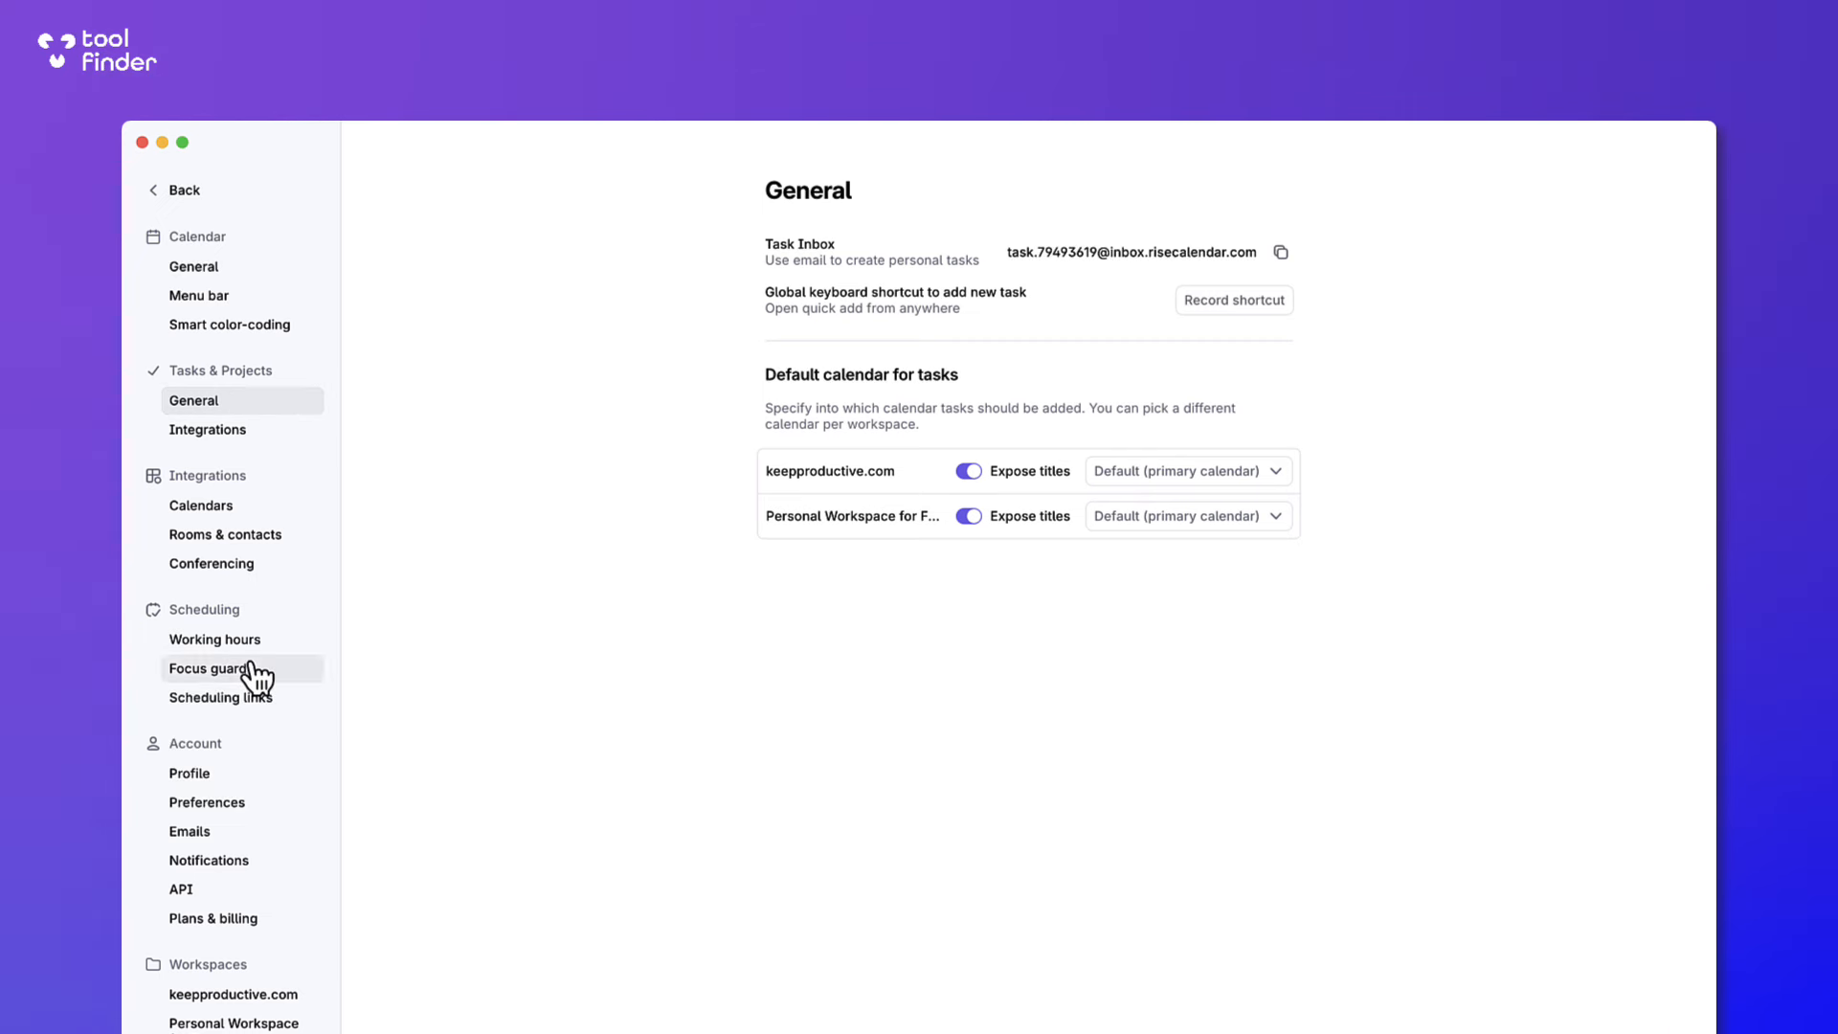
pyautogui.click(207, 666)
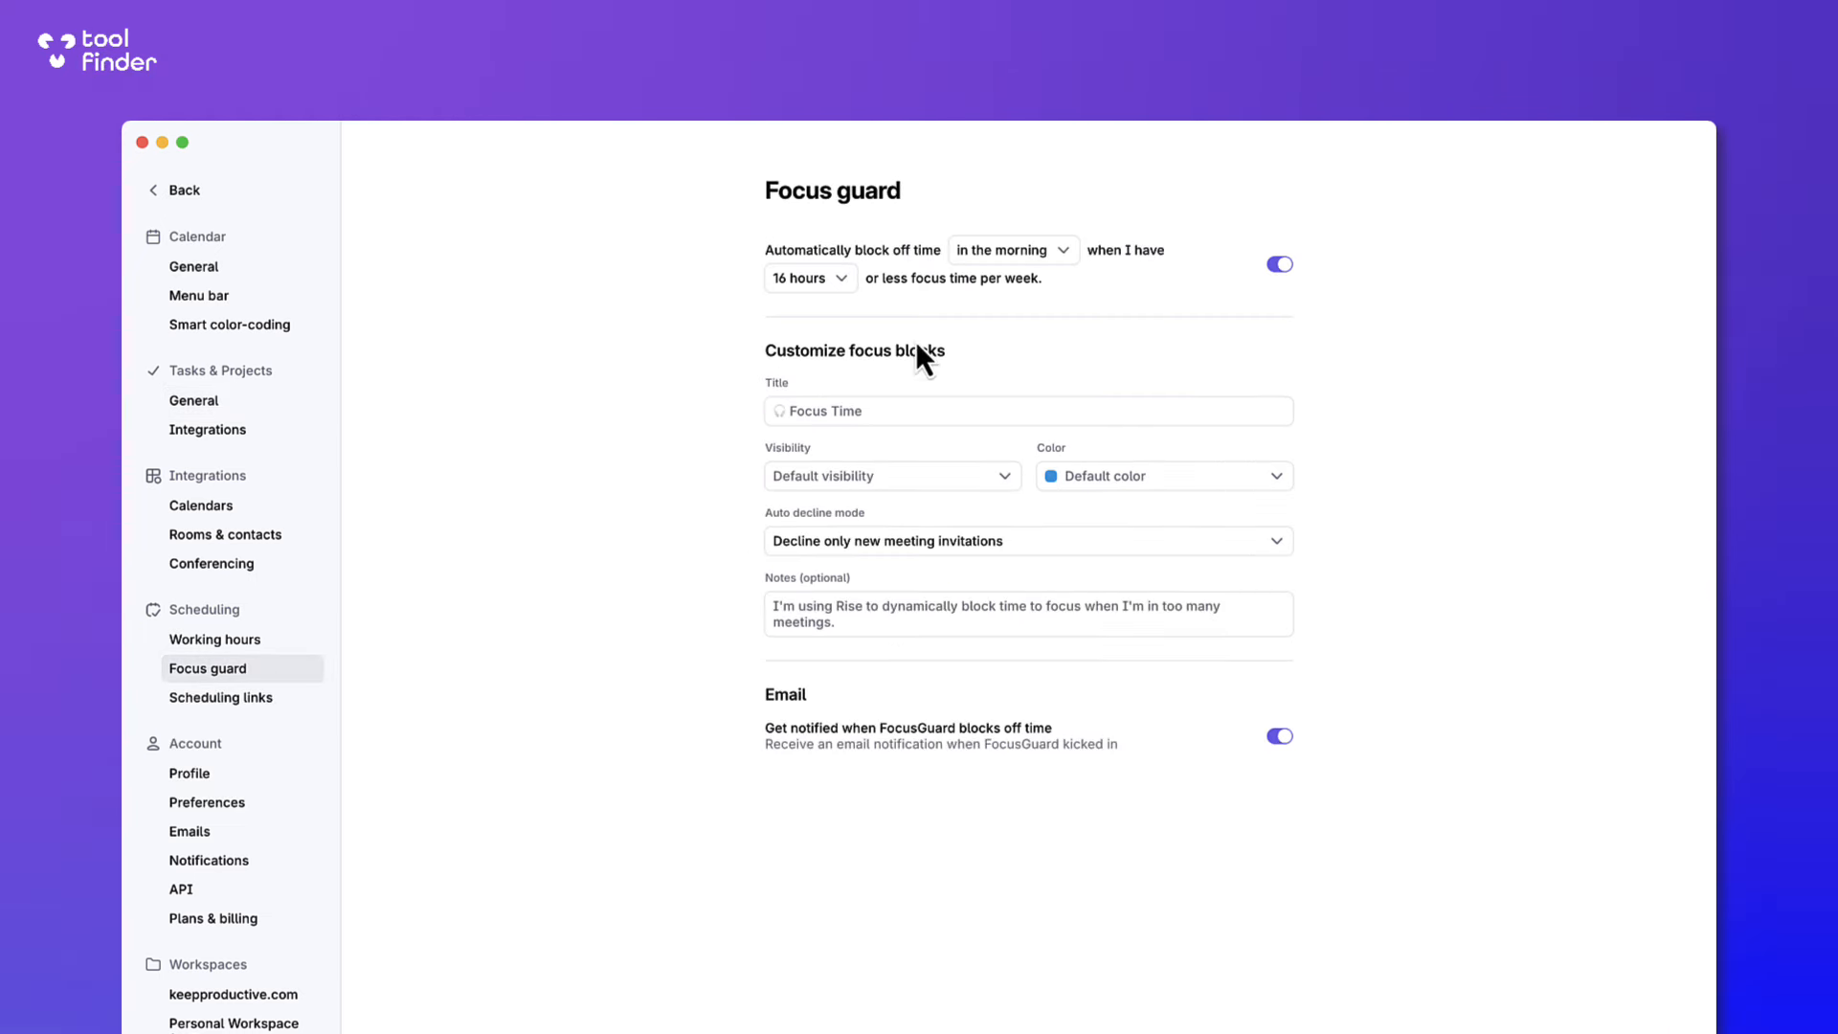
pyautogui.moveTo(923, 248)
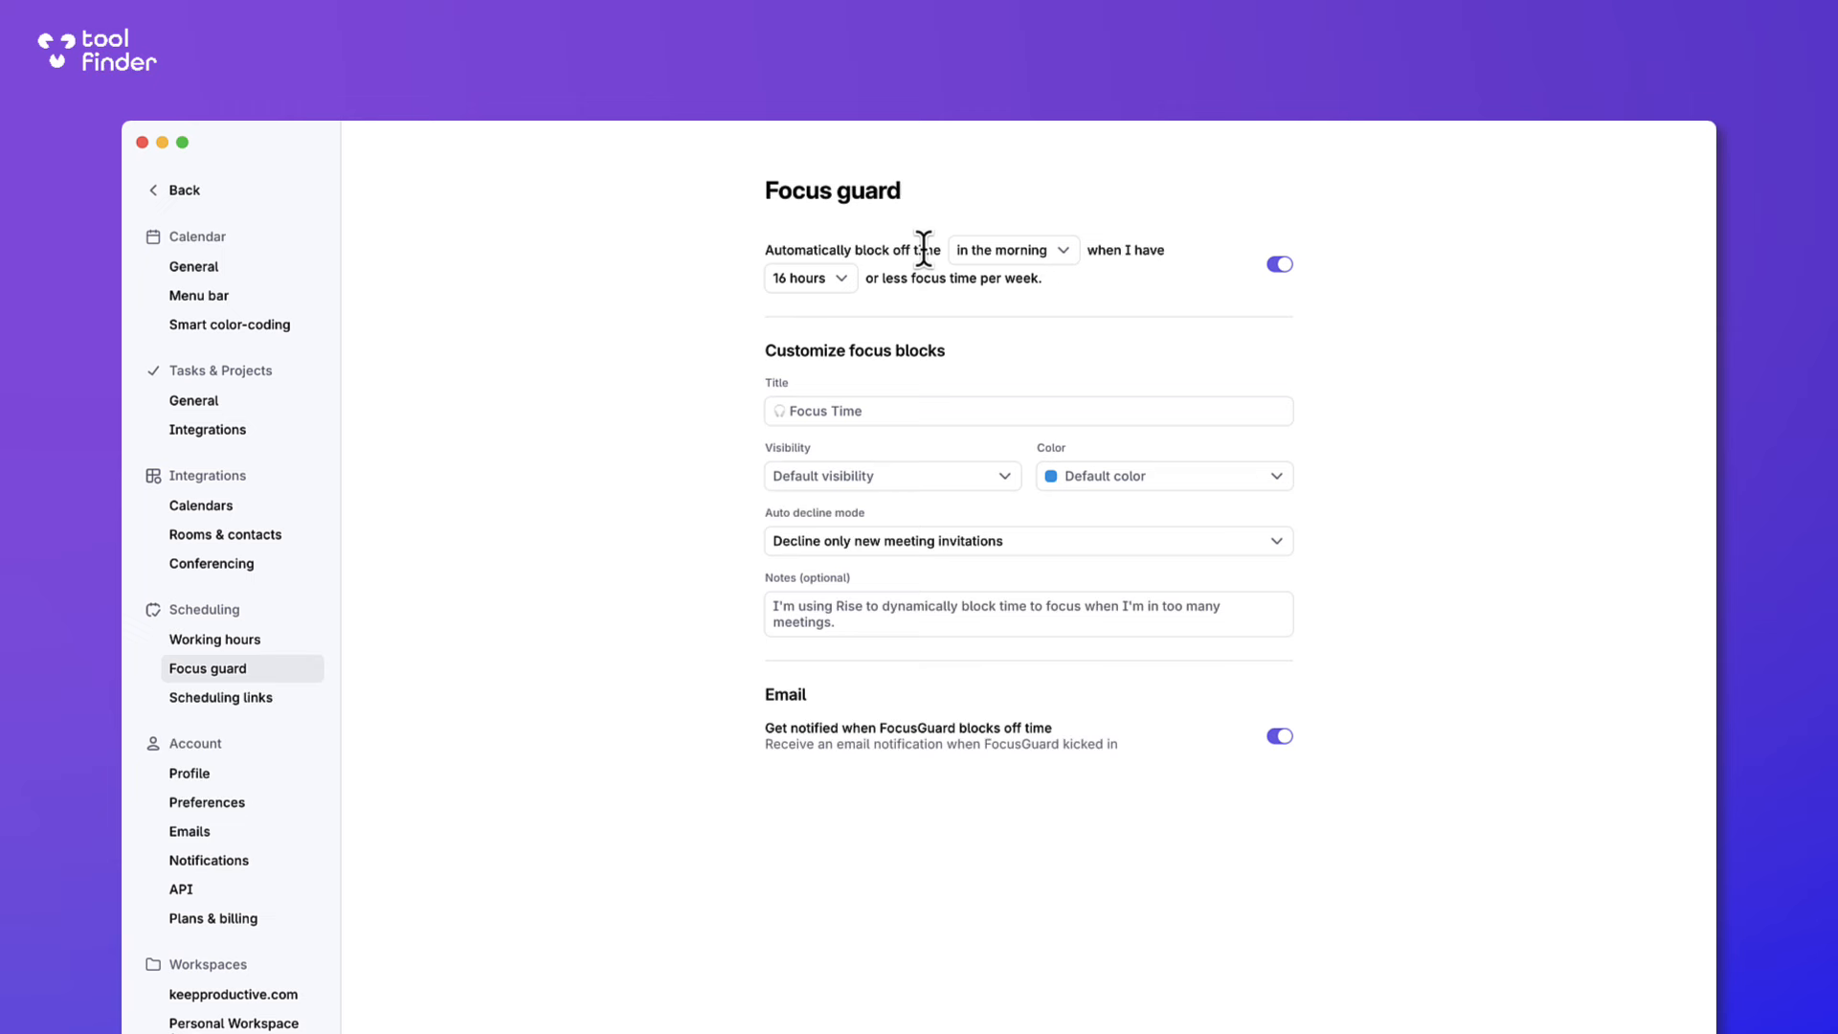
pyautogui.moveTo(873, 303)
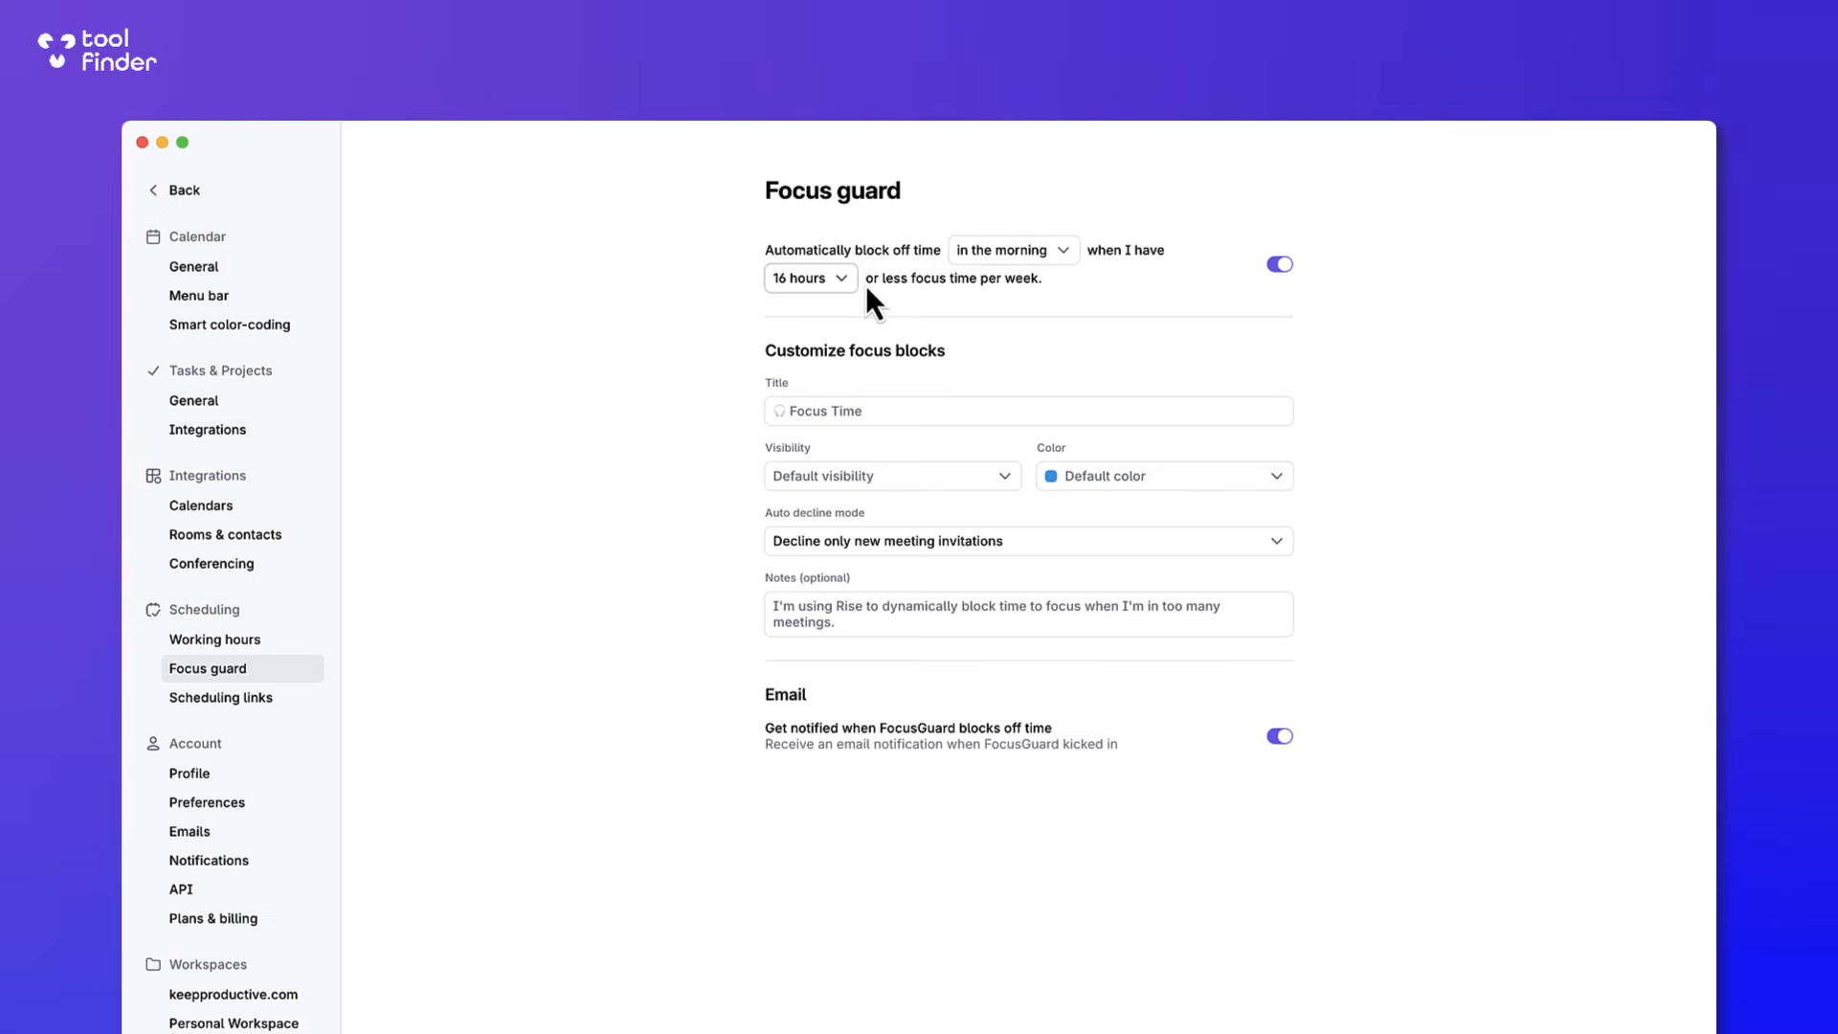
pyautogui.moveTo(959, 310)
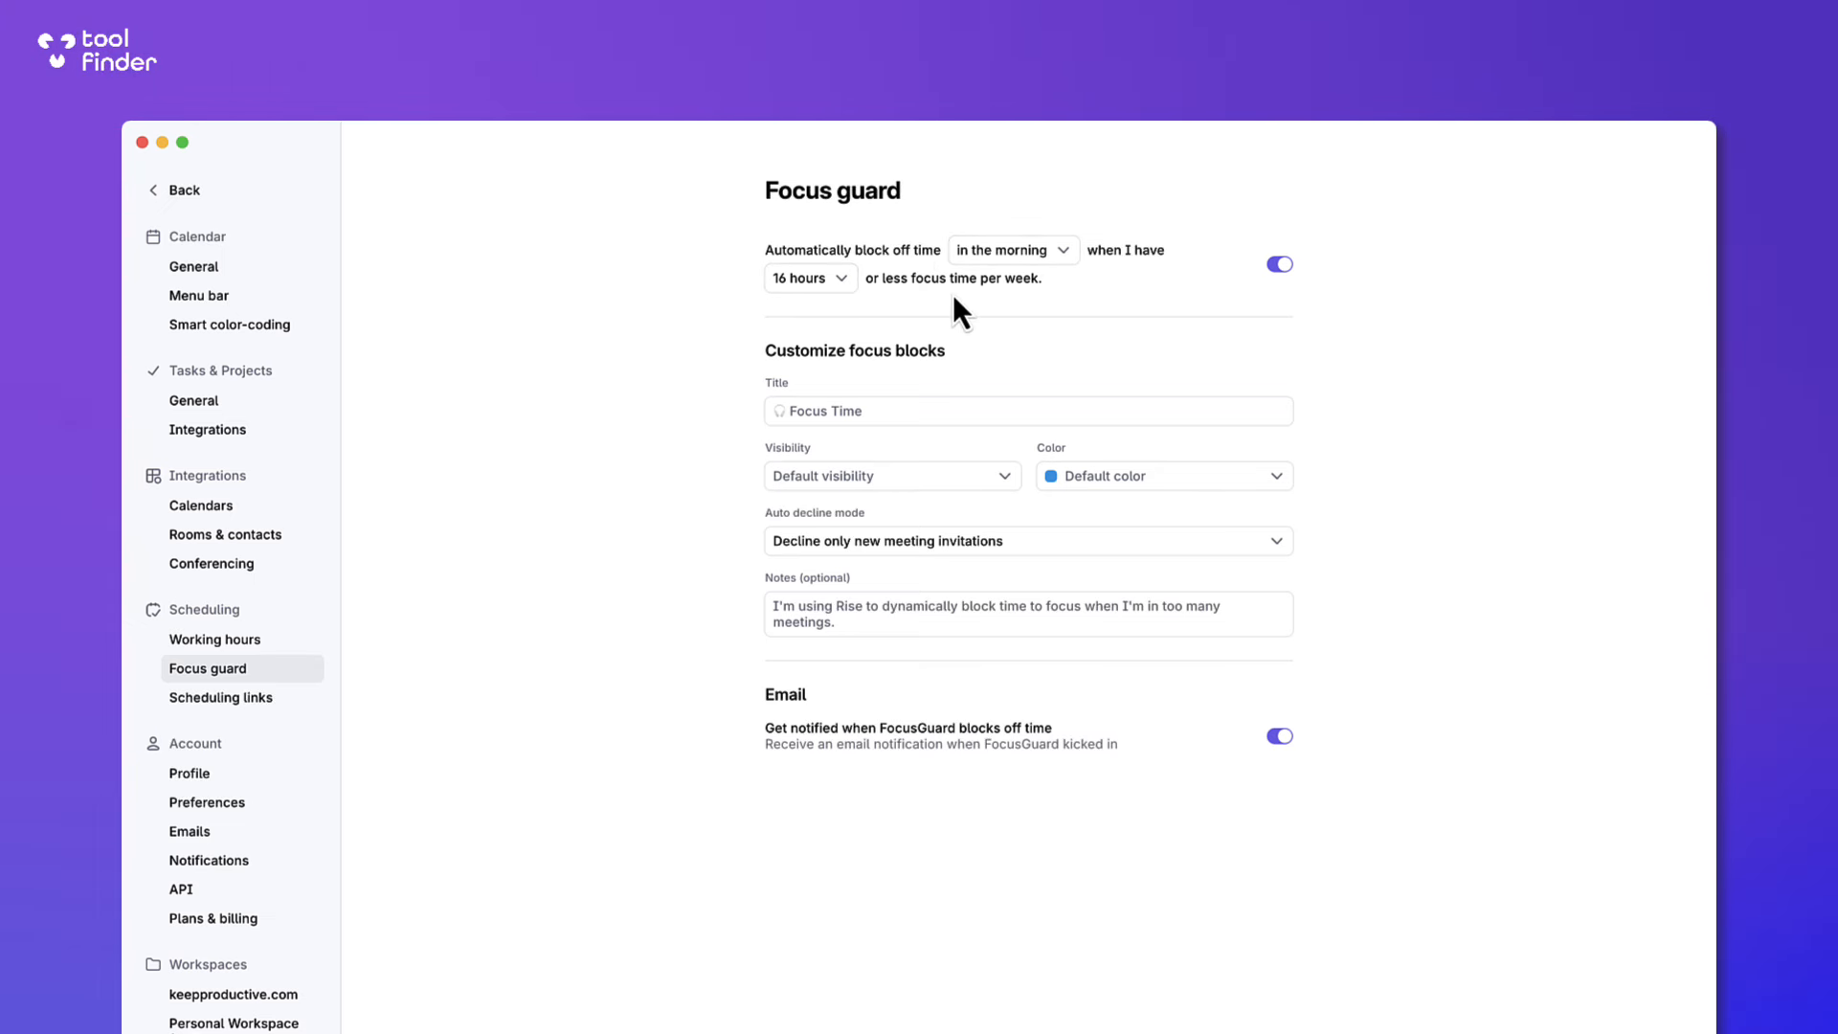
pyautogui.moveTo(751, 306)
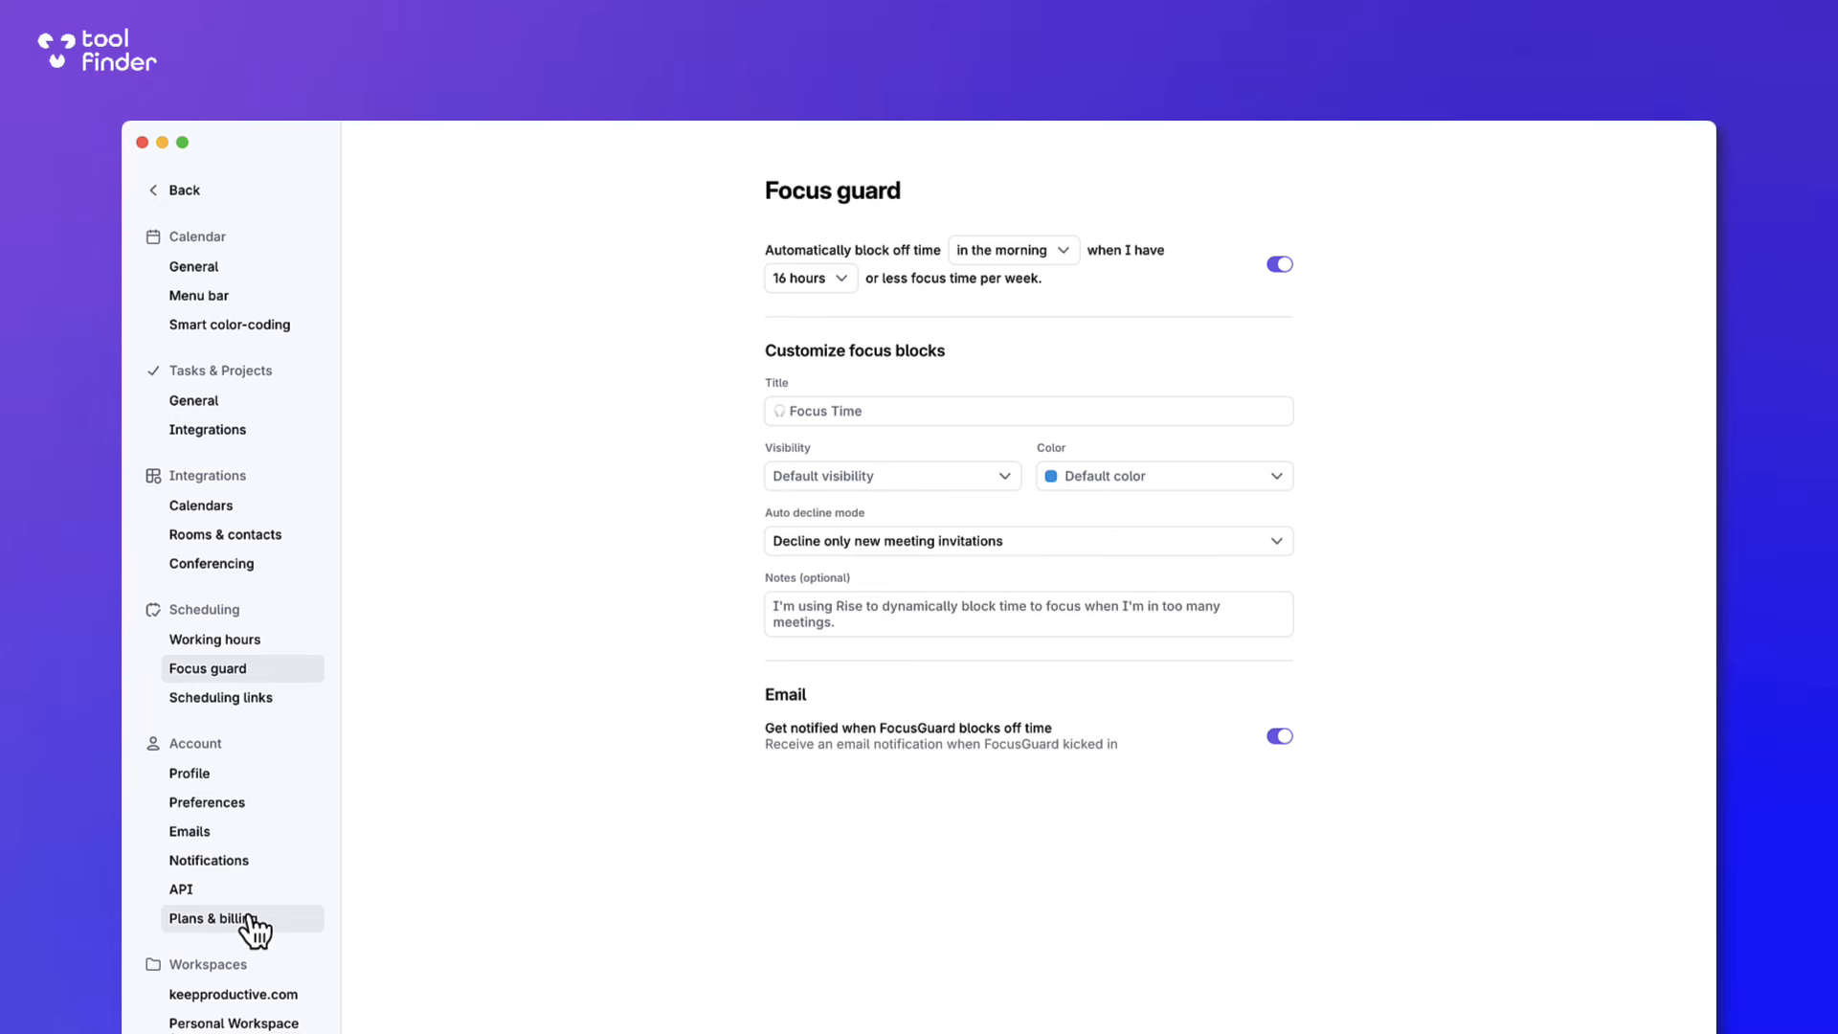
# Show Plans & billing, compare the Personal Workspace tab, and return to keepproductive.com.
pyautogui.click(212, 917)
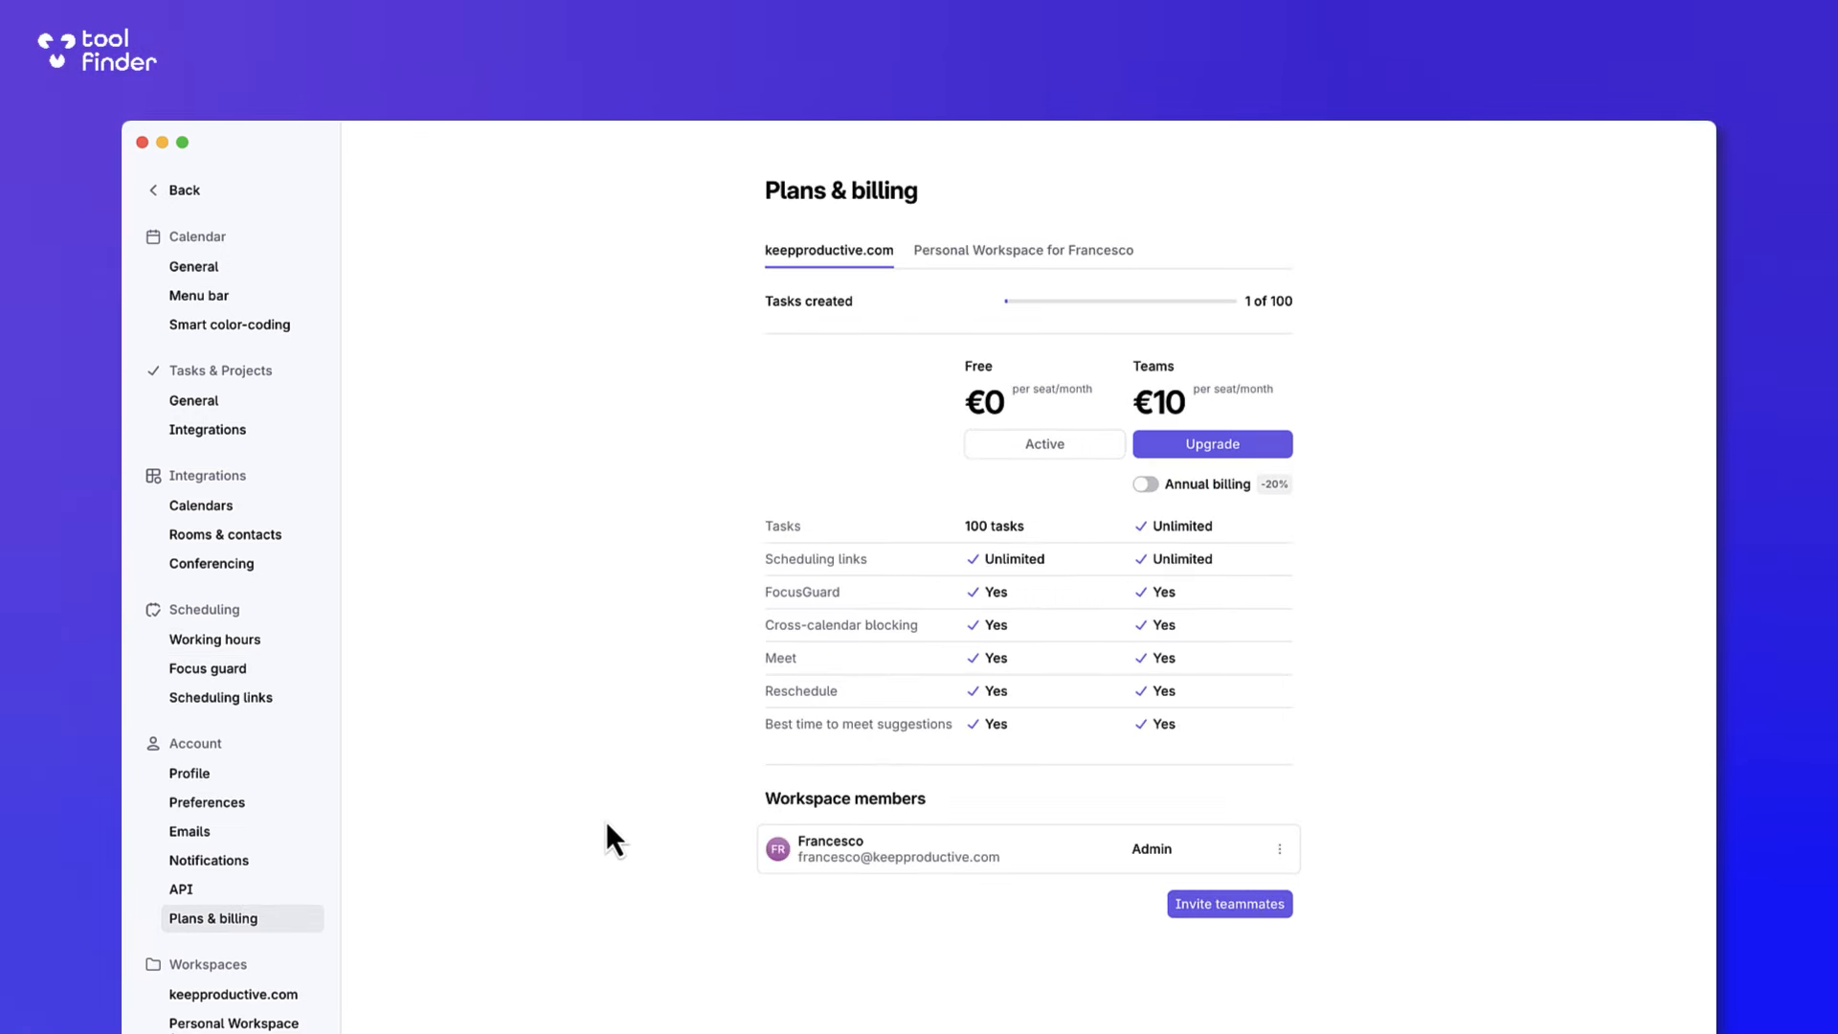
pyautogui.moveTo(1036, 651)
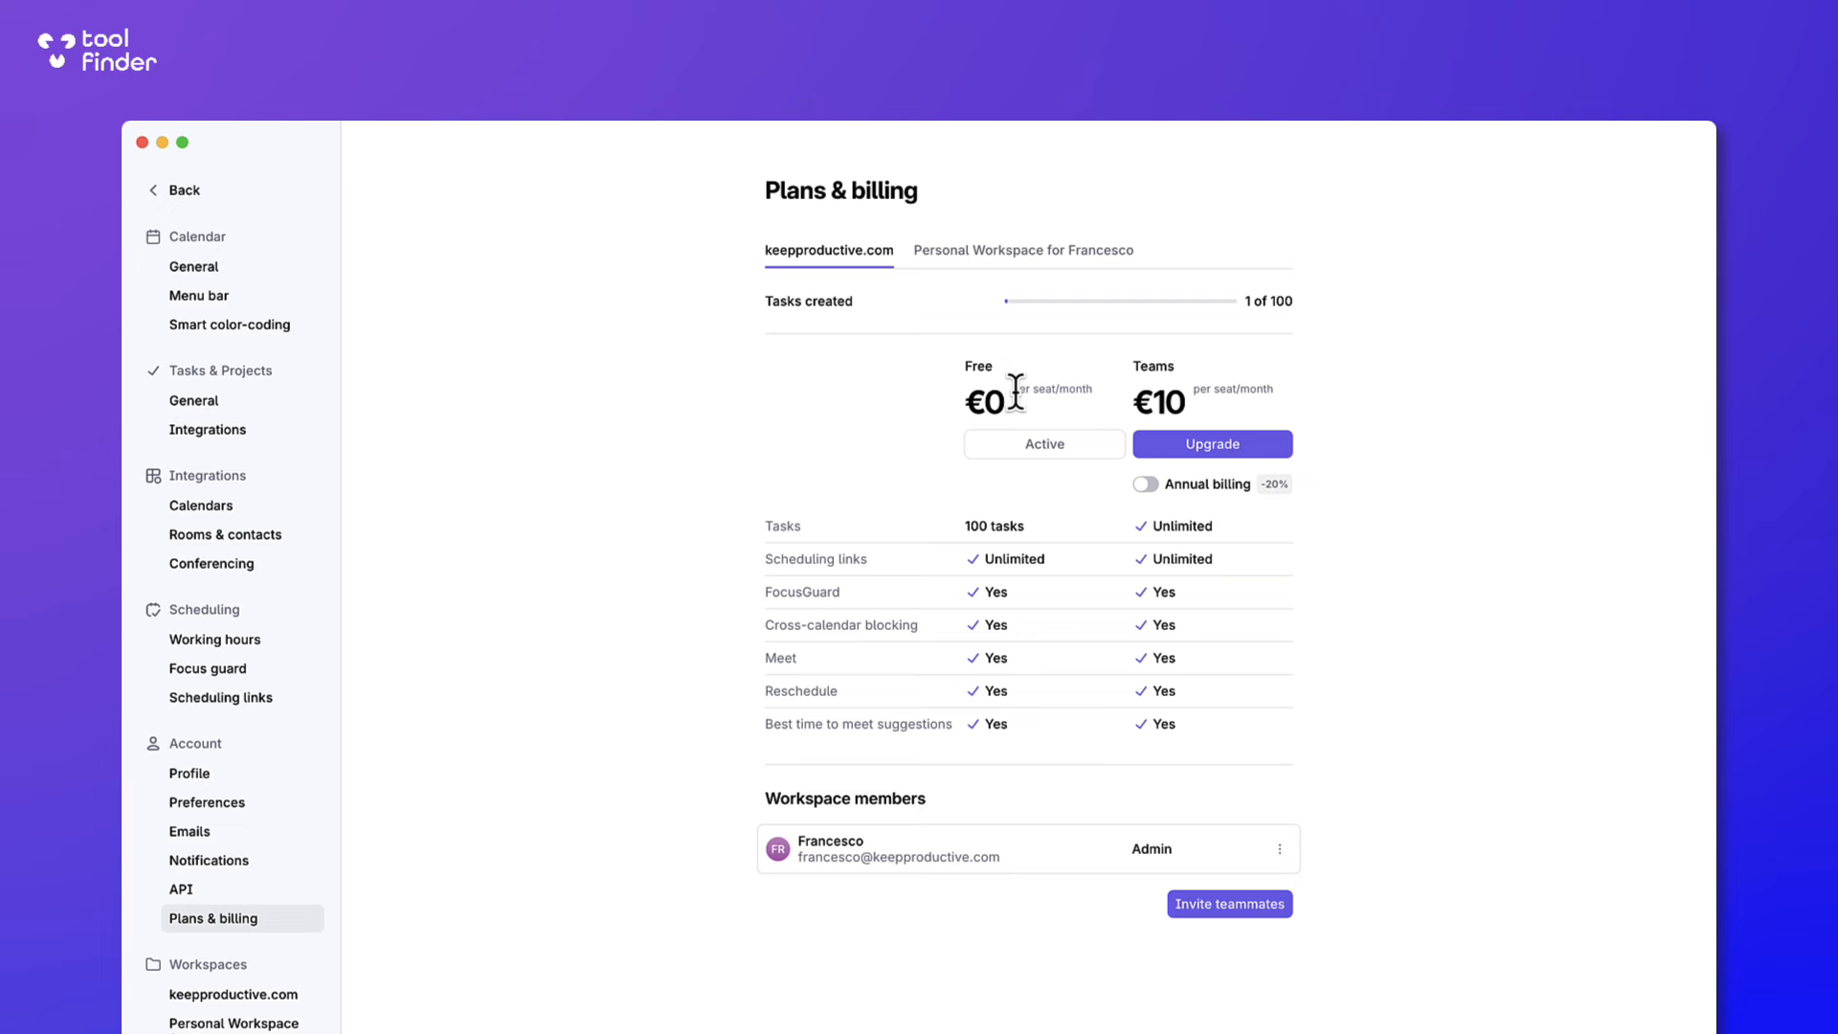
pyautogui.moveTo(894, 385)
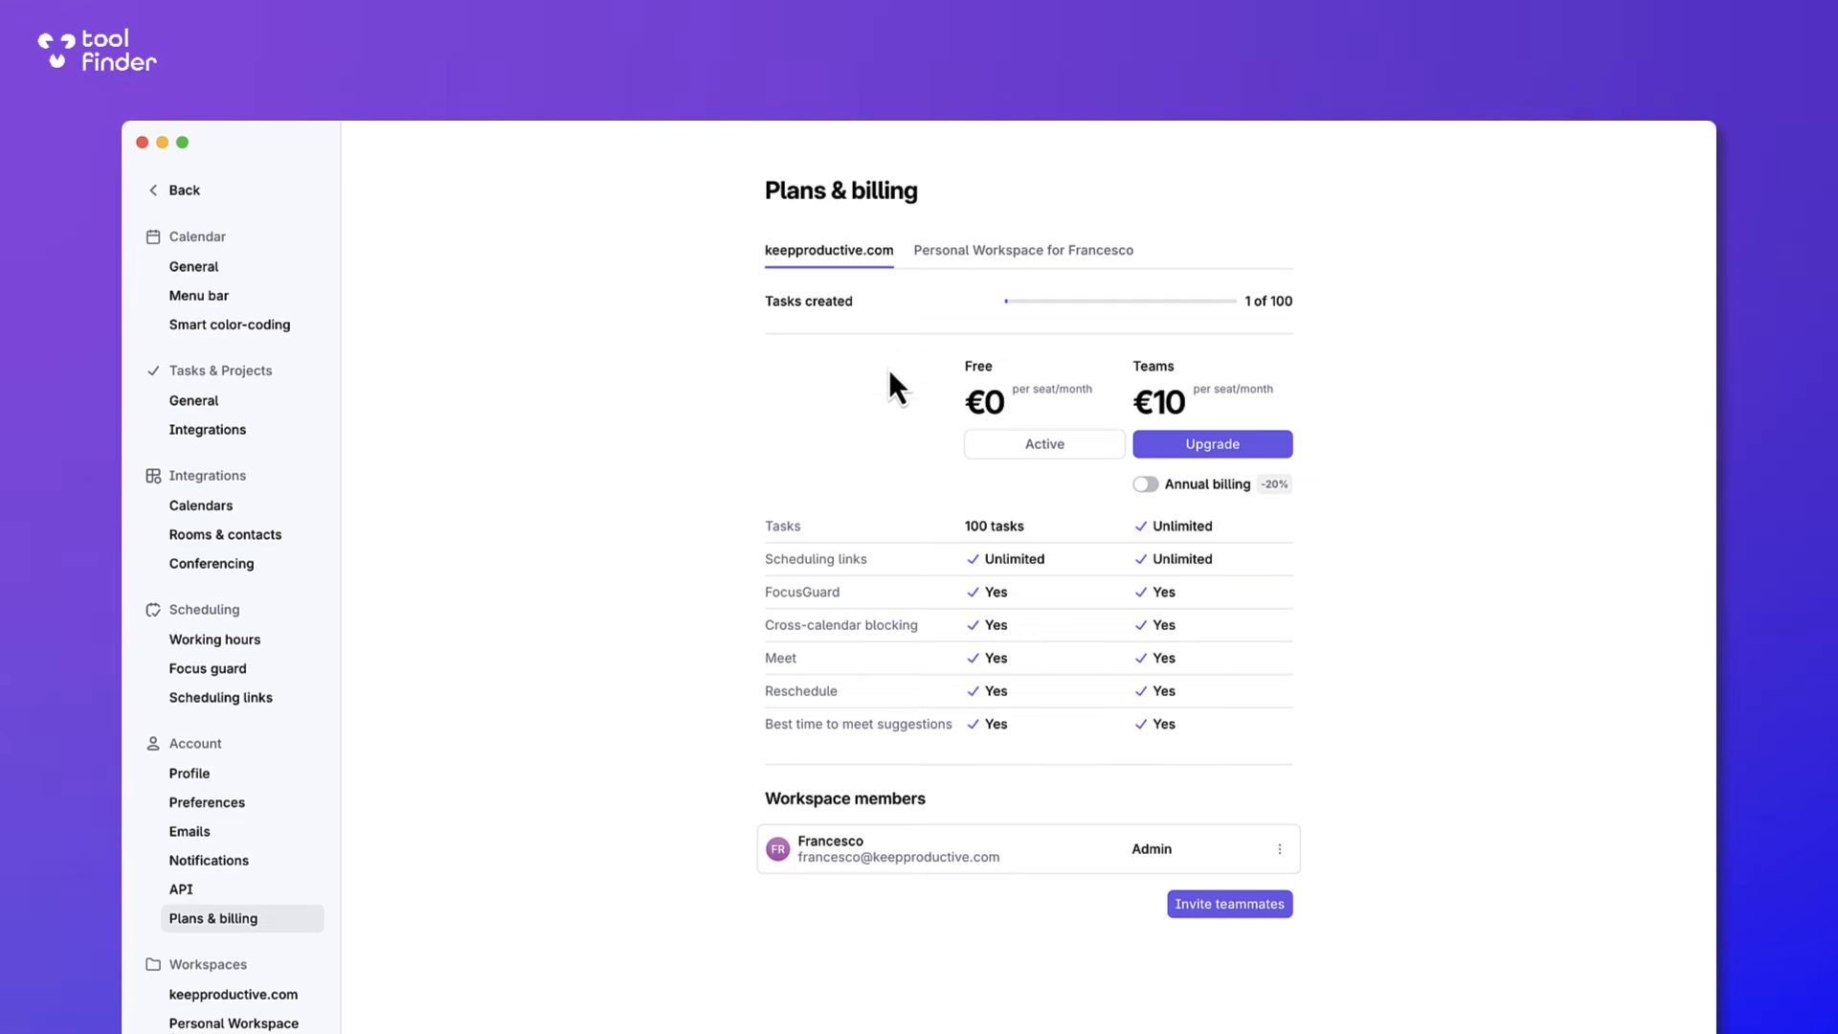
pyautogui.moveTo(982, 458)
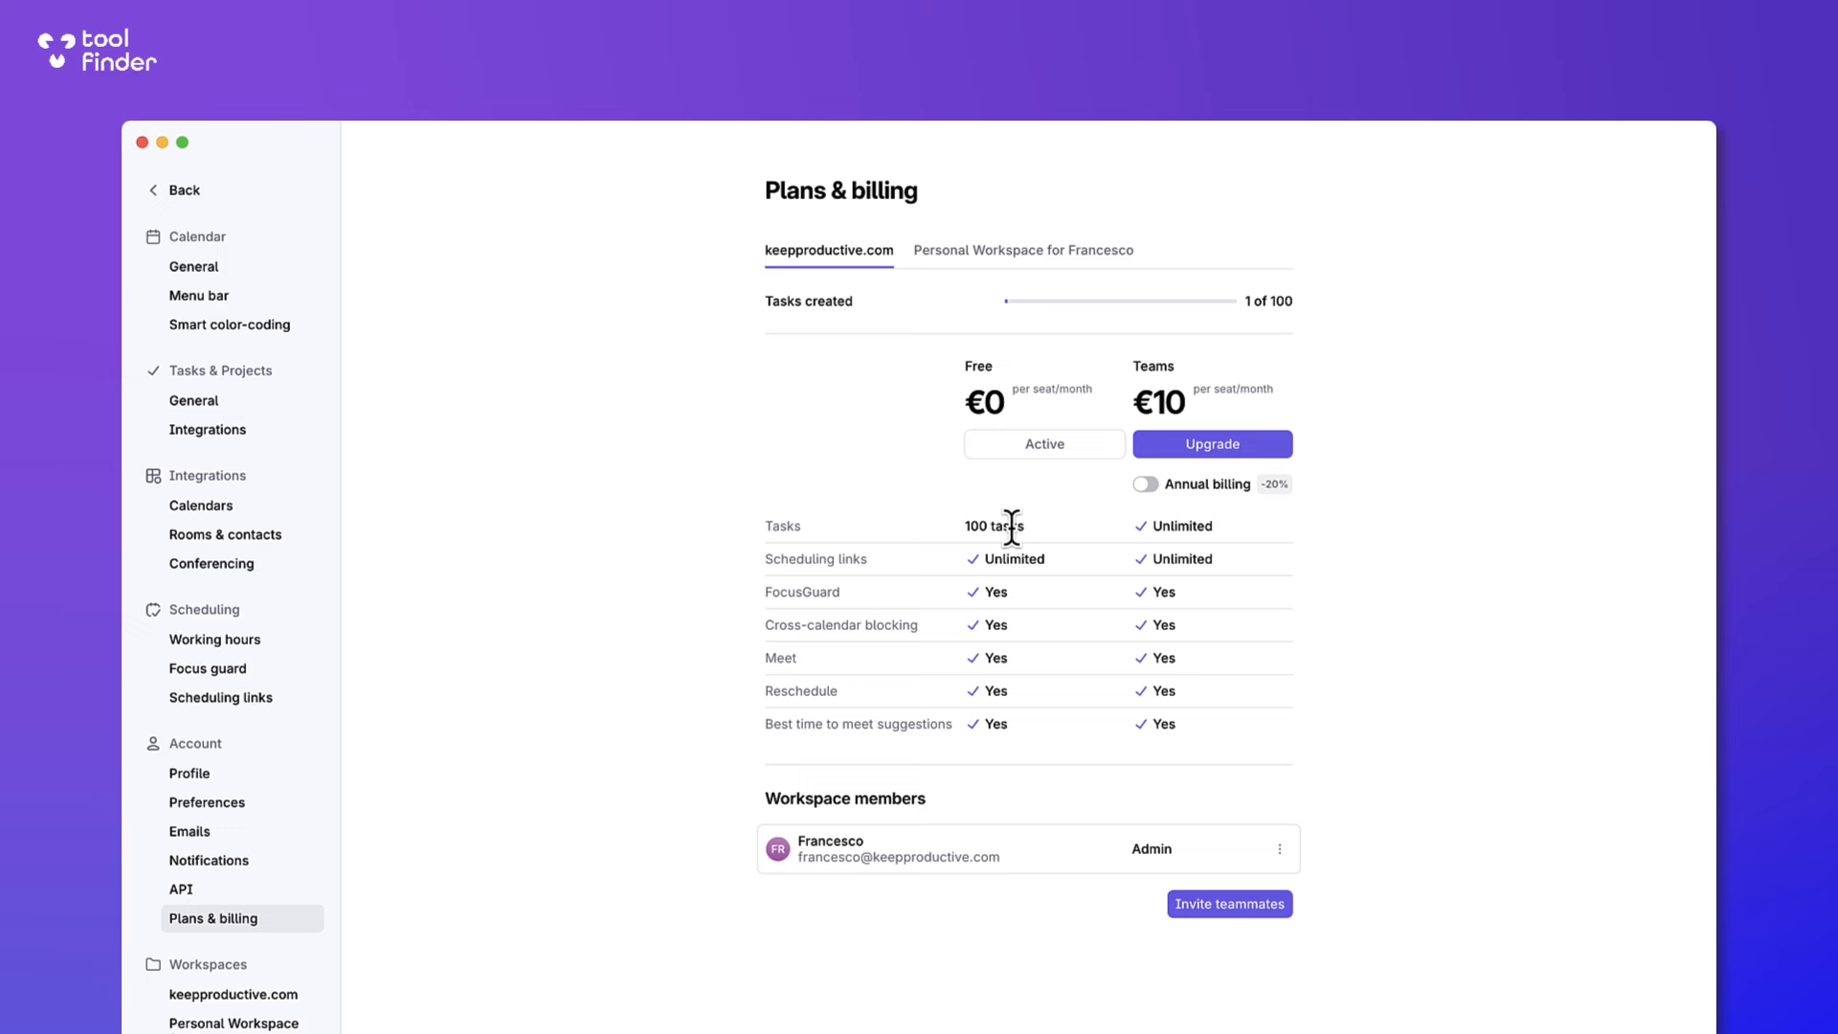
pyautogui.moveTo(969, 525)
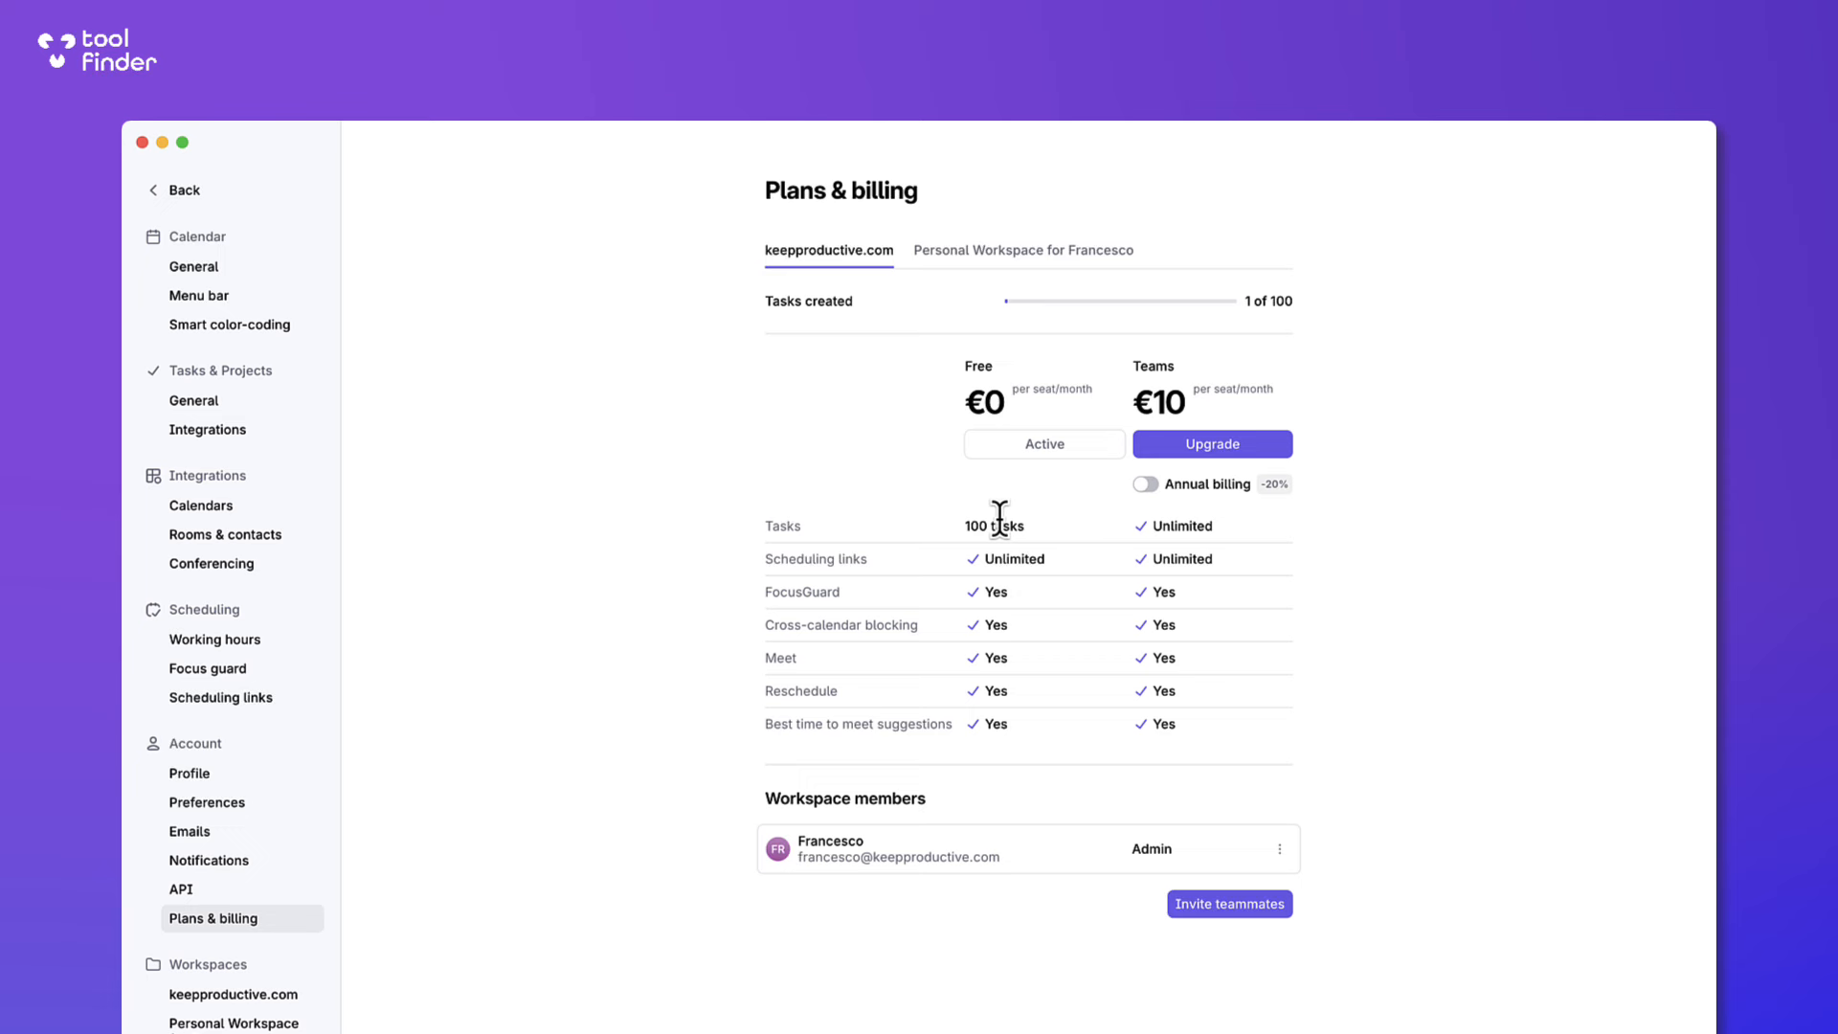
pyautogui.doubleClick(993, 525)
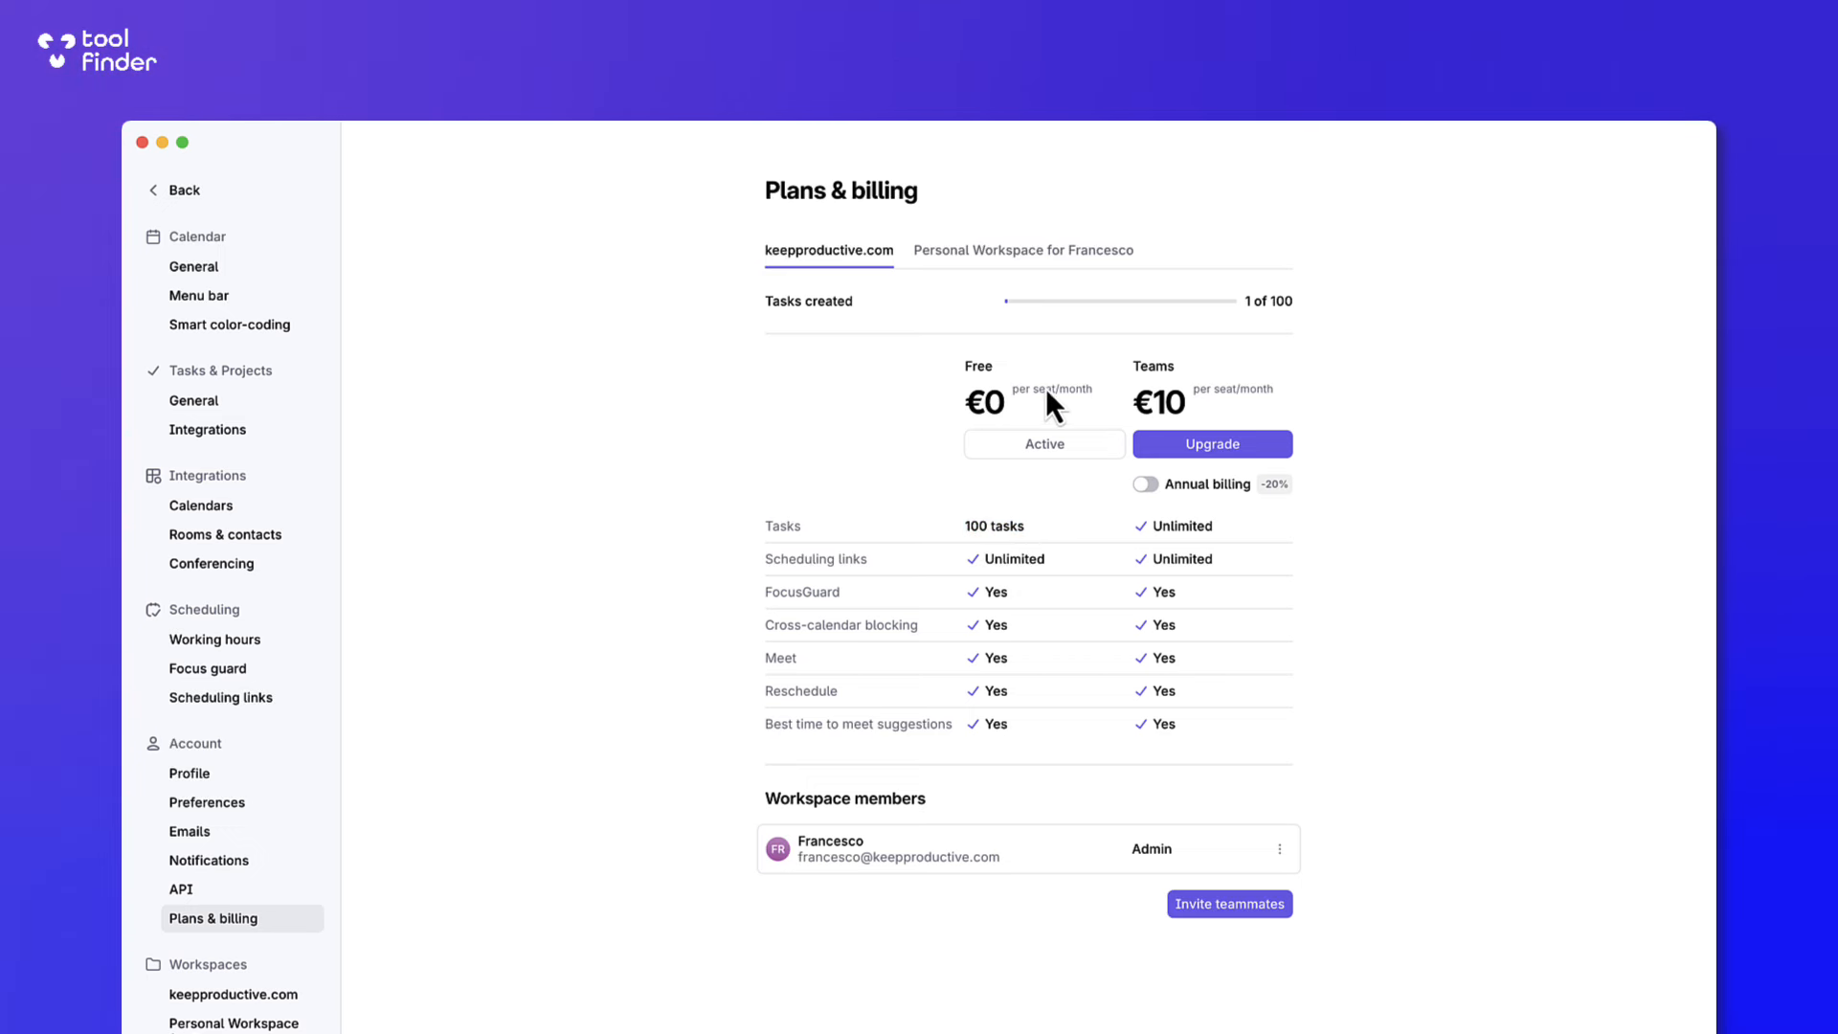
pyautogui.click(1021, 249)
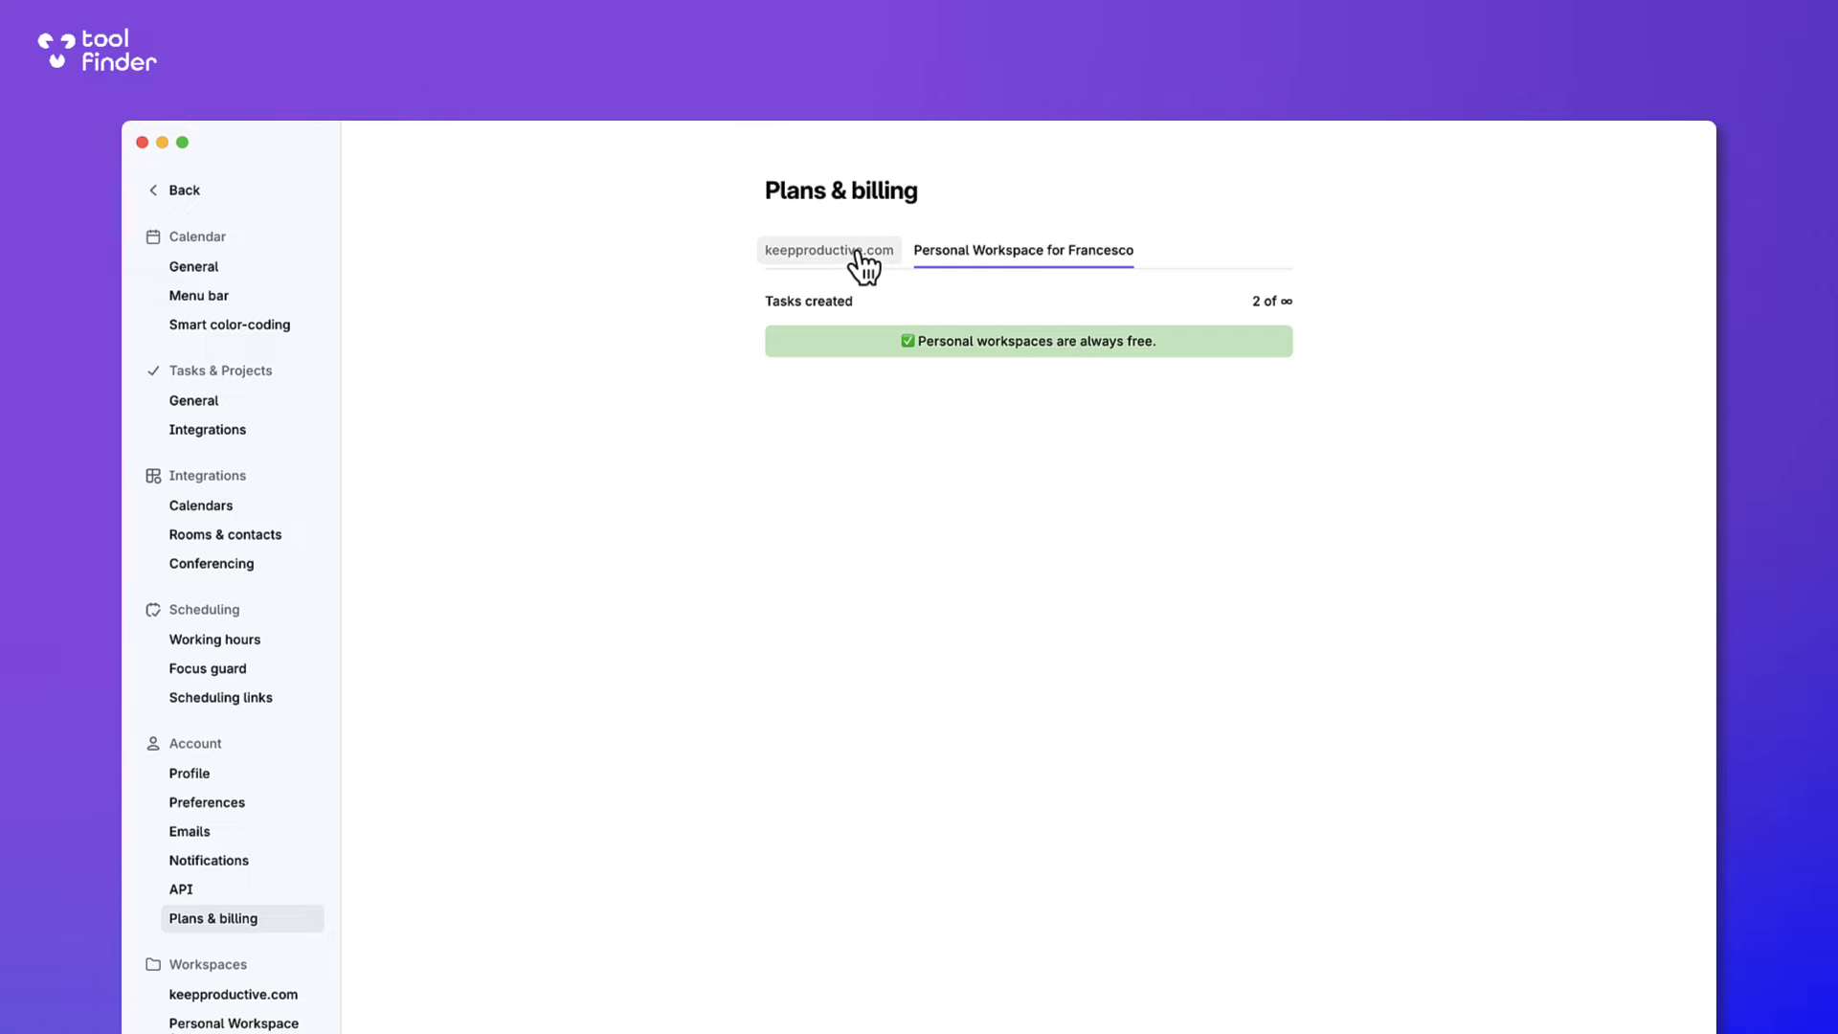
pyautogui.click(829, 249)
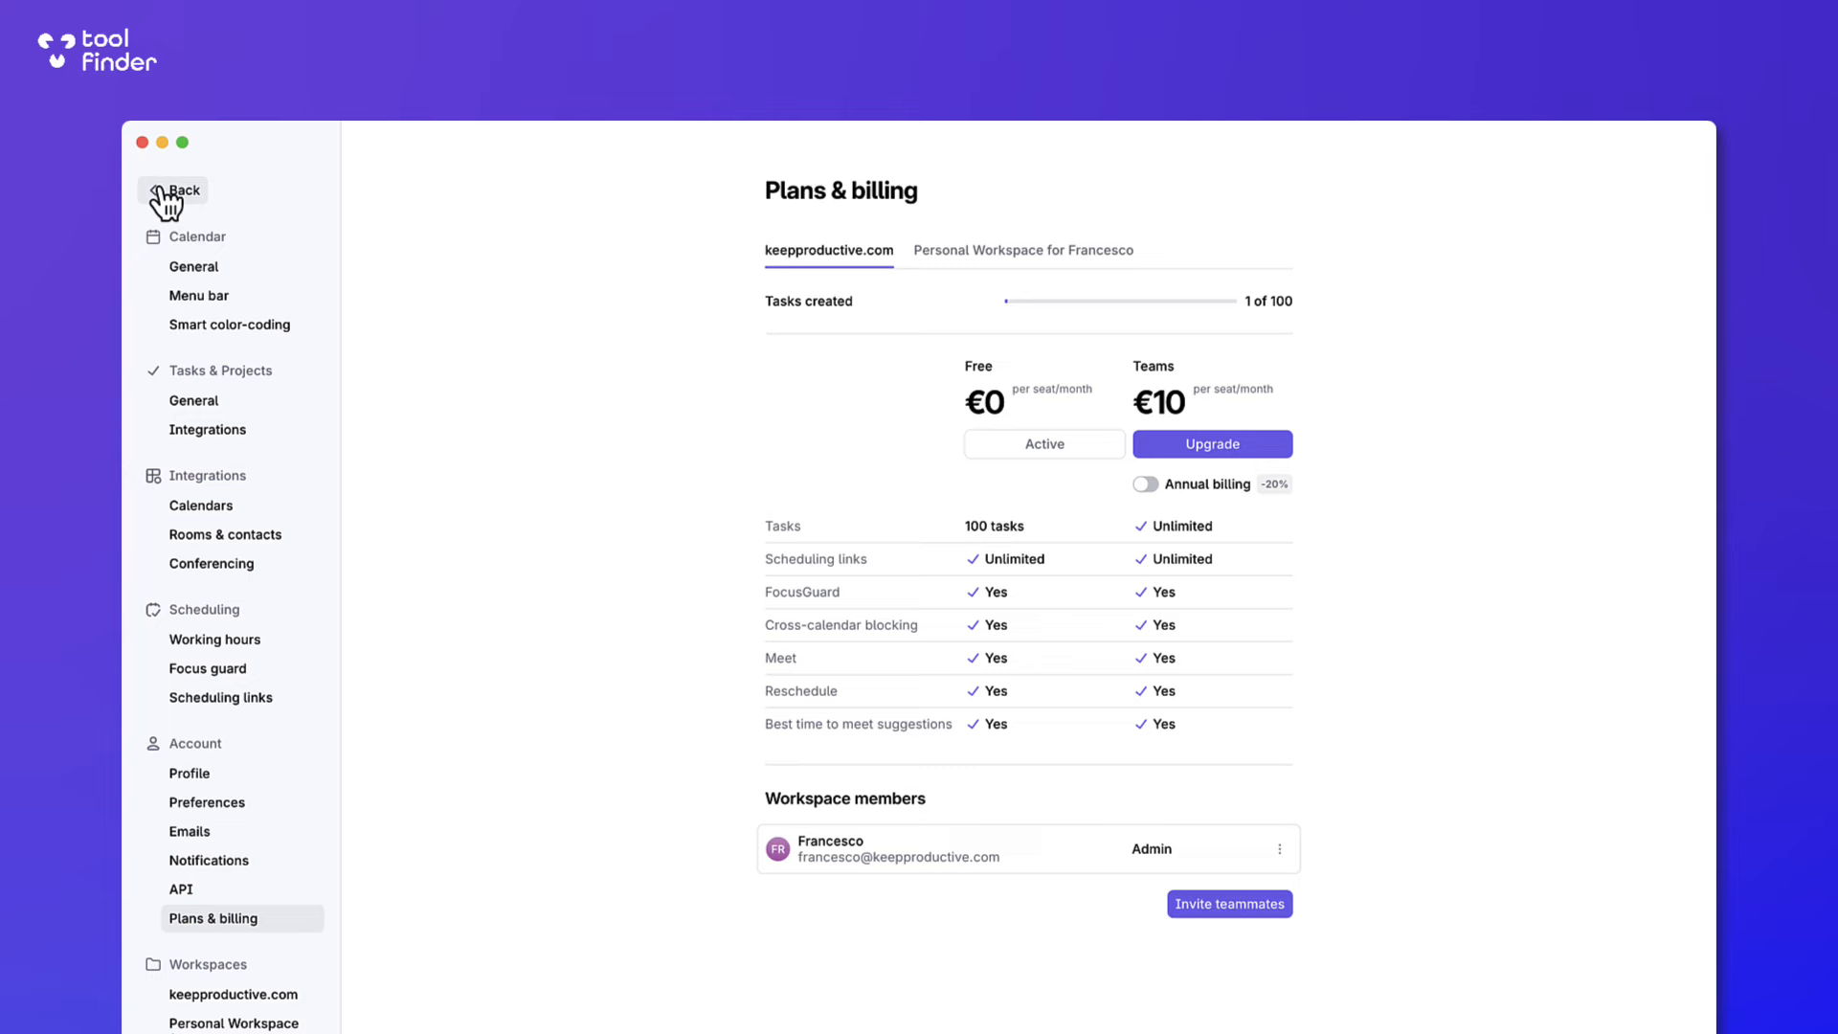
# Return to the calendar and create an untitled event on Friday 4 Oct, 13:15–15:45.
pyautogui.click(176, 190)
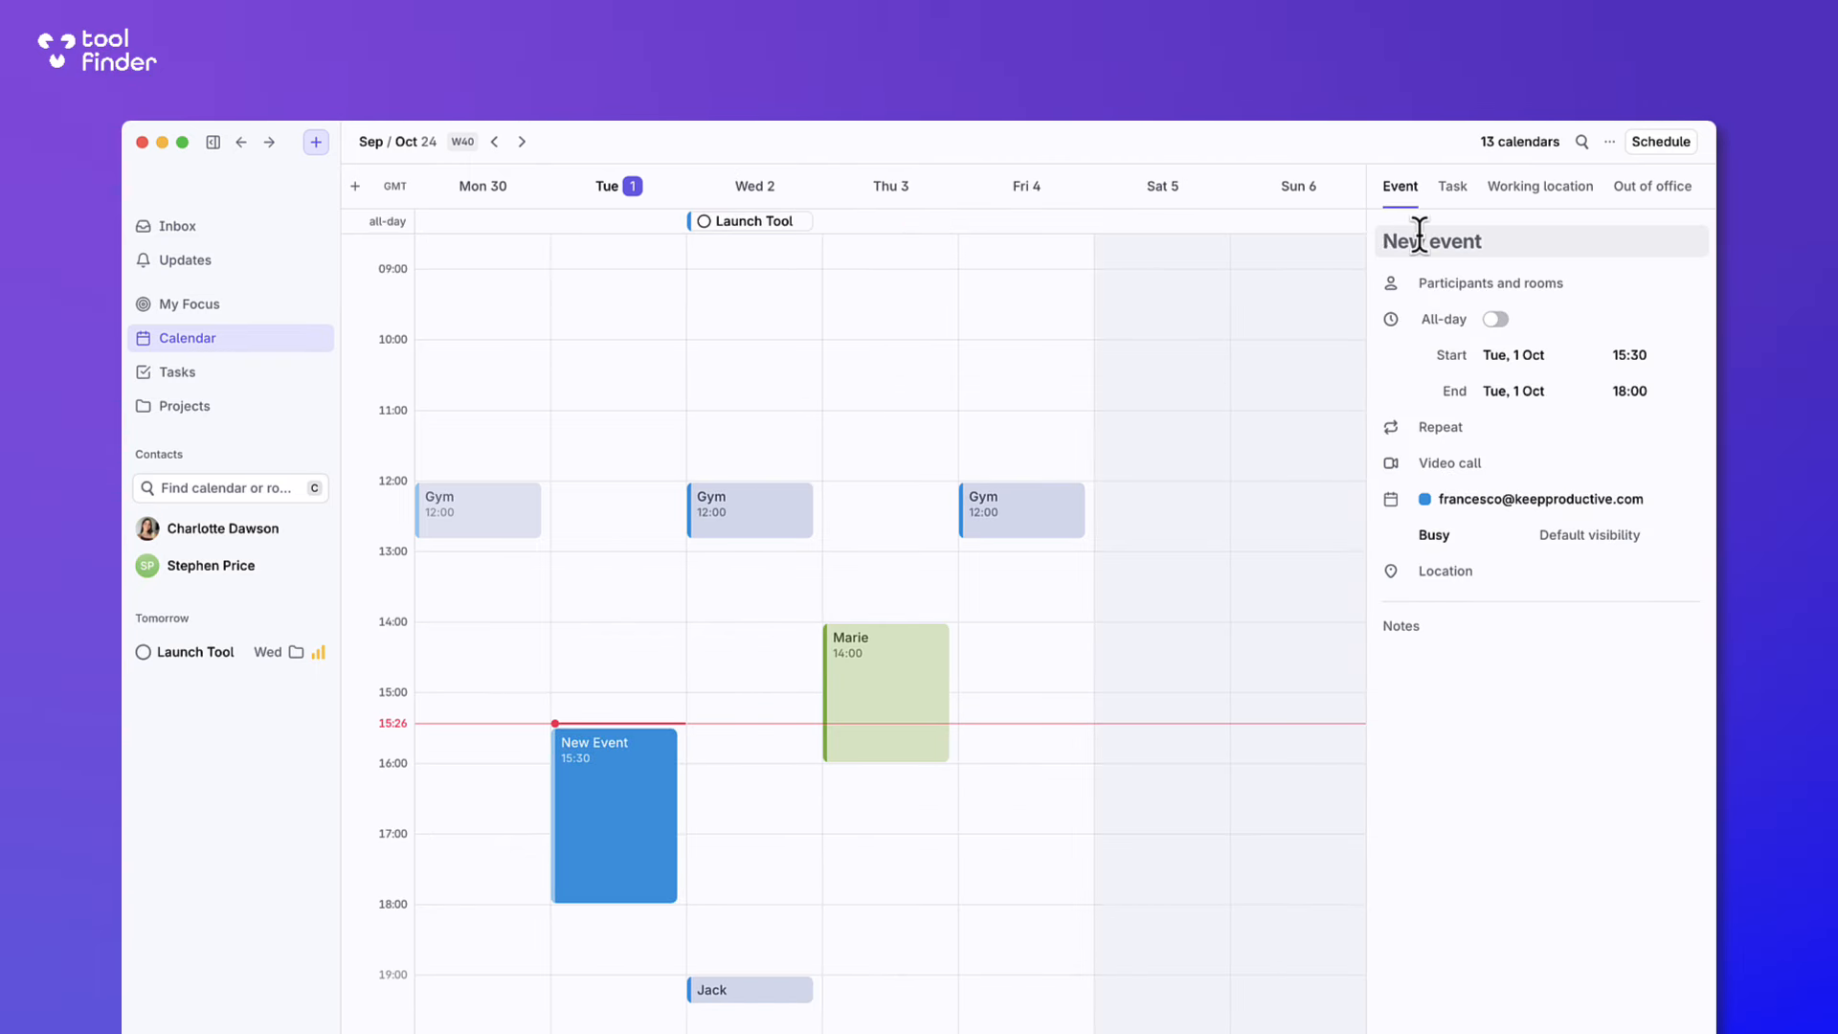
pyautogui.moveTo(1452, 186)
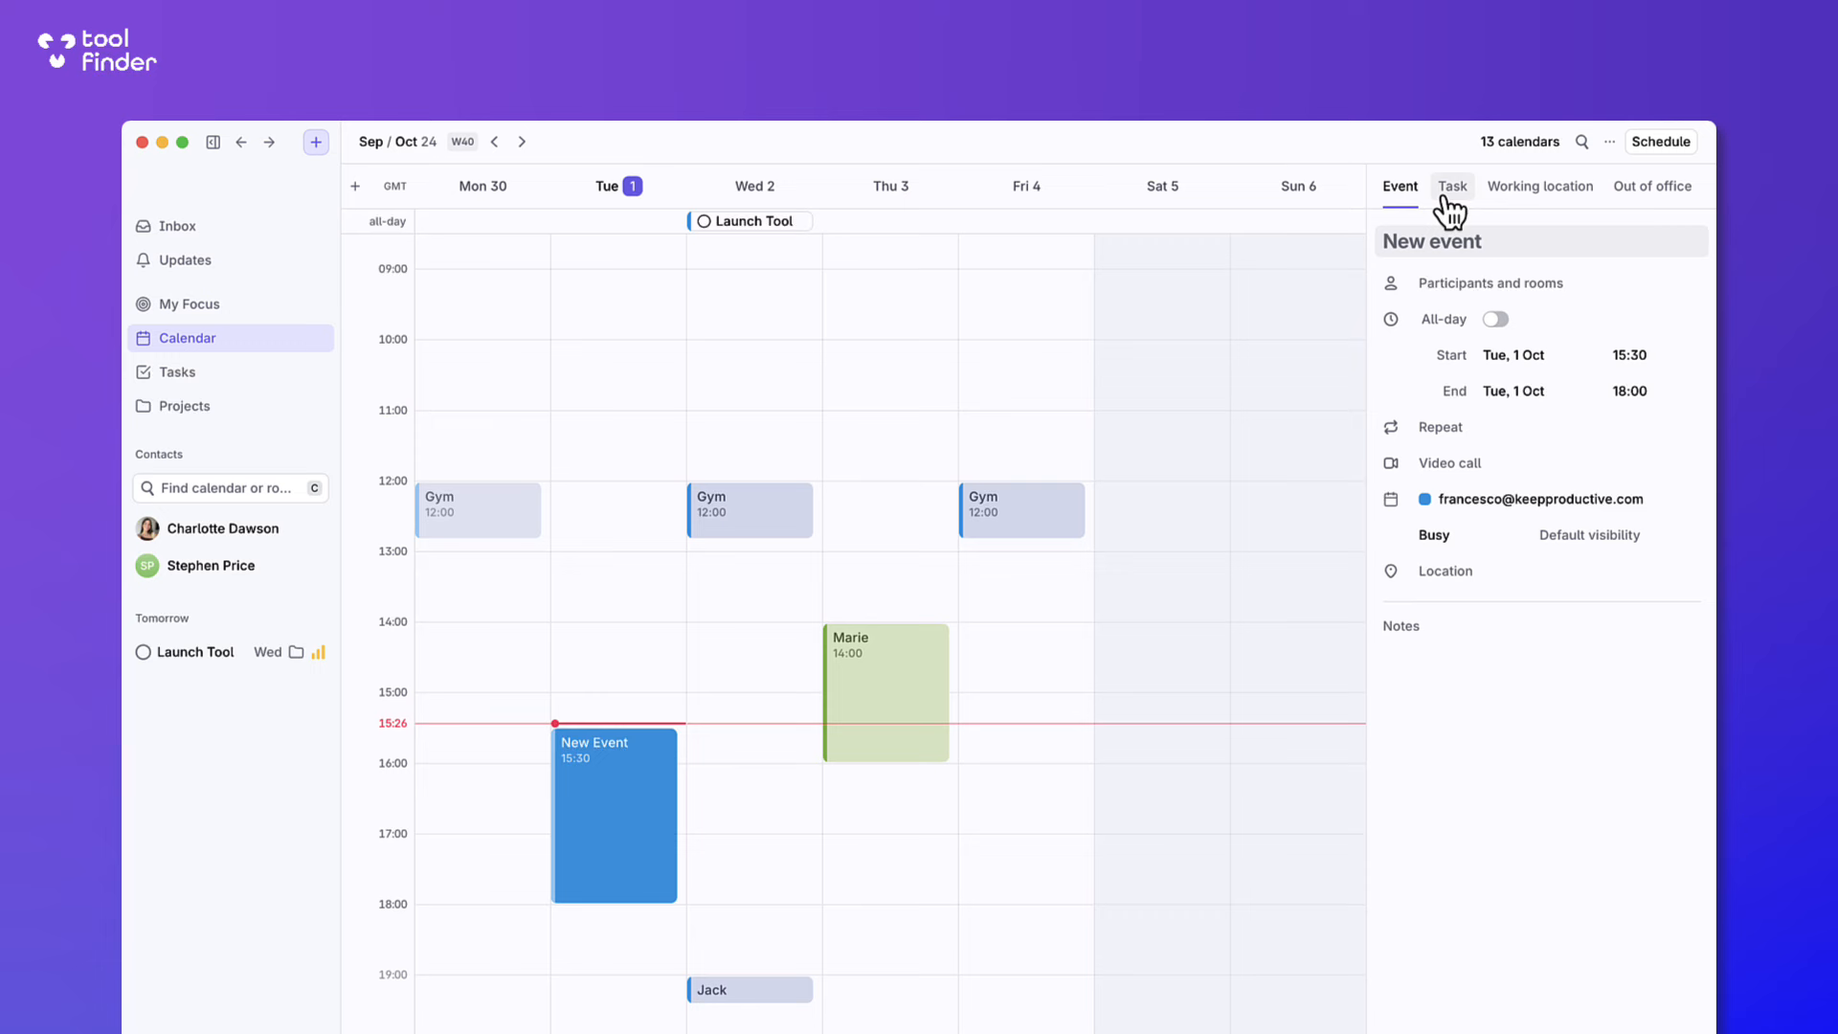
pyautogui.moveTo(1402, 244)
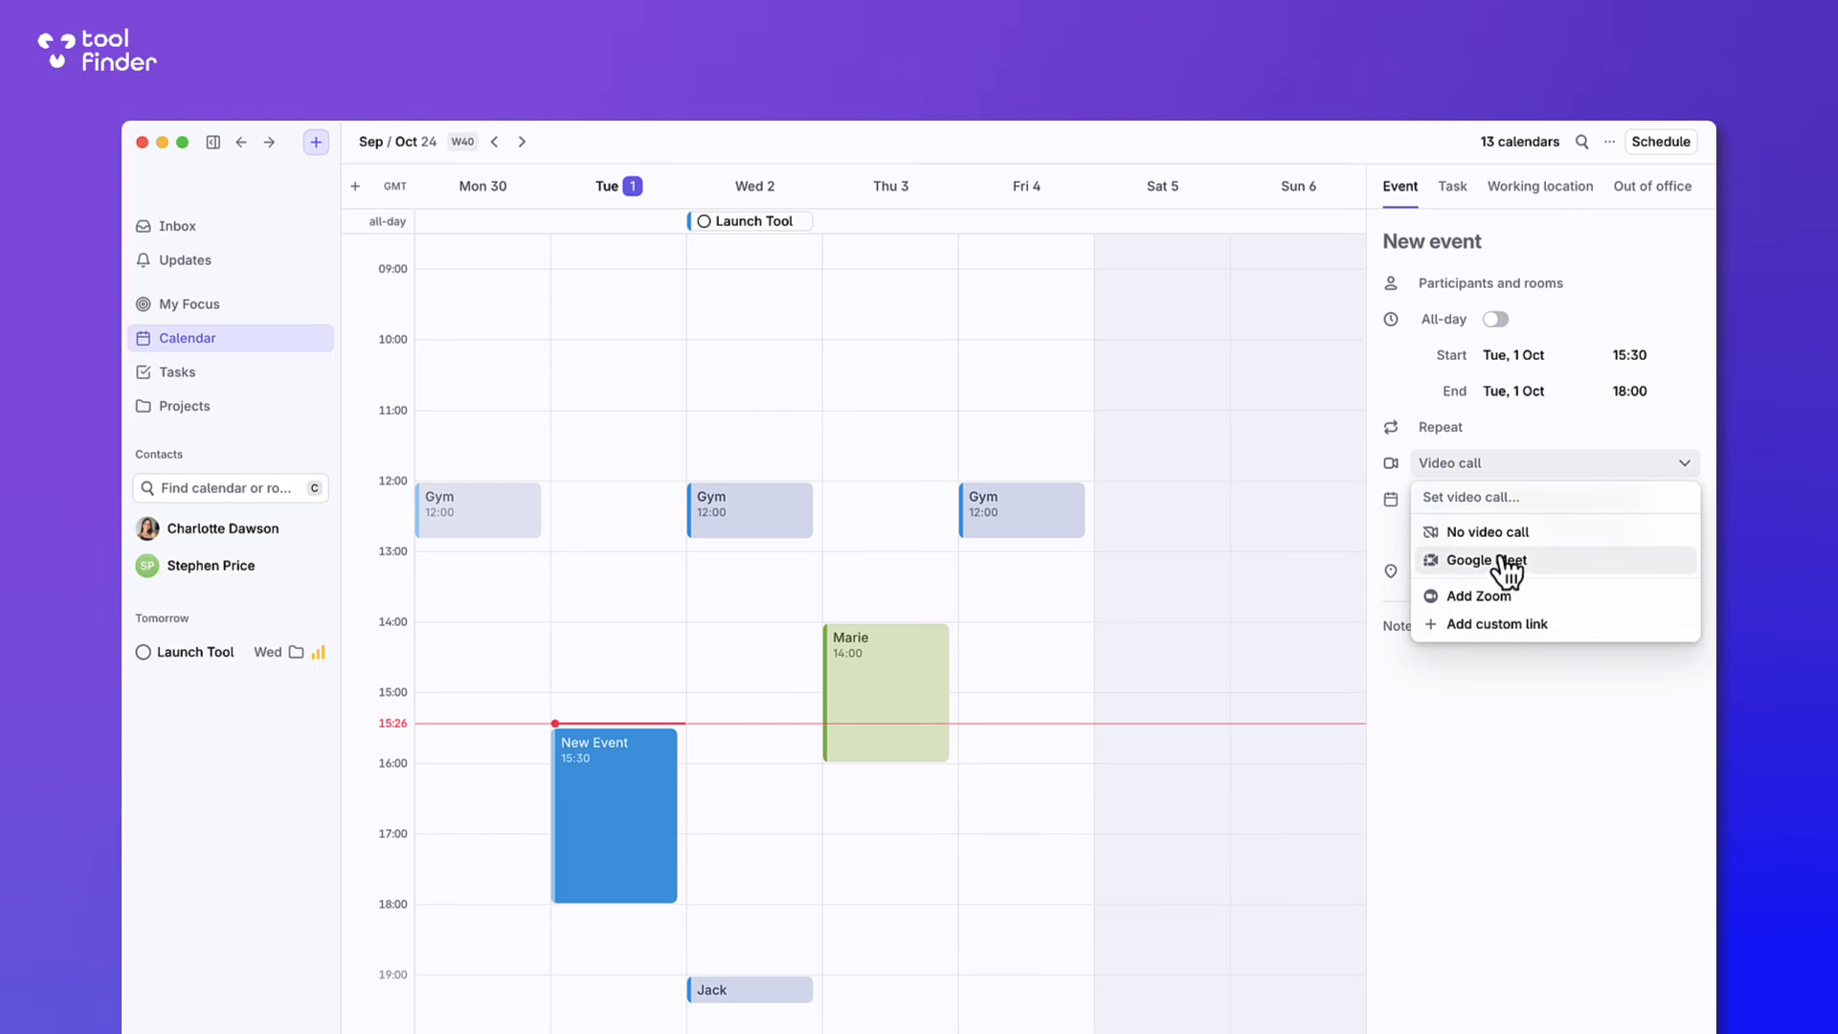
pyautogui.click(1486, 531)
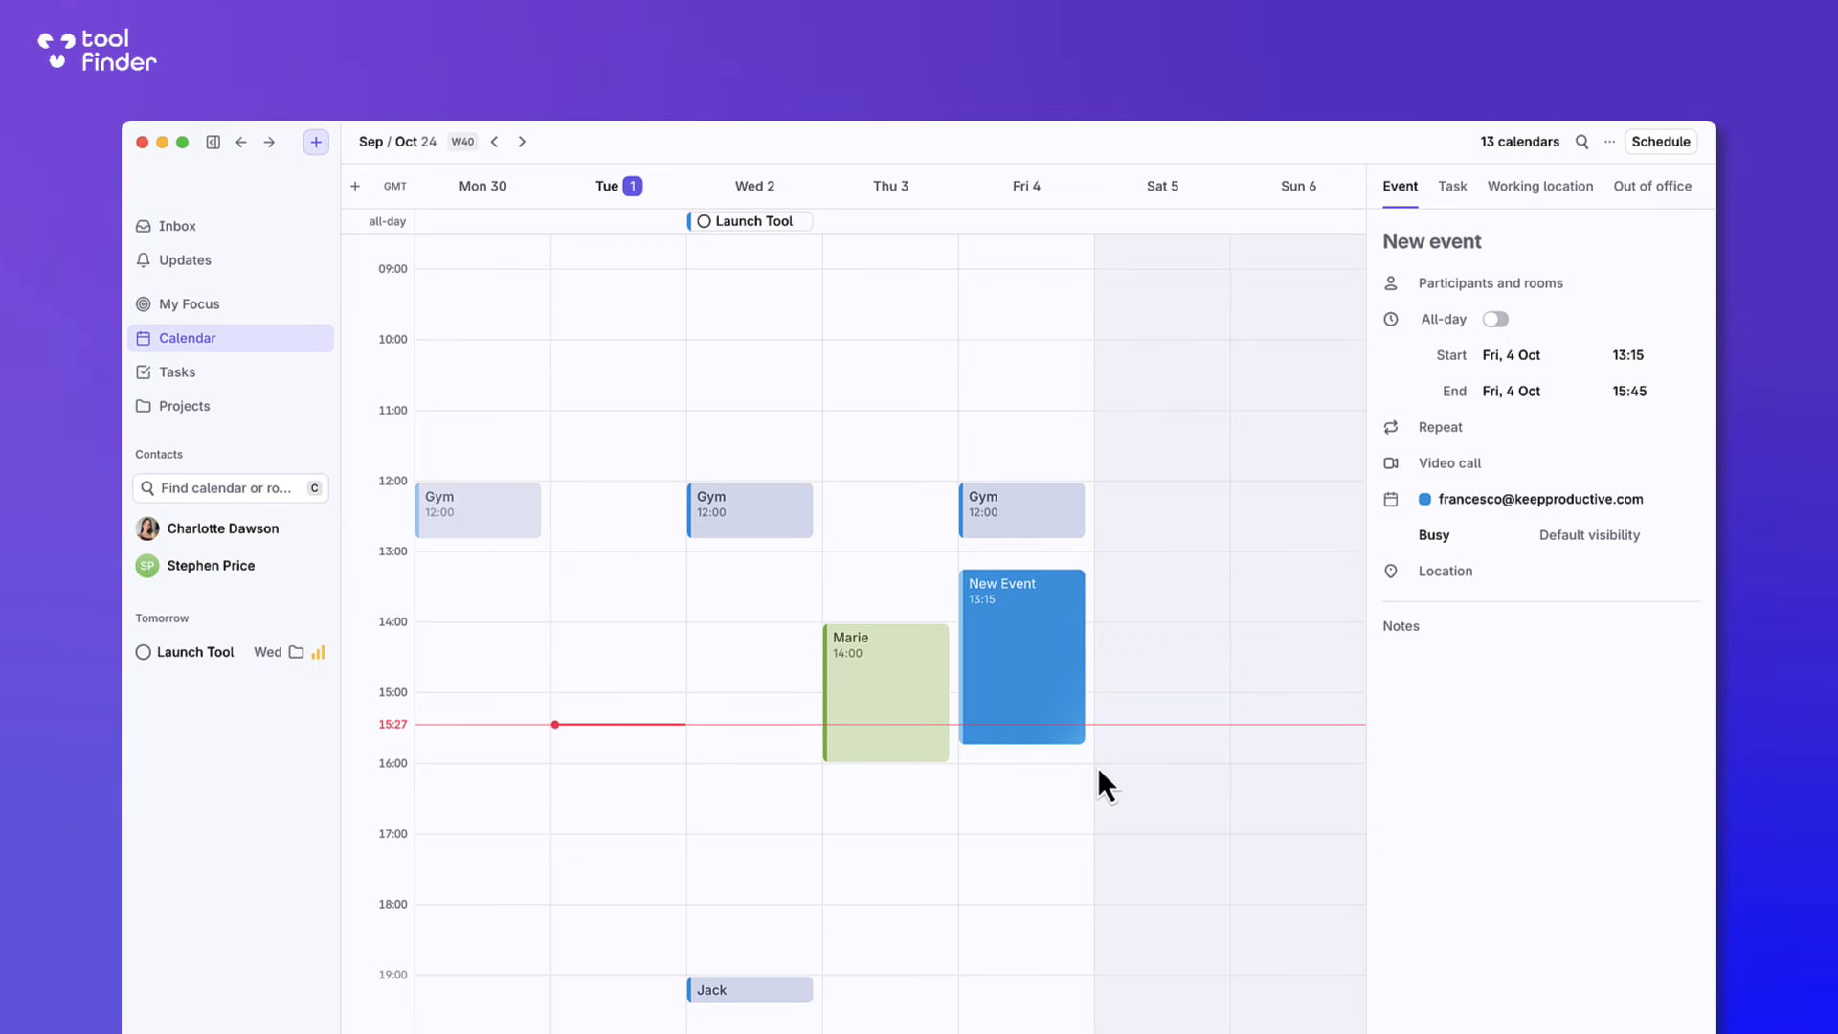
pyautogui.moveTo(1160, 822)
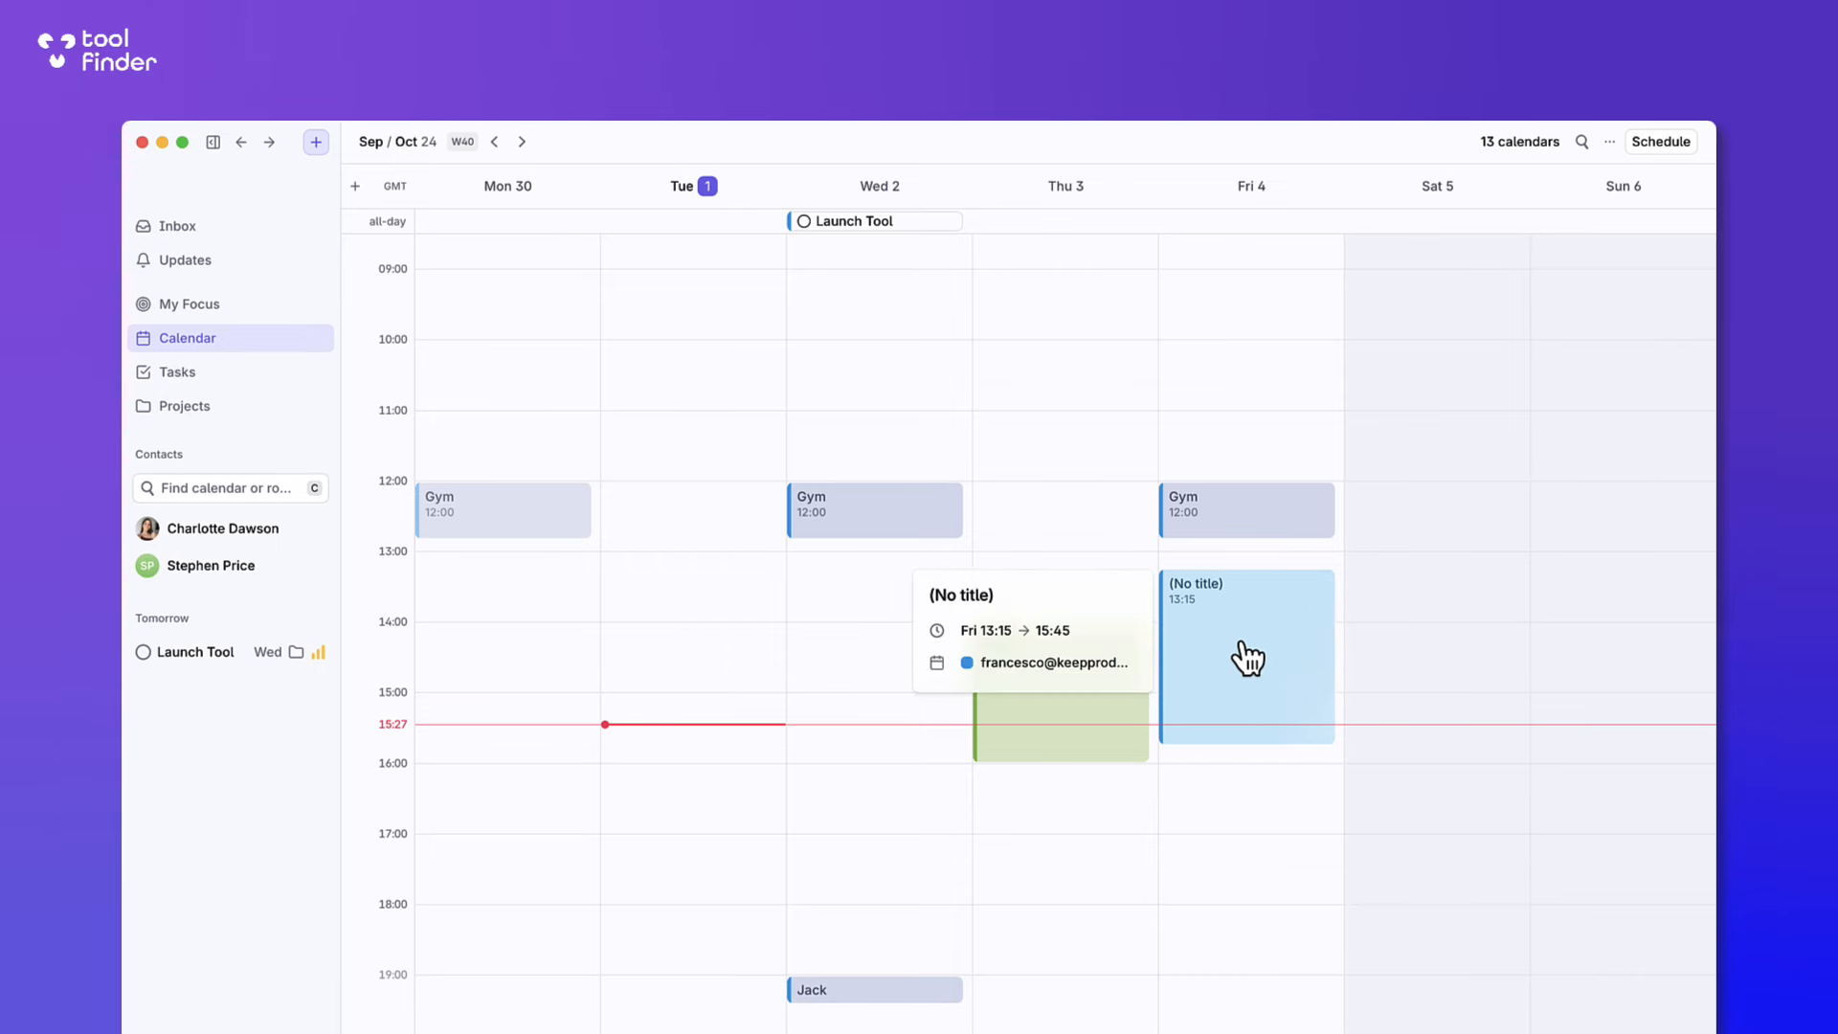
# Select Wednesday's Gym event and move it to Friday 4 Oct, 08:30–09:20.
pyautogui.click(1248, 657)
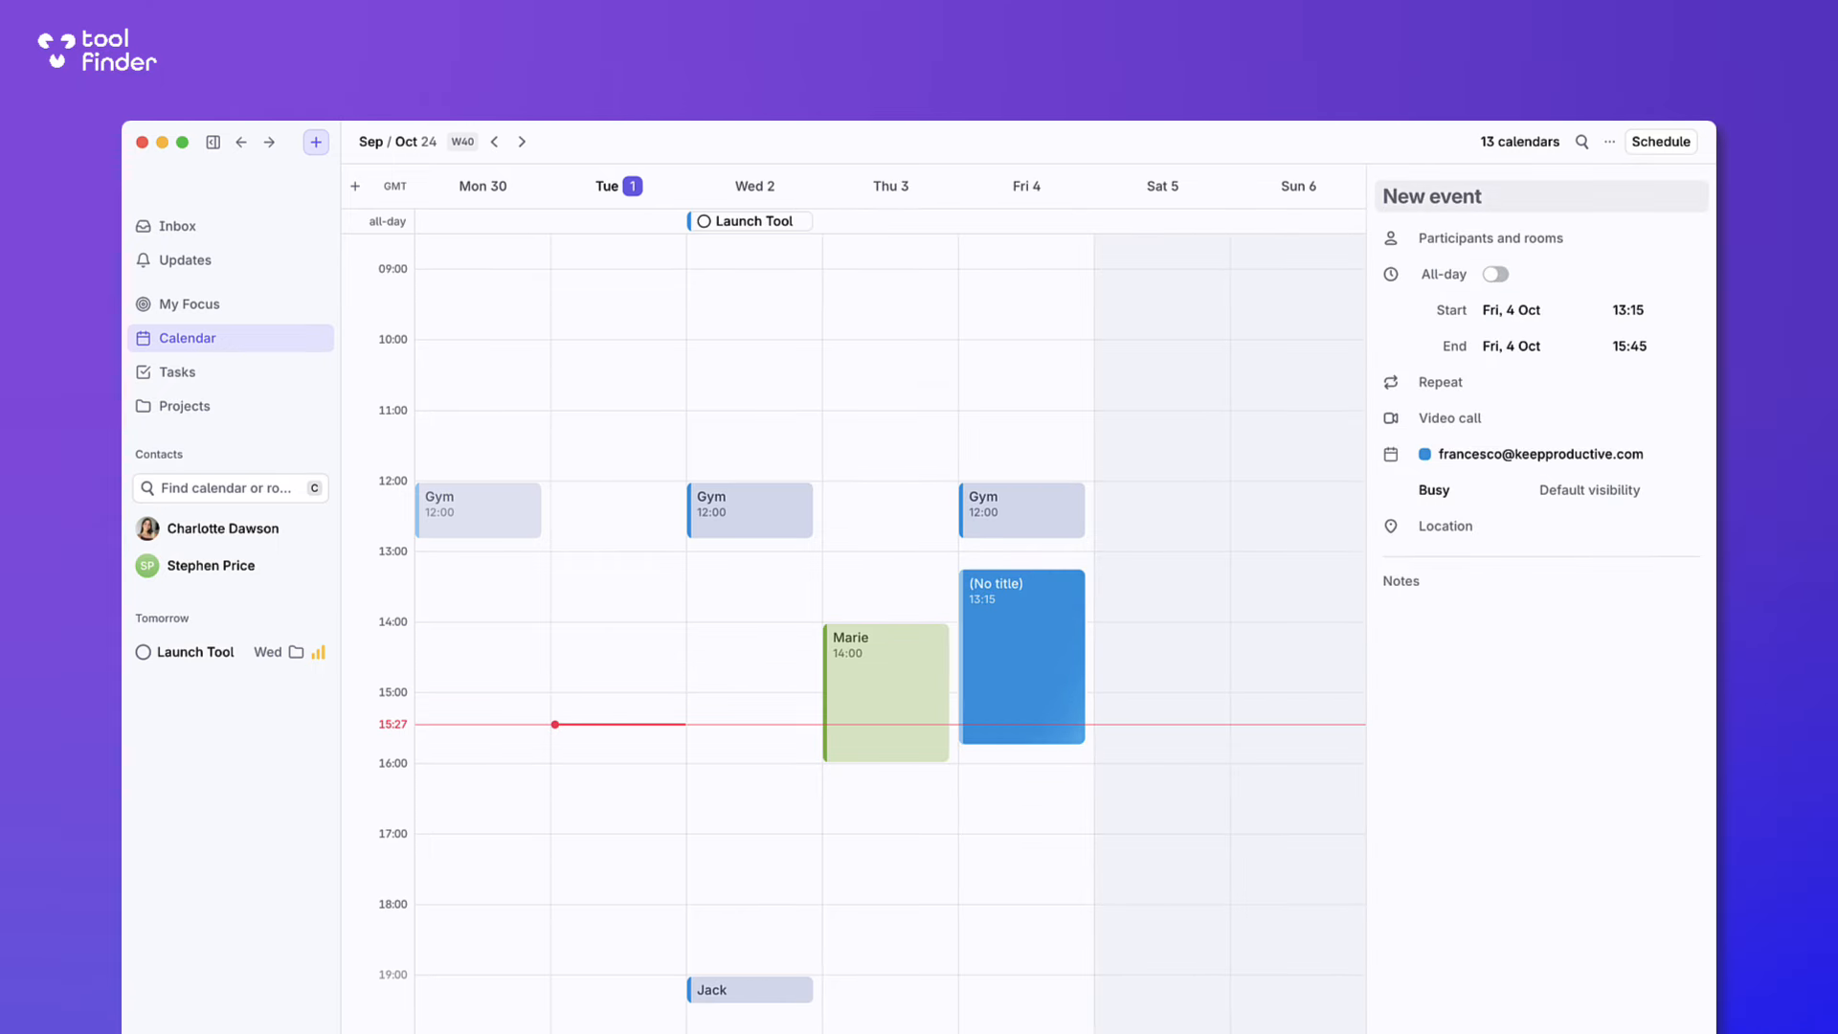
pyautogui.click(750, 509)
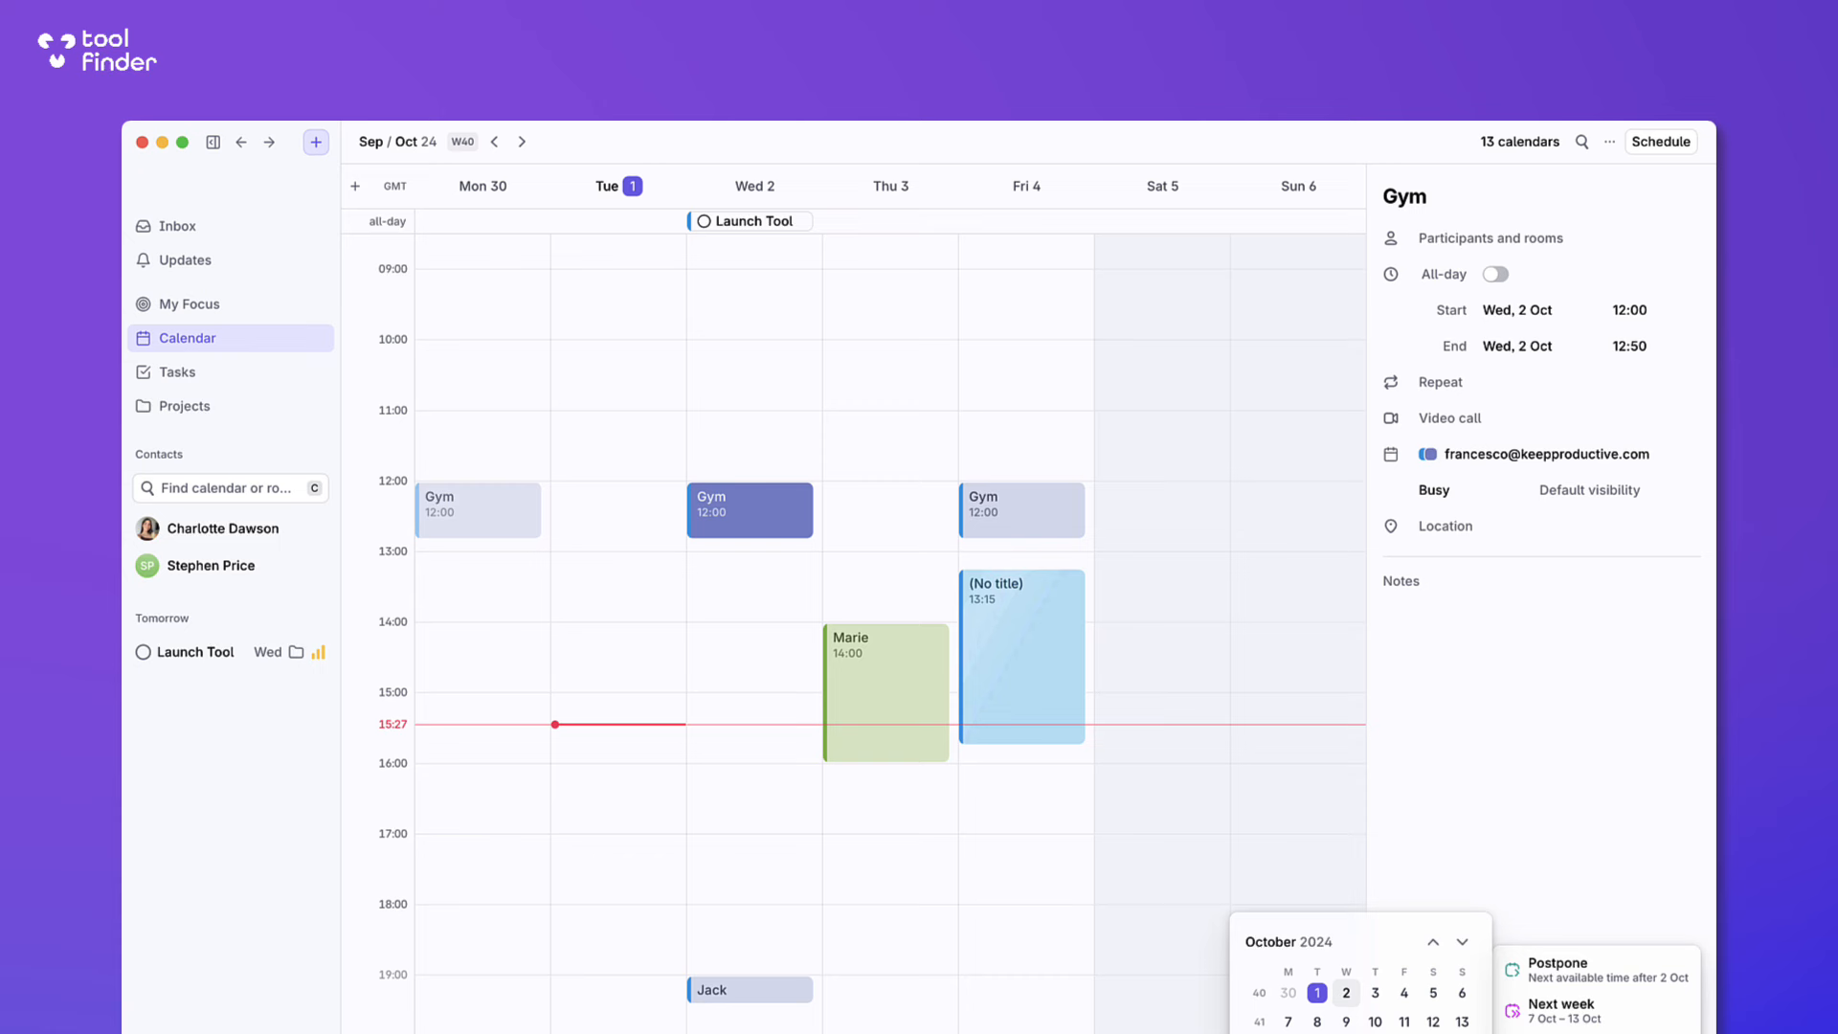
pyautogui.moveTo(1375, 990)
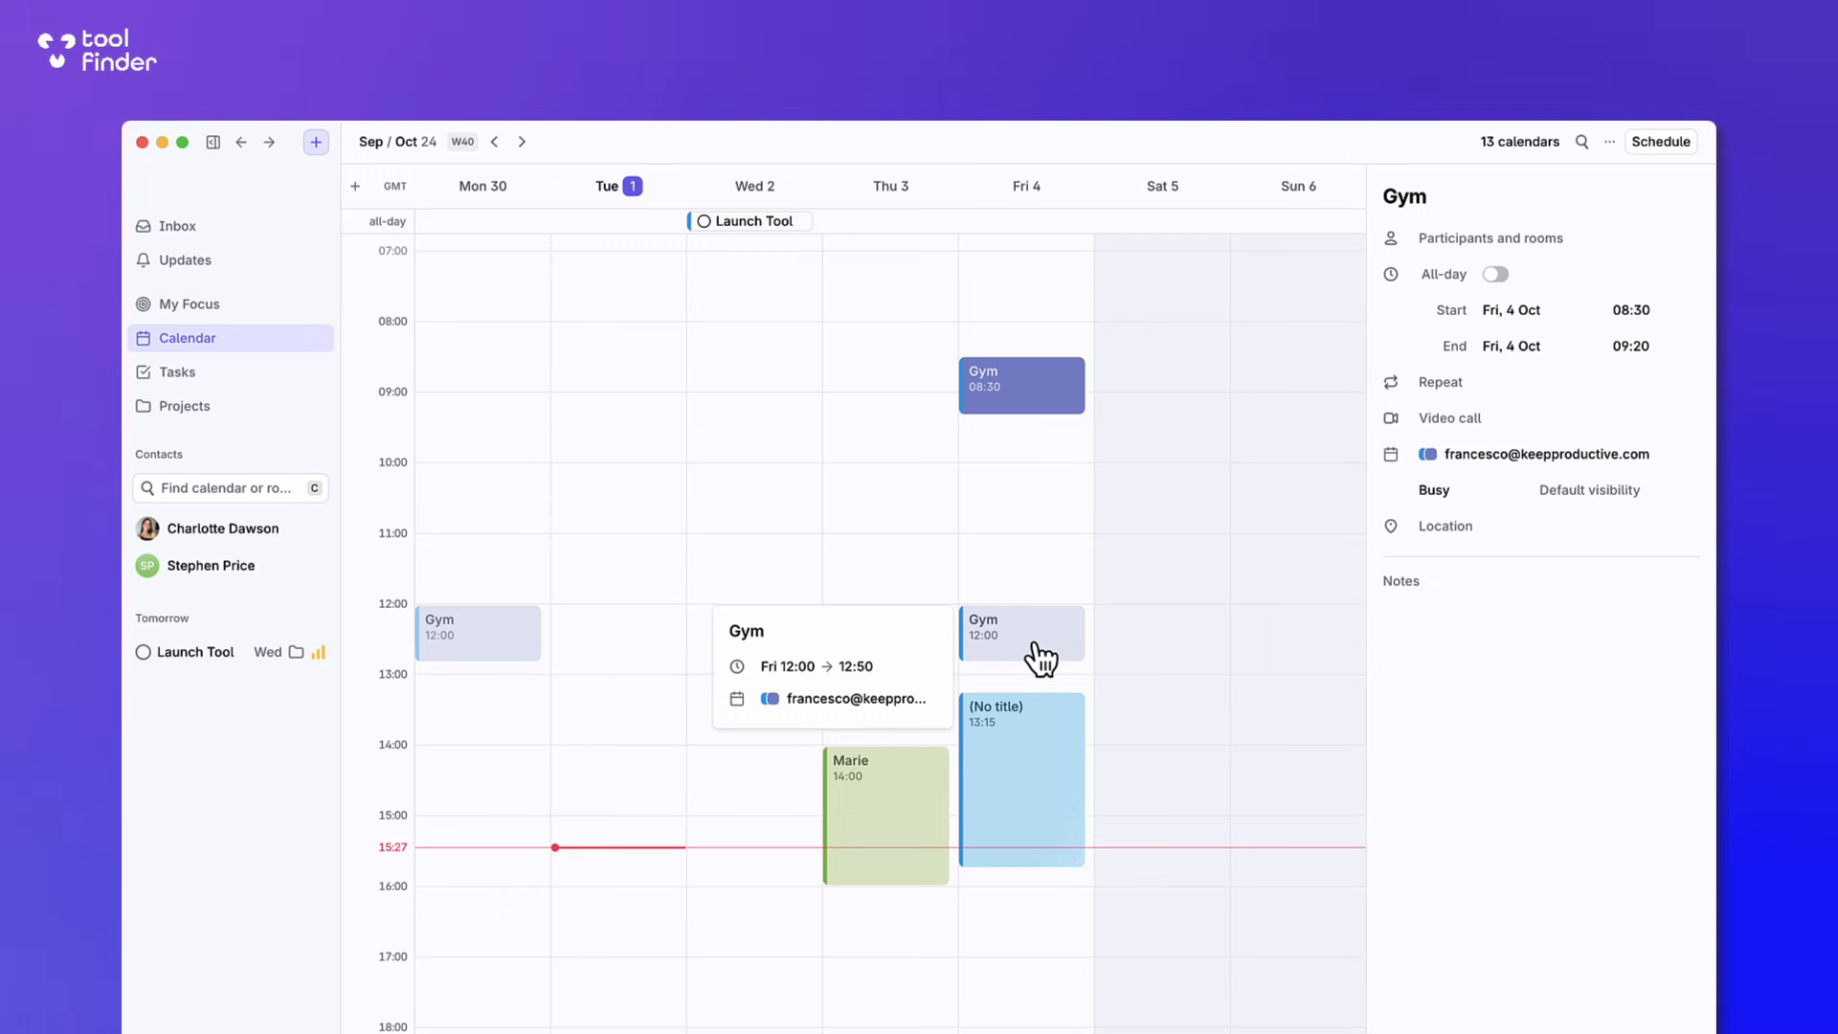
pyautogui.scroll(-3)
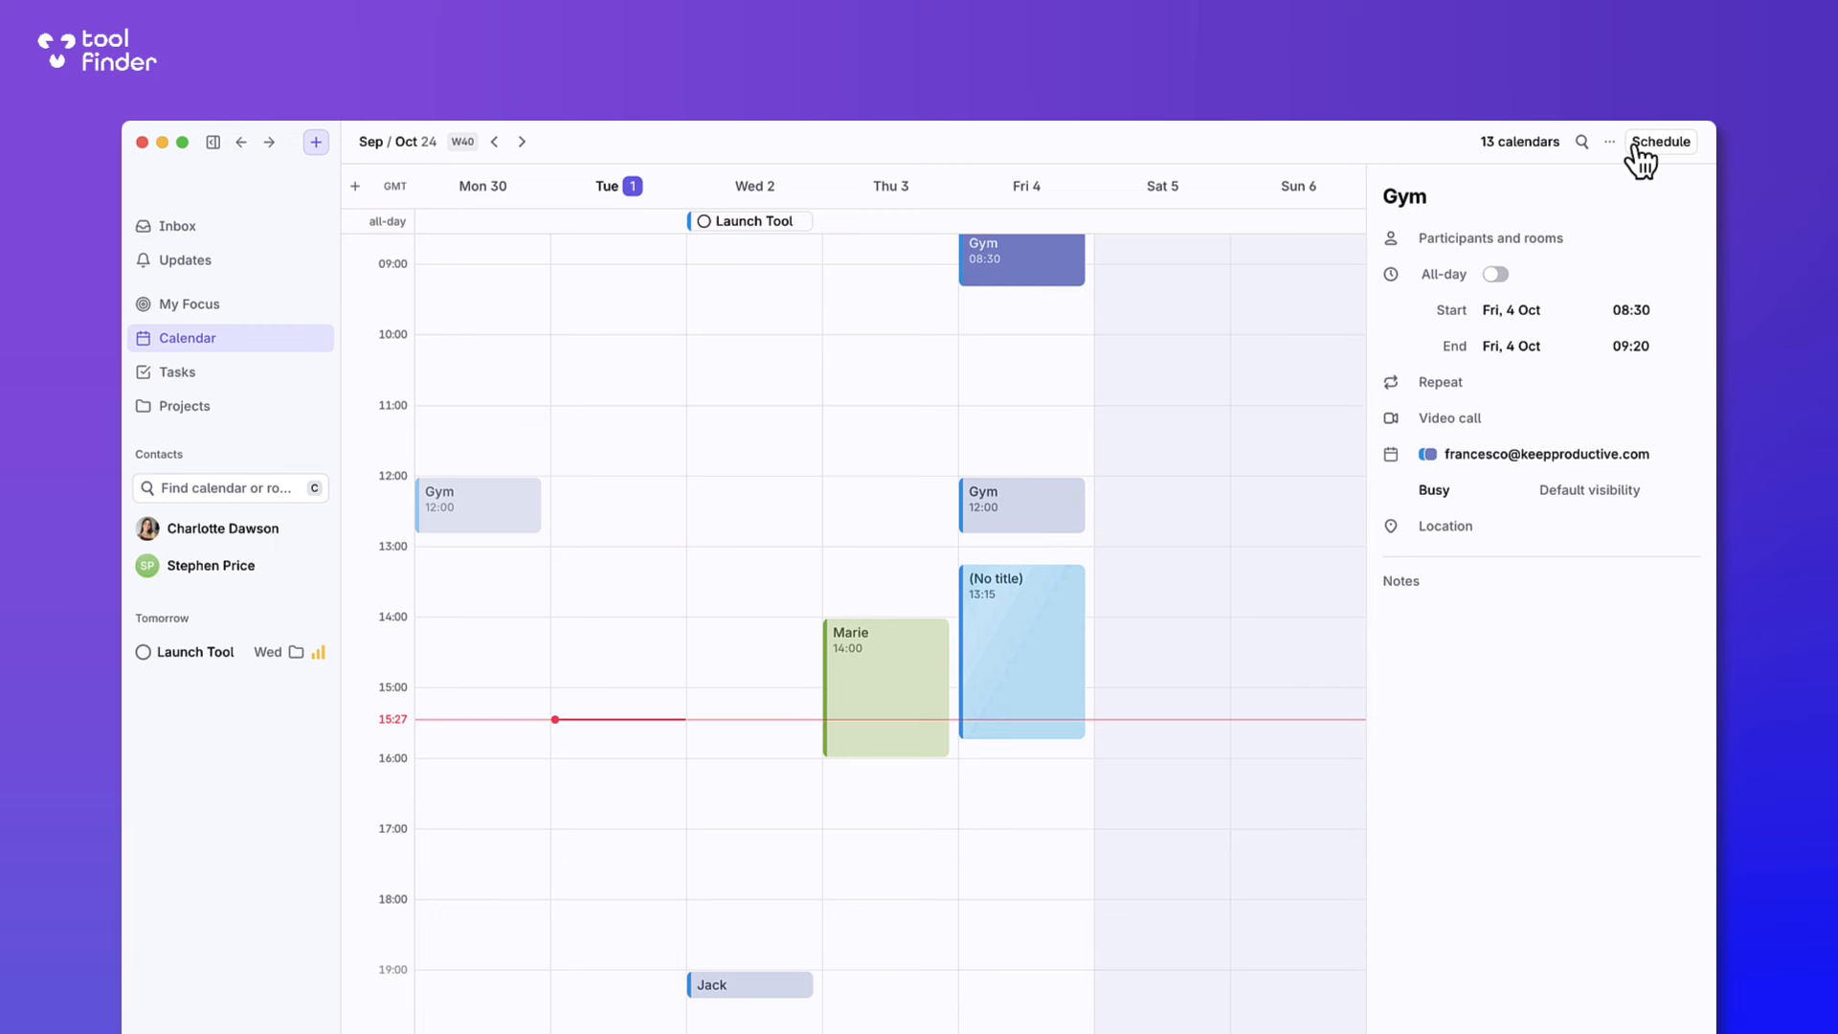
# Set the calendar to display 3 days, then 4 days, Tuesday 1 to Friday 4.
pyautogui.click(1610, 140)
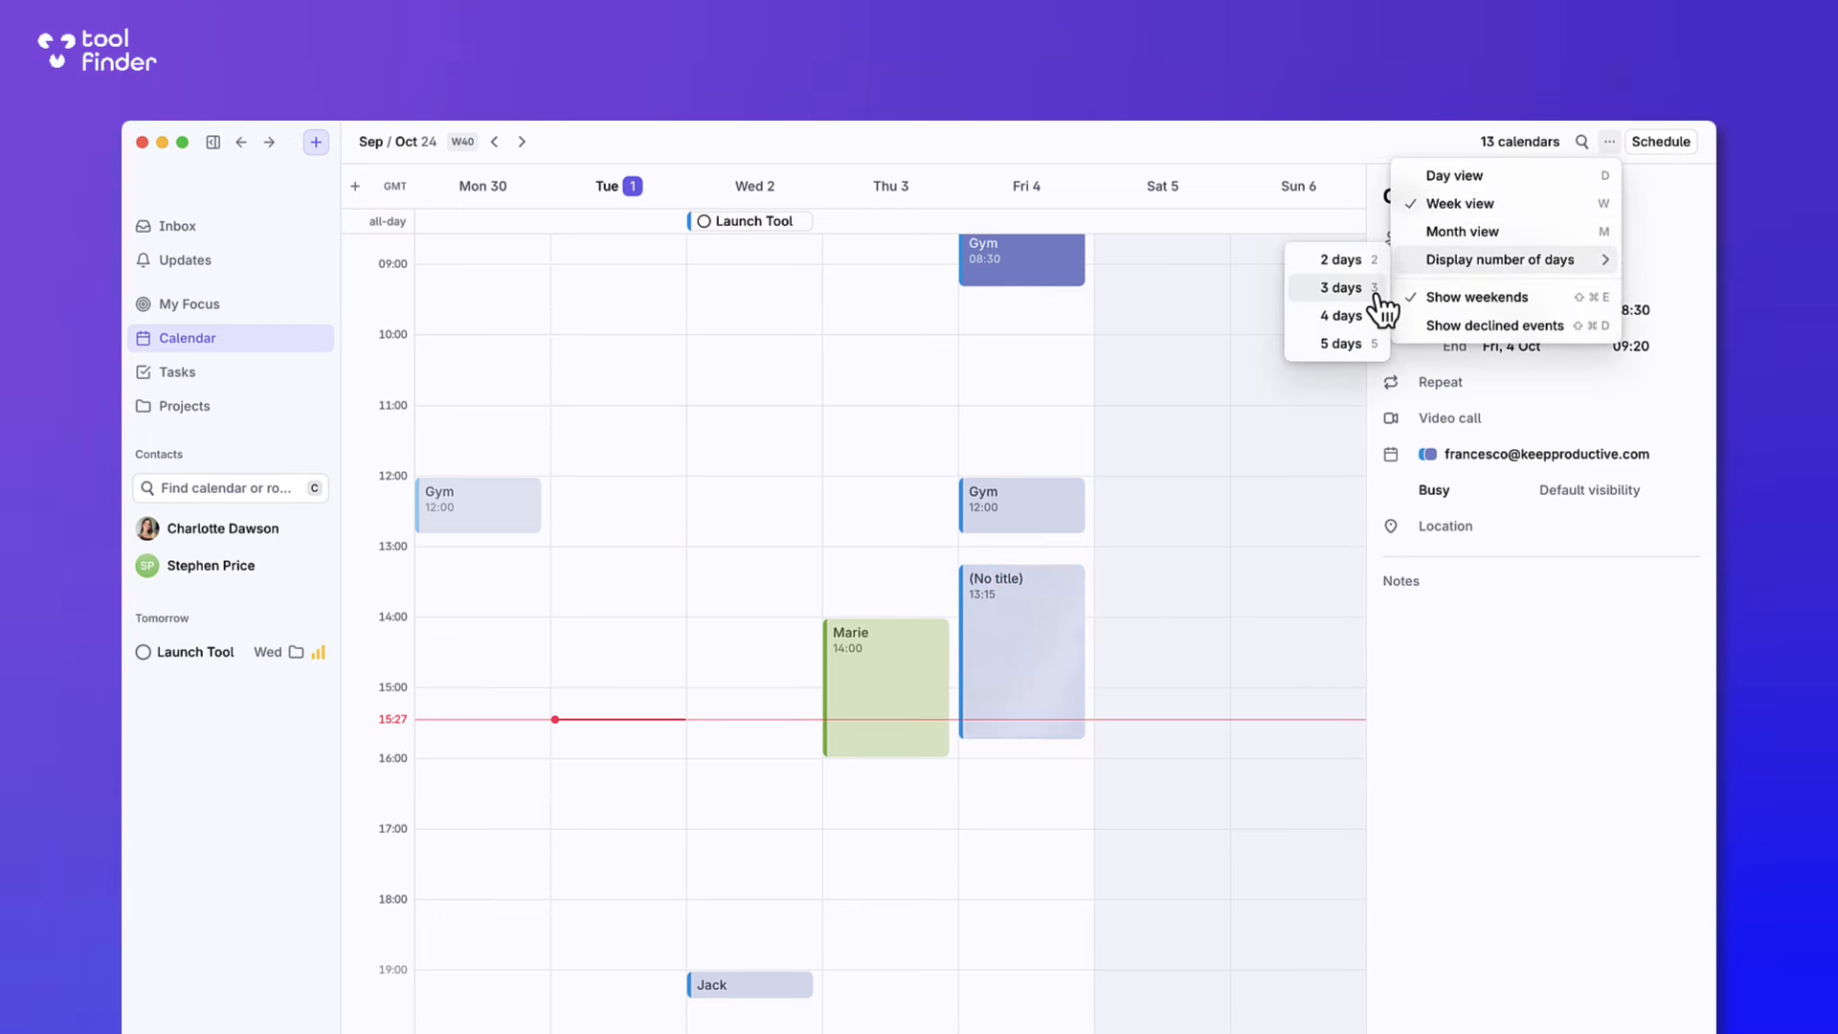
pyautogui.click(1339, 287)
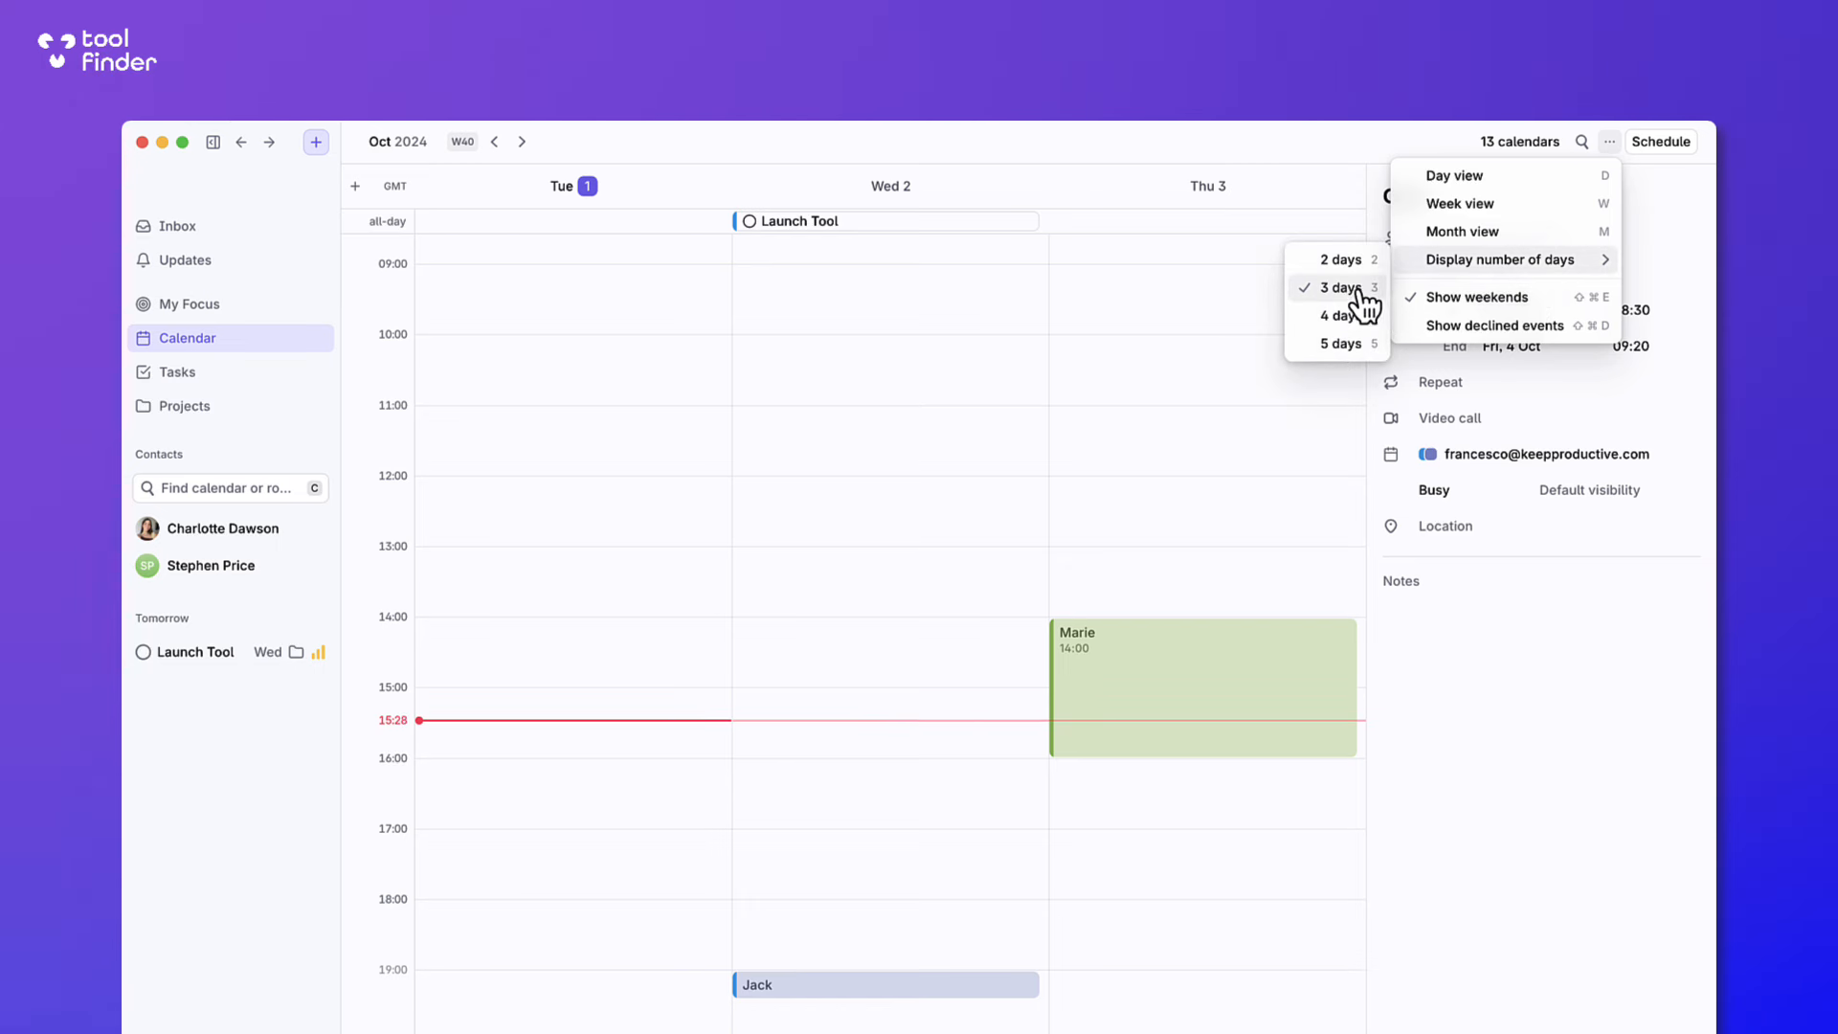
pyautogui.click(1337, 316)
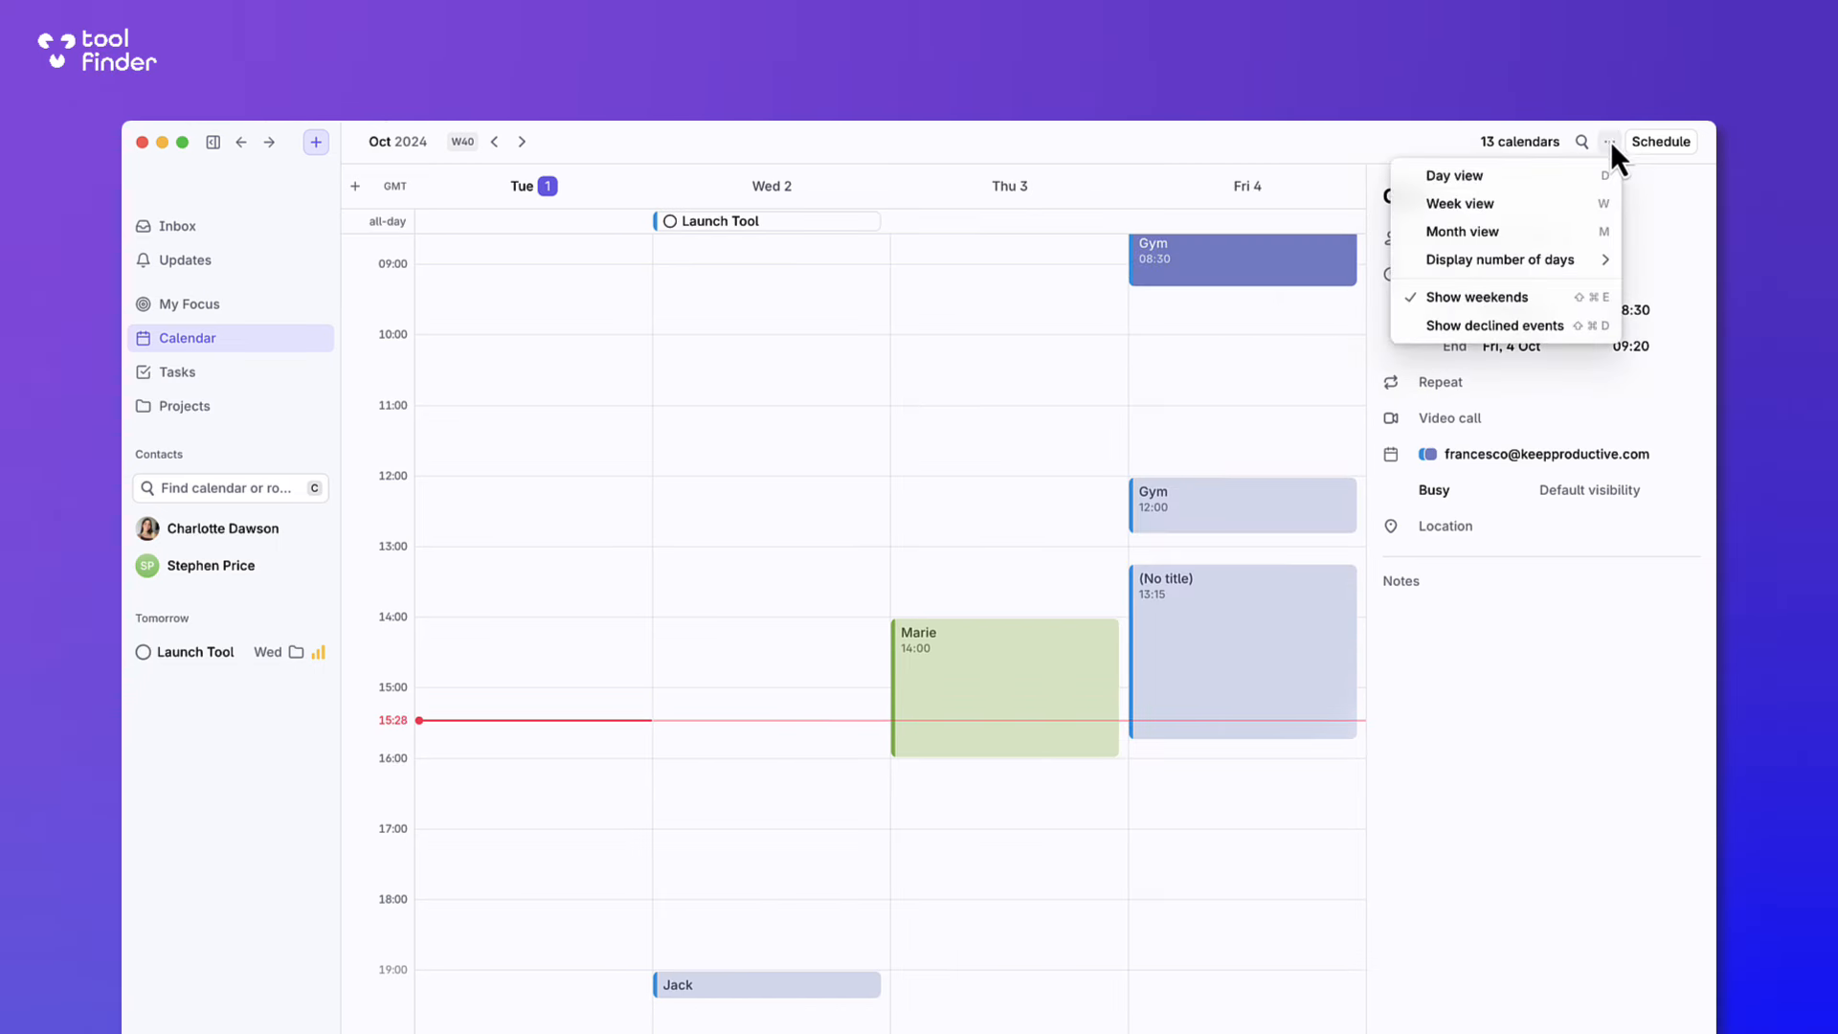
pyautogui.moveTo(1670, 161)
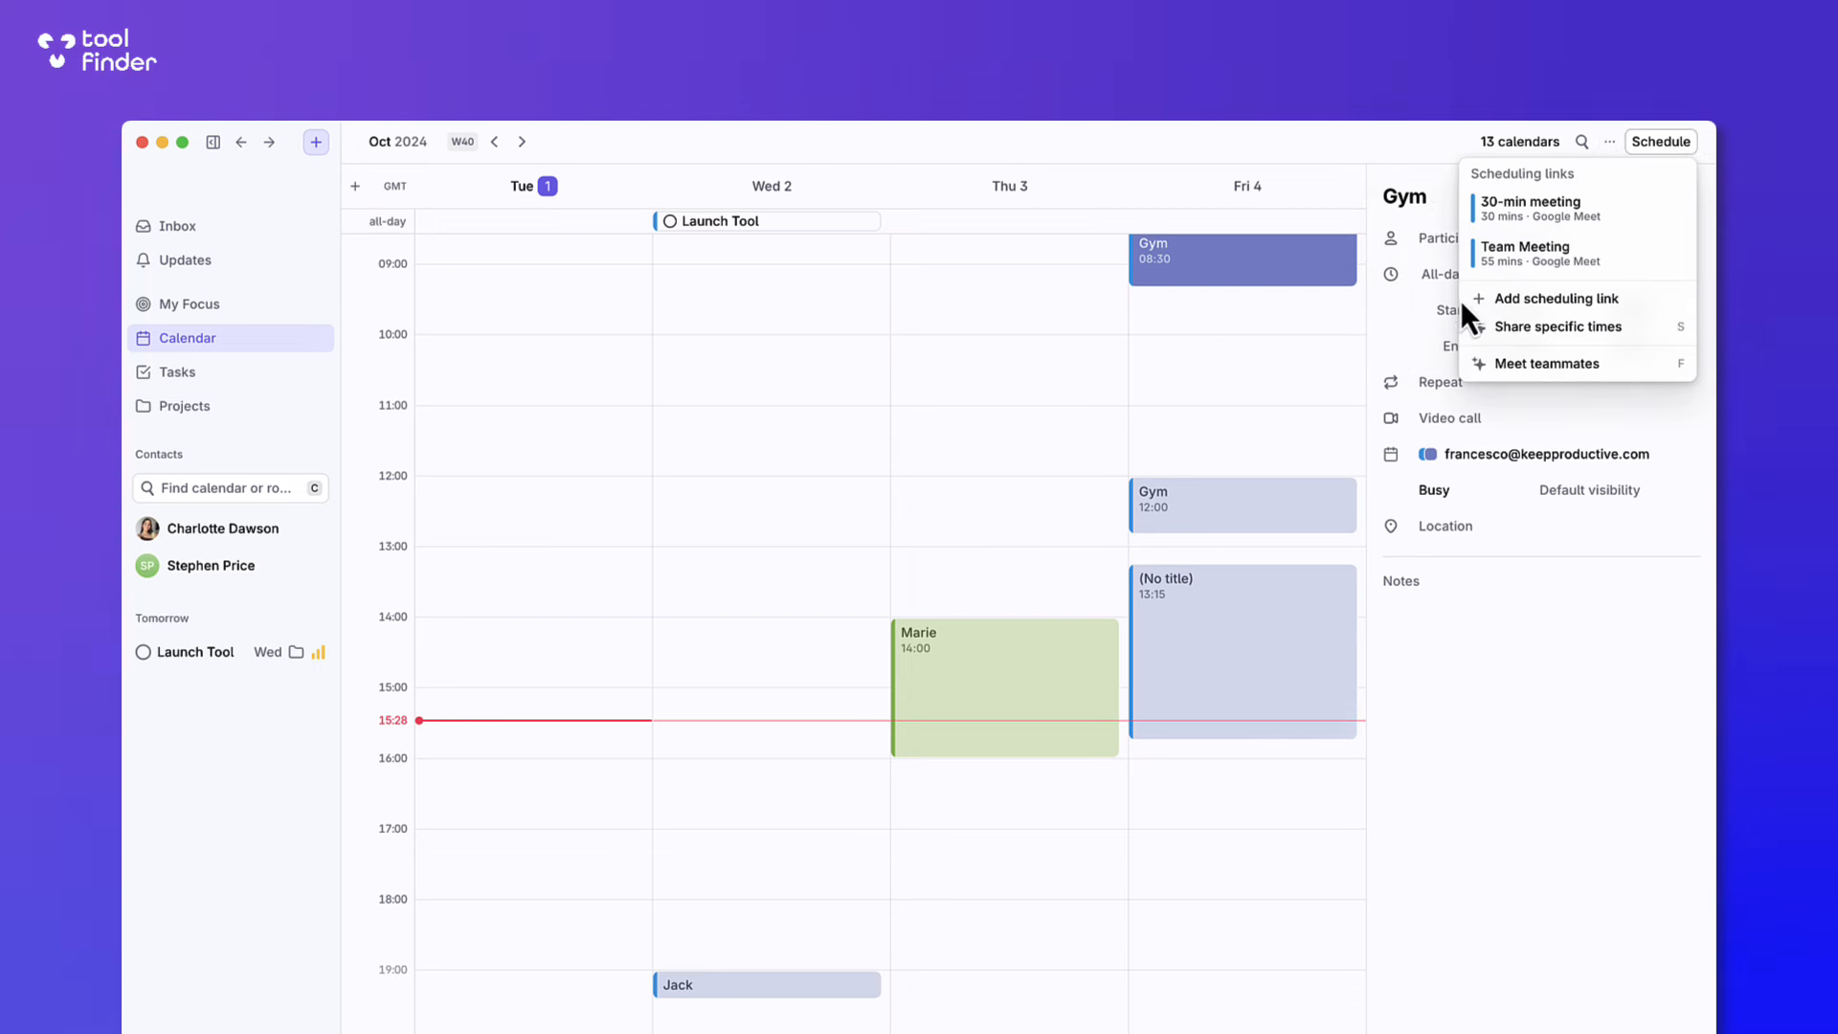
pyautogui.moveTo(1547, 299)
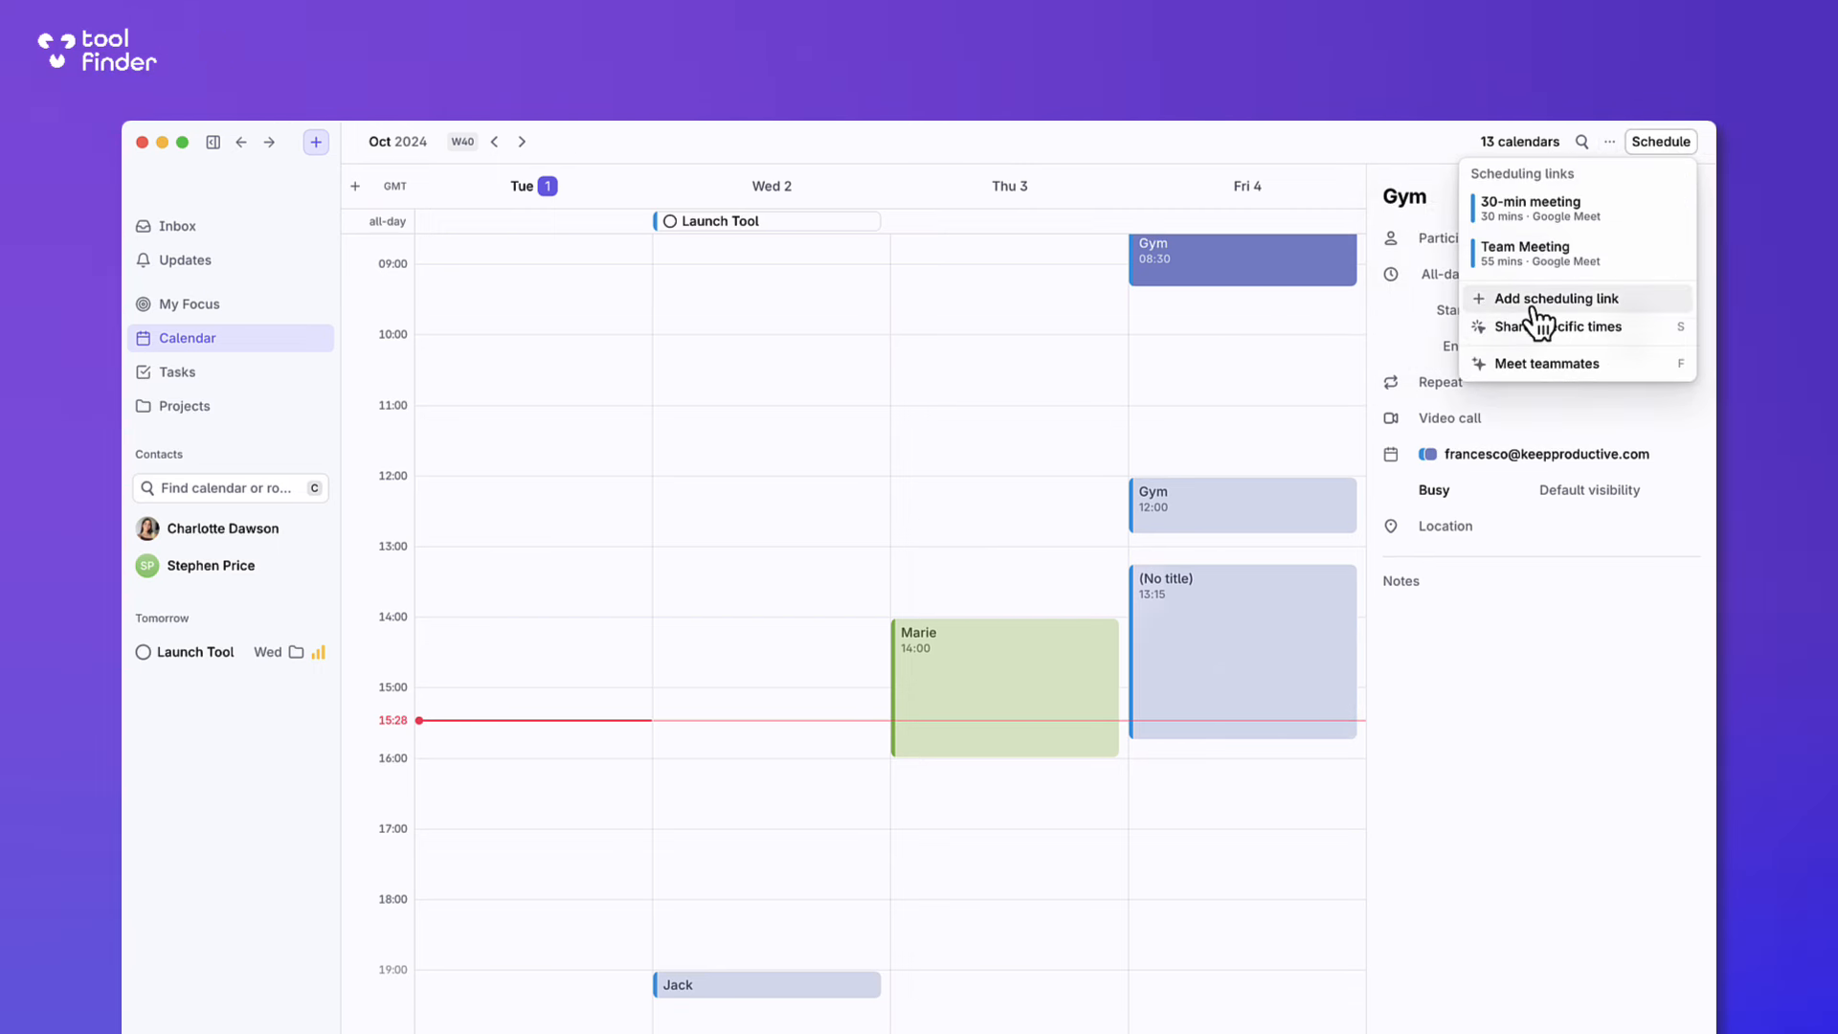
# Draft 30-minute availability slots via Share specific times, then close it.
pyautogui.click(1559, 325)
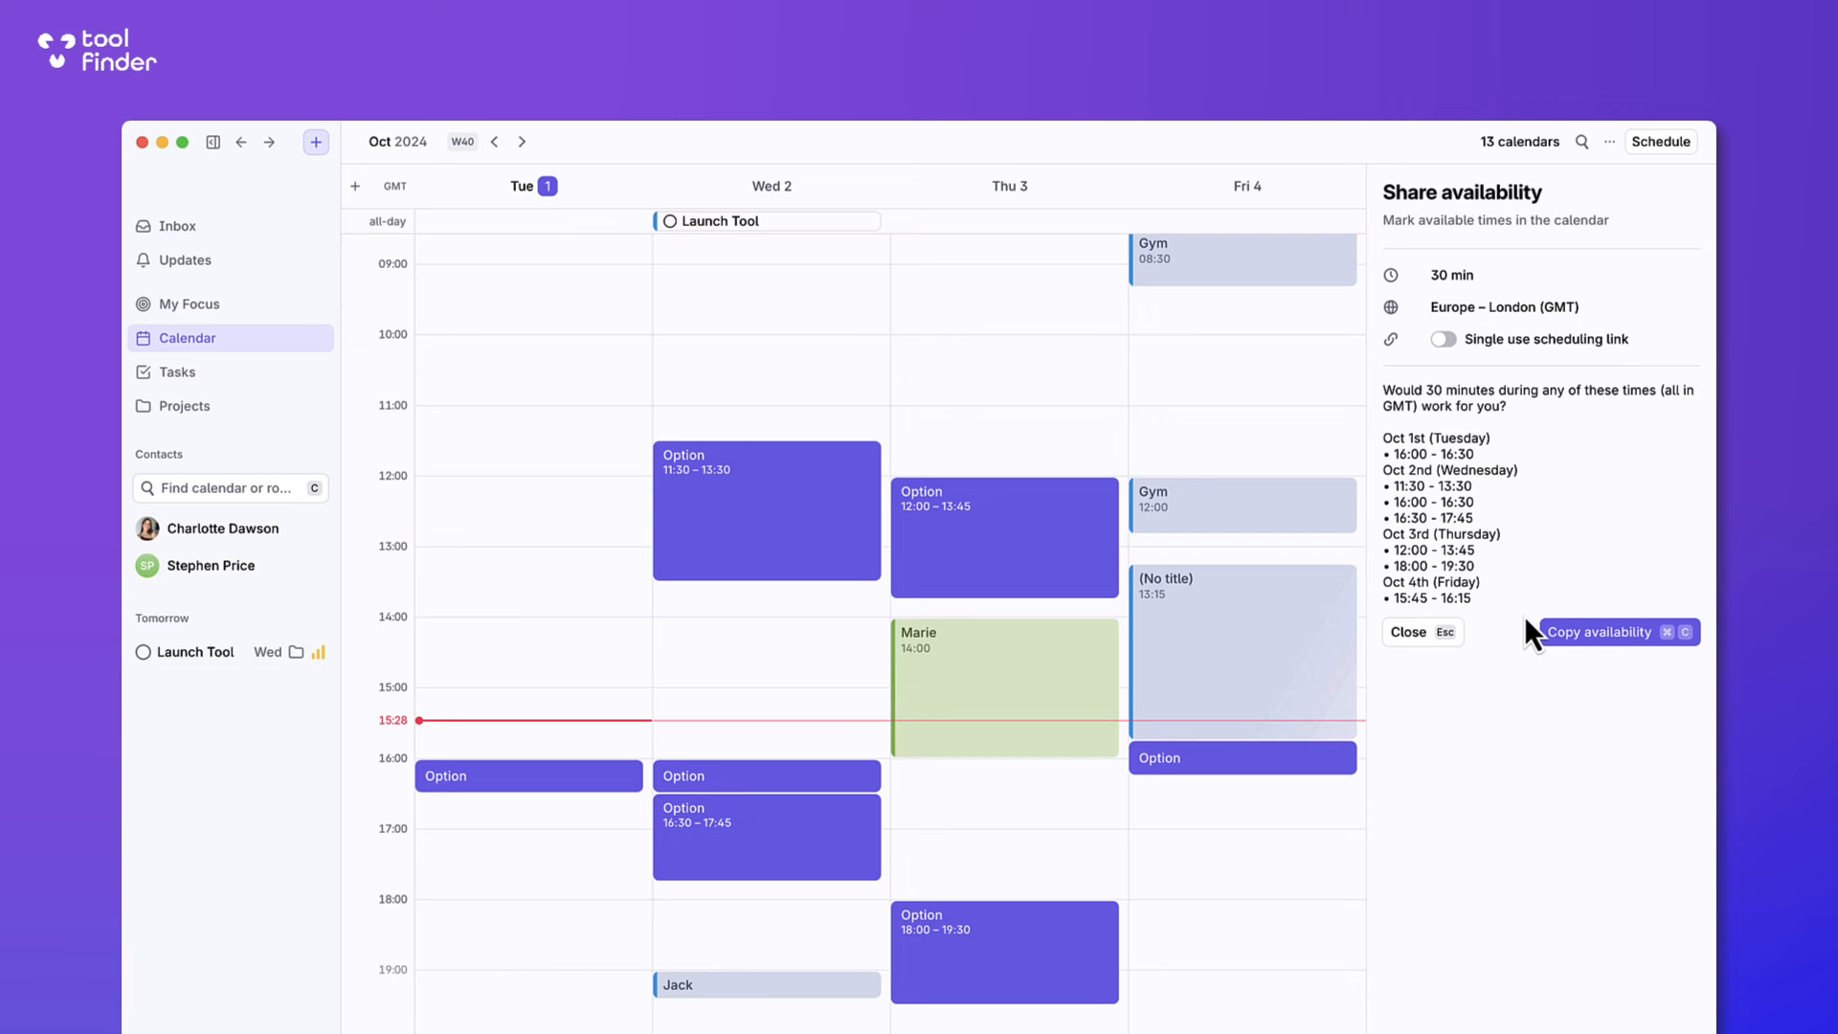
pyautogui.moveTo(1423, 644)
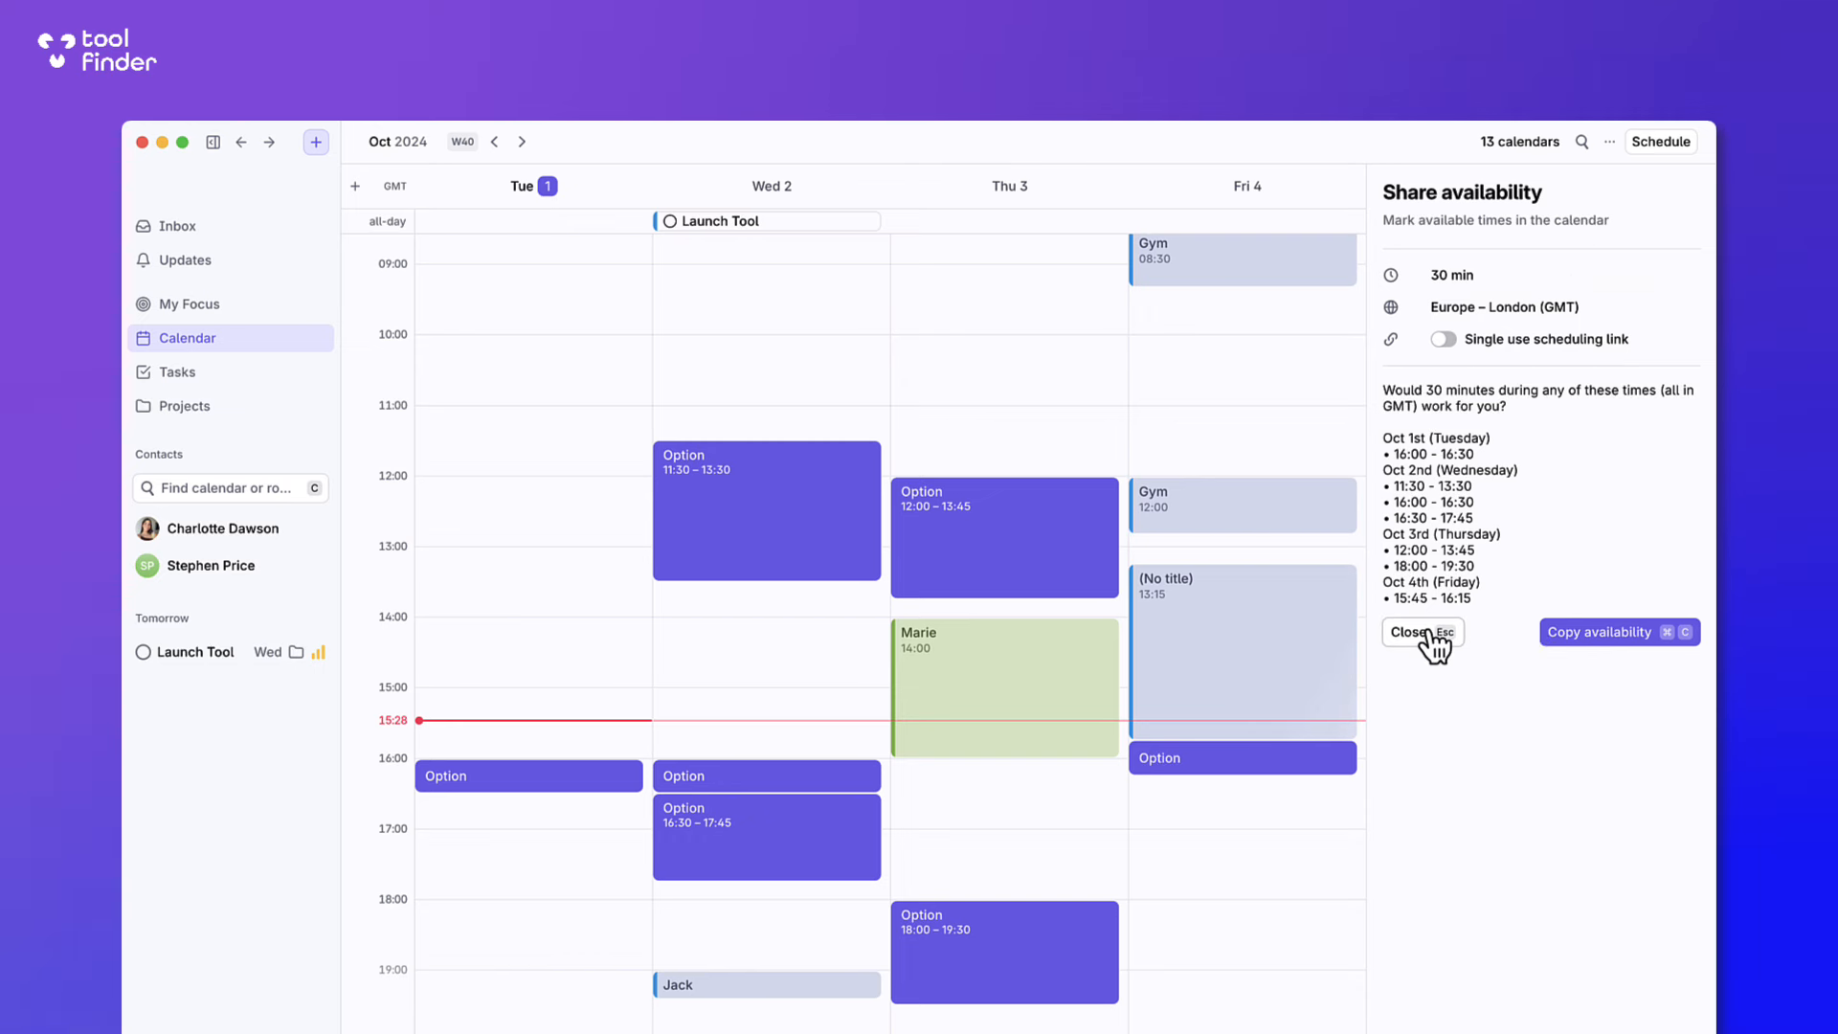
pyautogui.click(1403, 634)
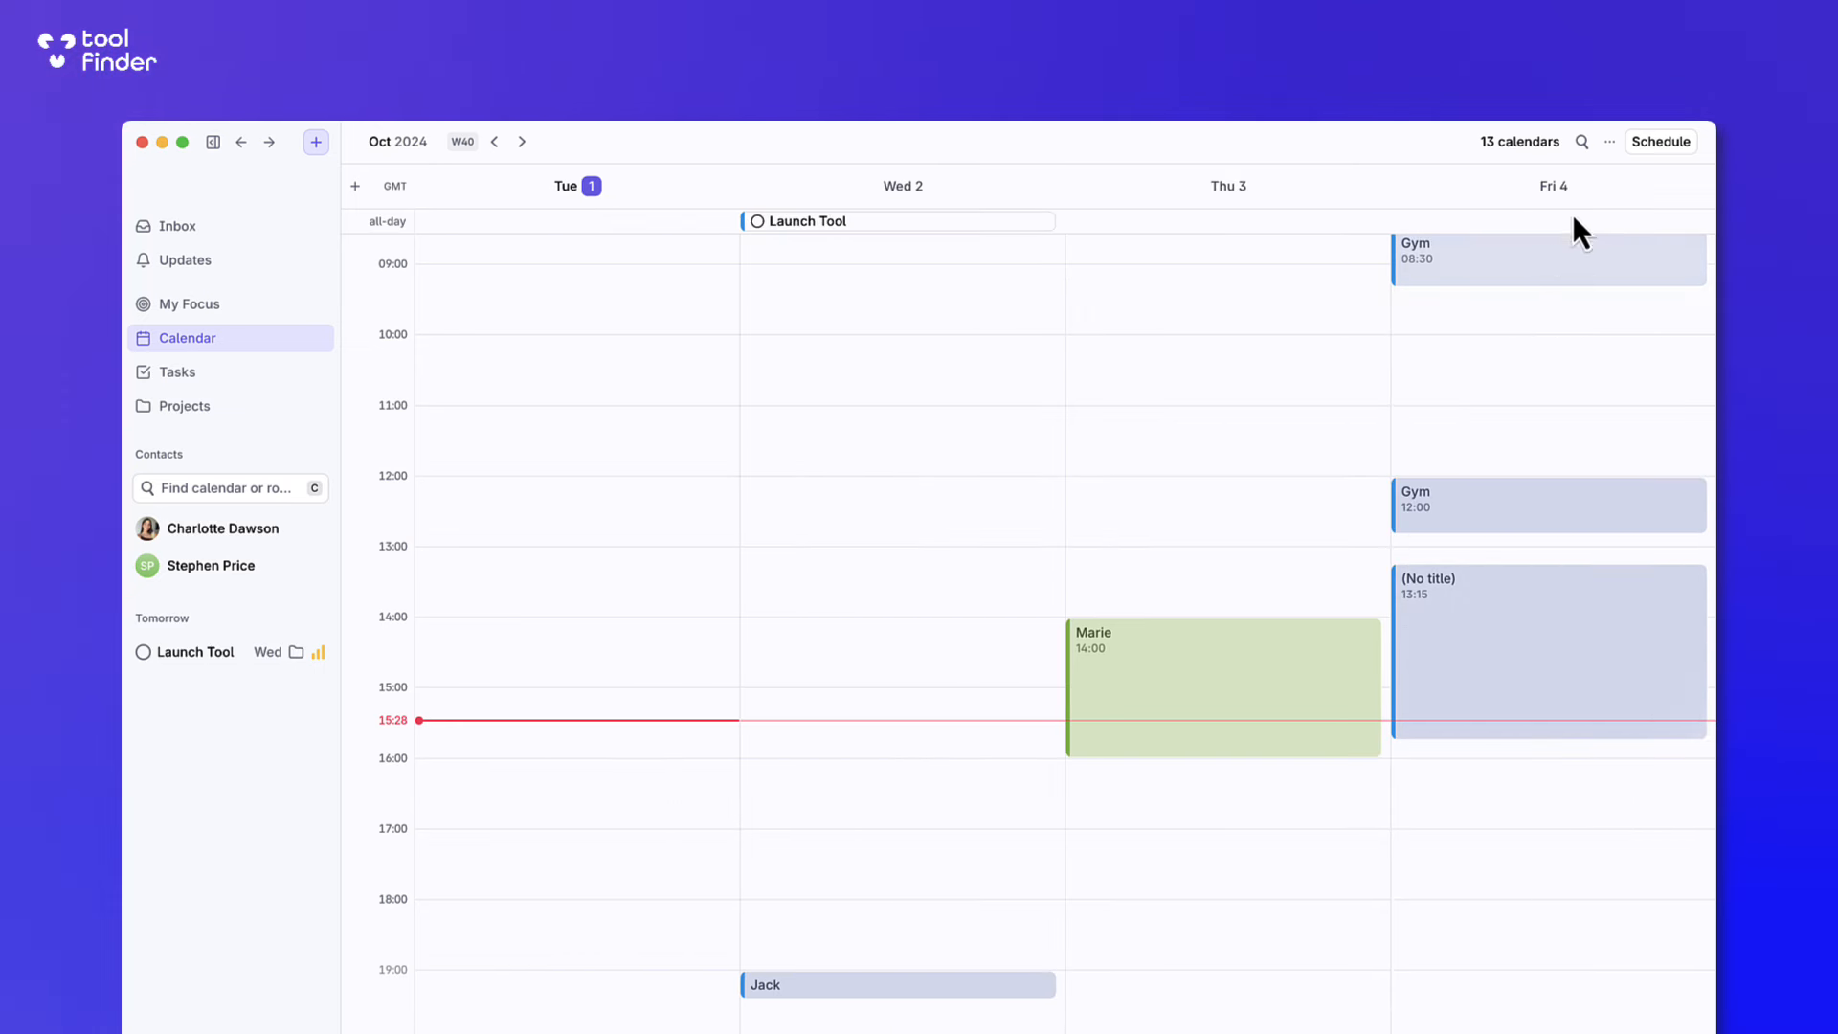
# Edit the 30-min meeting scheduling link, try Collective hosting, then revert to One-to-one.
pyautogui.click(1660, 140)
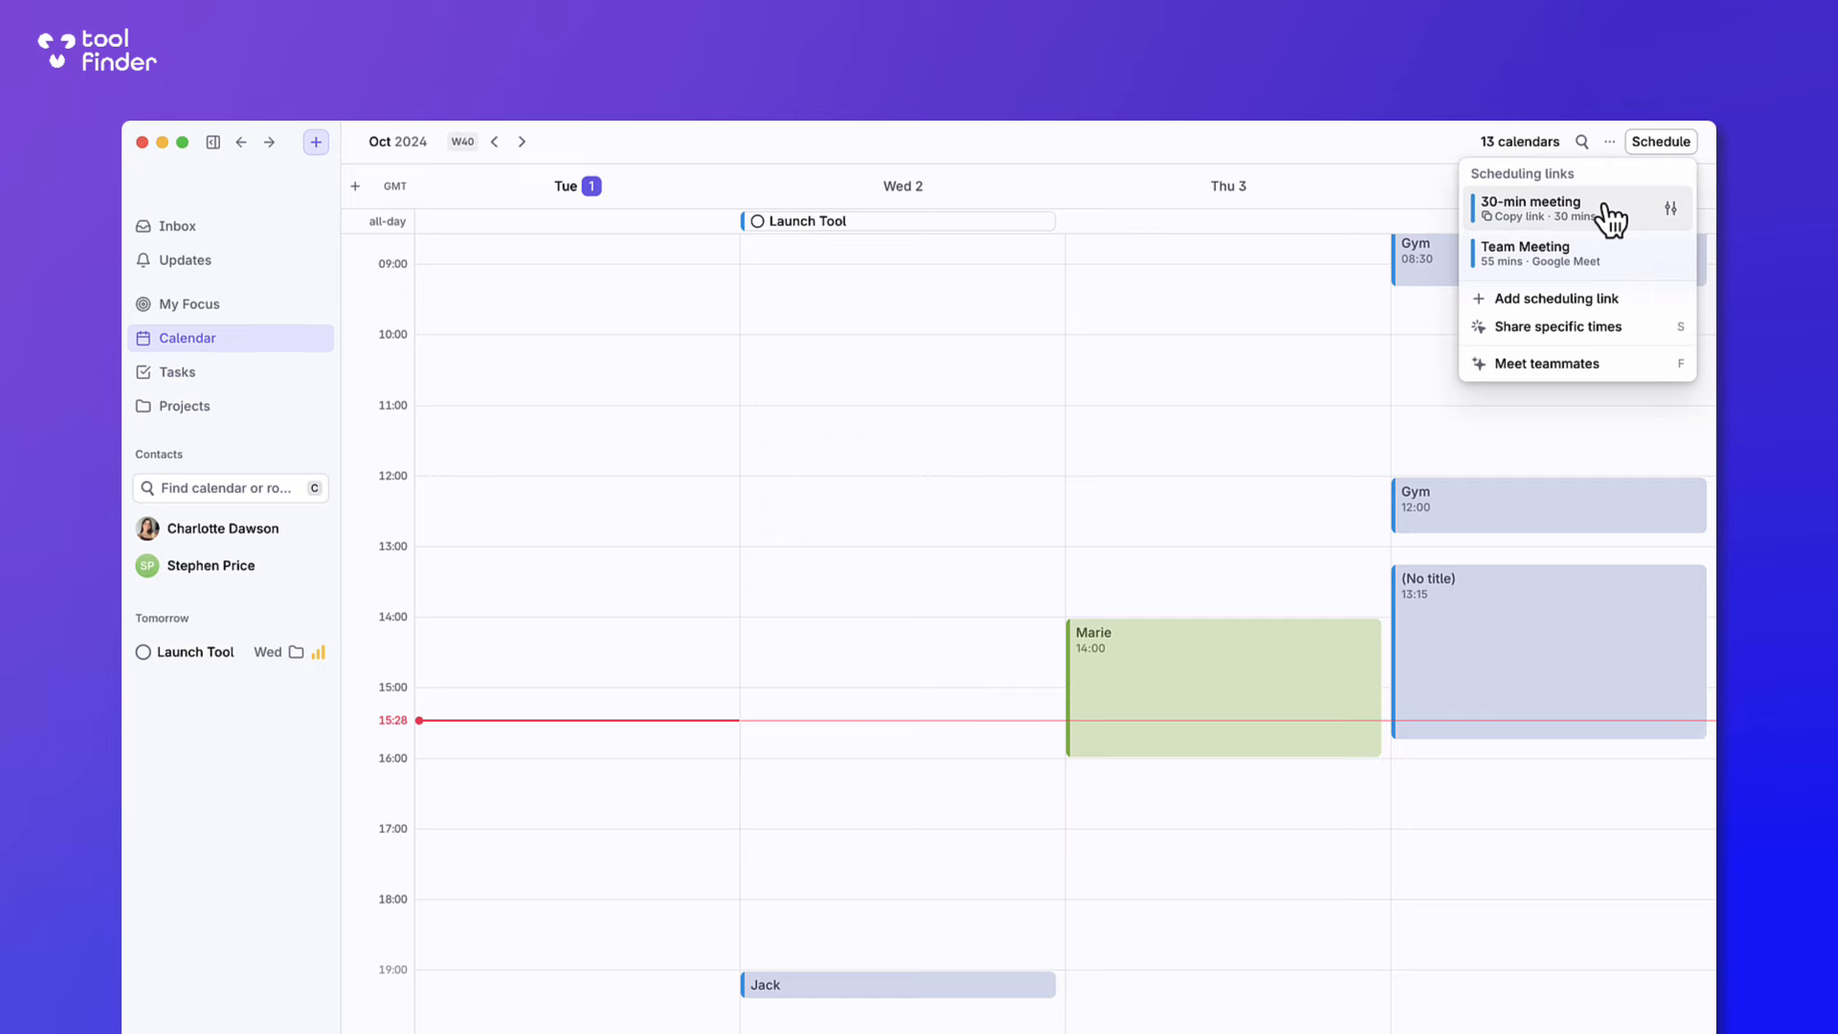
pyautogui.moveTo(1697, 217)
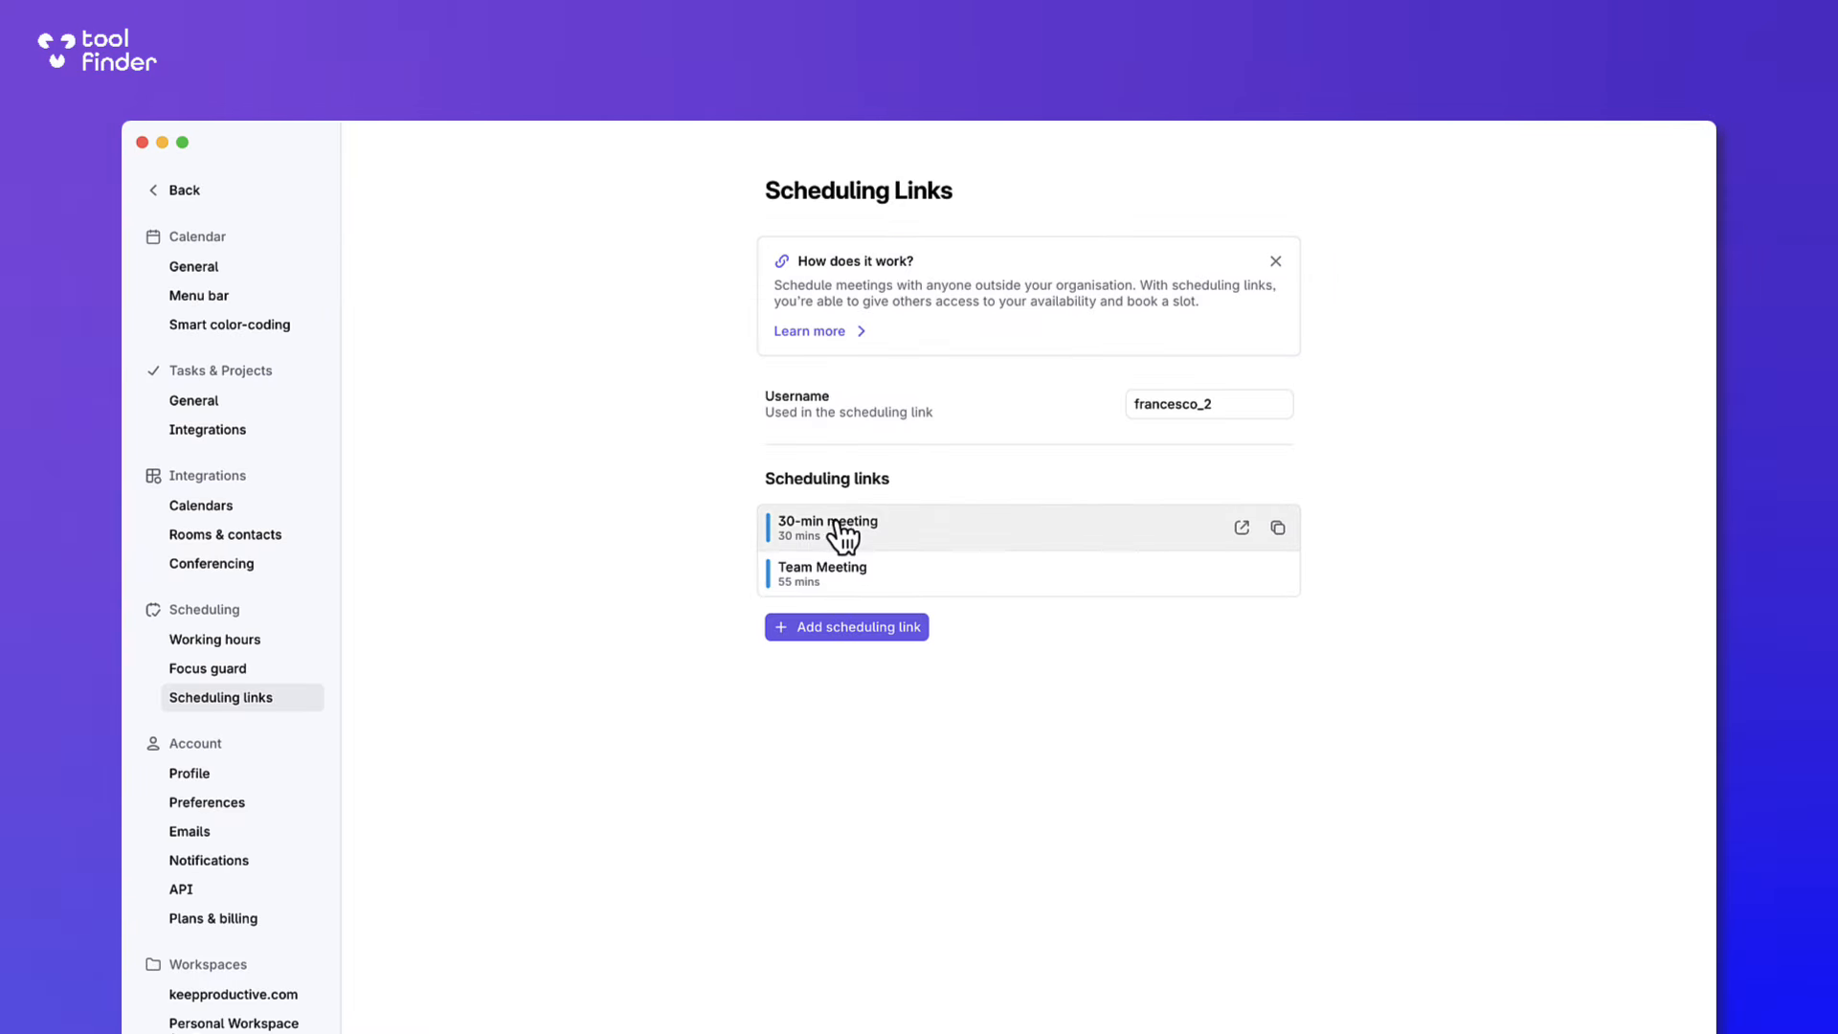
pyautogui.click(827, 521)
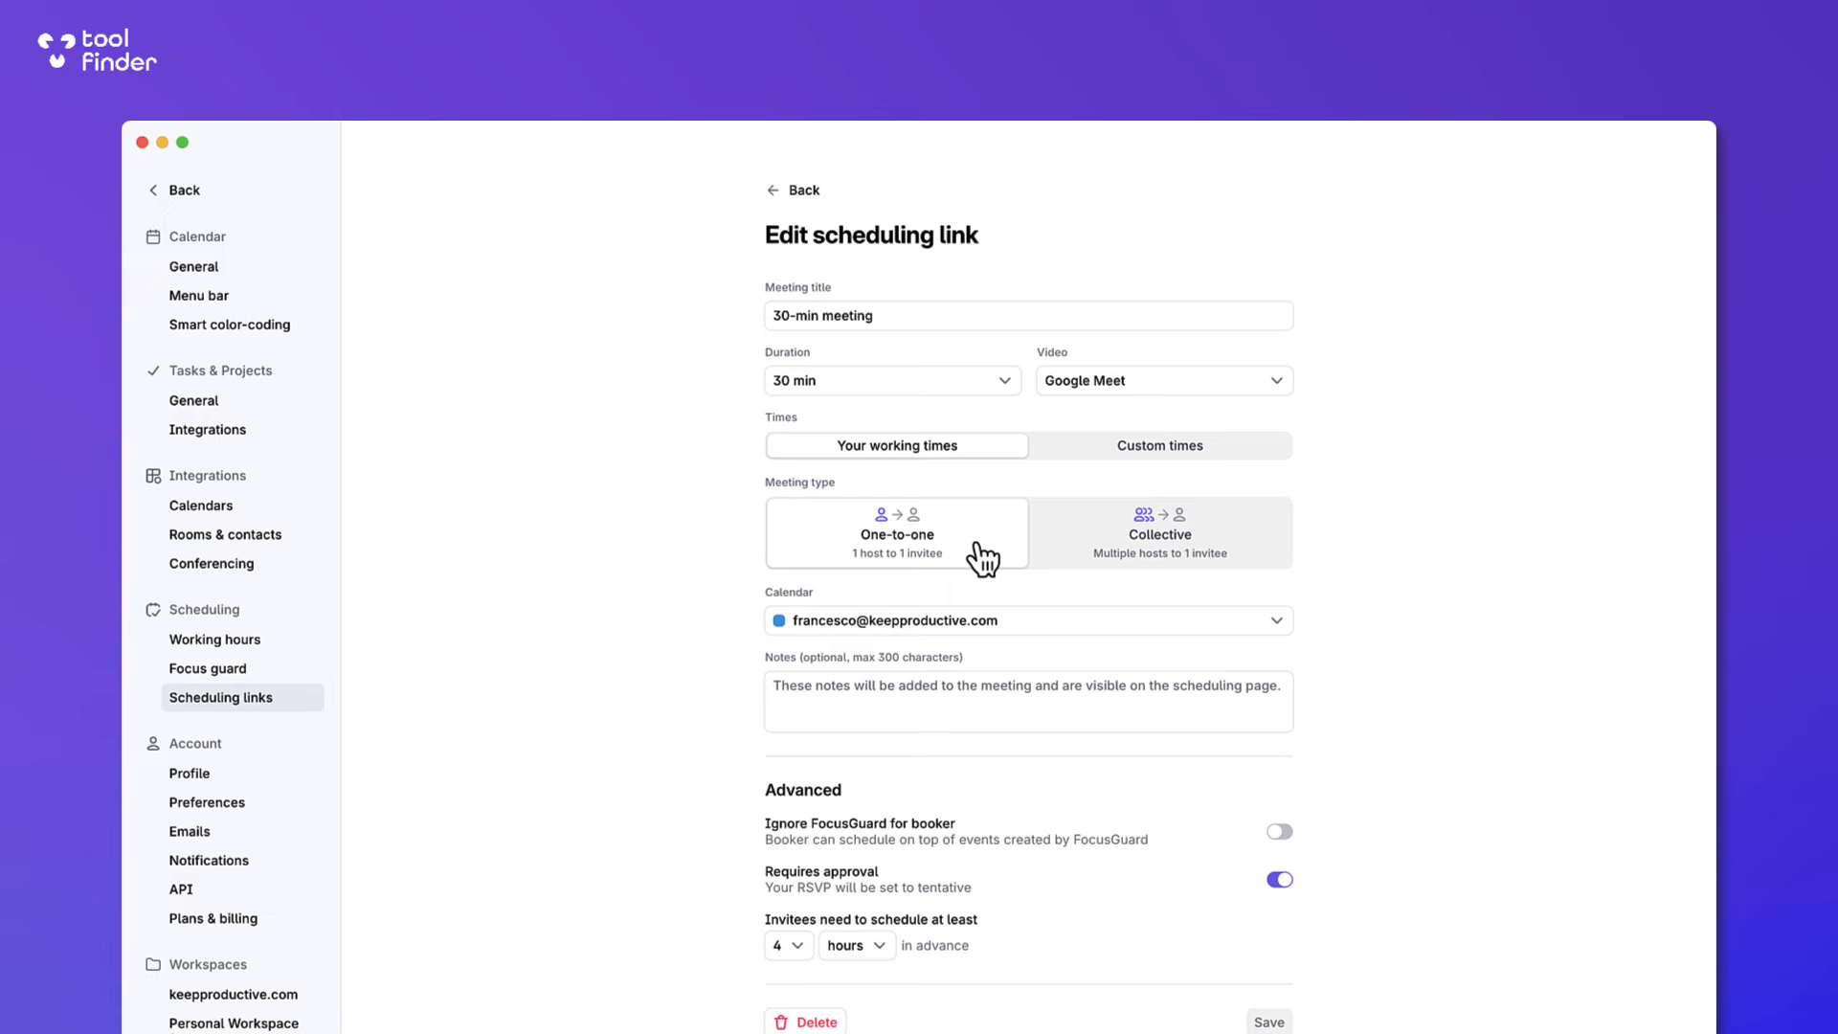
pyautogui.moveTo(1111, 540)
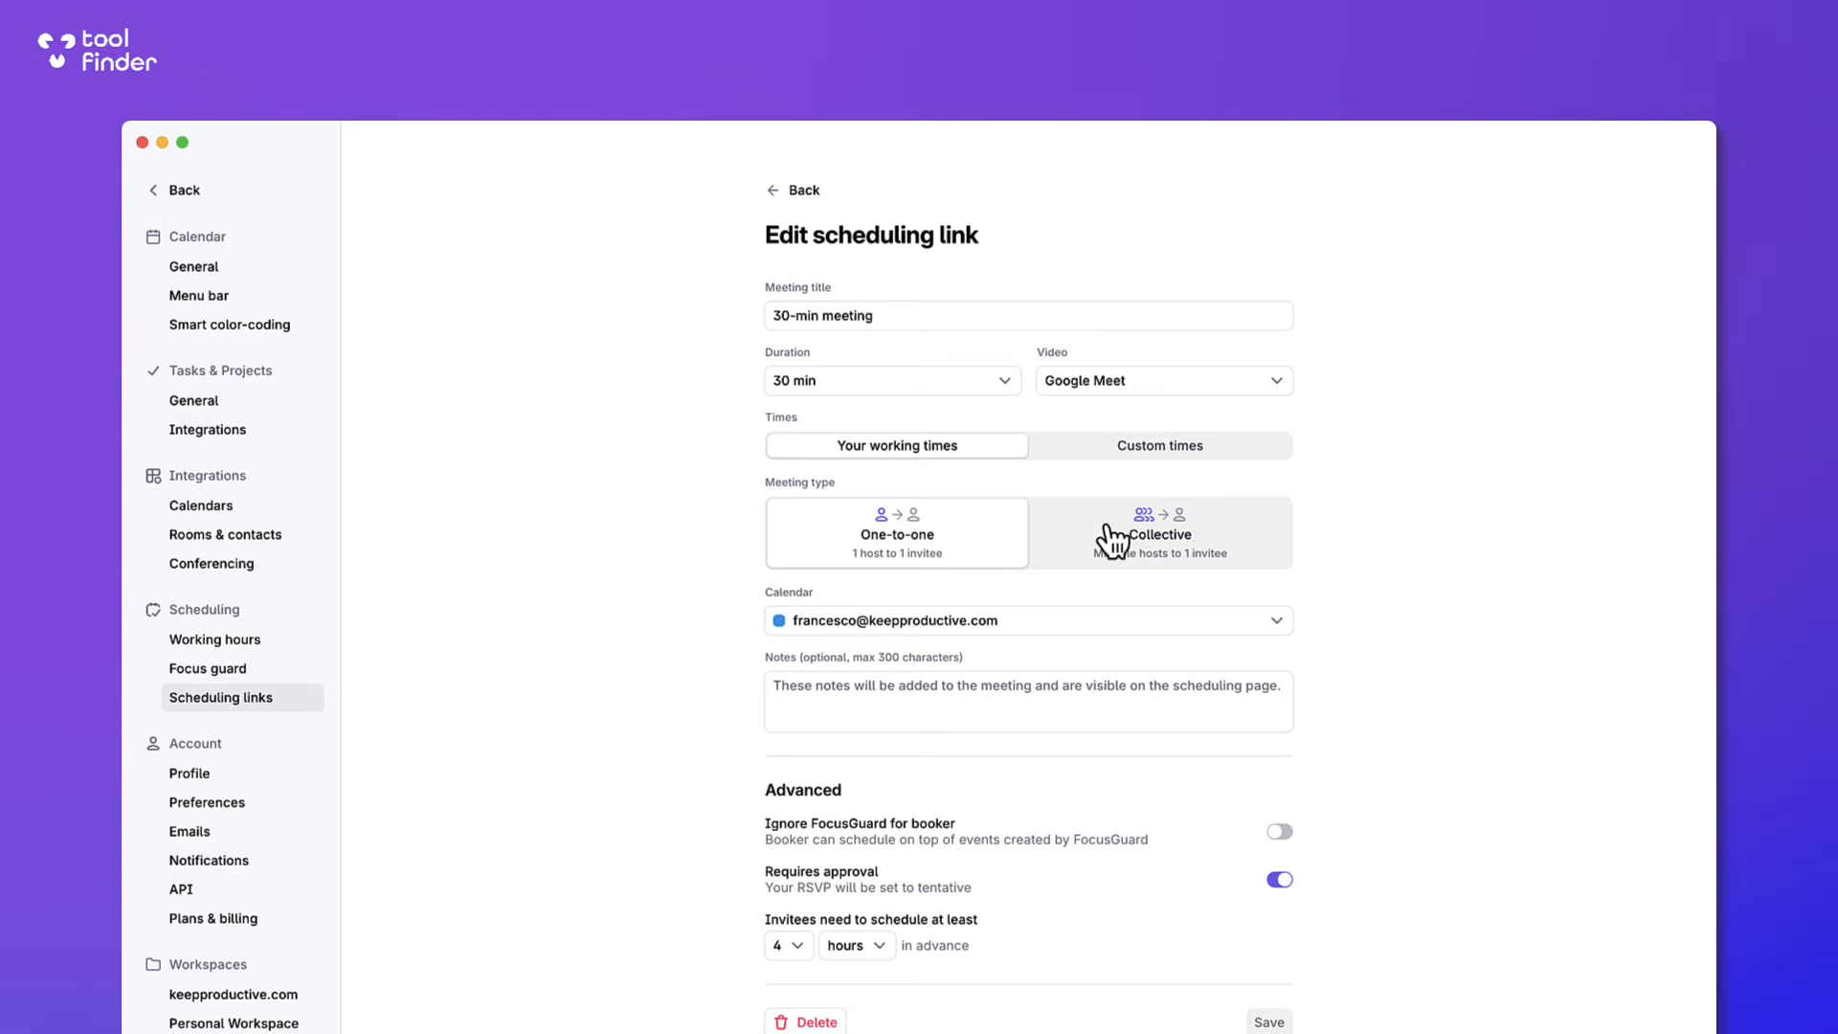
pyautogui.click(1159, 532)
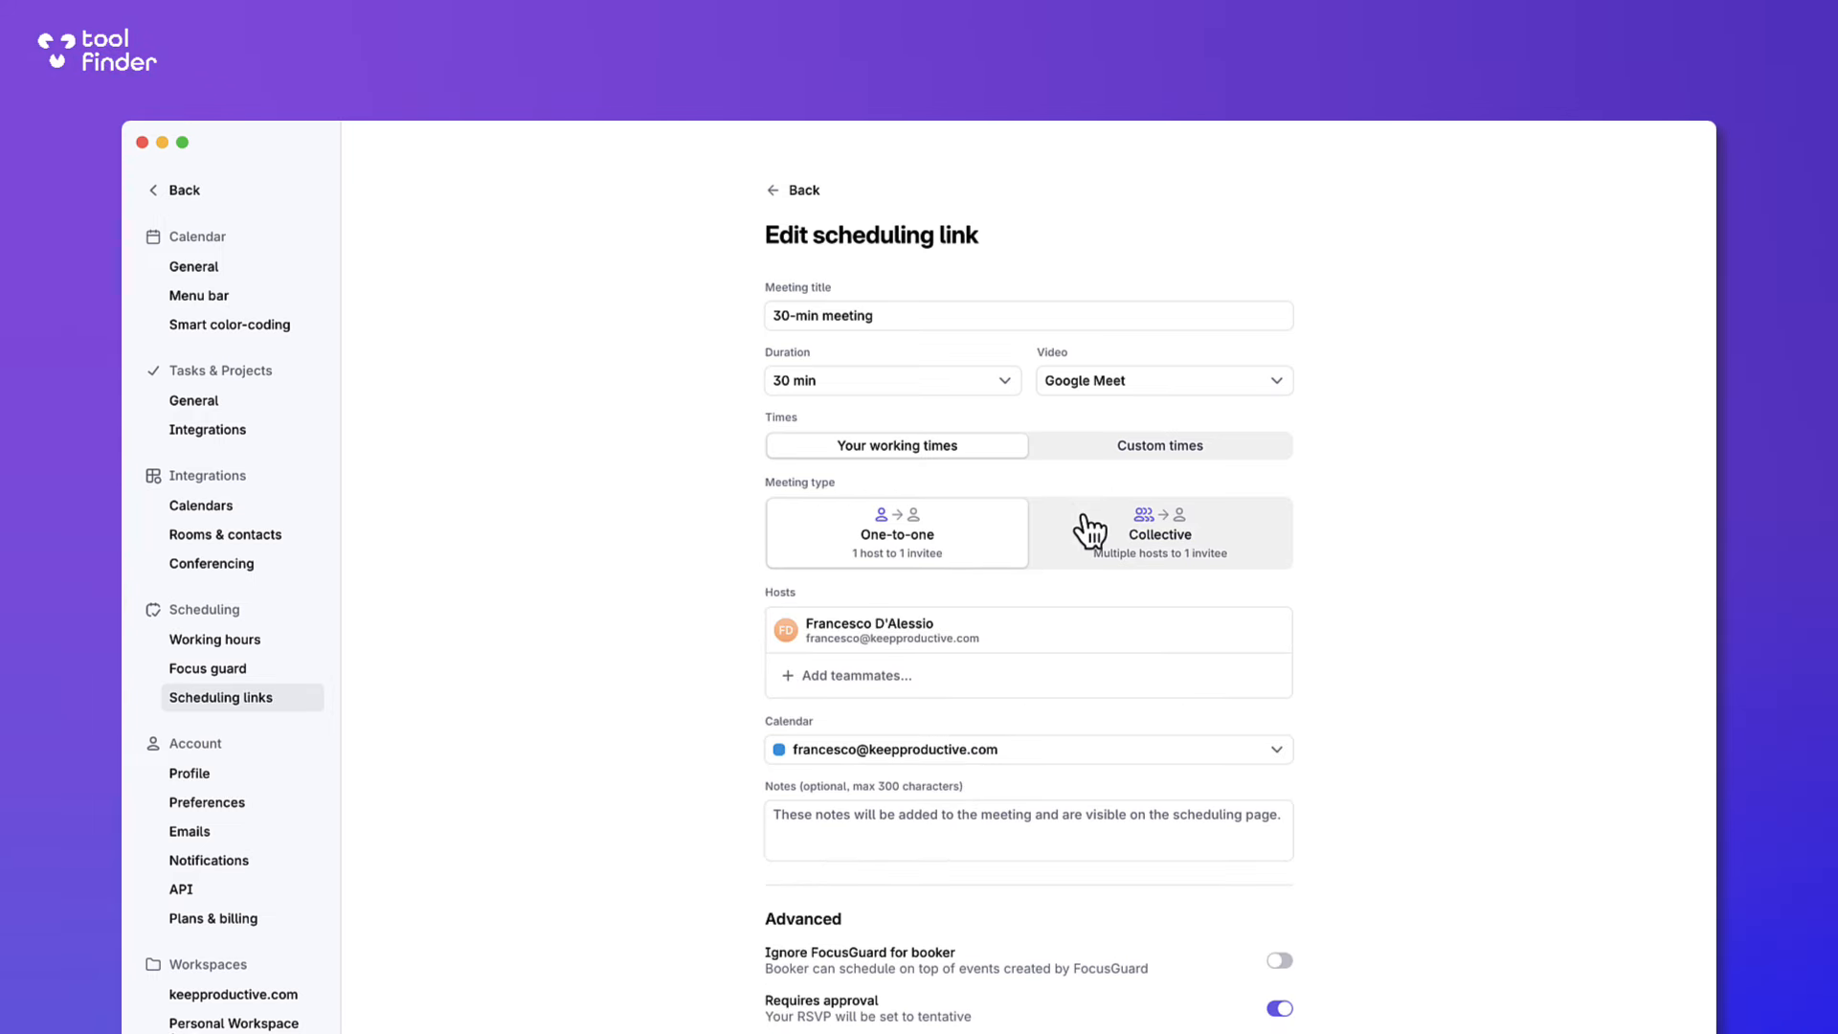
pyautogui.click(896, 533)
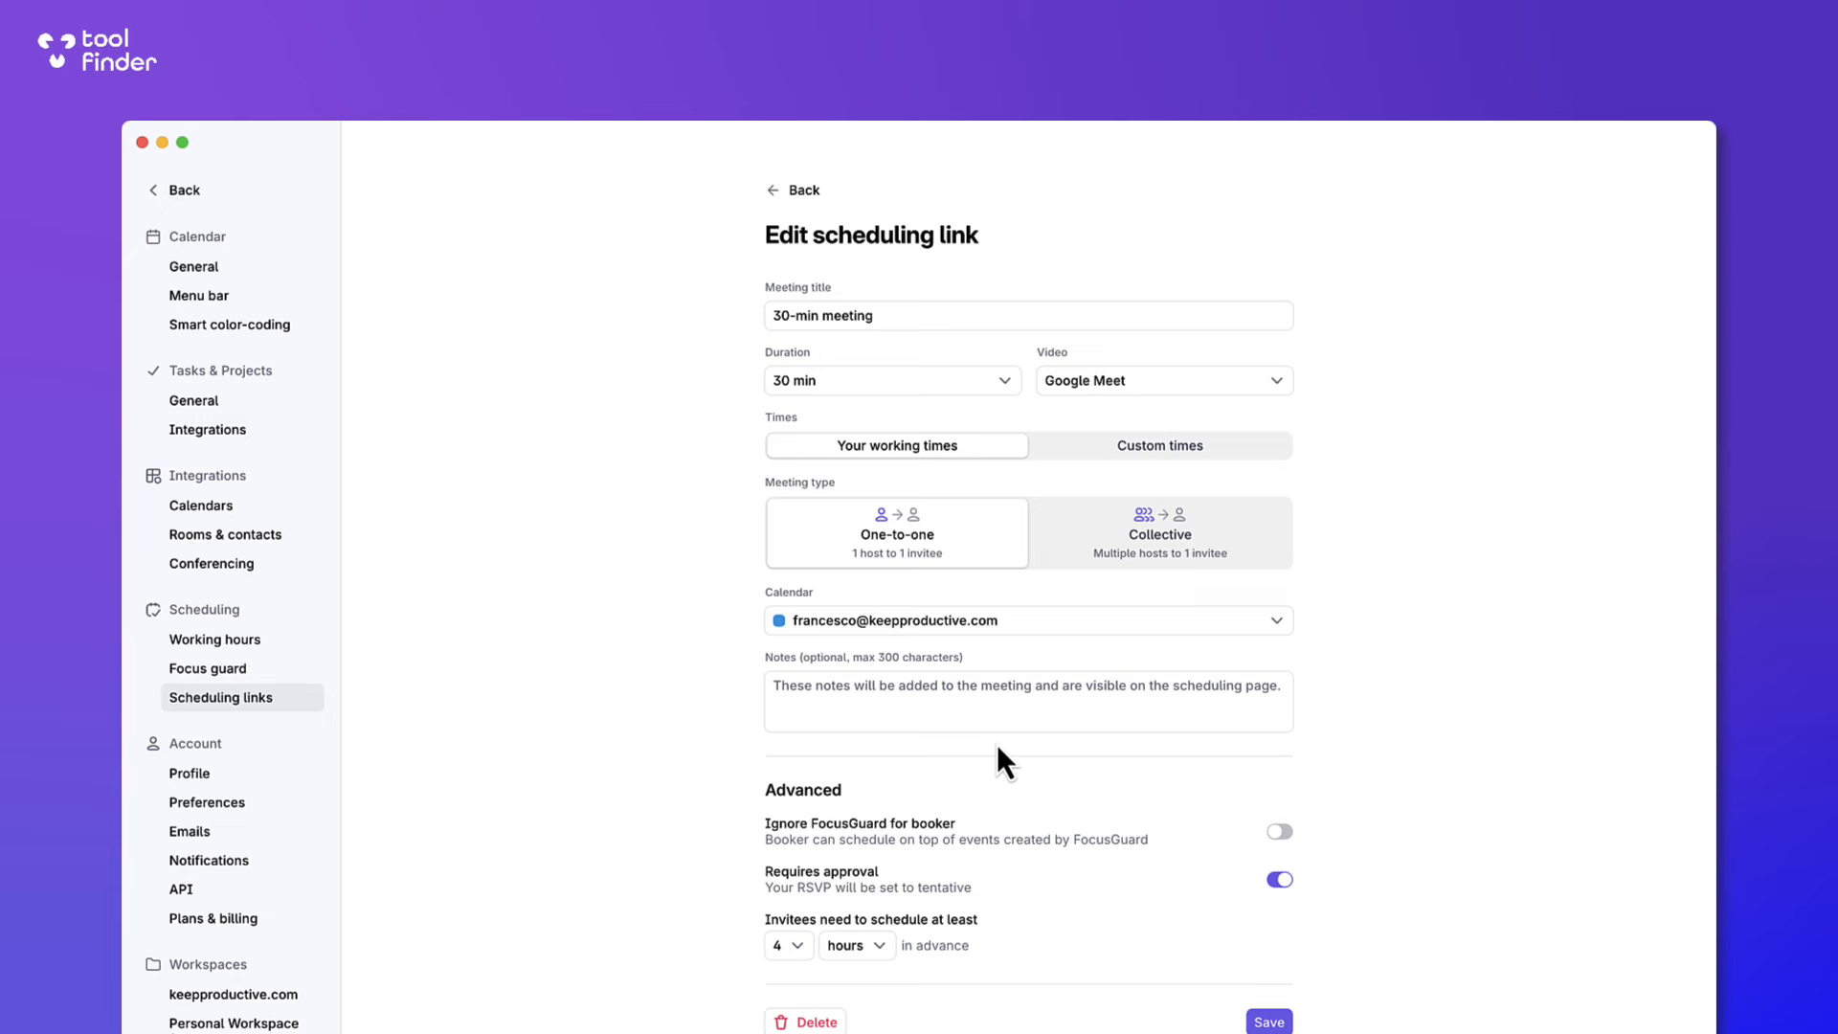
pyautogui.moveTo(802, 190)
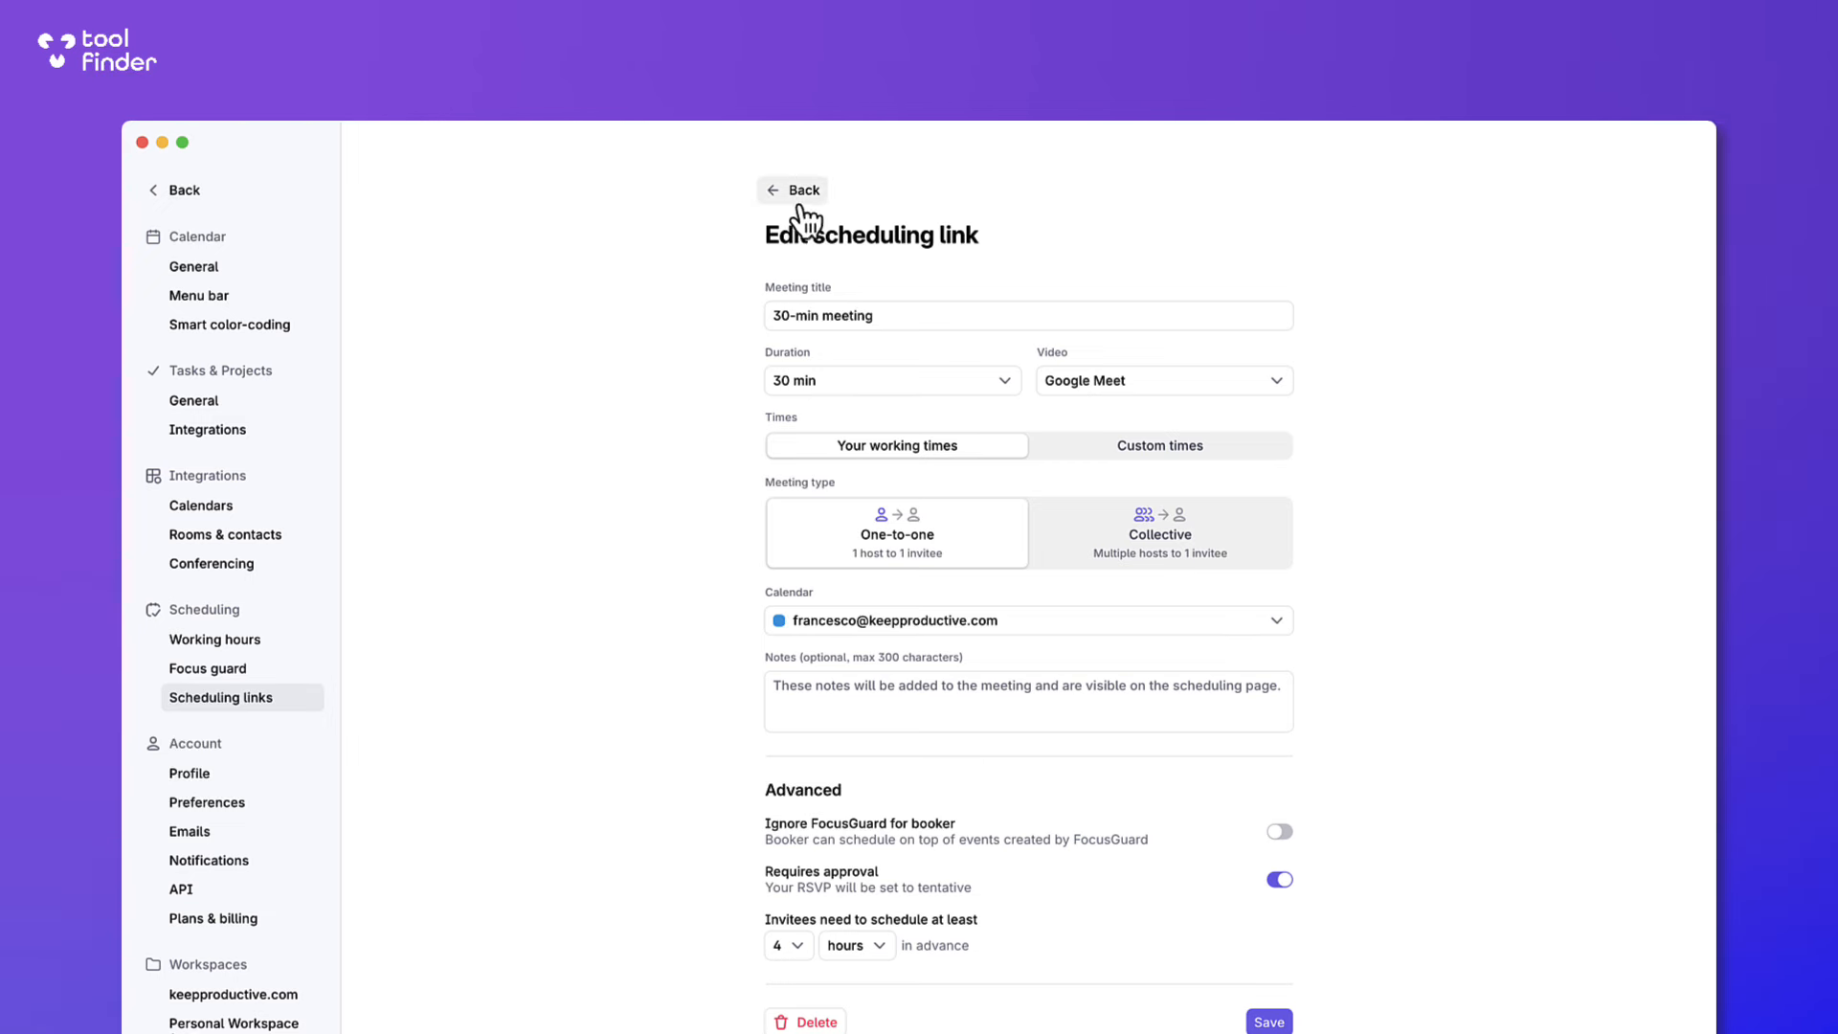
# Leave the link editor back to the four-day calendar, toggling the Schedule menu.
pyautogui.click(793, 189)
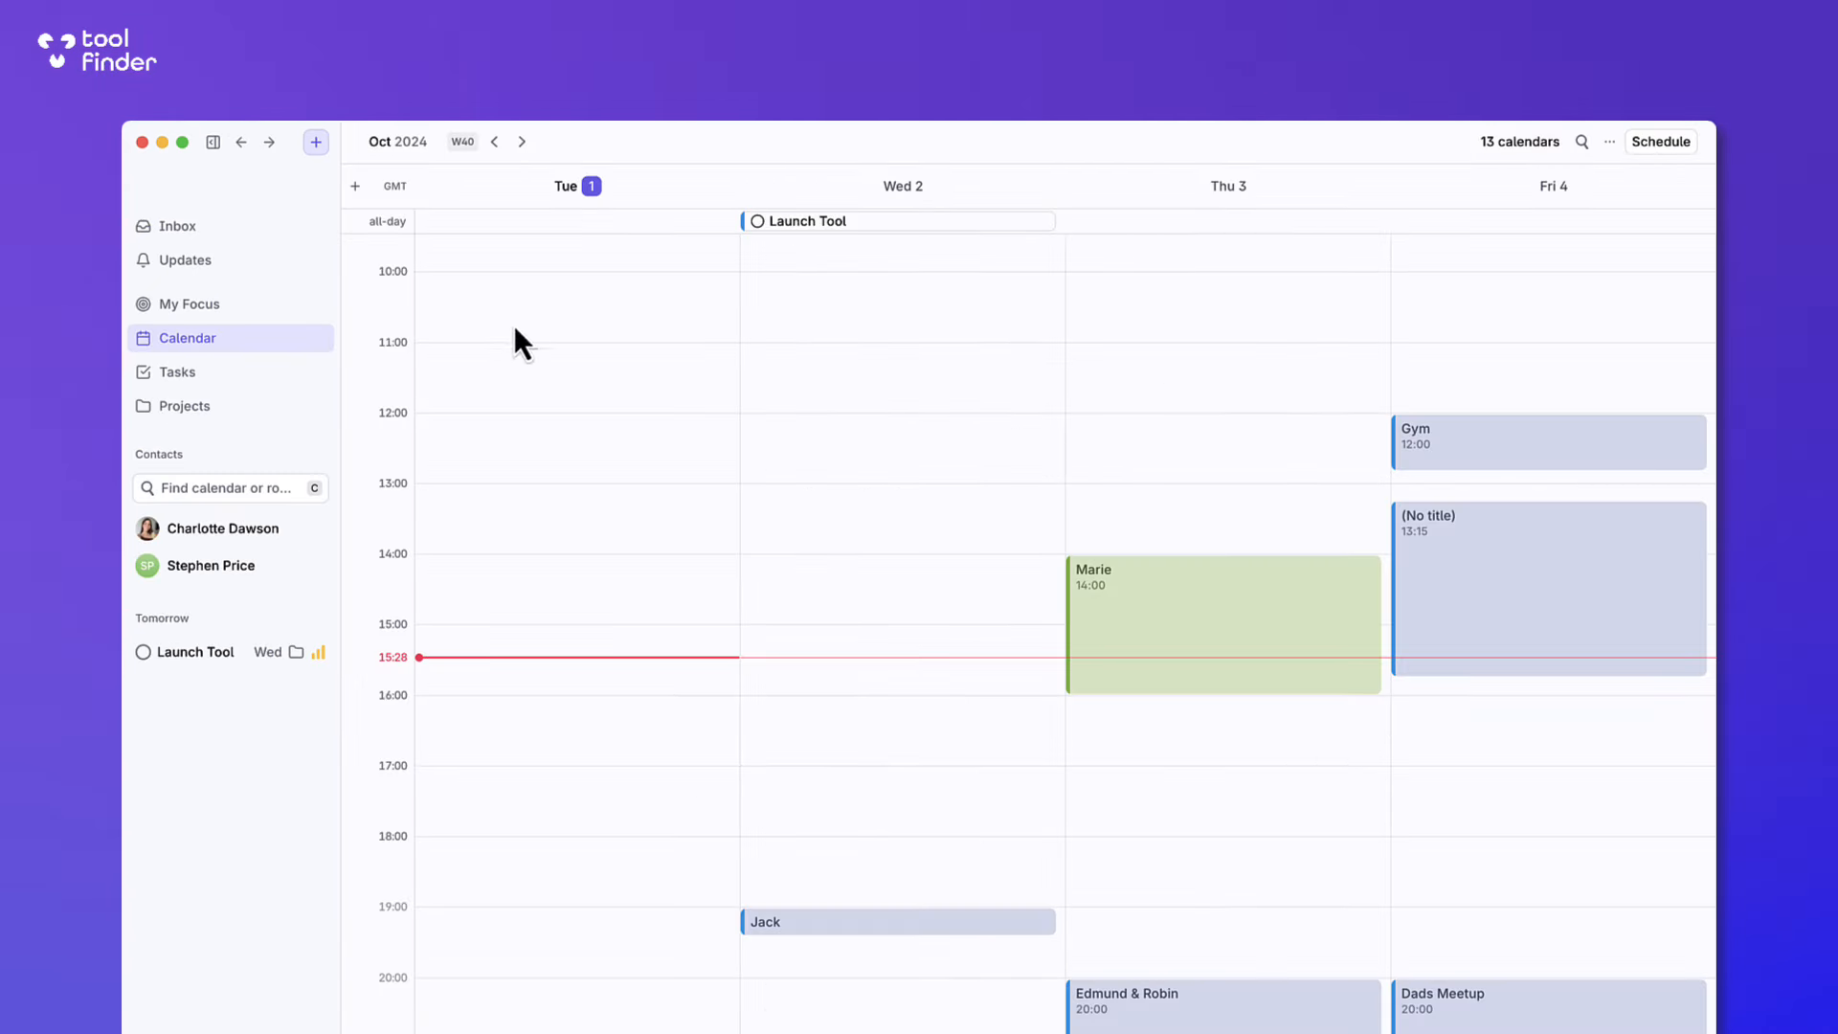
pyautogui.click(1660, 140)
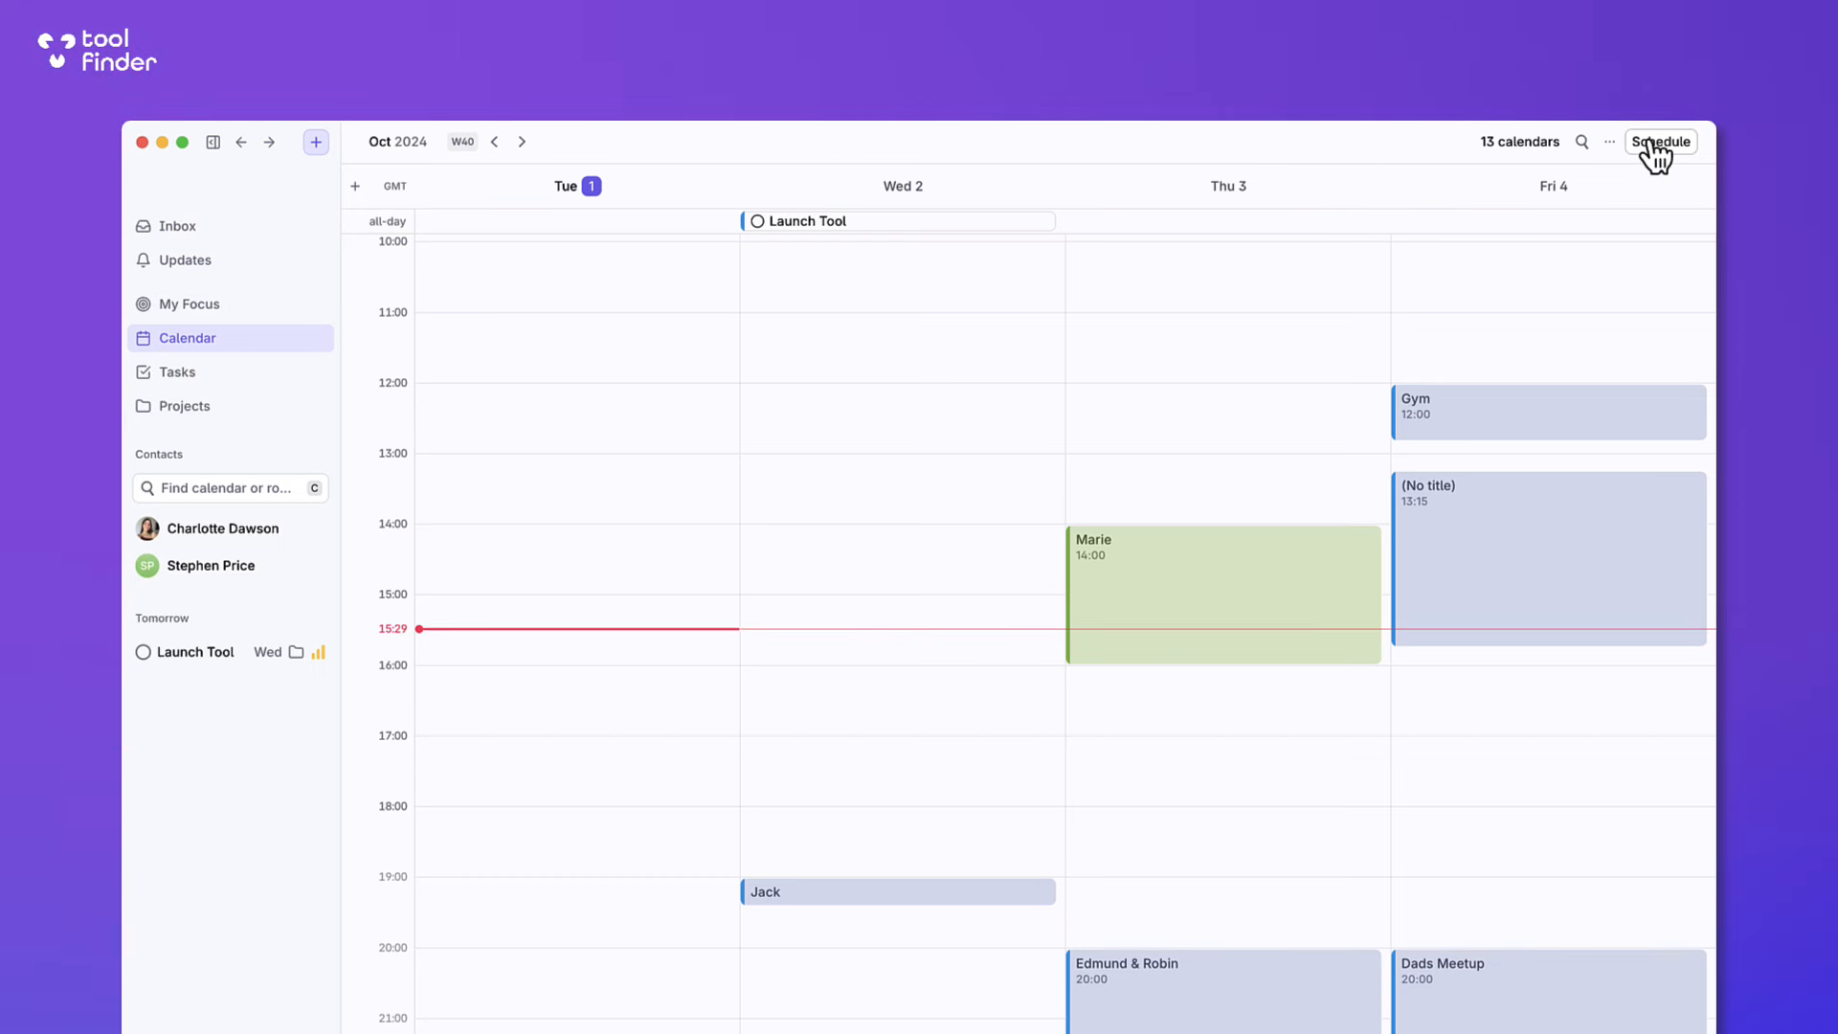
pyautogui.click(1660, 140)
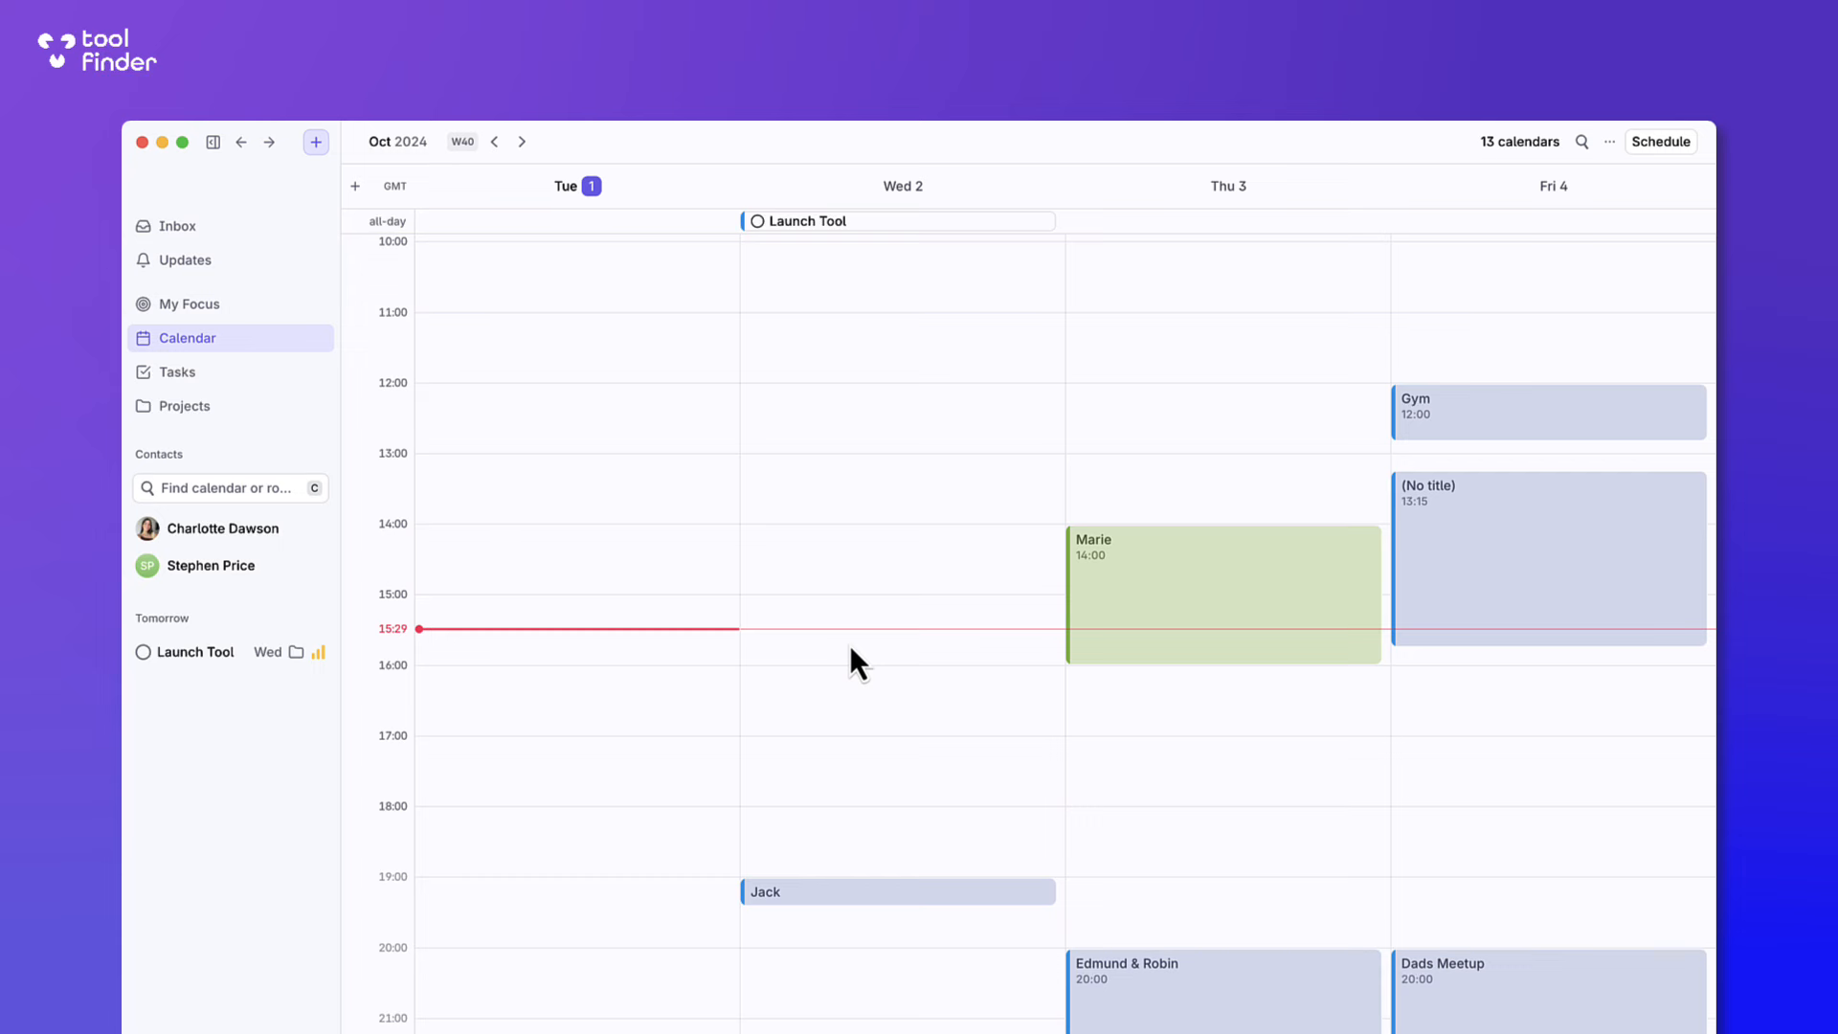
# Add a new task named 'Film Rise Calendar Review' to today's My Focus list.
pyautogui.click(188, 305)
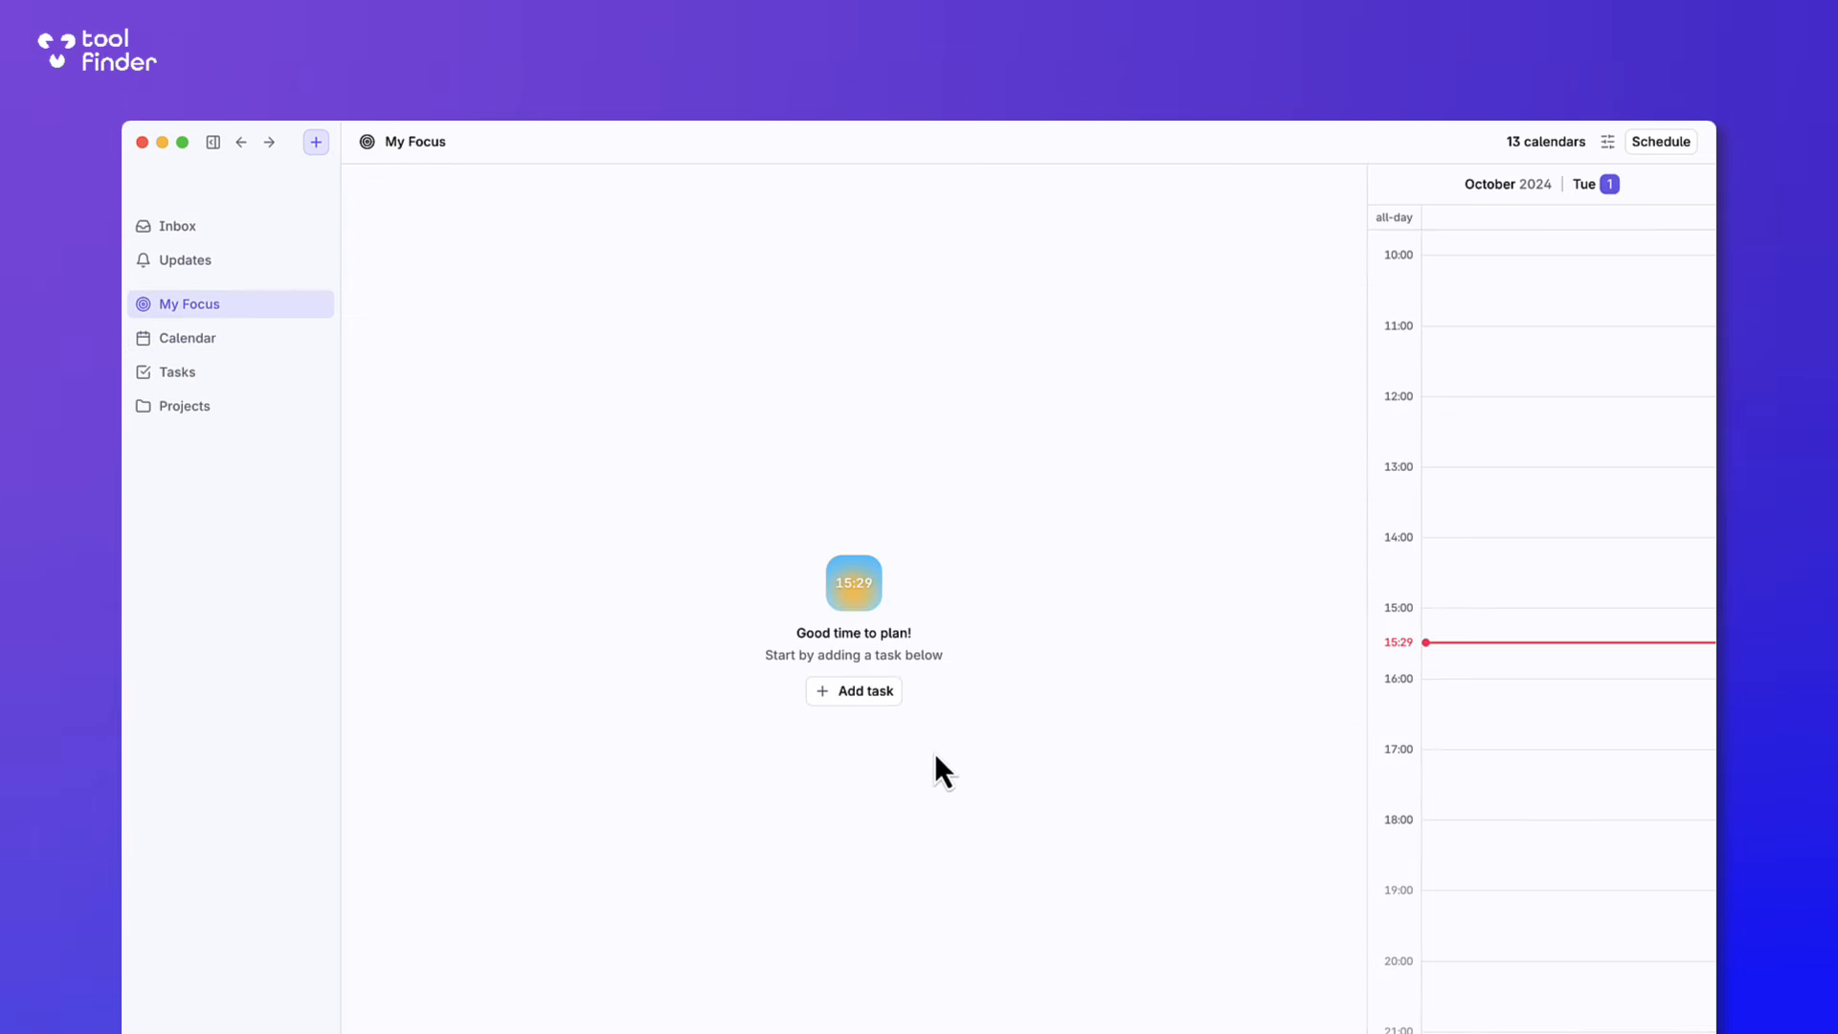
pyautogui.moveTo(854, 691)
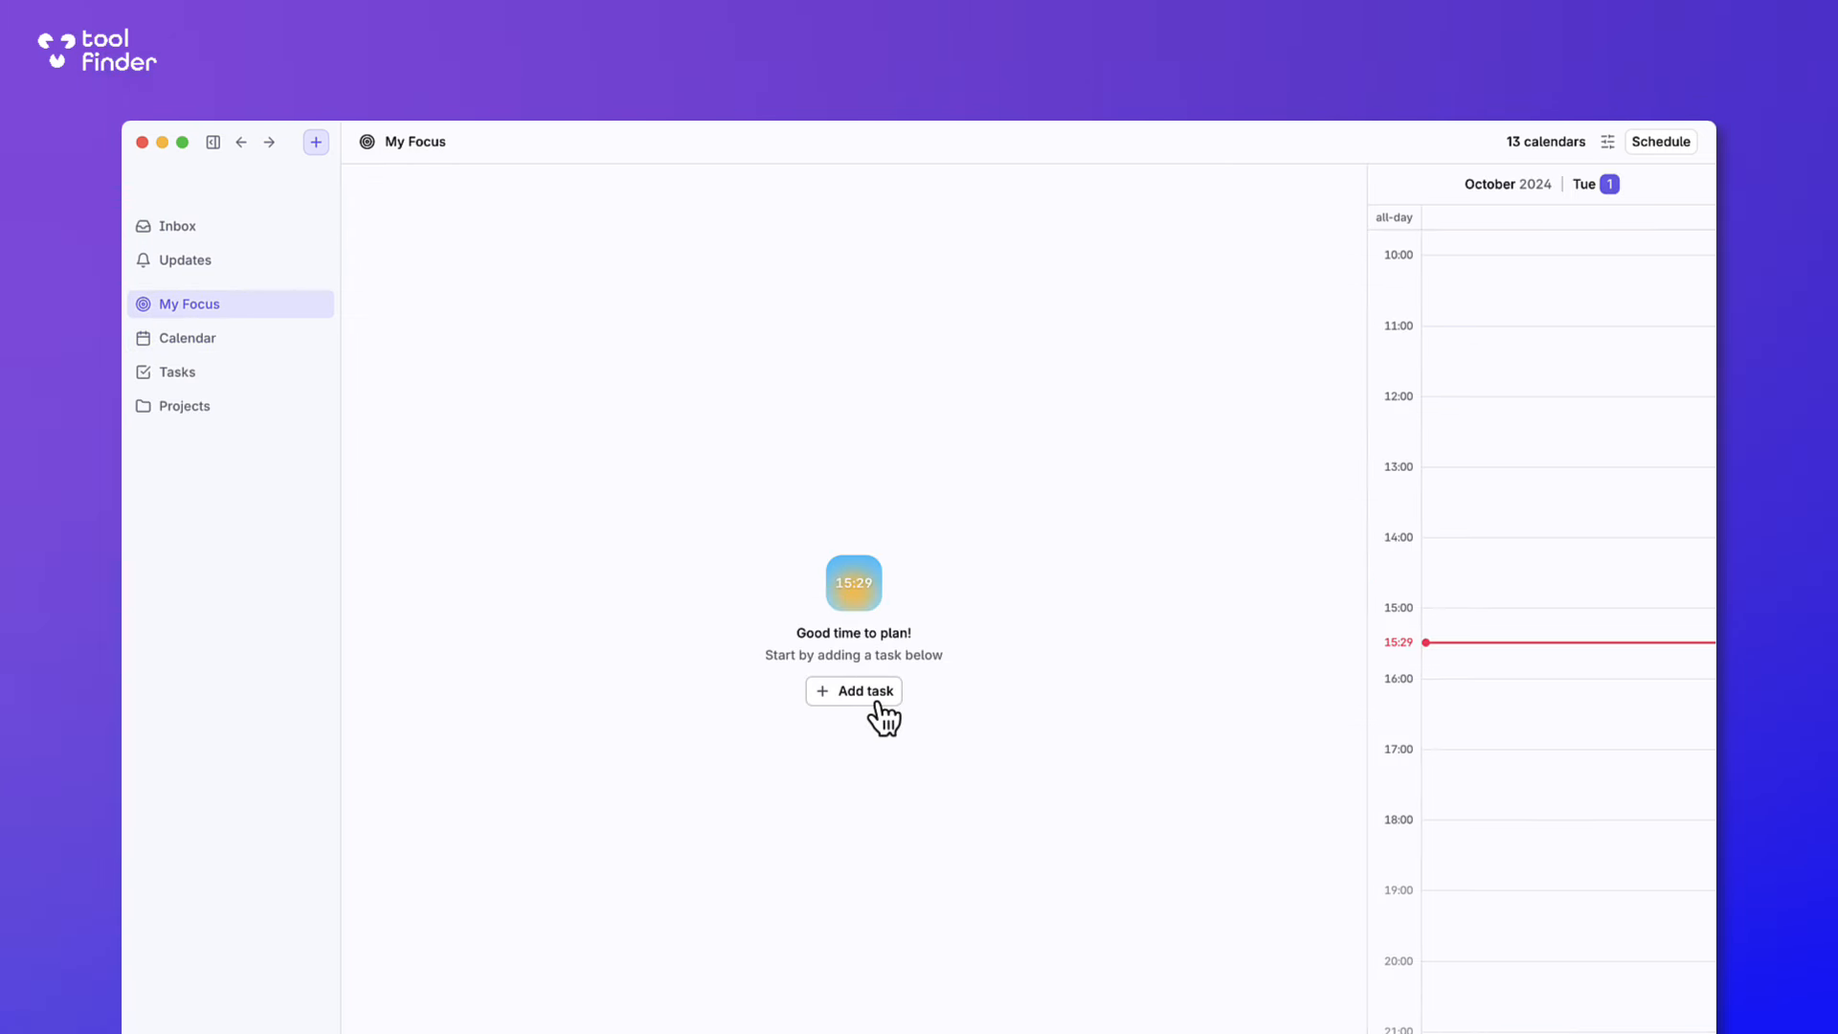
pyautogui.click(854, 691)
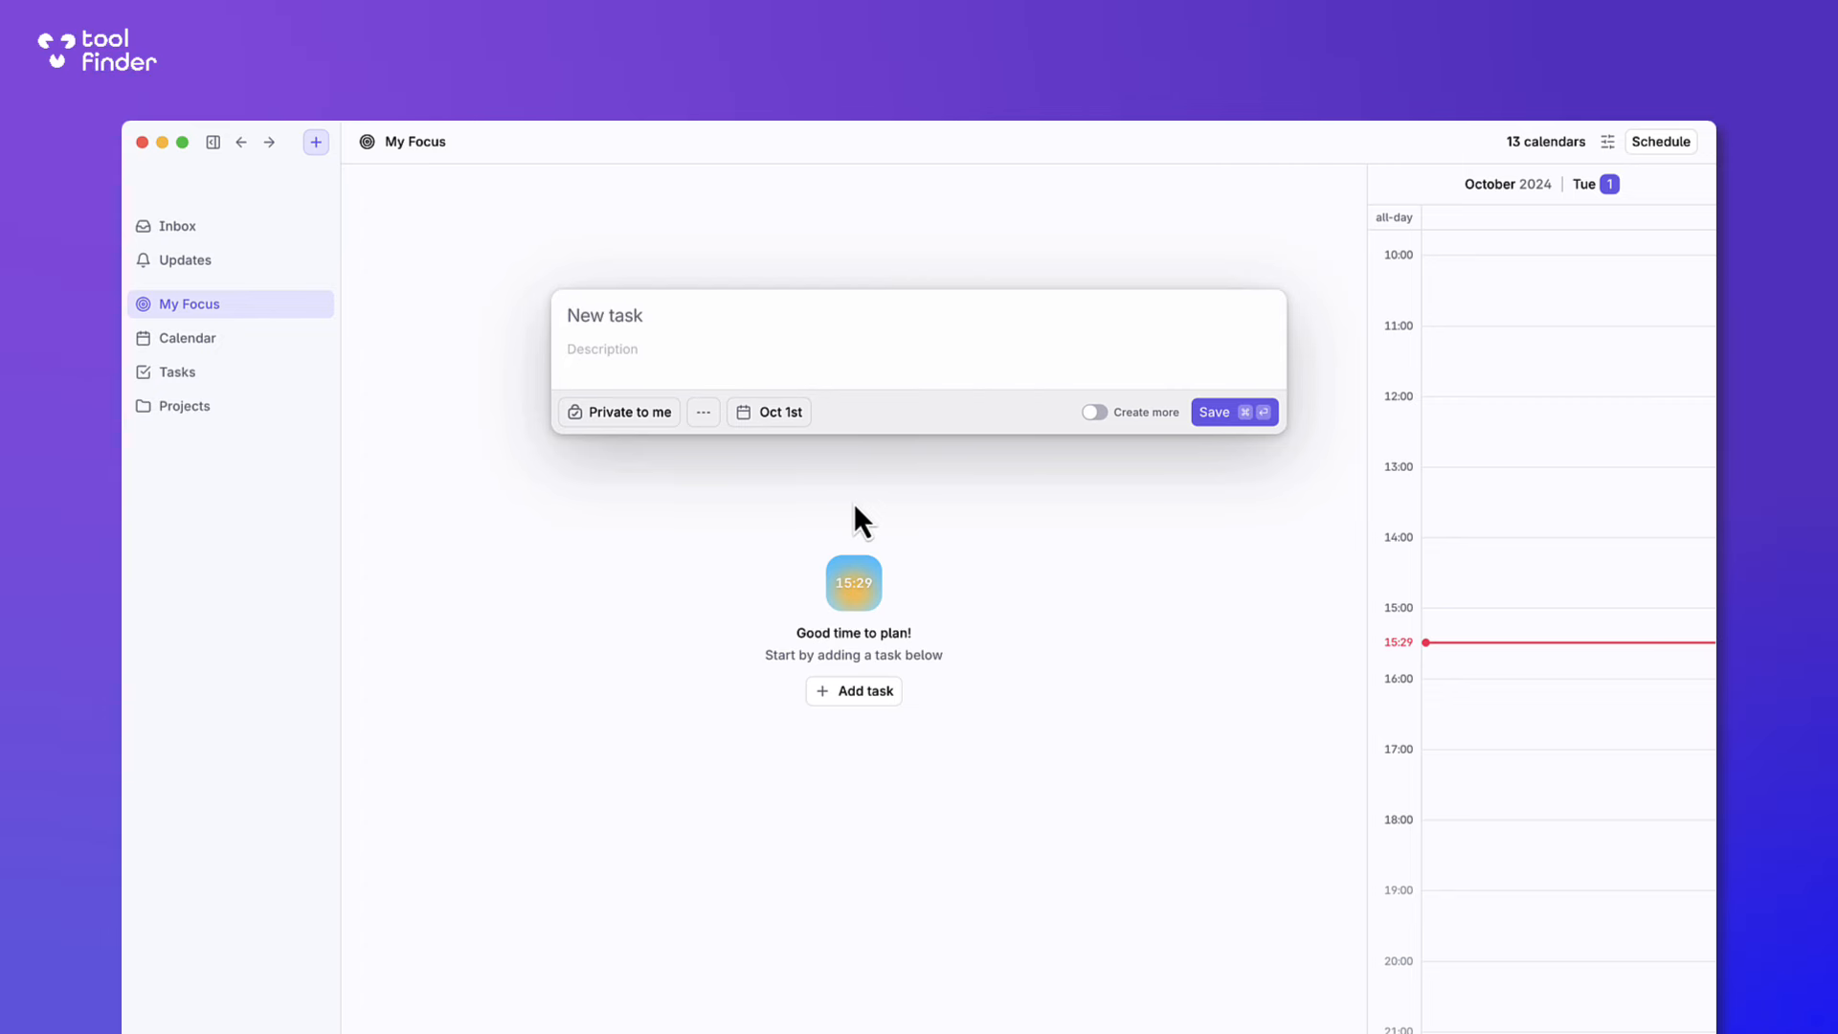
pyautogui.write('Film Rise Ca')
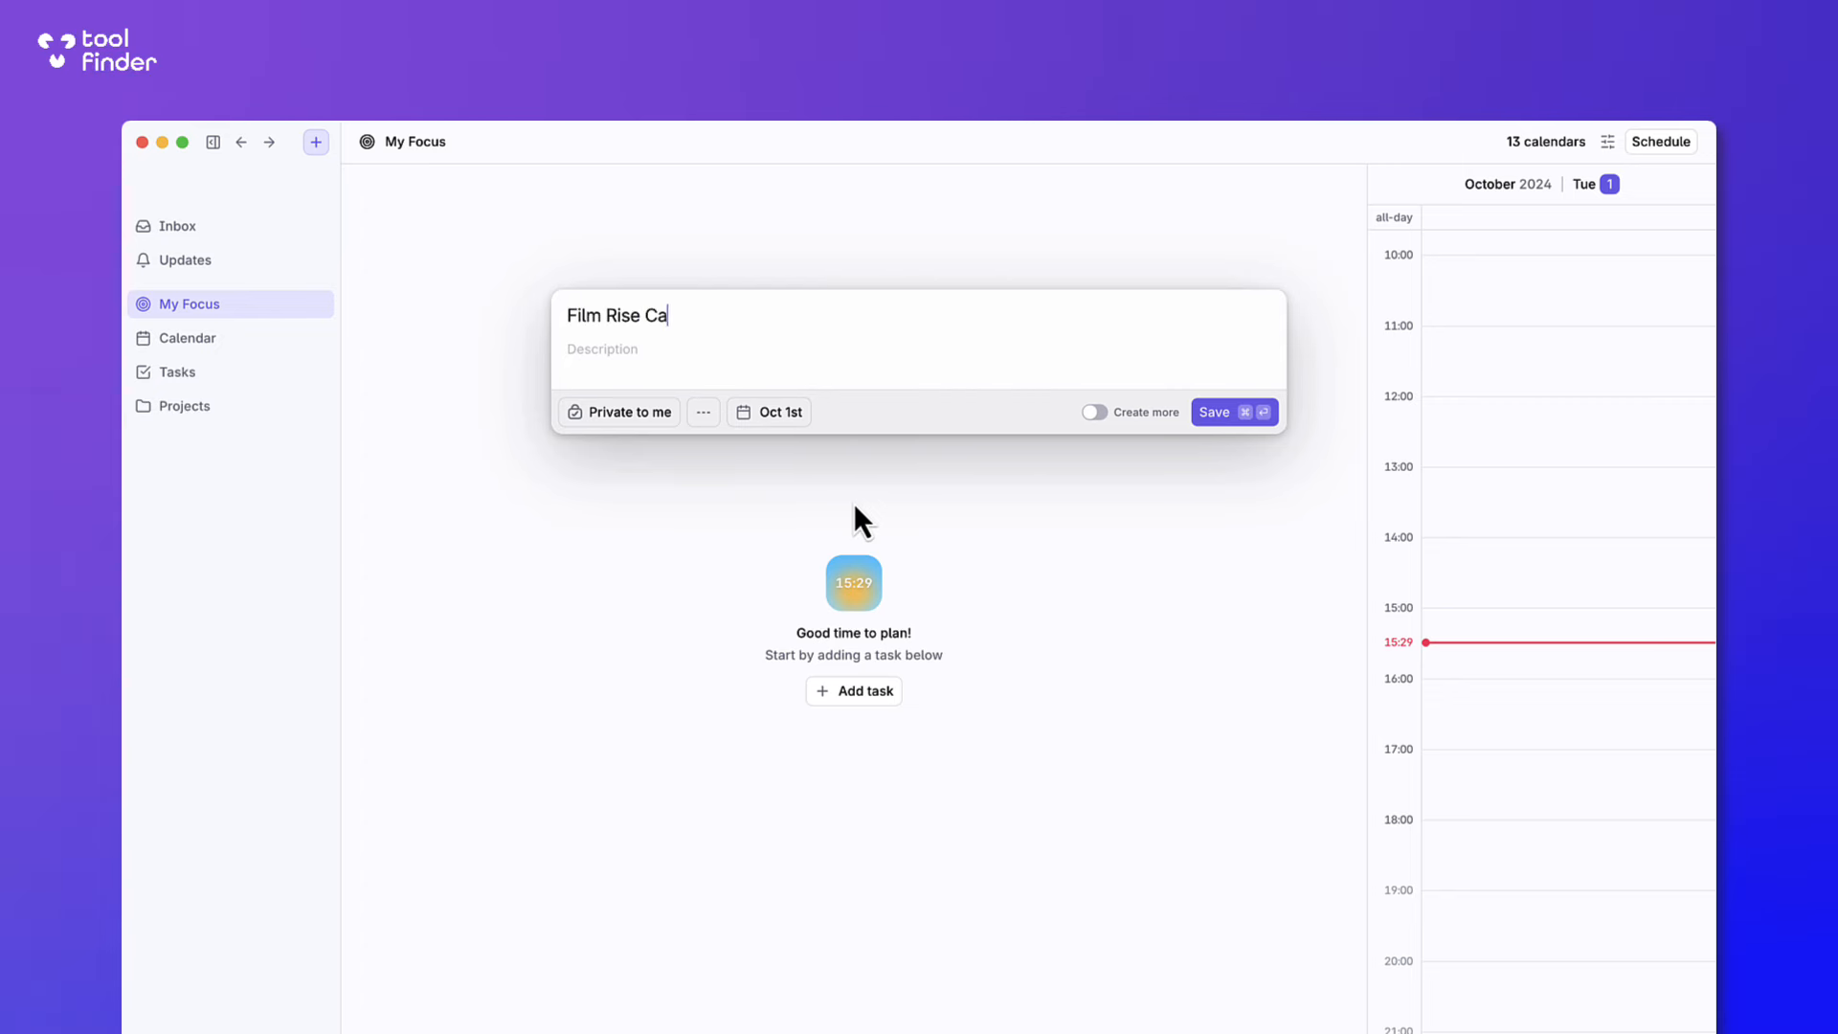
pyautogui.write('lendar Review')
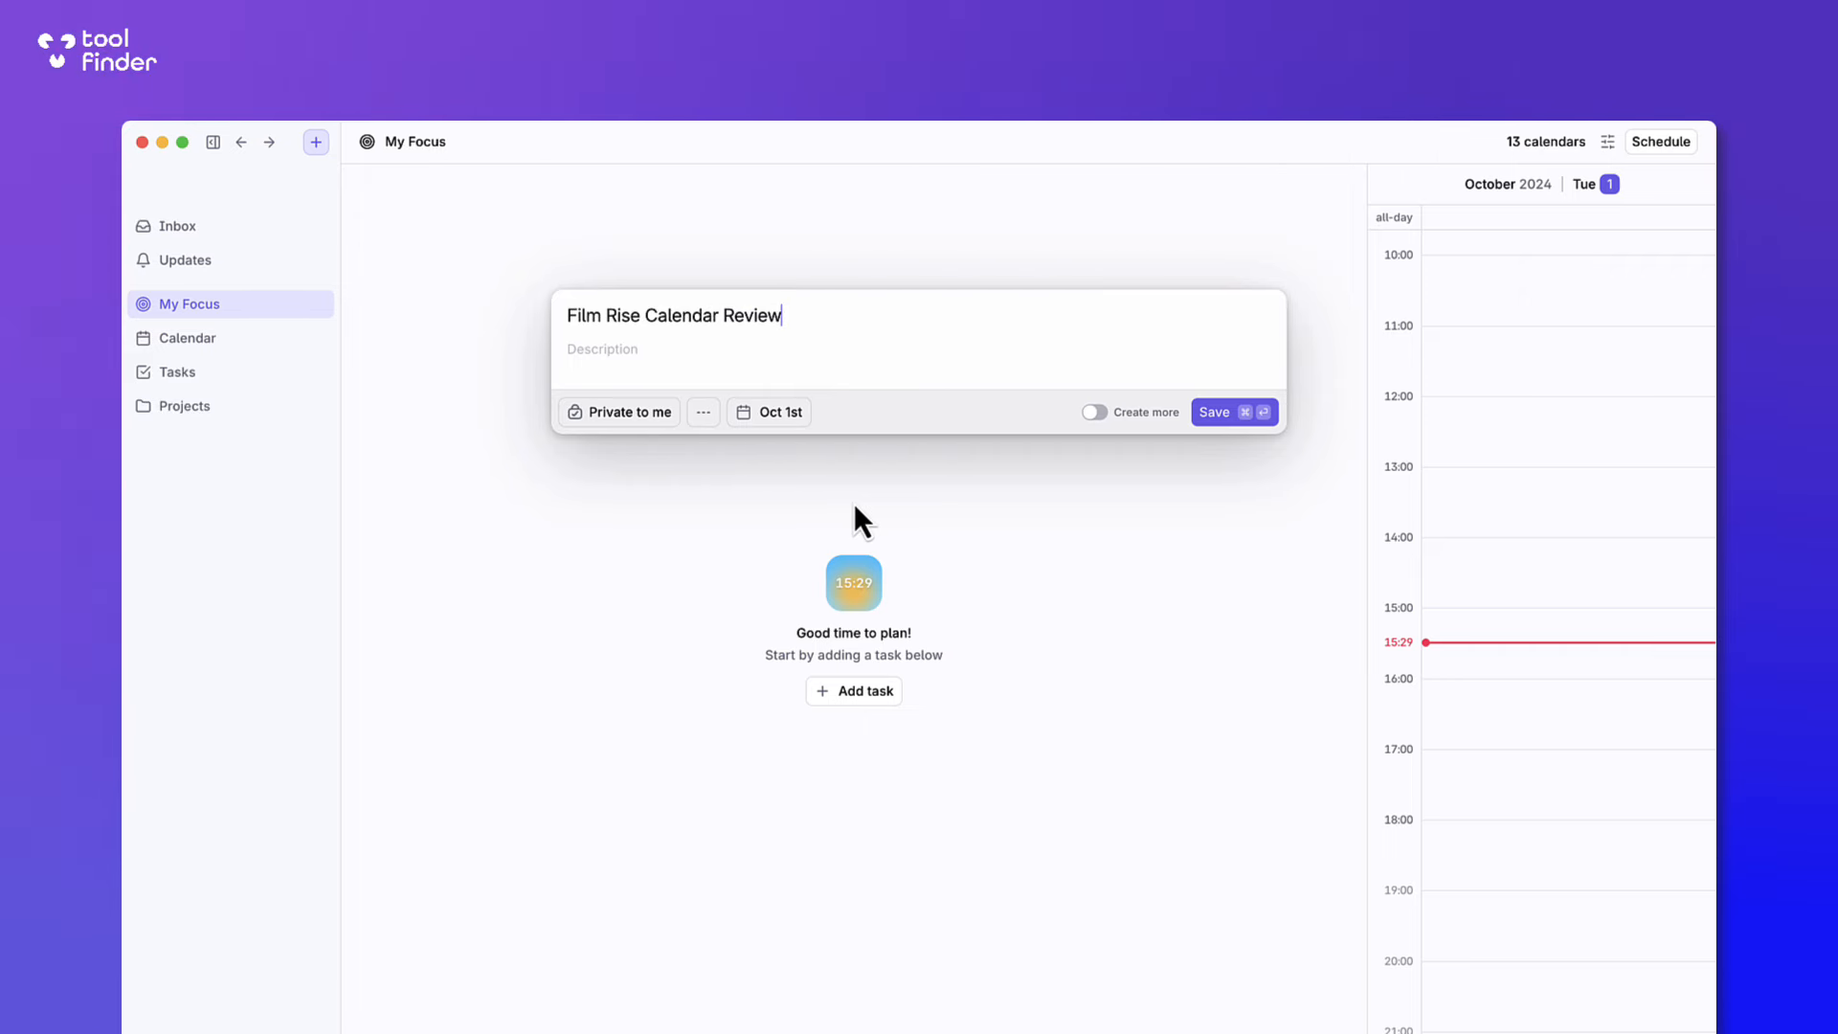
pyautogui.click(1225, 412)
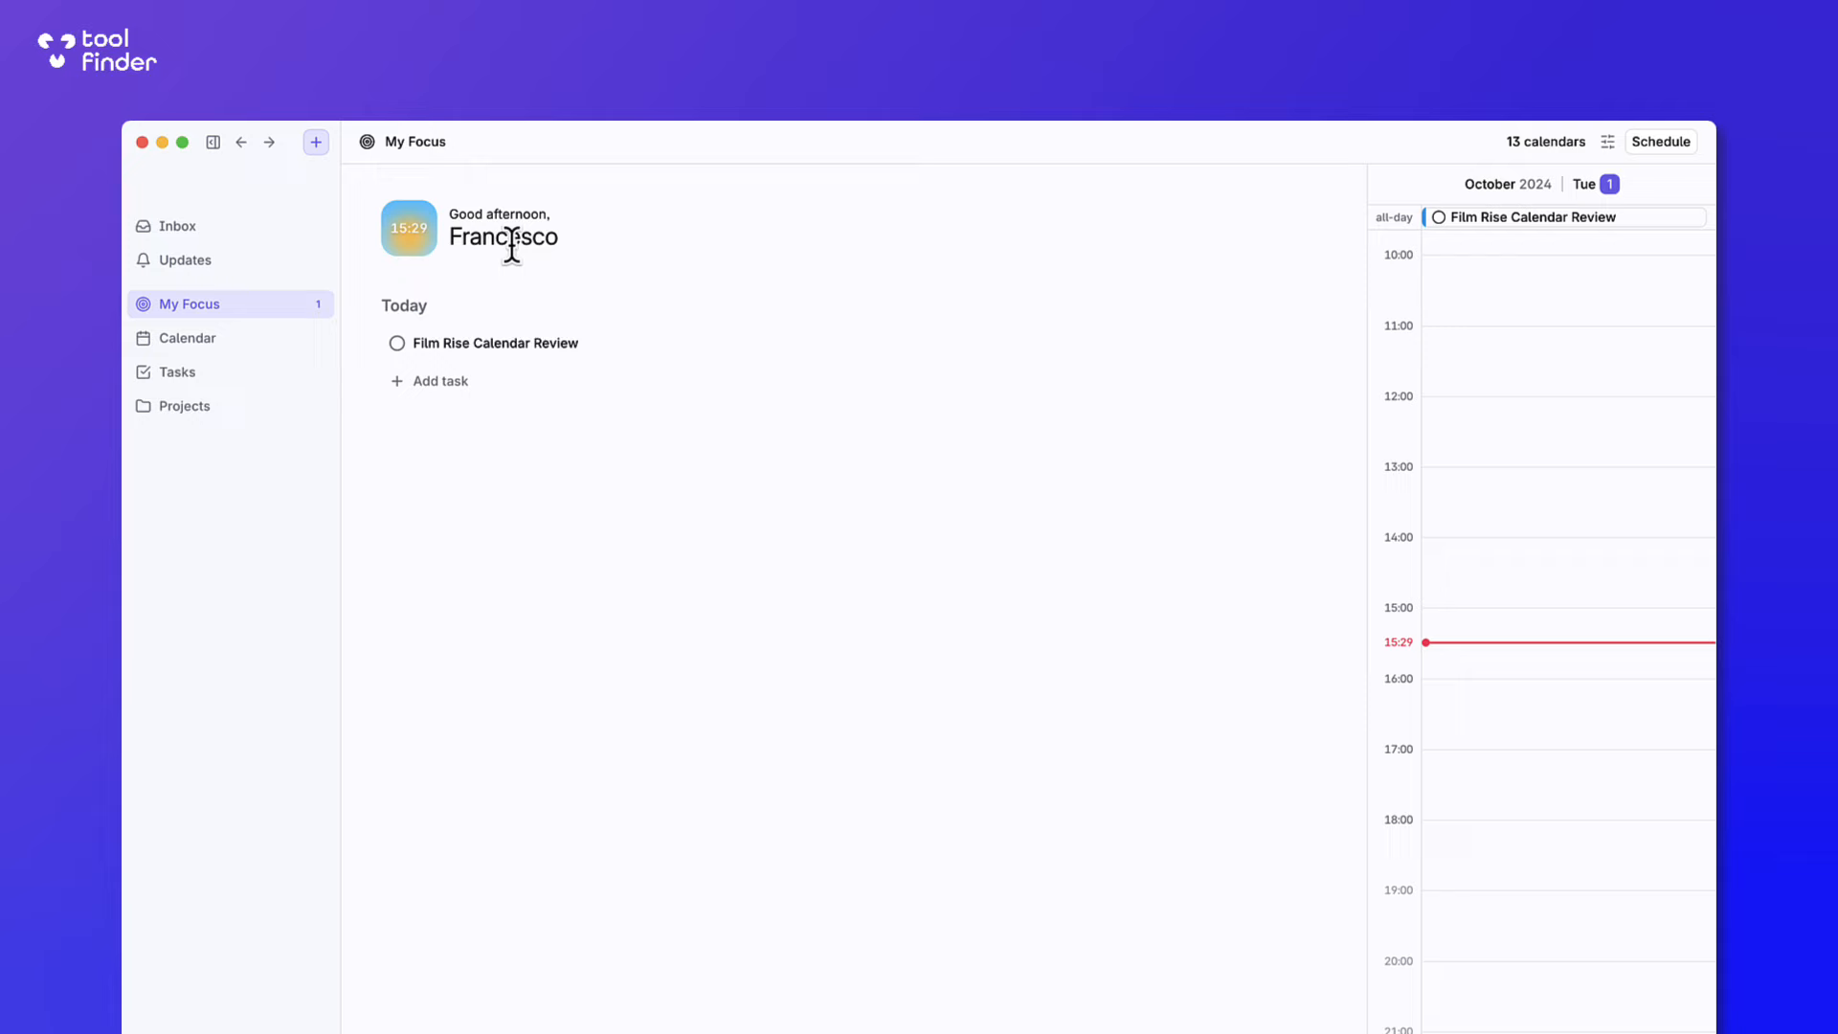
pyautogui.moveTo(988, 365)
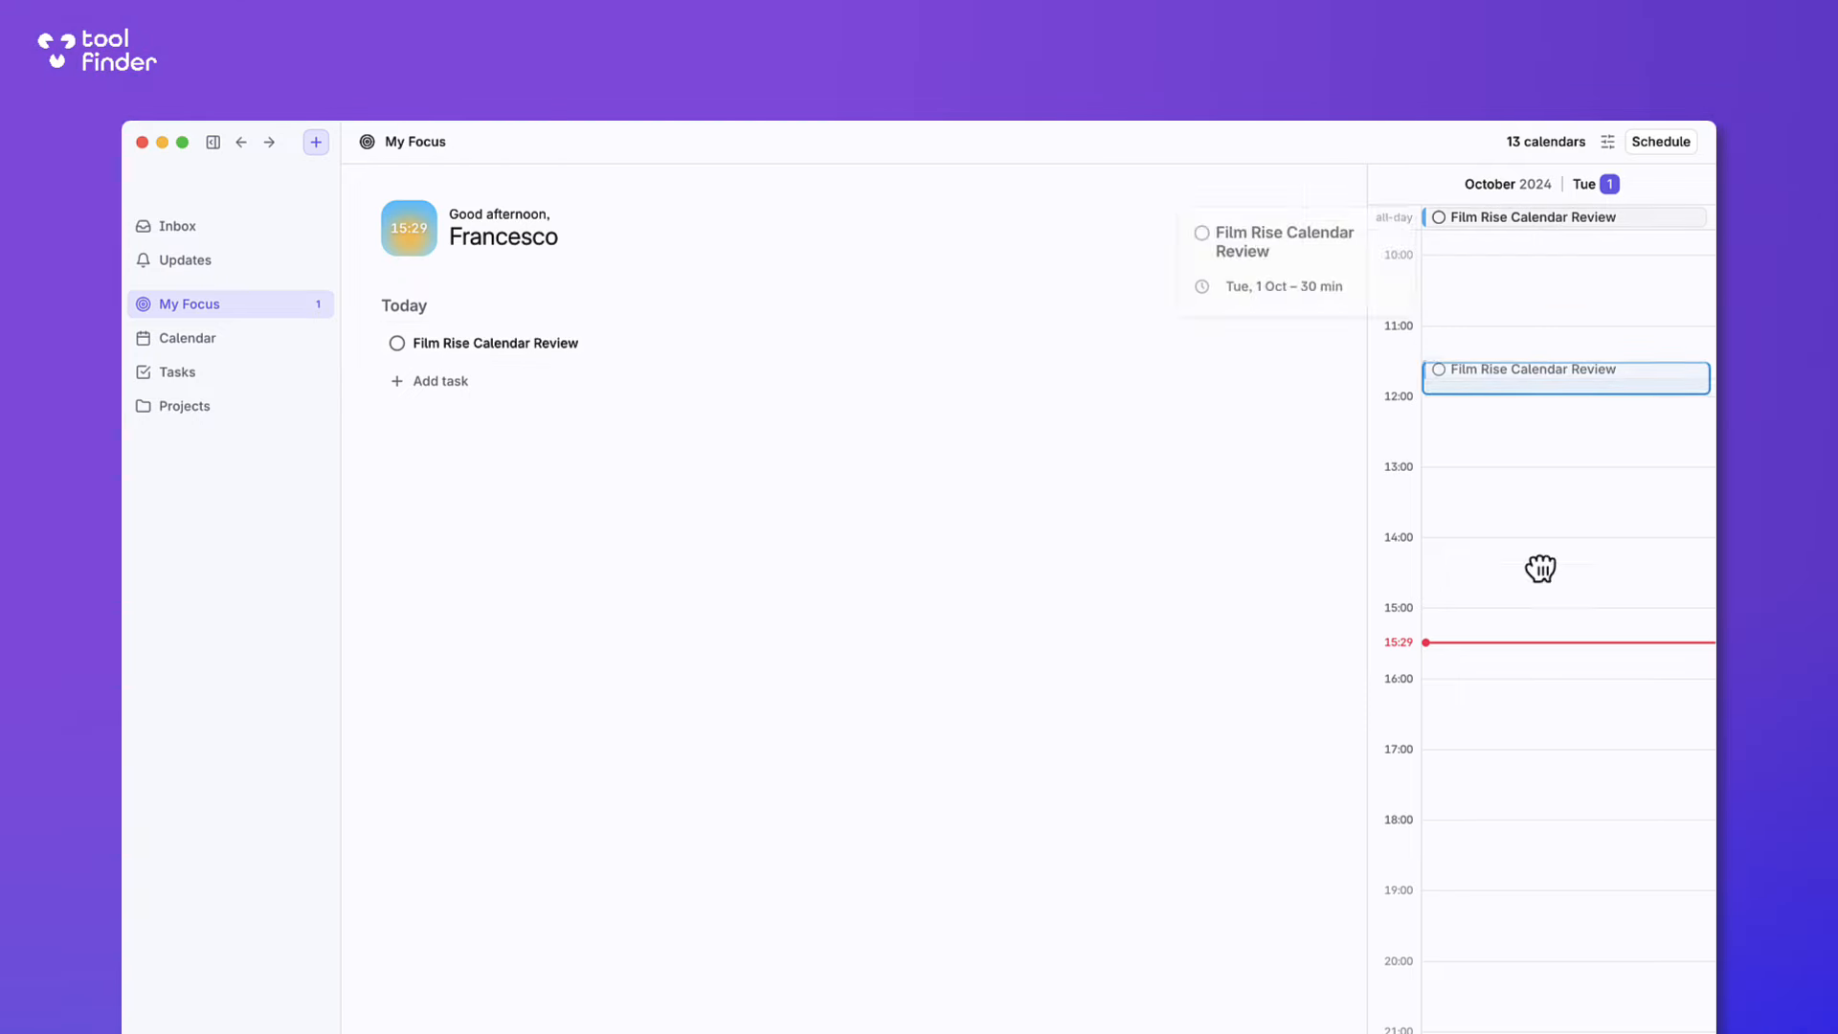
# Drag the review task onto the 15:30 slot of today's calendar and reopen its details.
pyautogui.moveTo(1564, 377); pyautogui.dragTo(1564, 660)
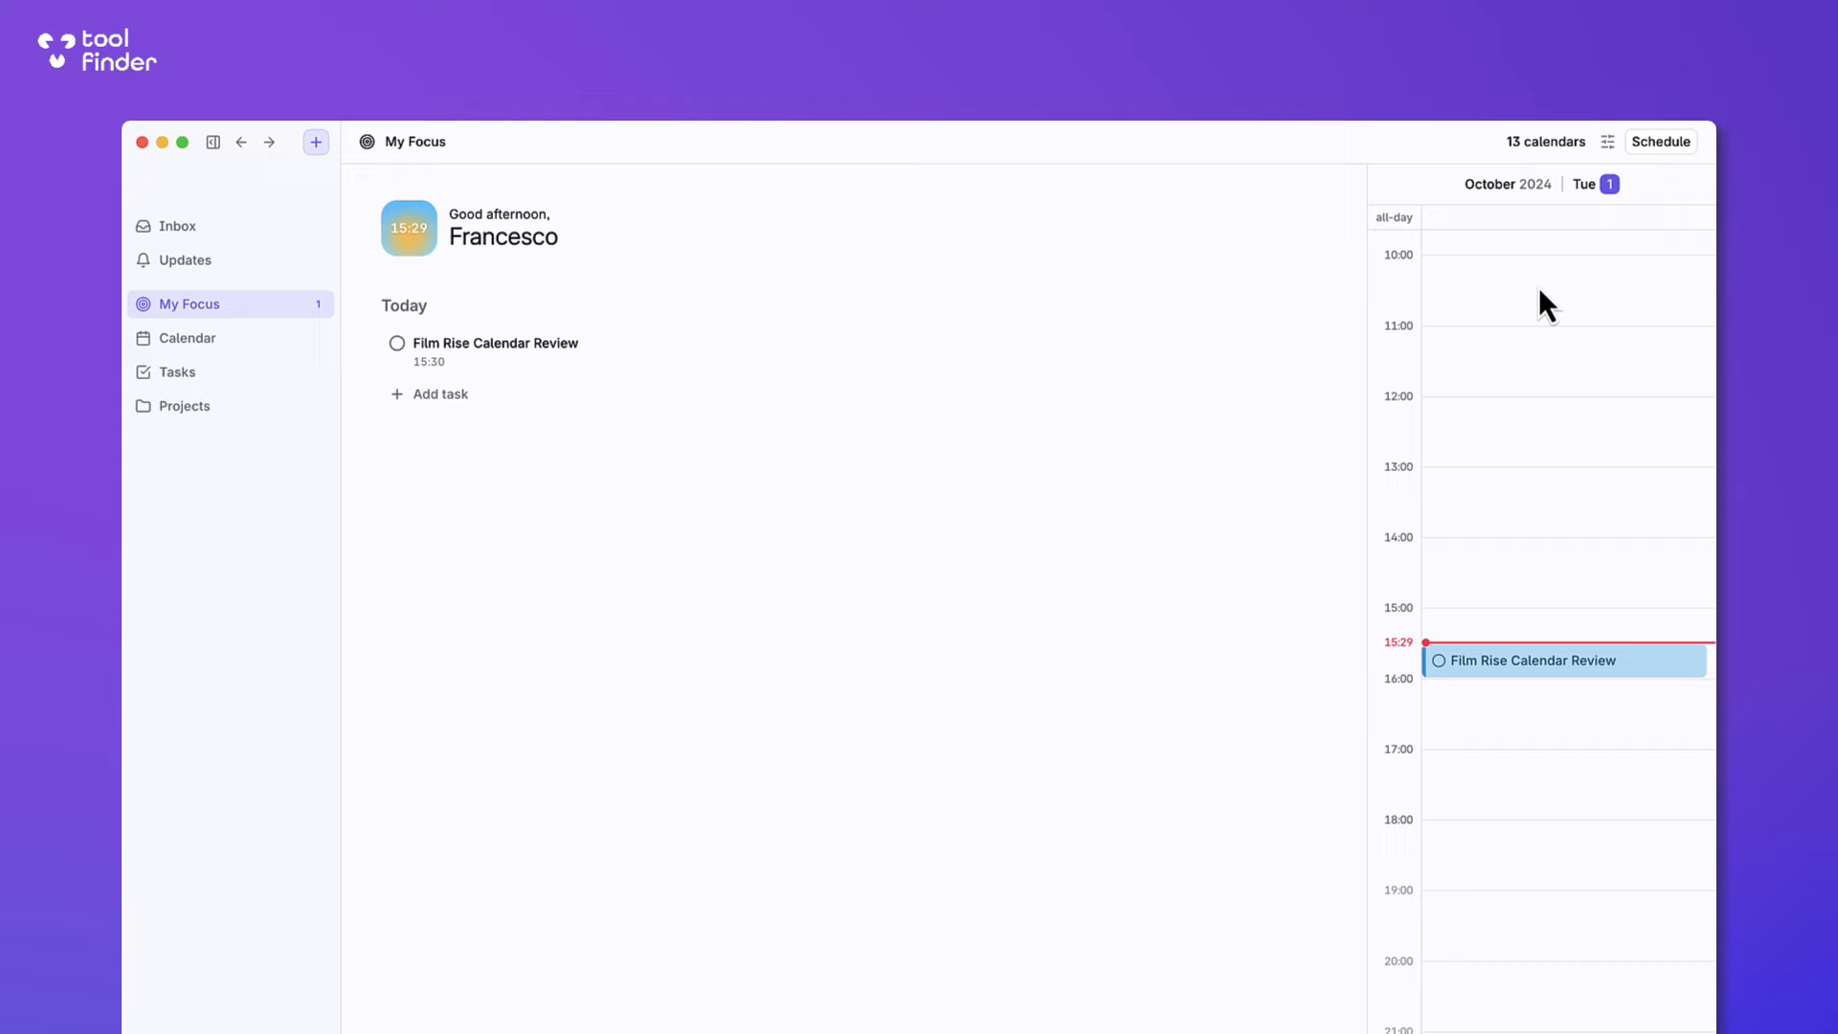
pyautogui.moveTo(1164, 294)
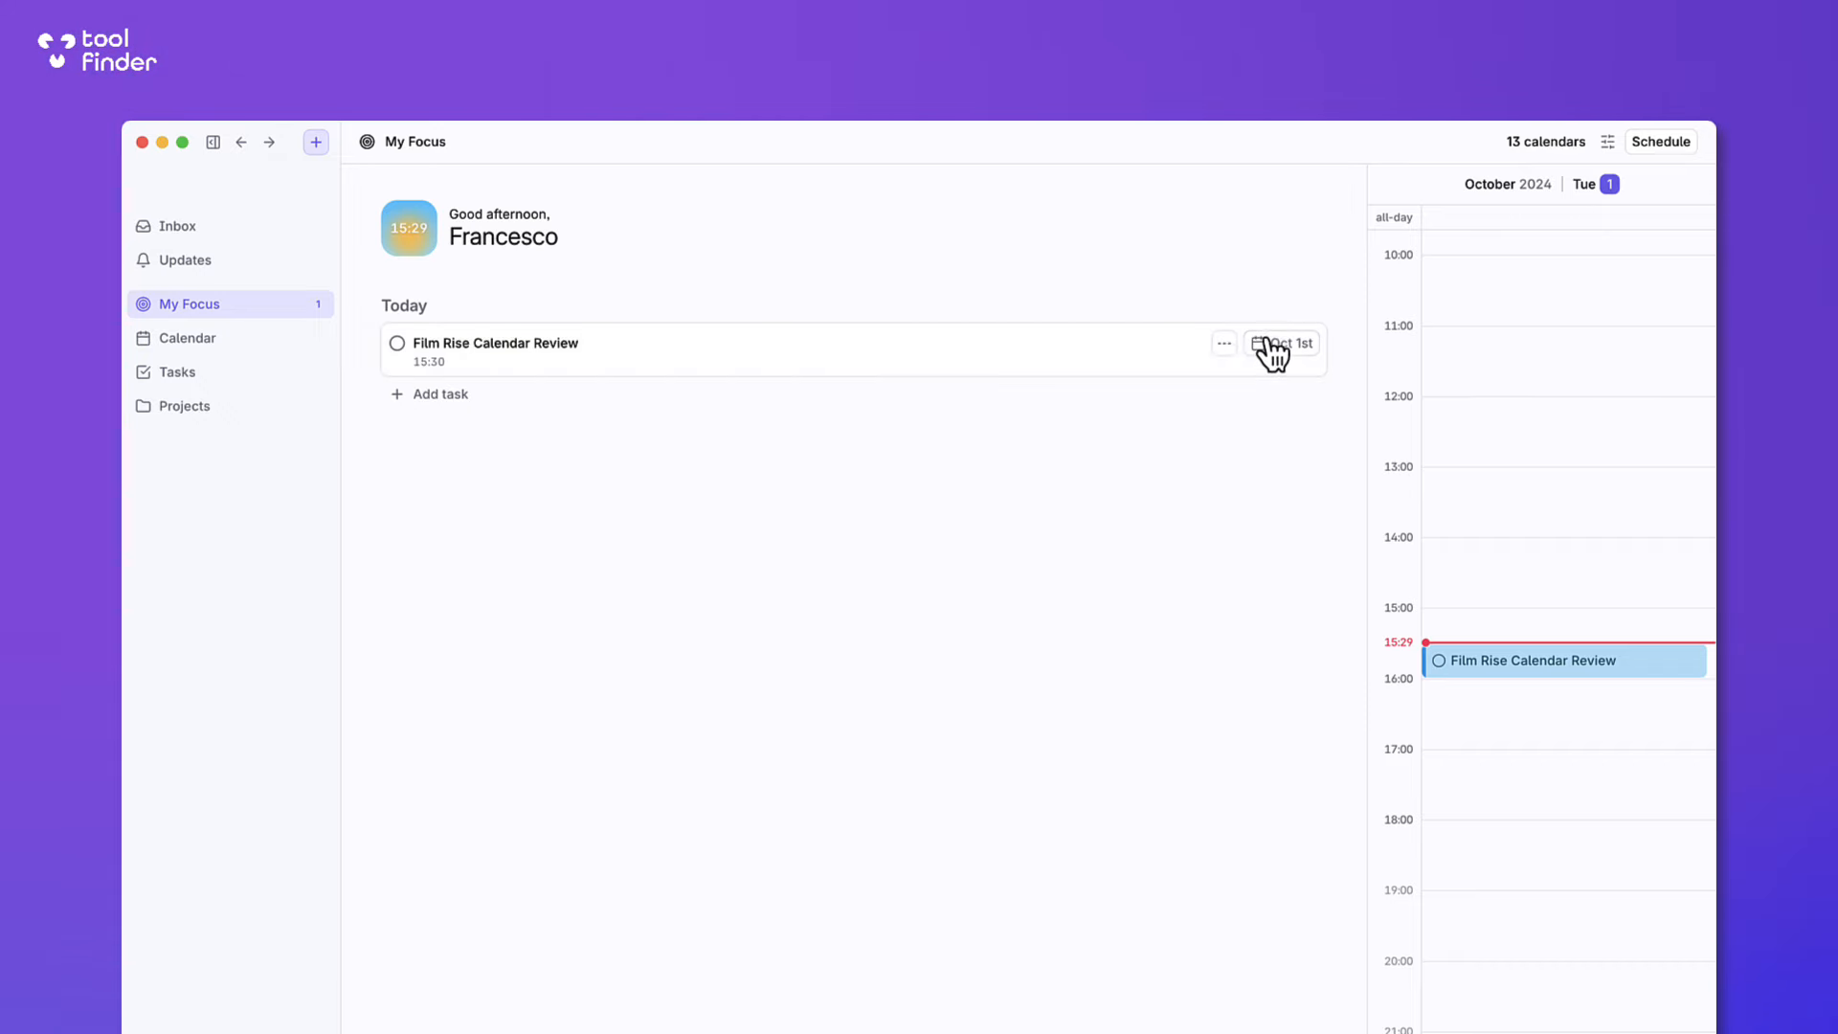
pyautogui.click(1223, 342)
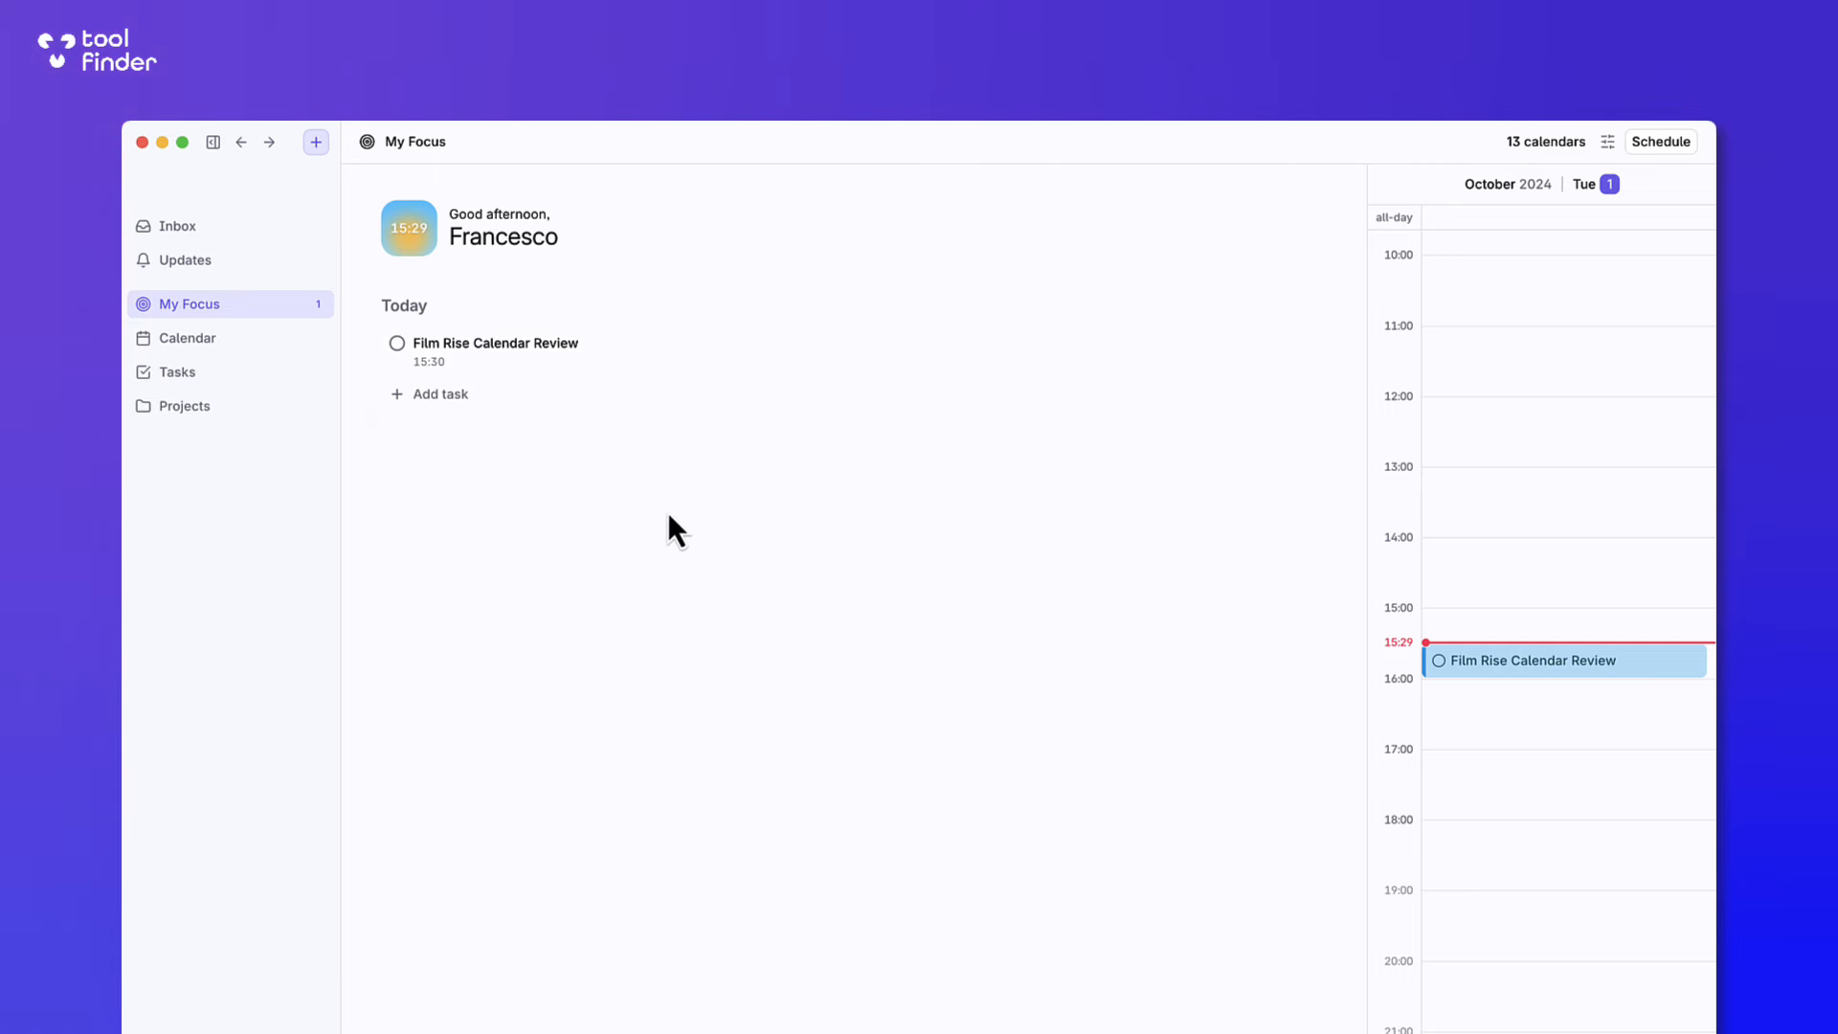
# Check the focus view's display options, then mark the review task as Urgent.
pyautogui.click(1610, 140)
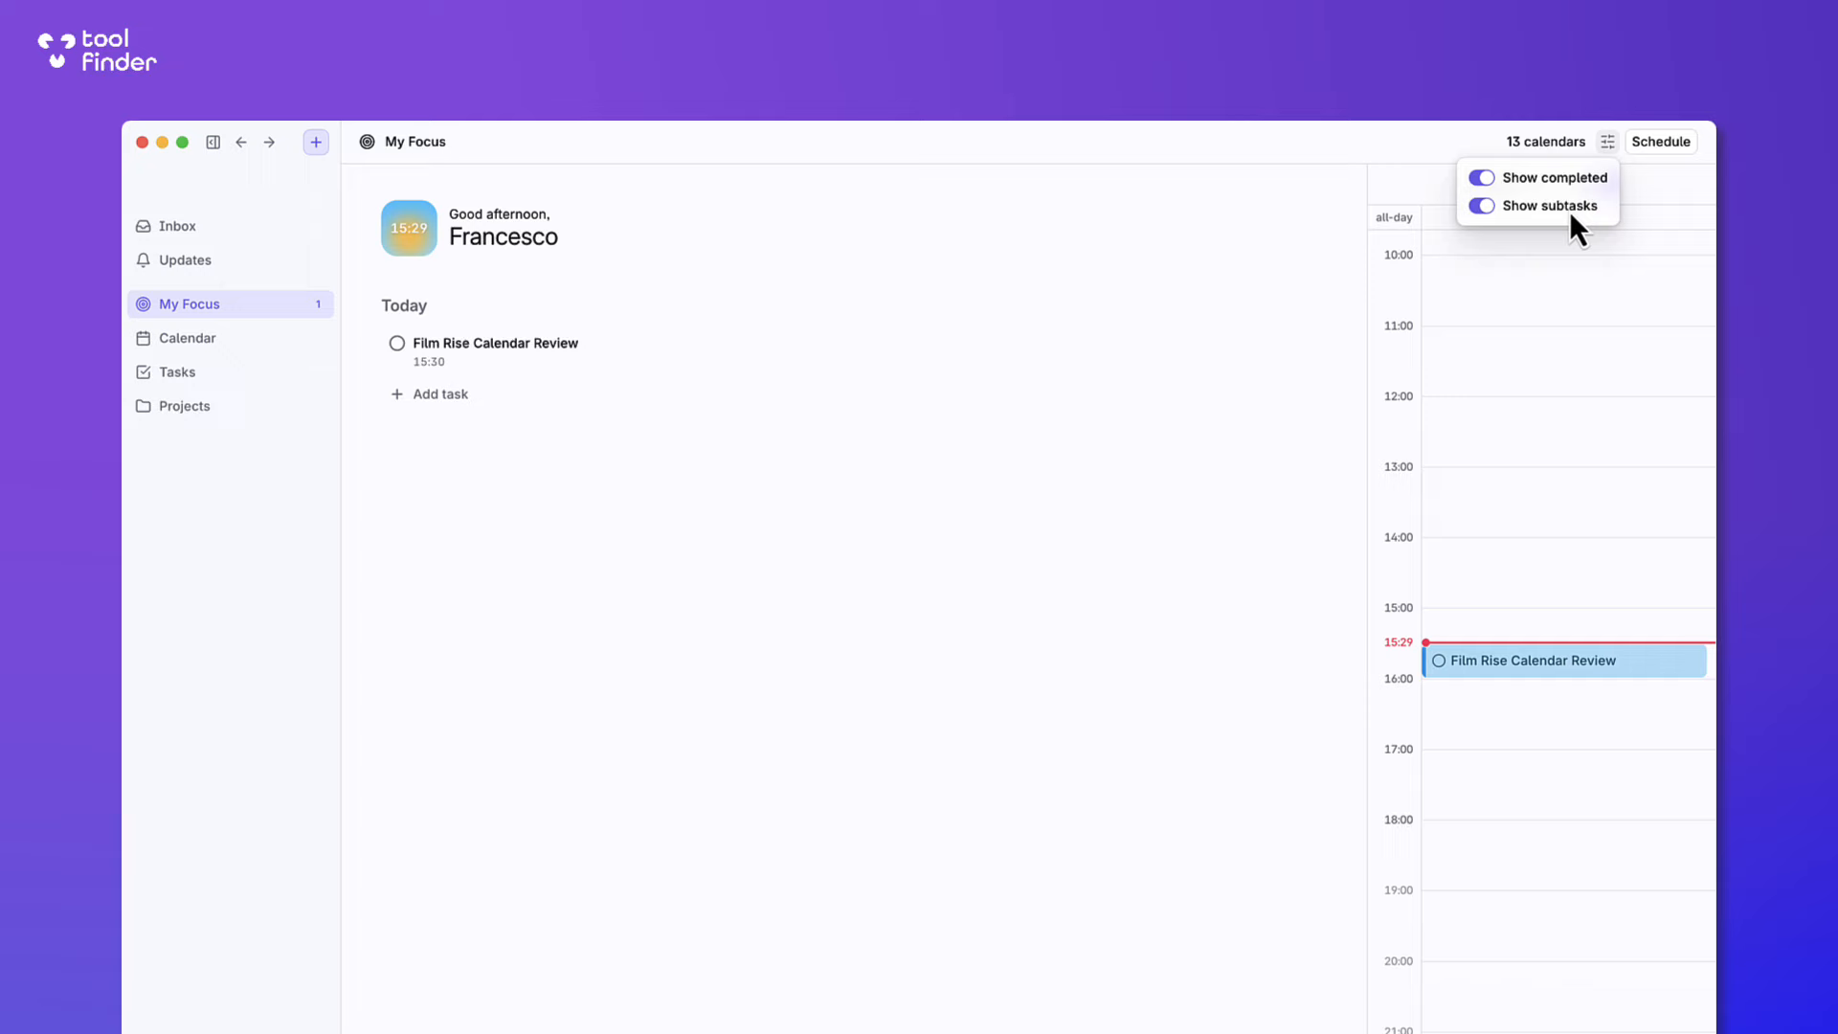
pyautogui.click(827, 375)
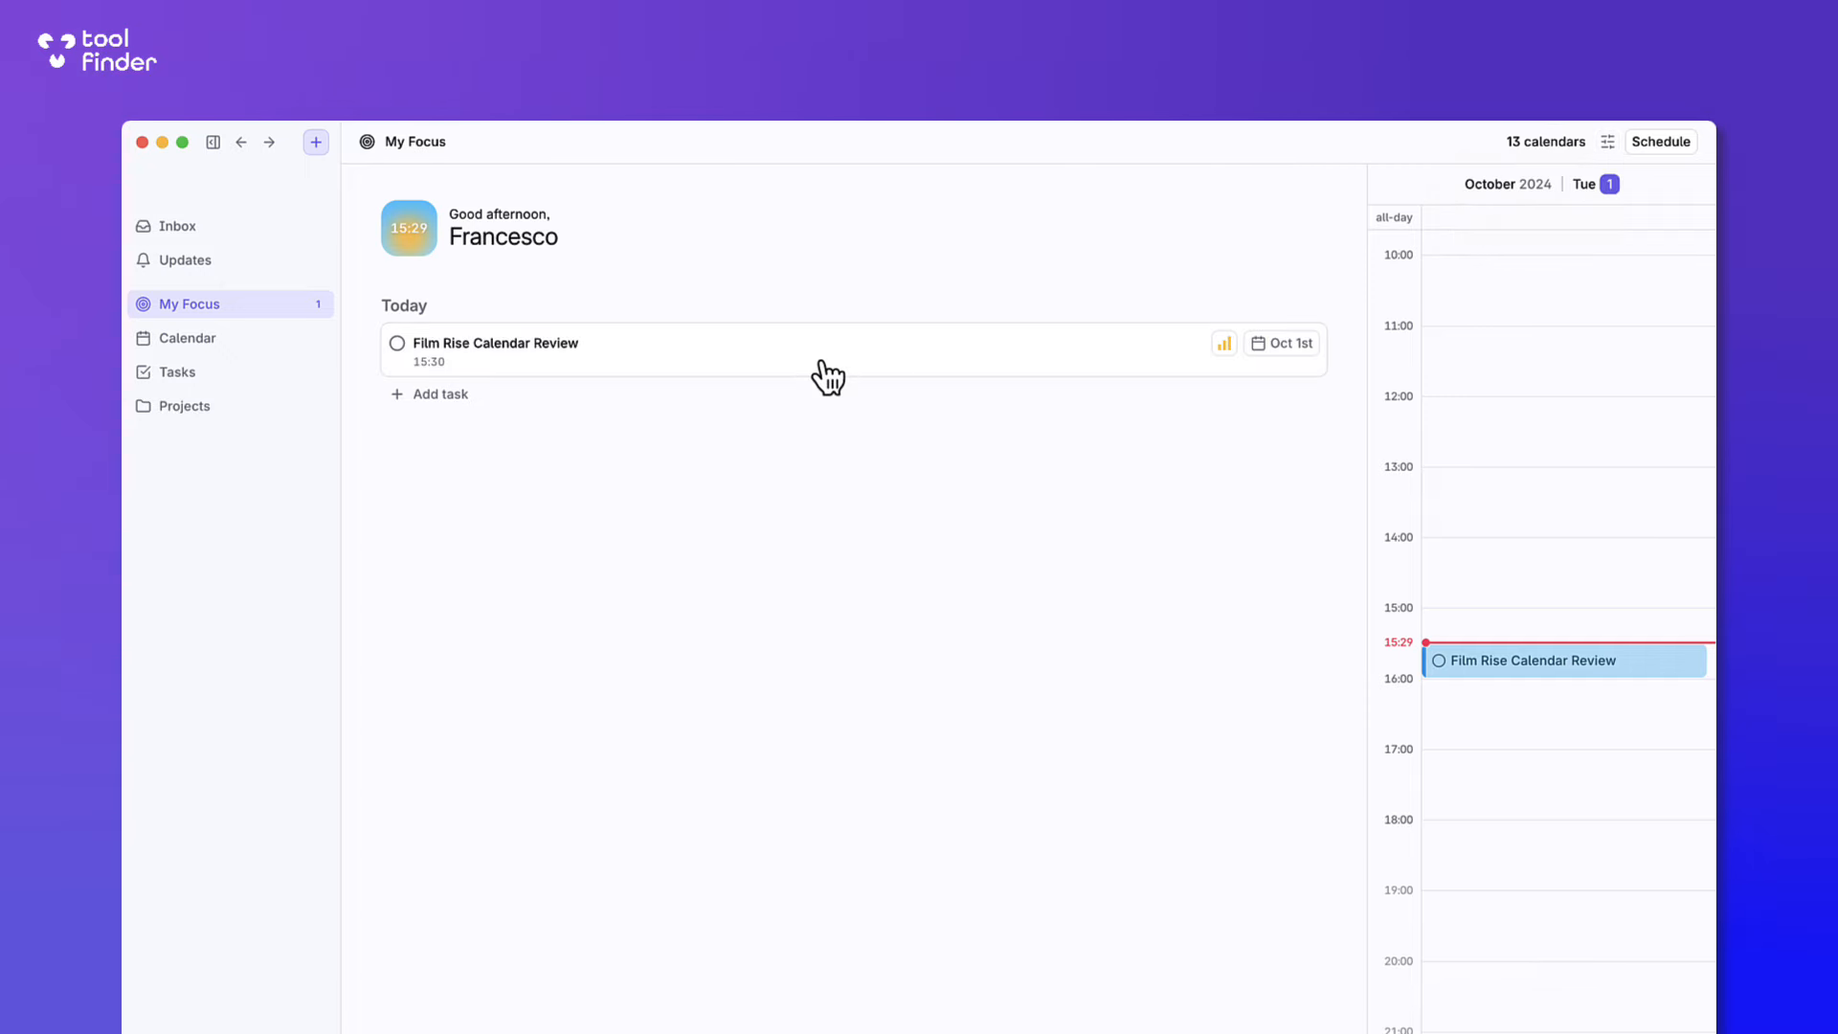
pyautogui.click(494, 343)
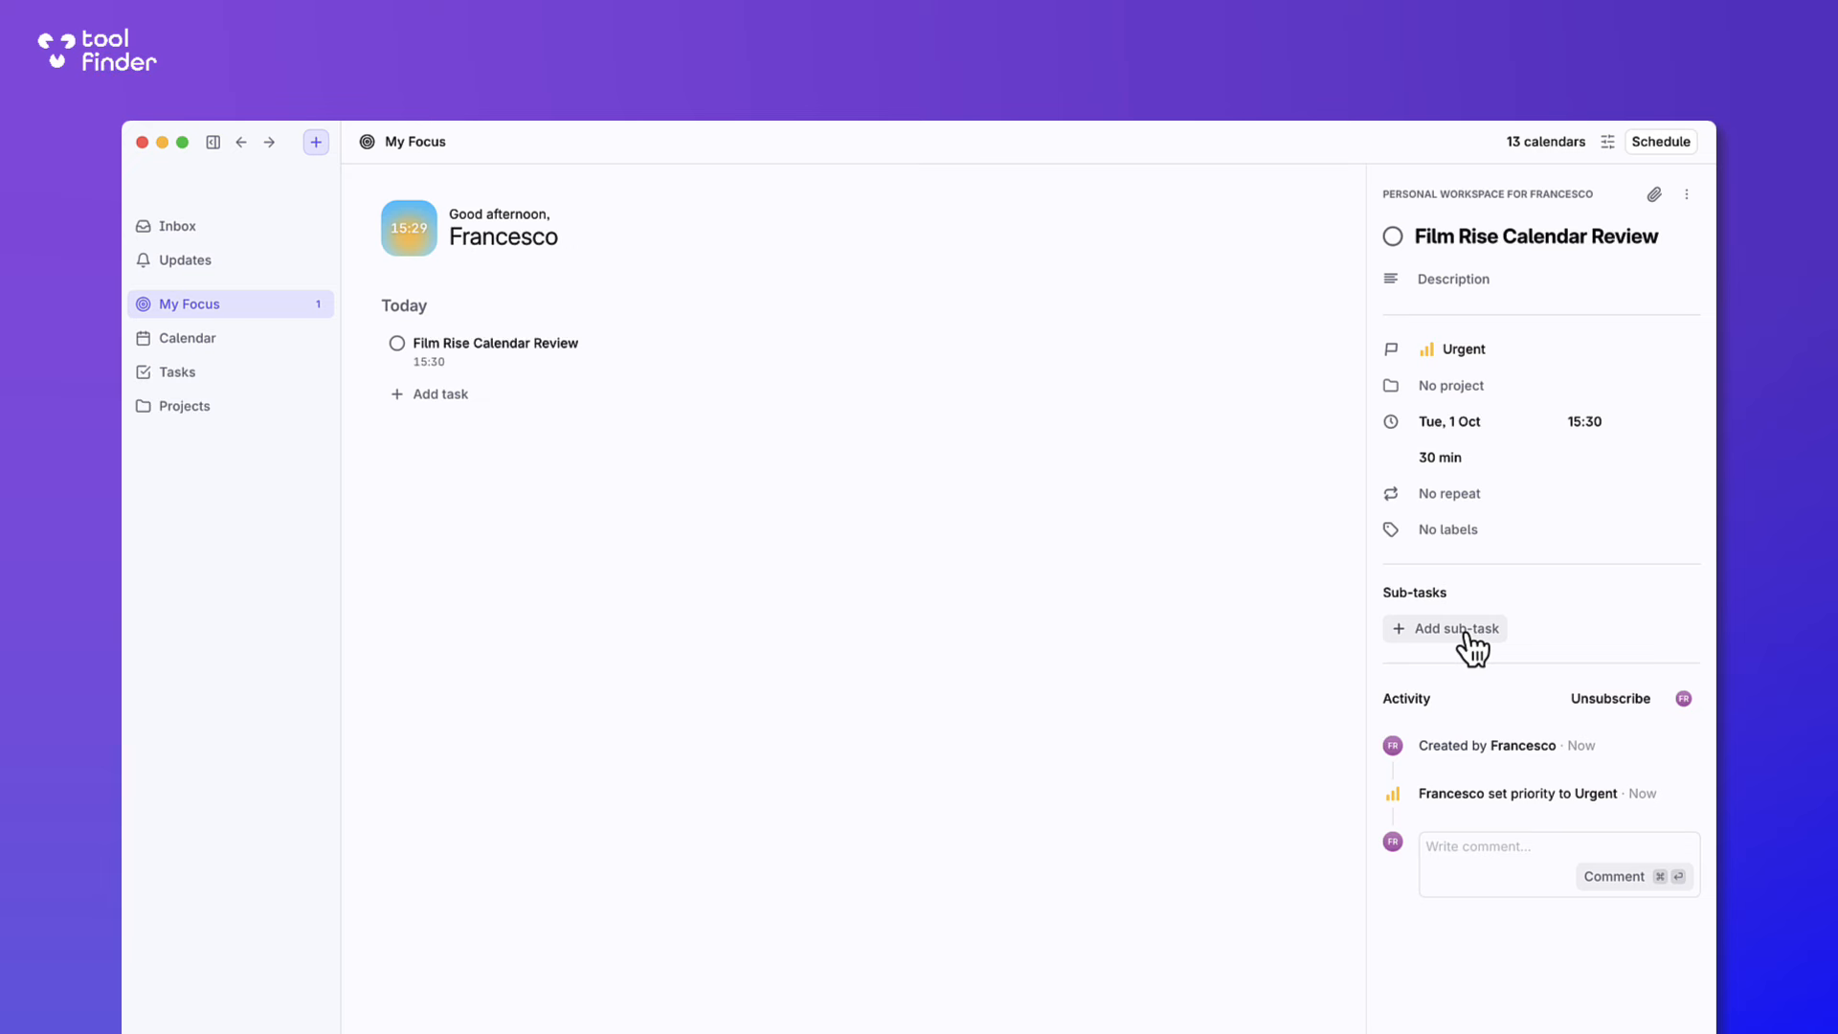
pyautogui.click(1448, 528)
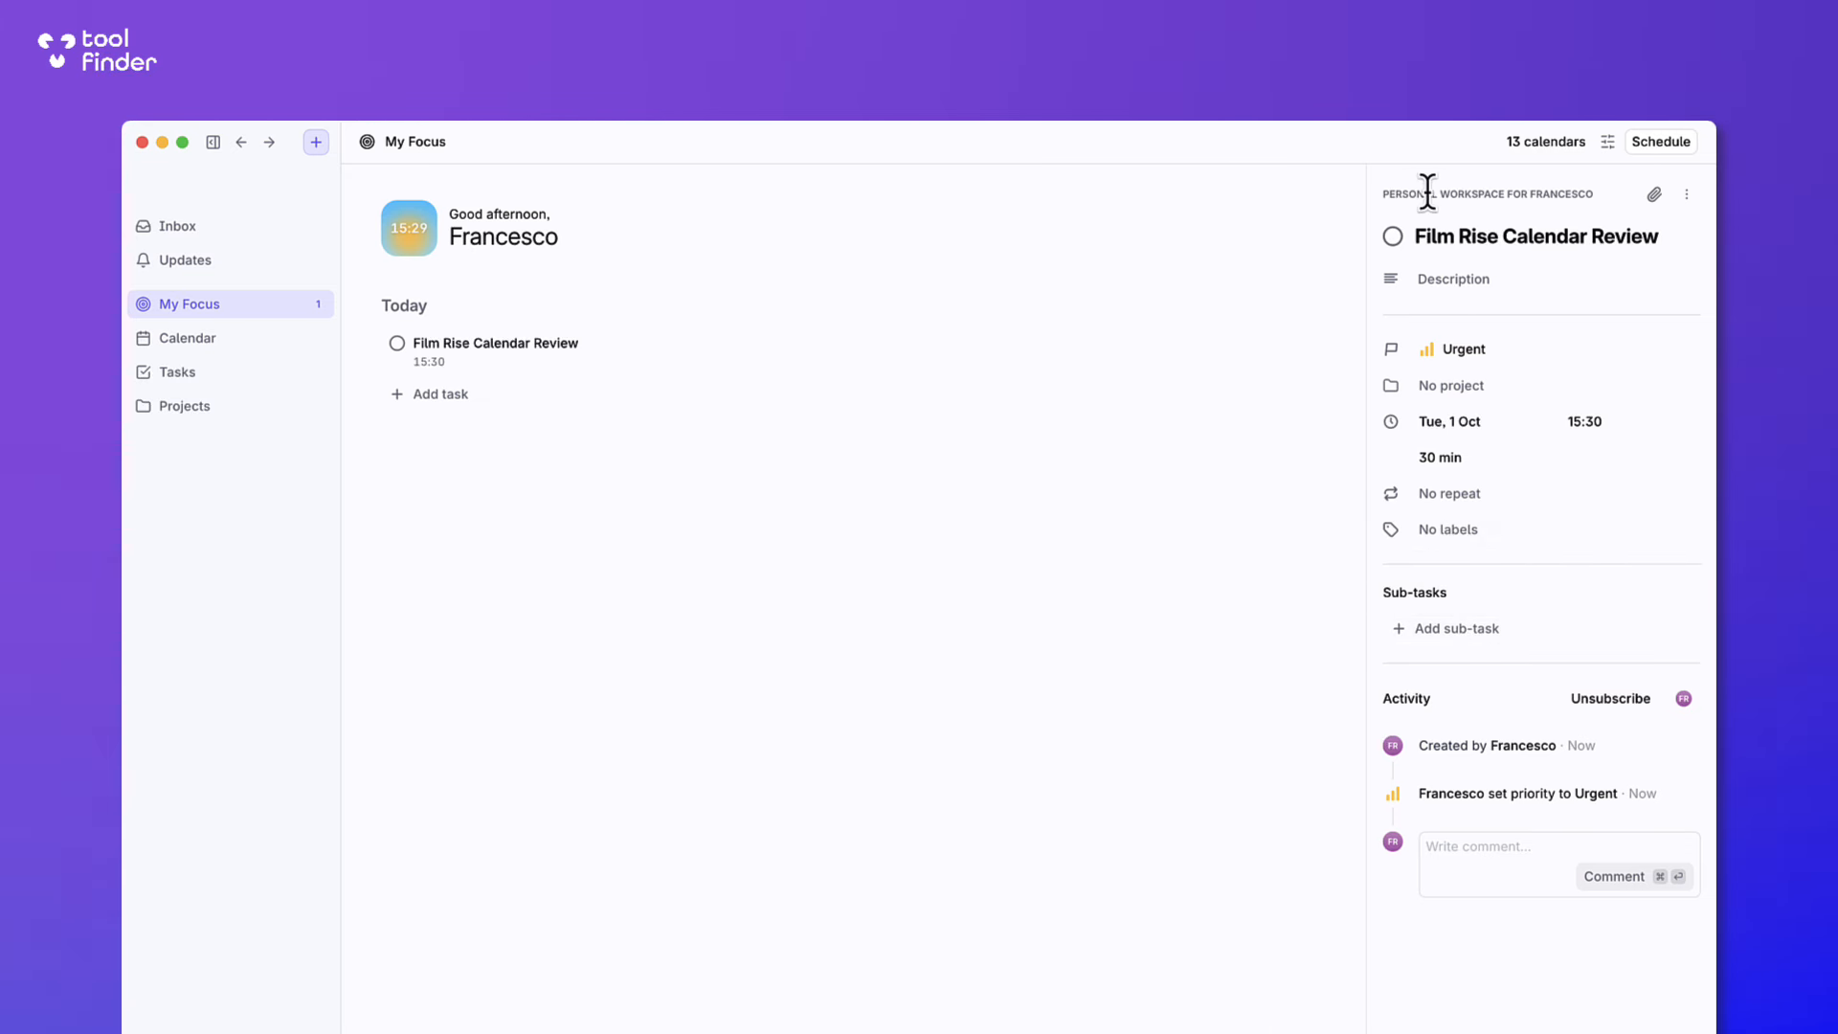
# Delete the Film Rise Calendar Review task from the more menu.
pyautogui.click(1686, 194)
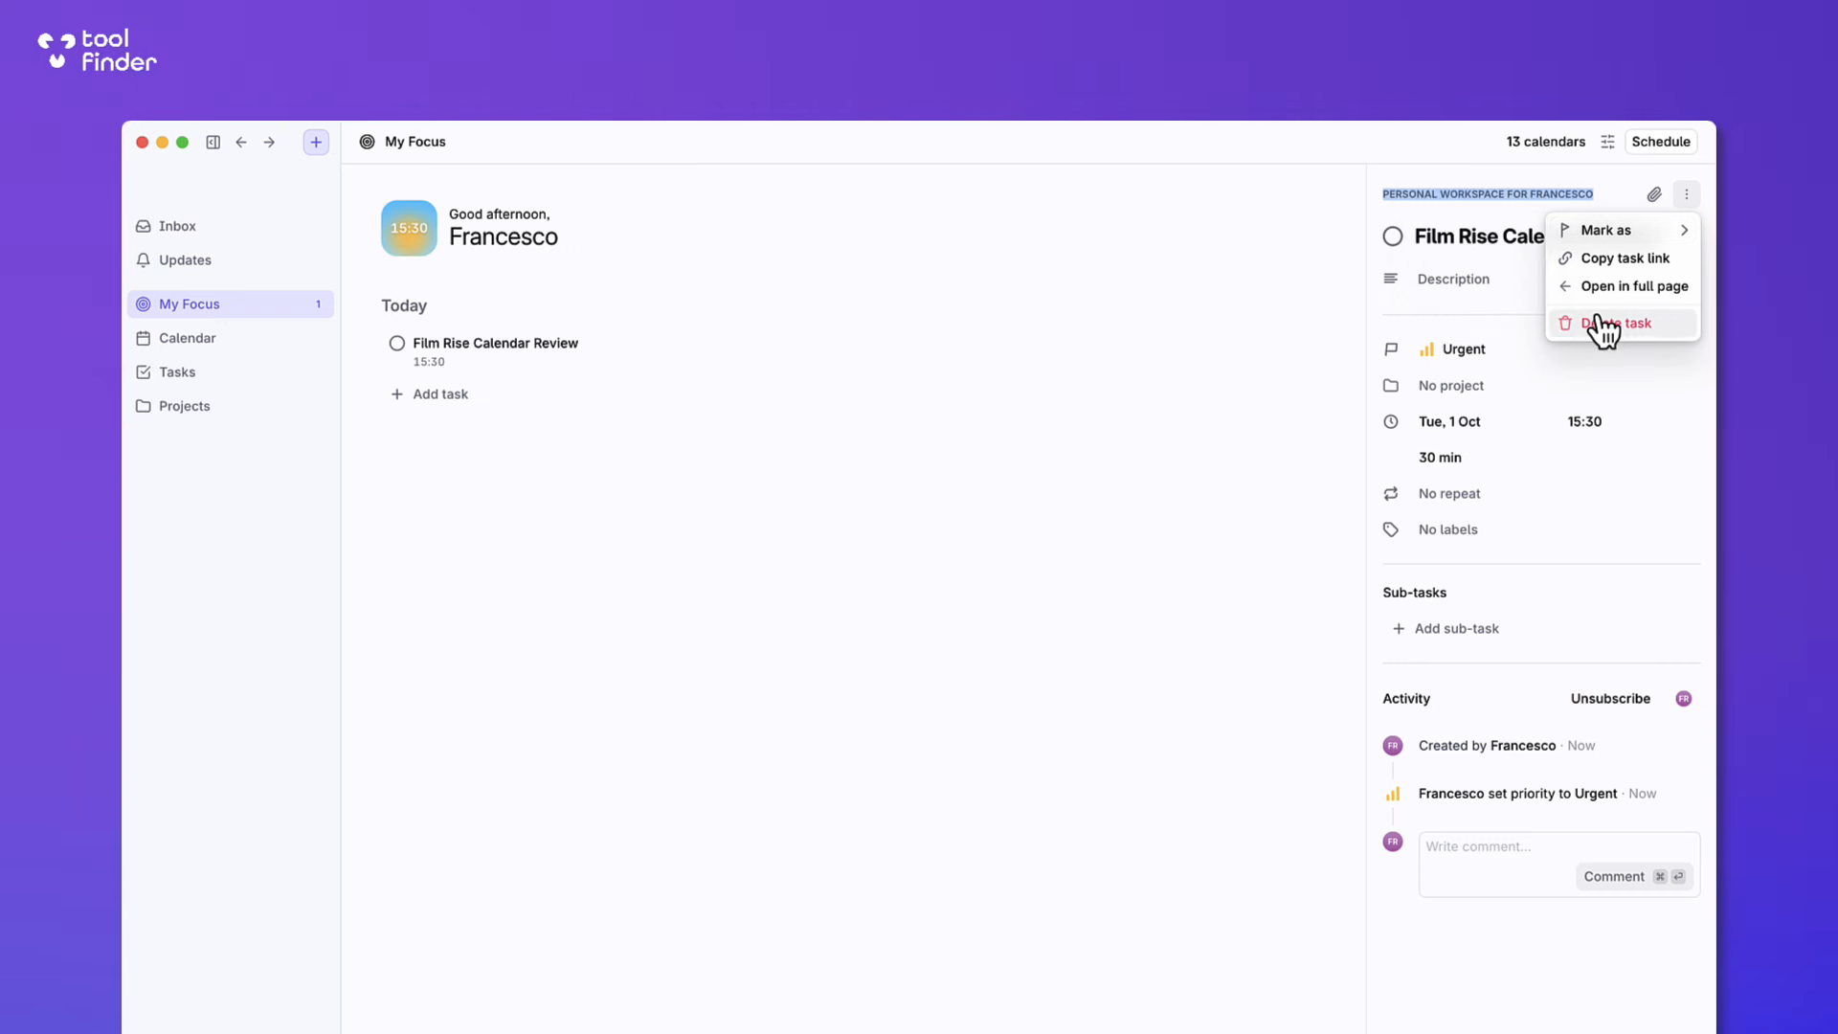
pyautogui.click(1622, 321)
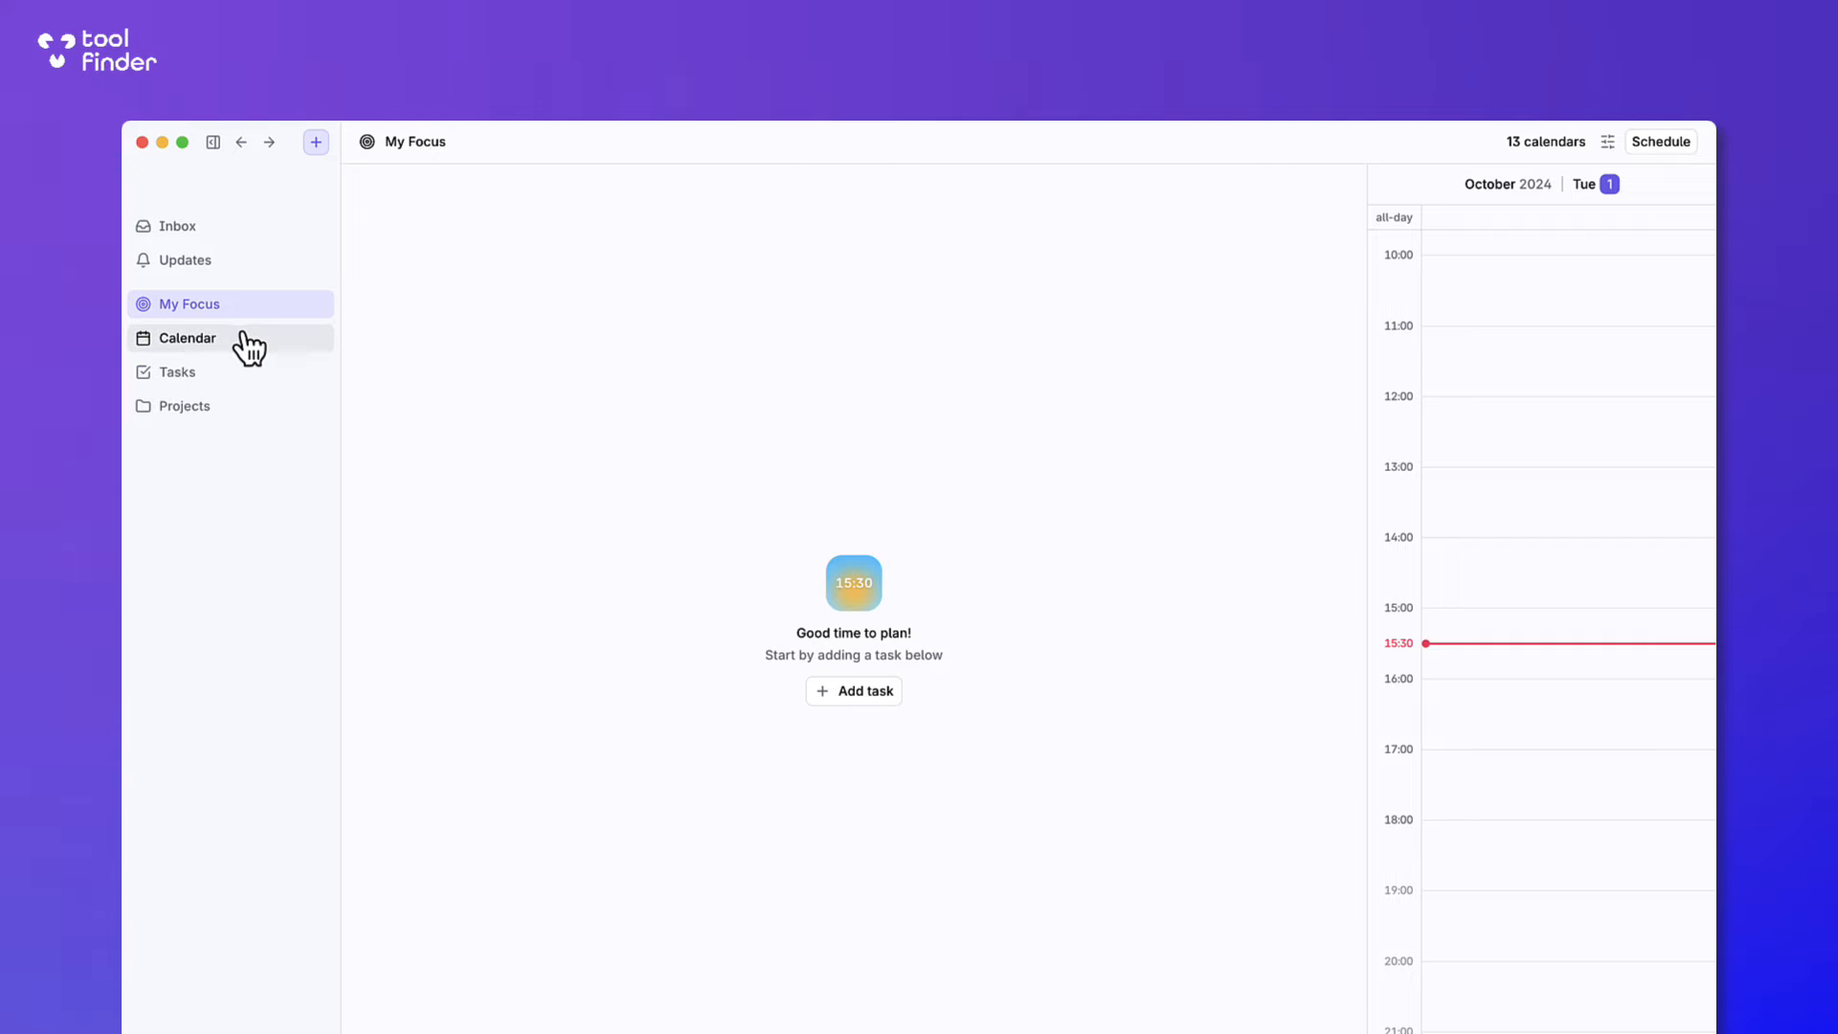
pyautogui.moveTo(373, 161)
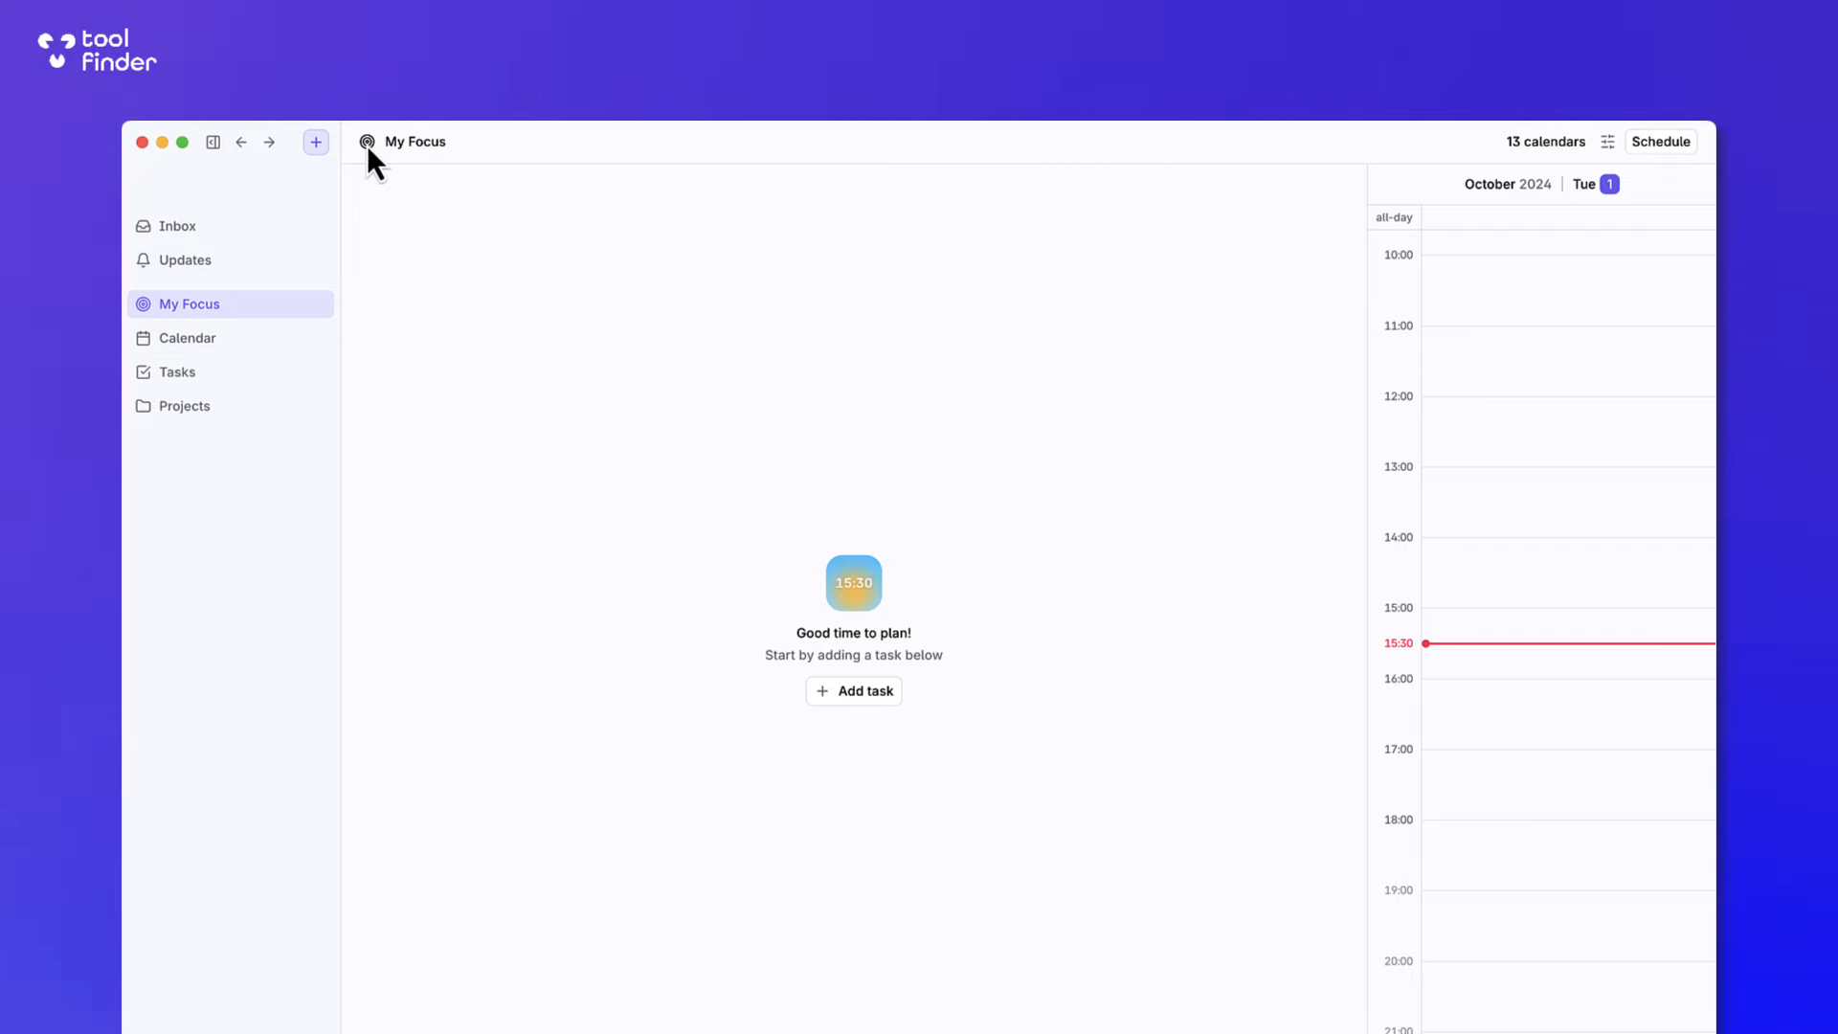
pyautogui.moveTo(176, 226)
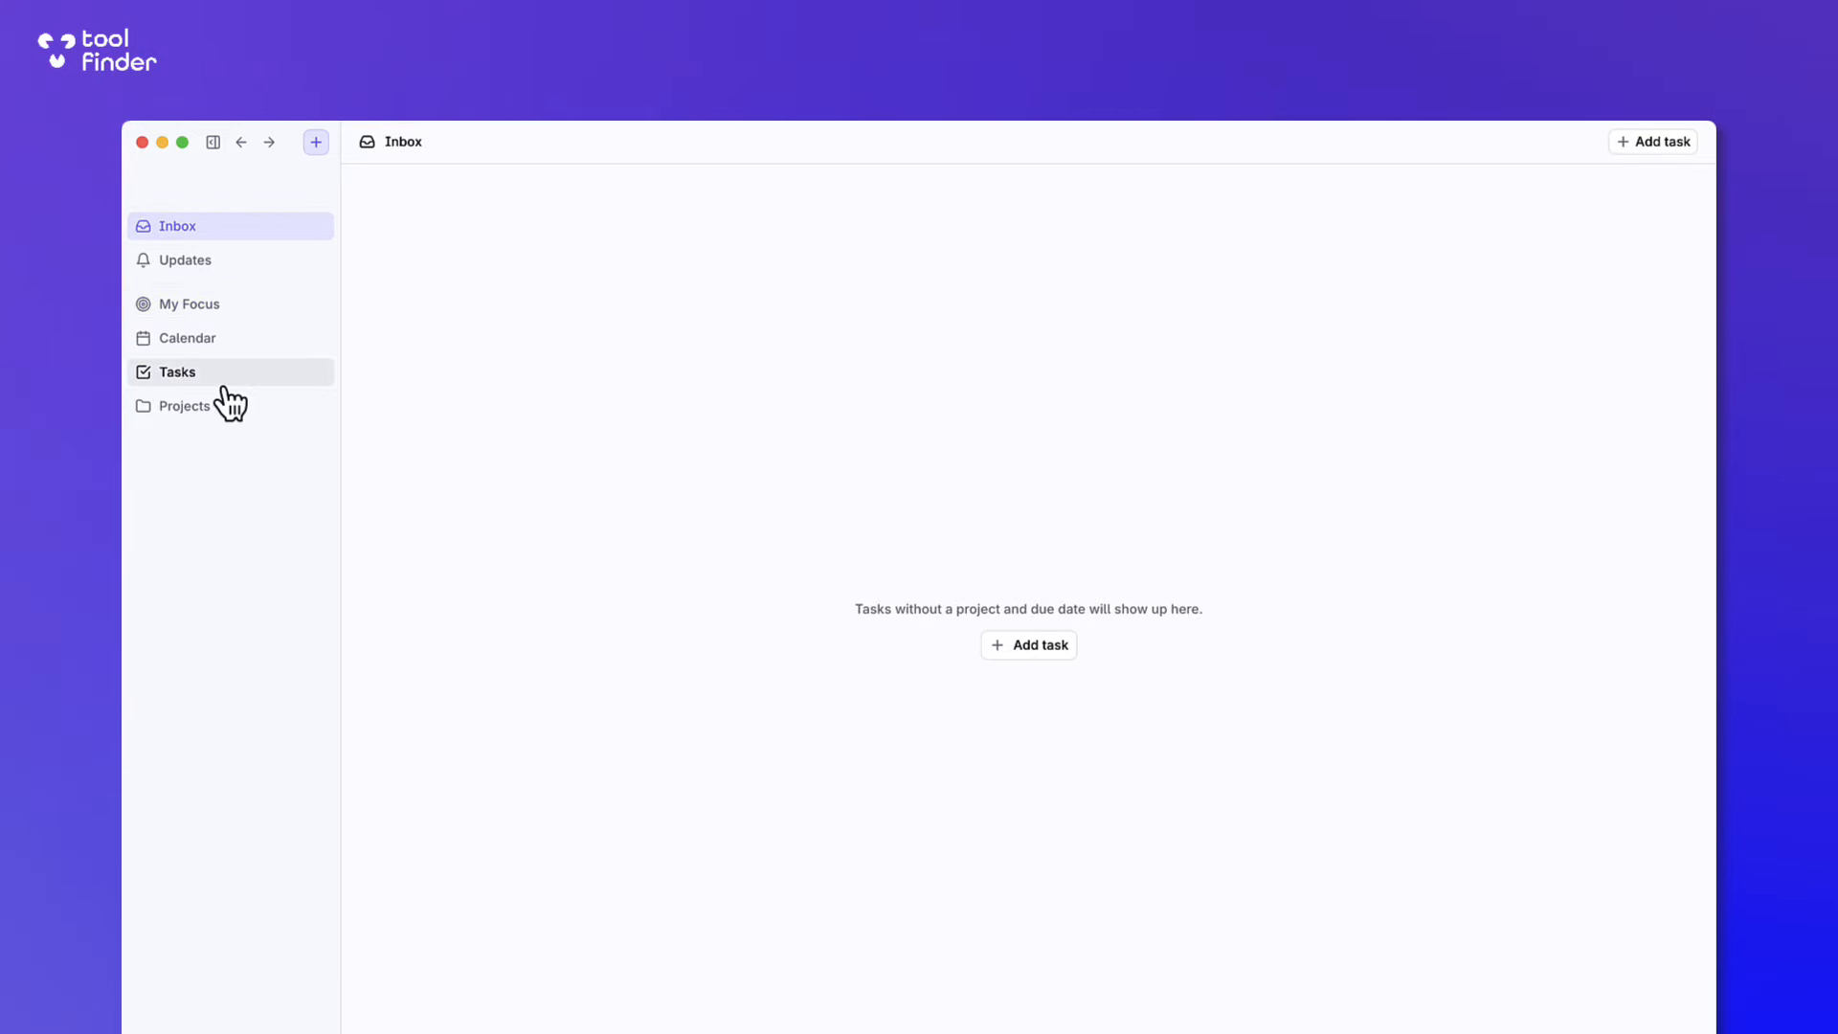
# Show the full Tasks list and bring up the completed Record Video task.
pyautogui.click(176, 372)
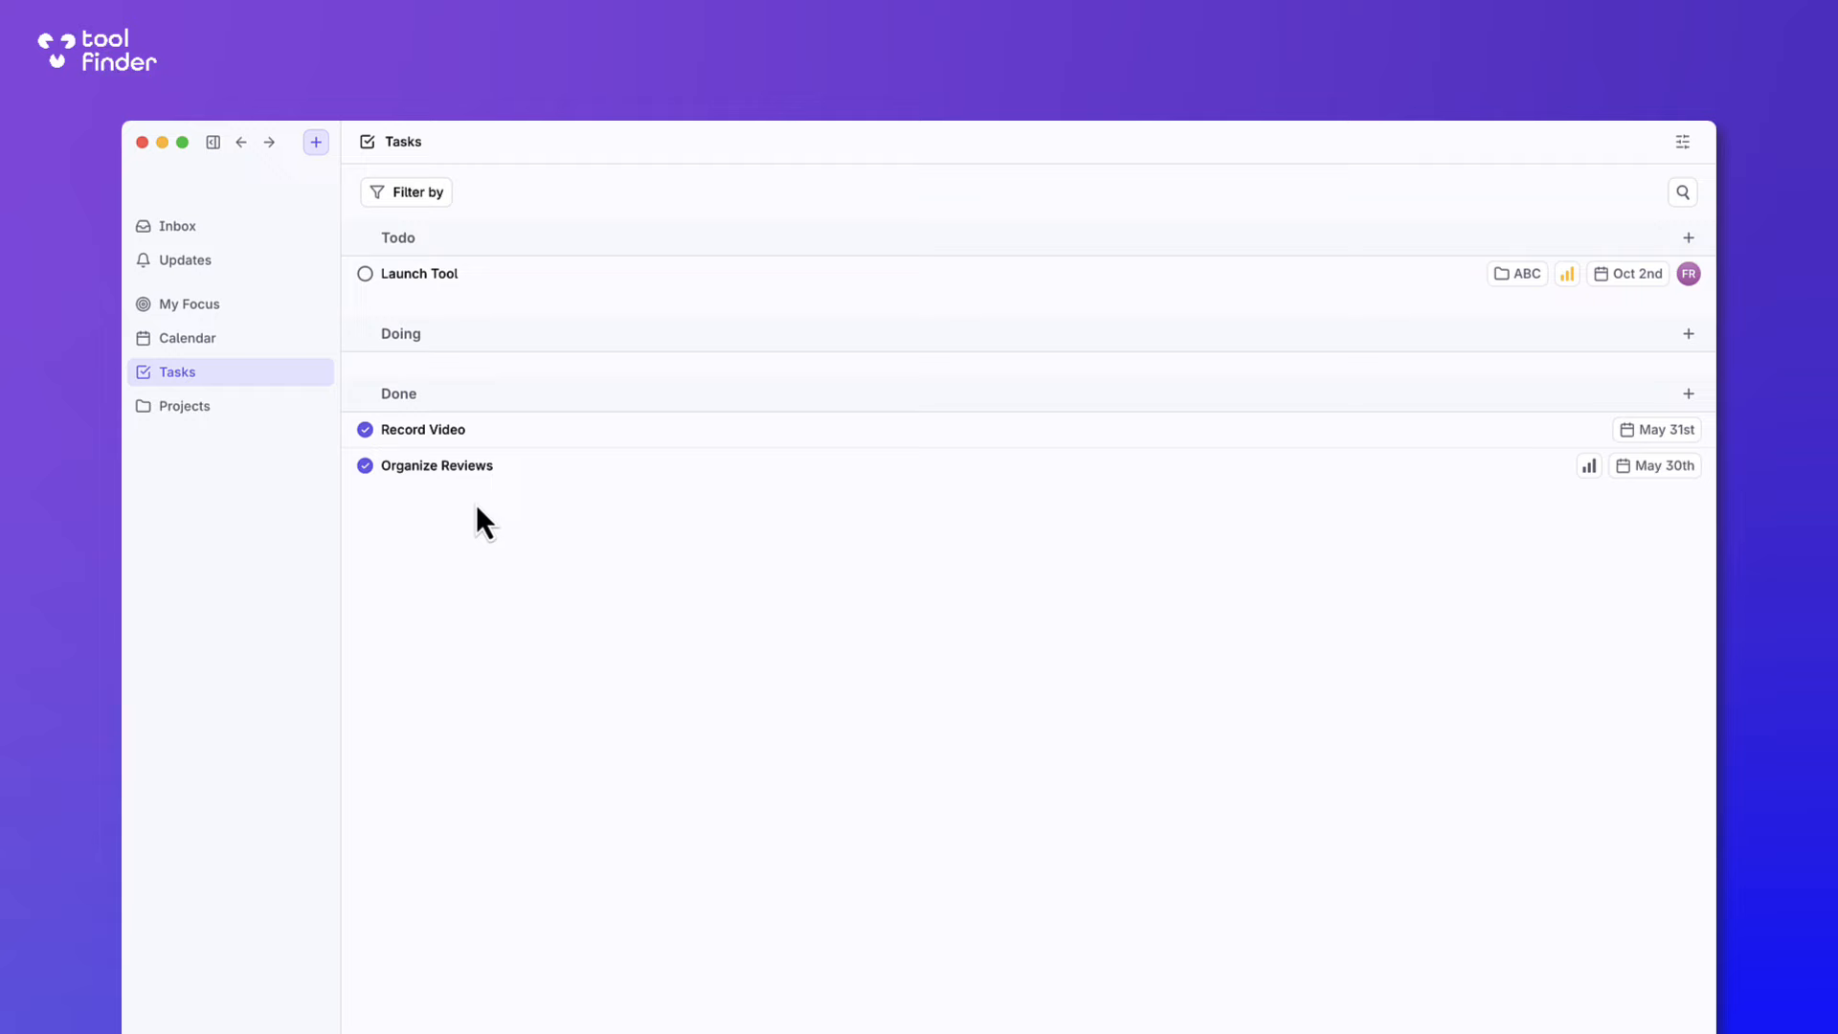
pyautogui.moveTo(926, 460)
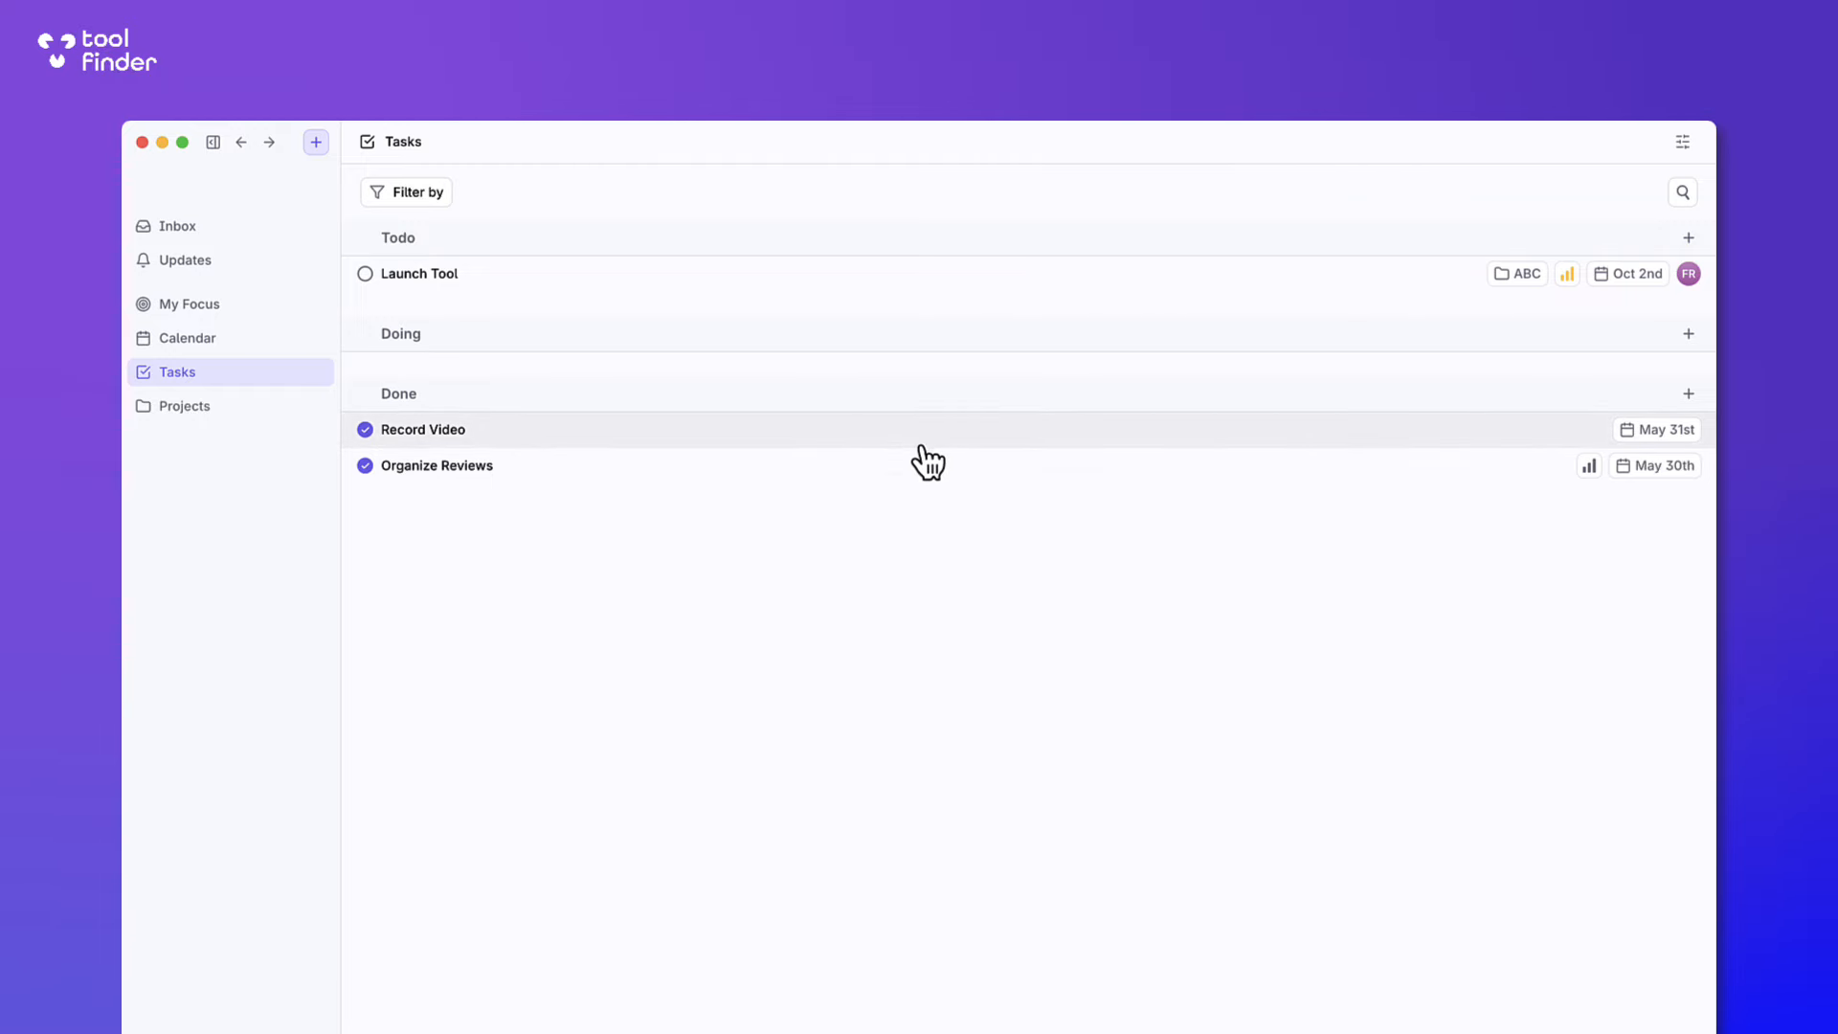
pyautogui.moveTo(921, 440)
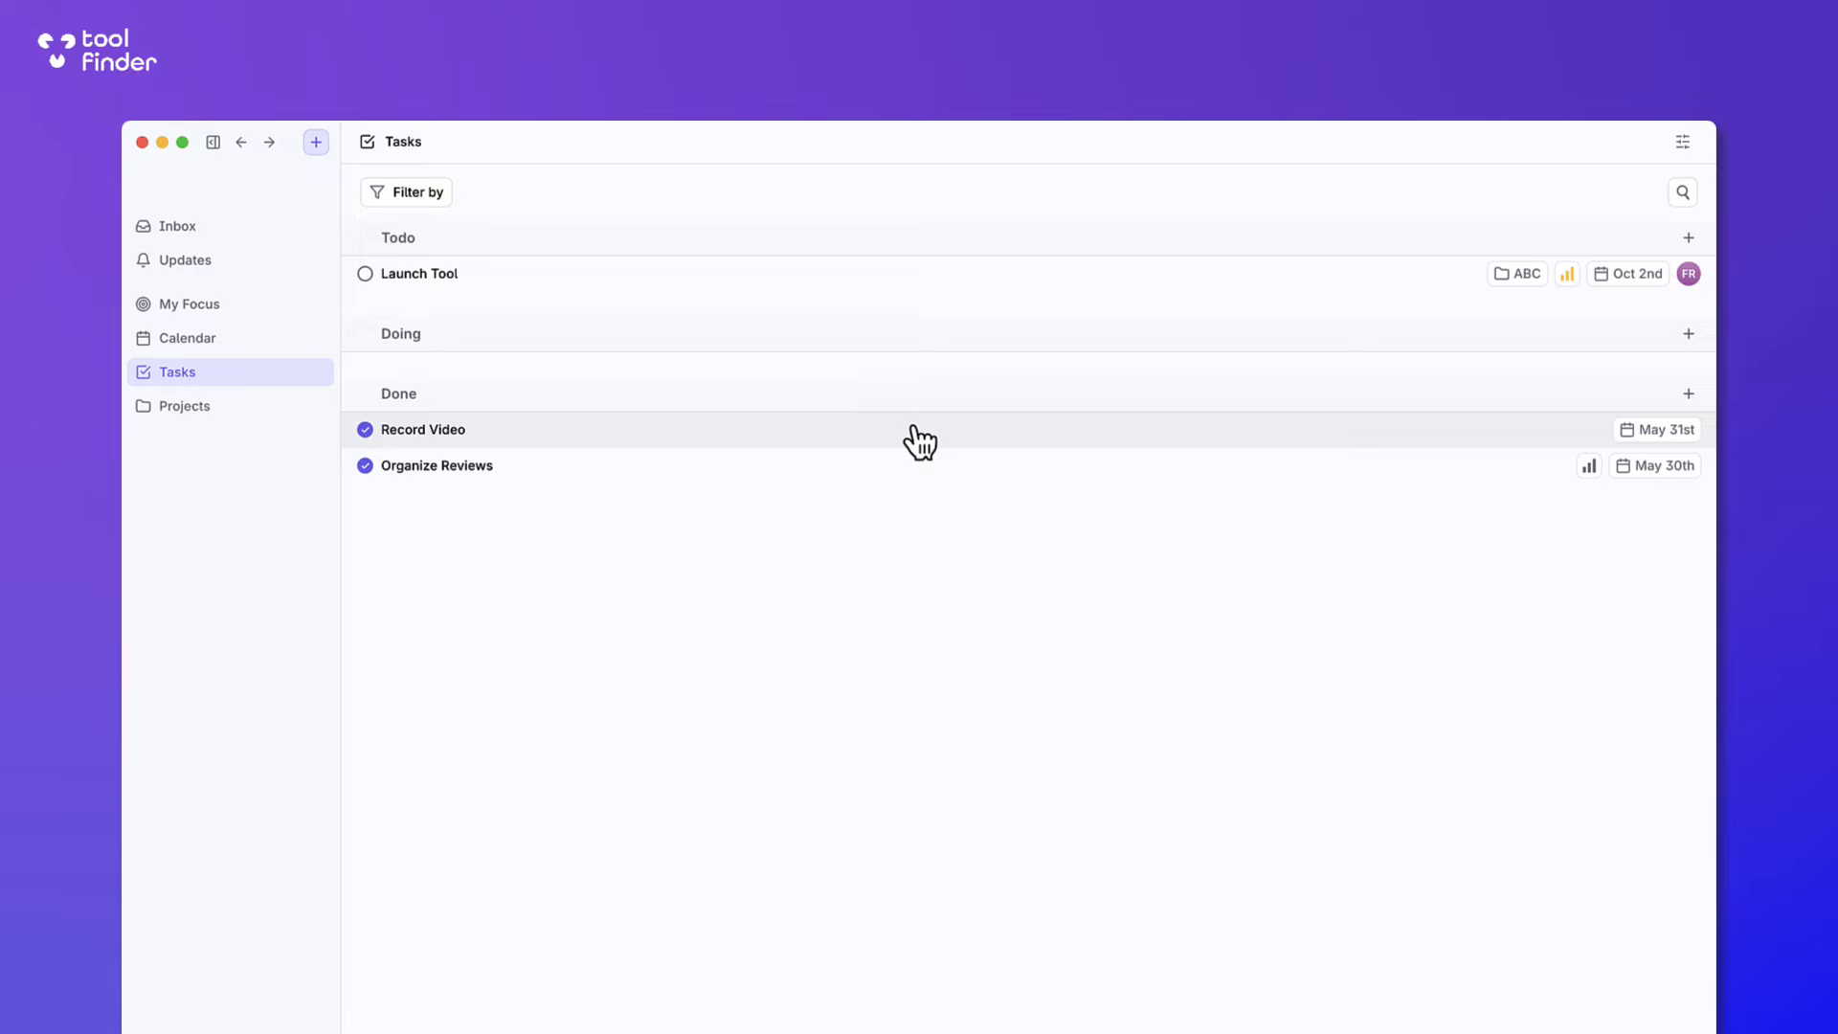
pyautogui.click(425, 429)
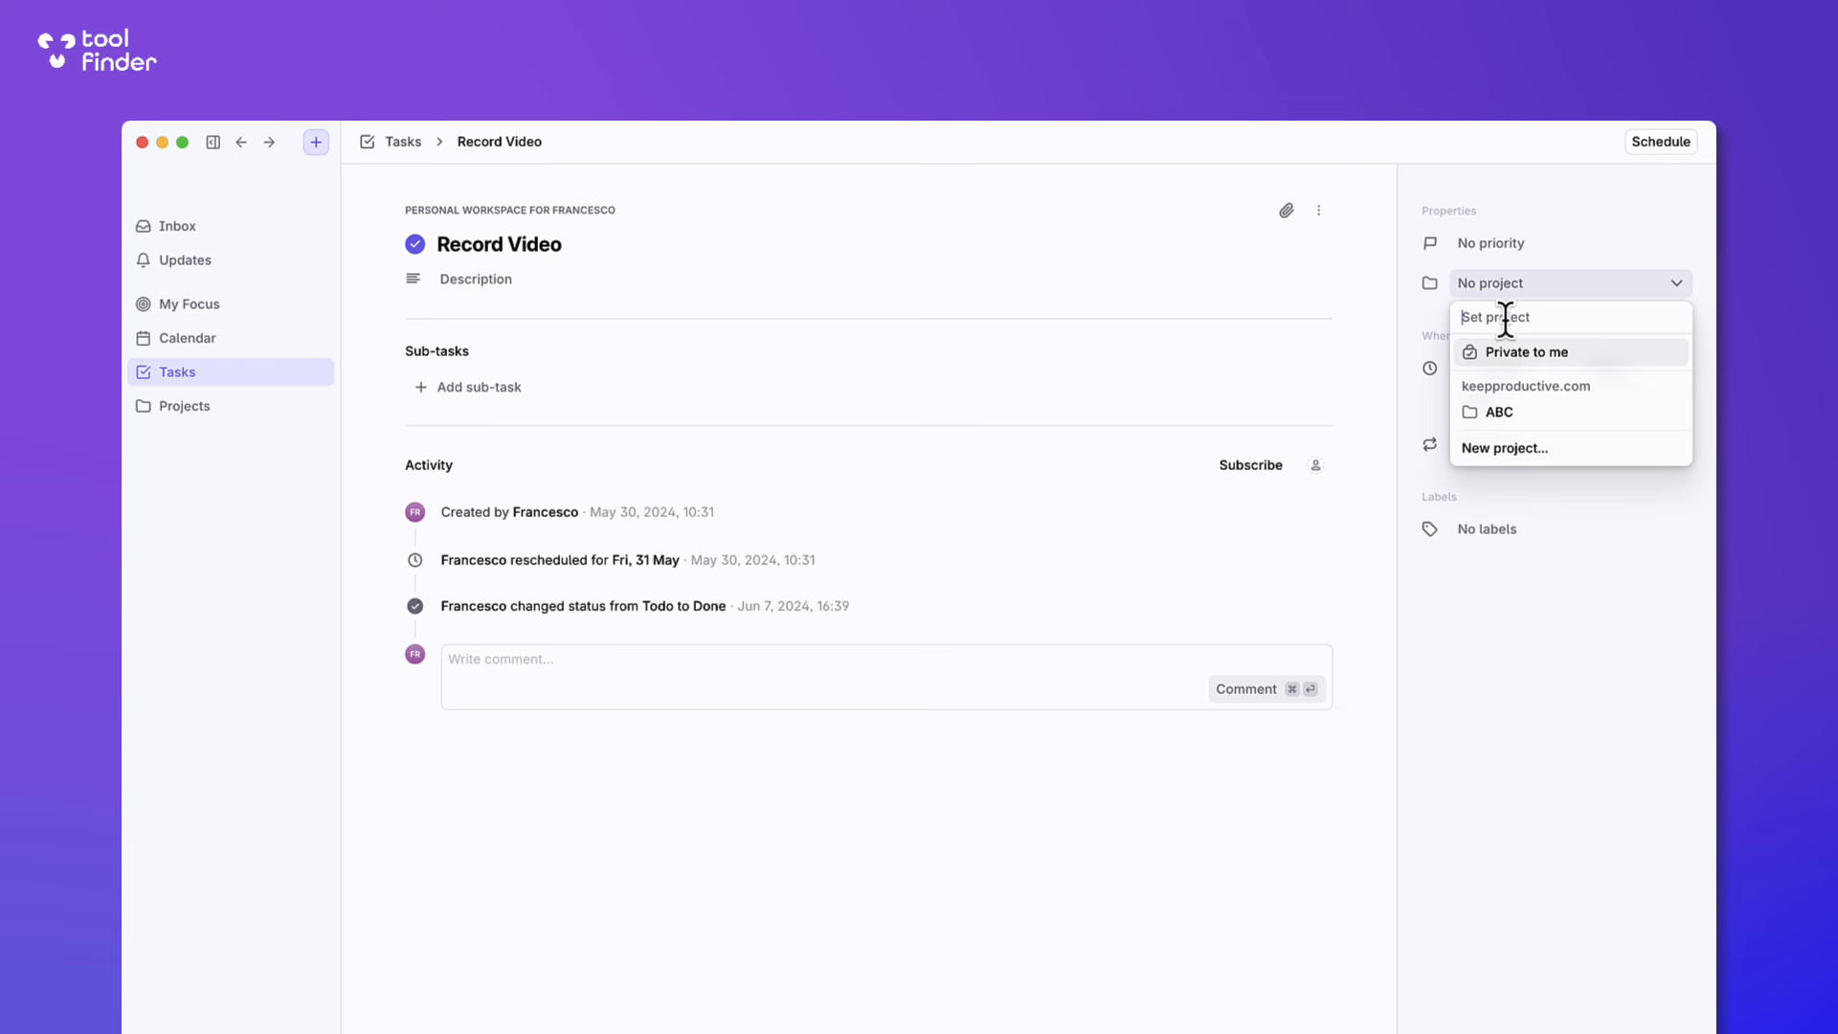
# Create a new project named 'Test ABC' from the task's project property.
pyautogui.write('Test')
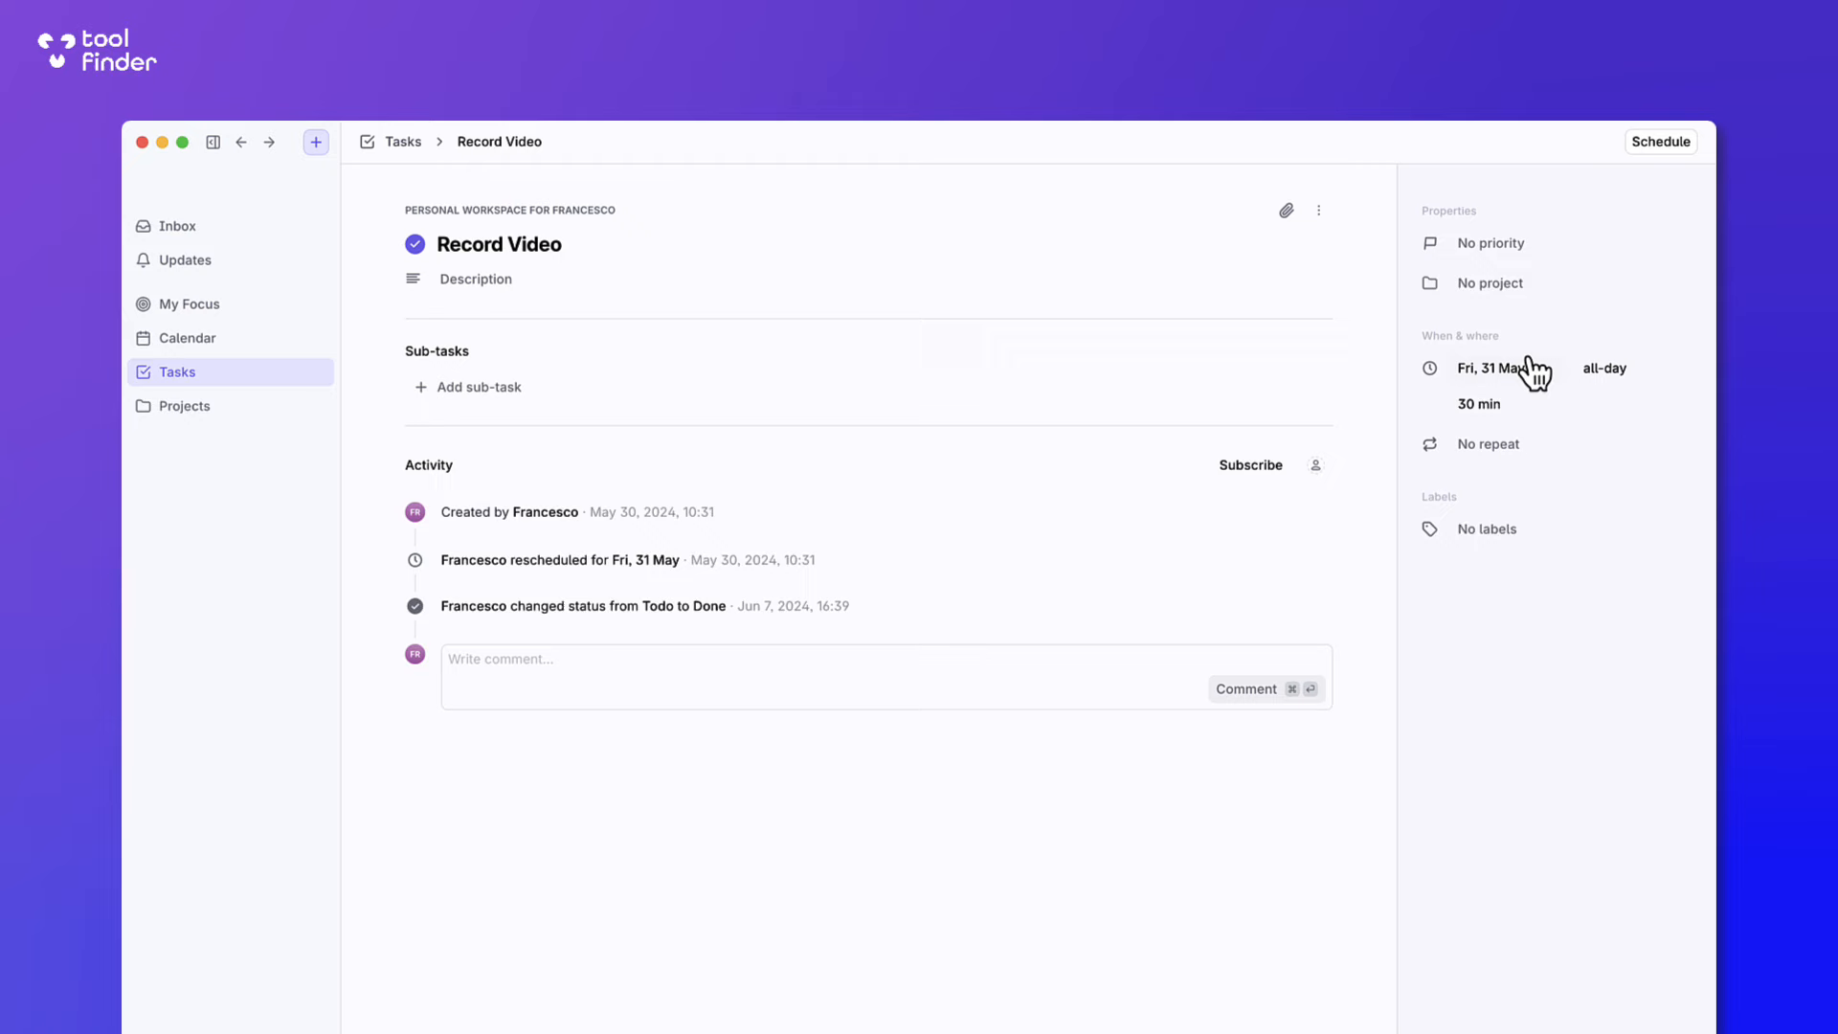
pyautogui.click(1490, 283)
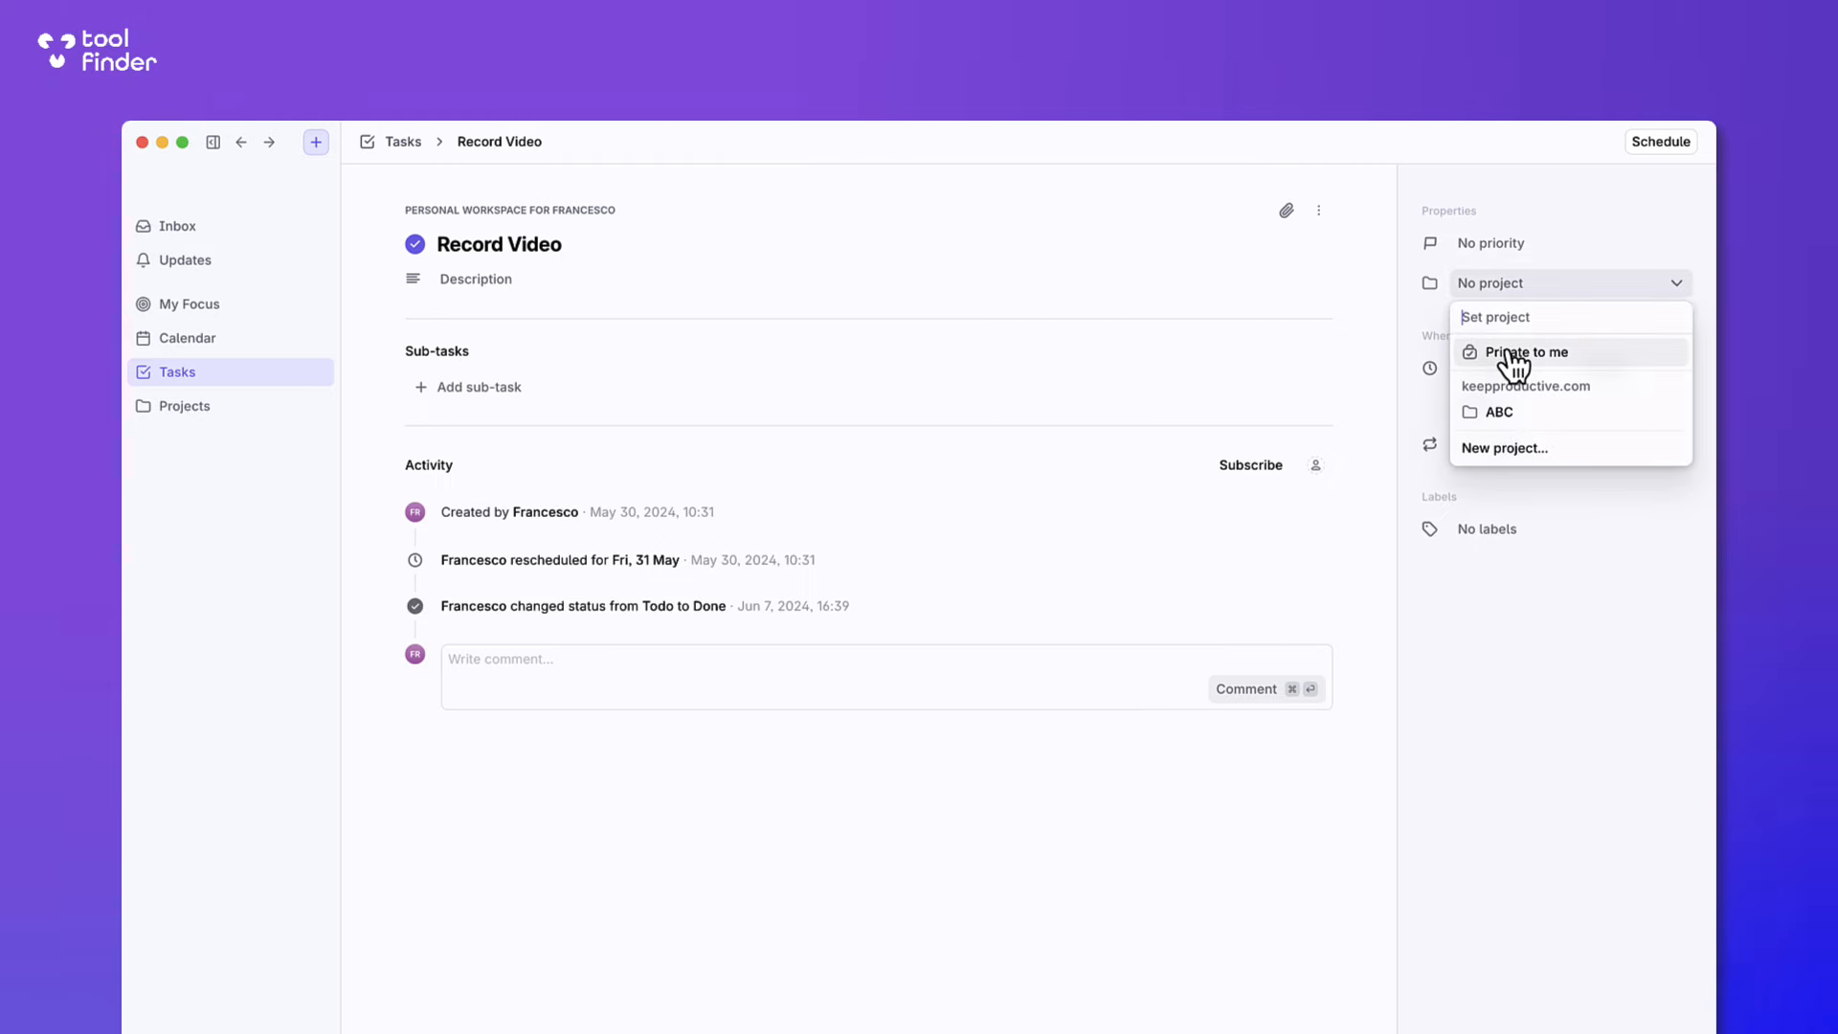
pyautogui.moveTo(1511, 385)
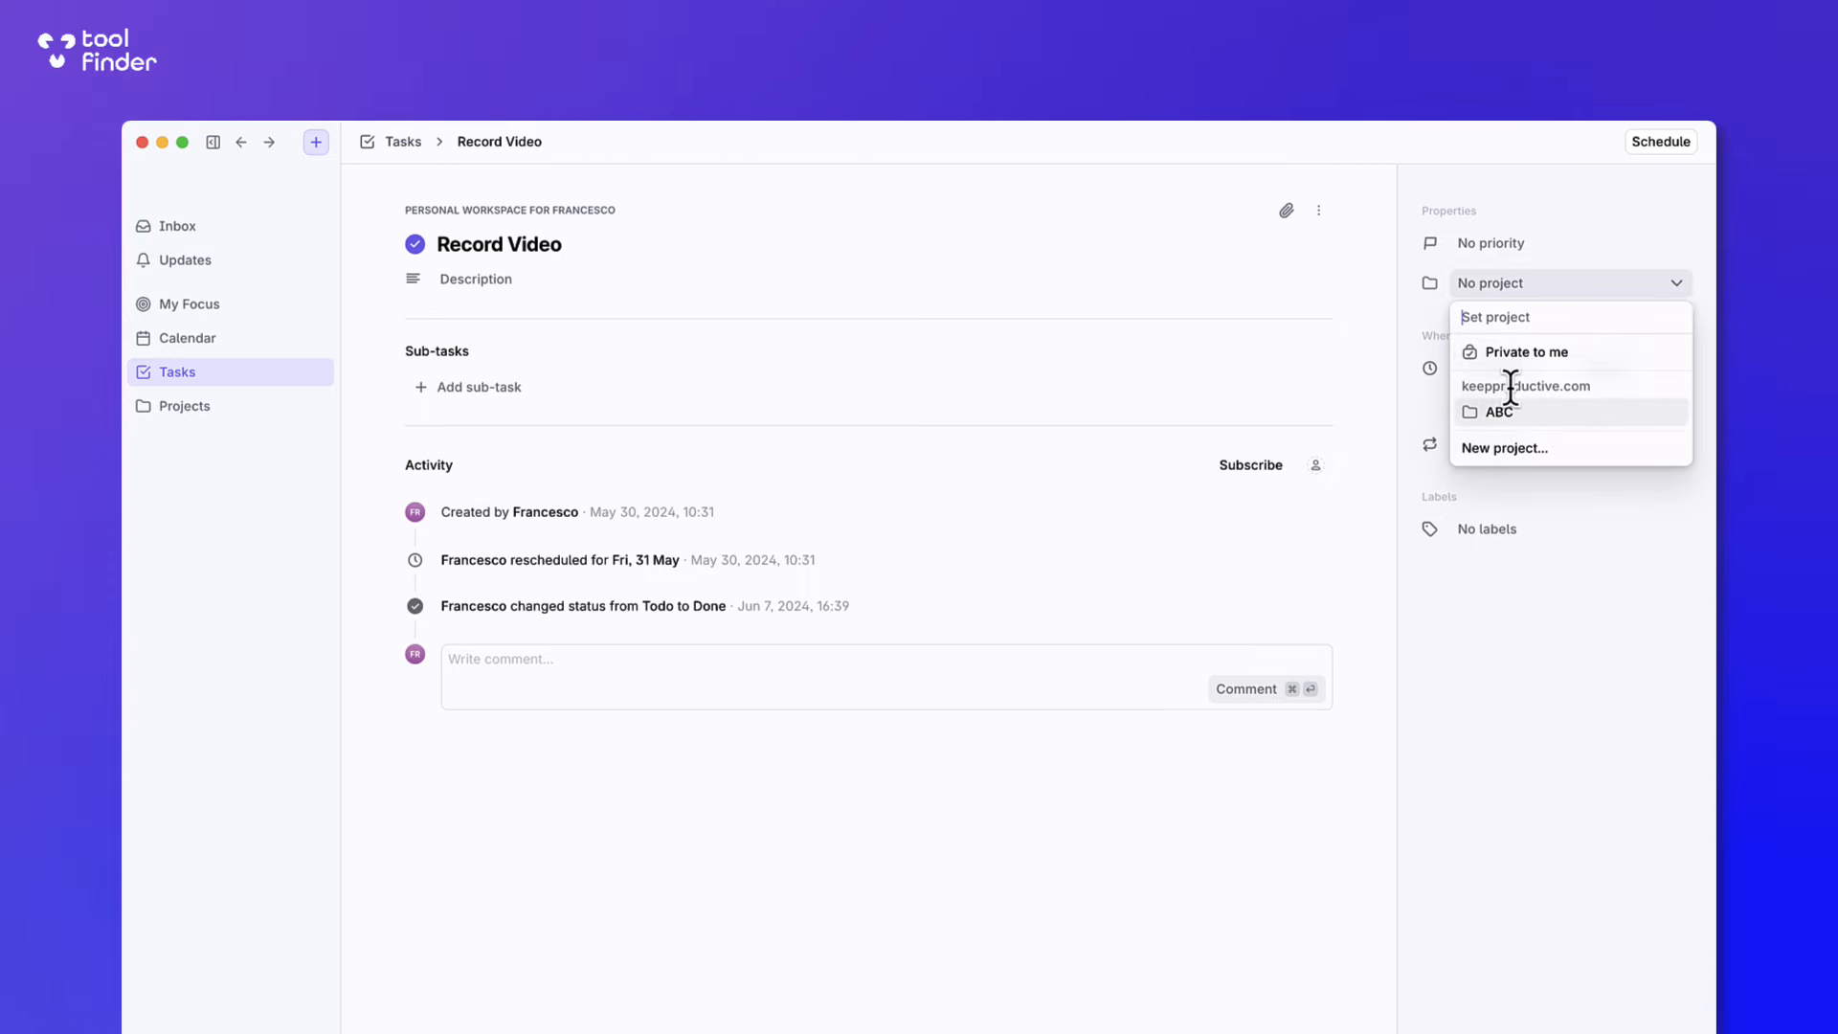
pyautogui.click(1505, 446)
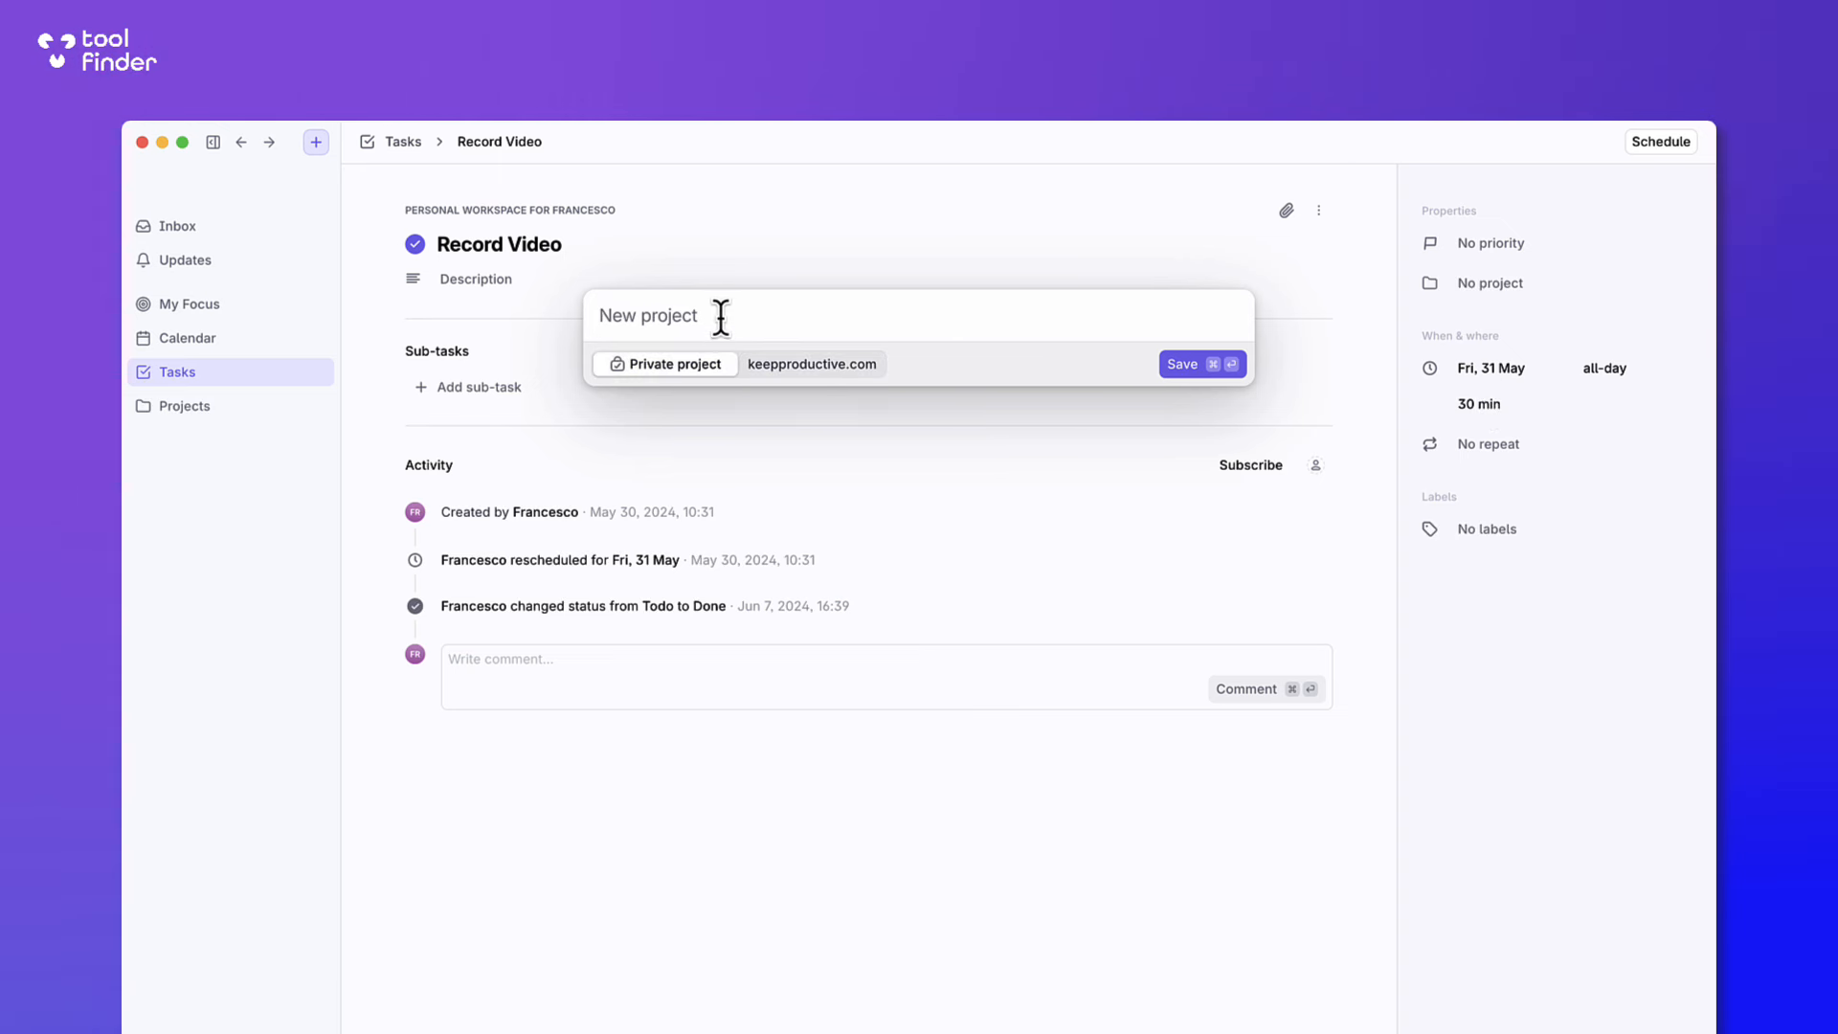
pyautogui.write('Test')
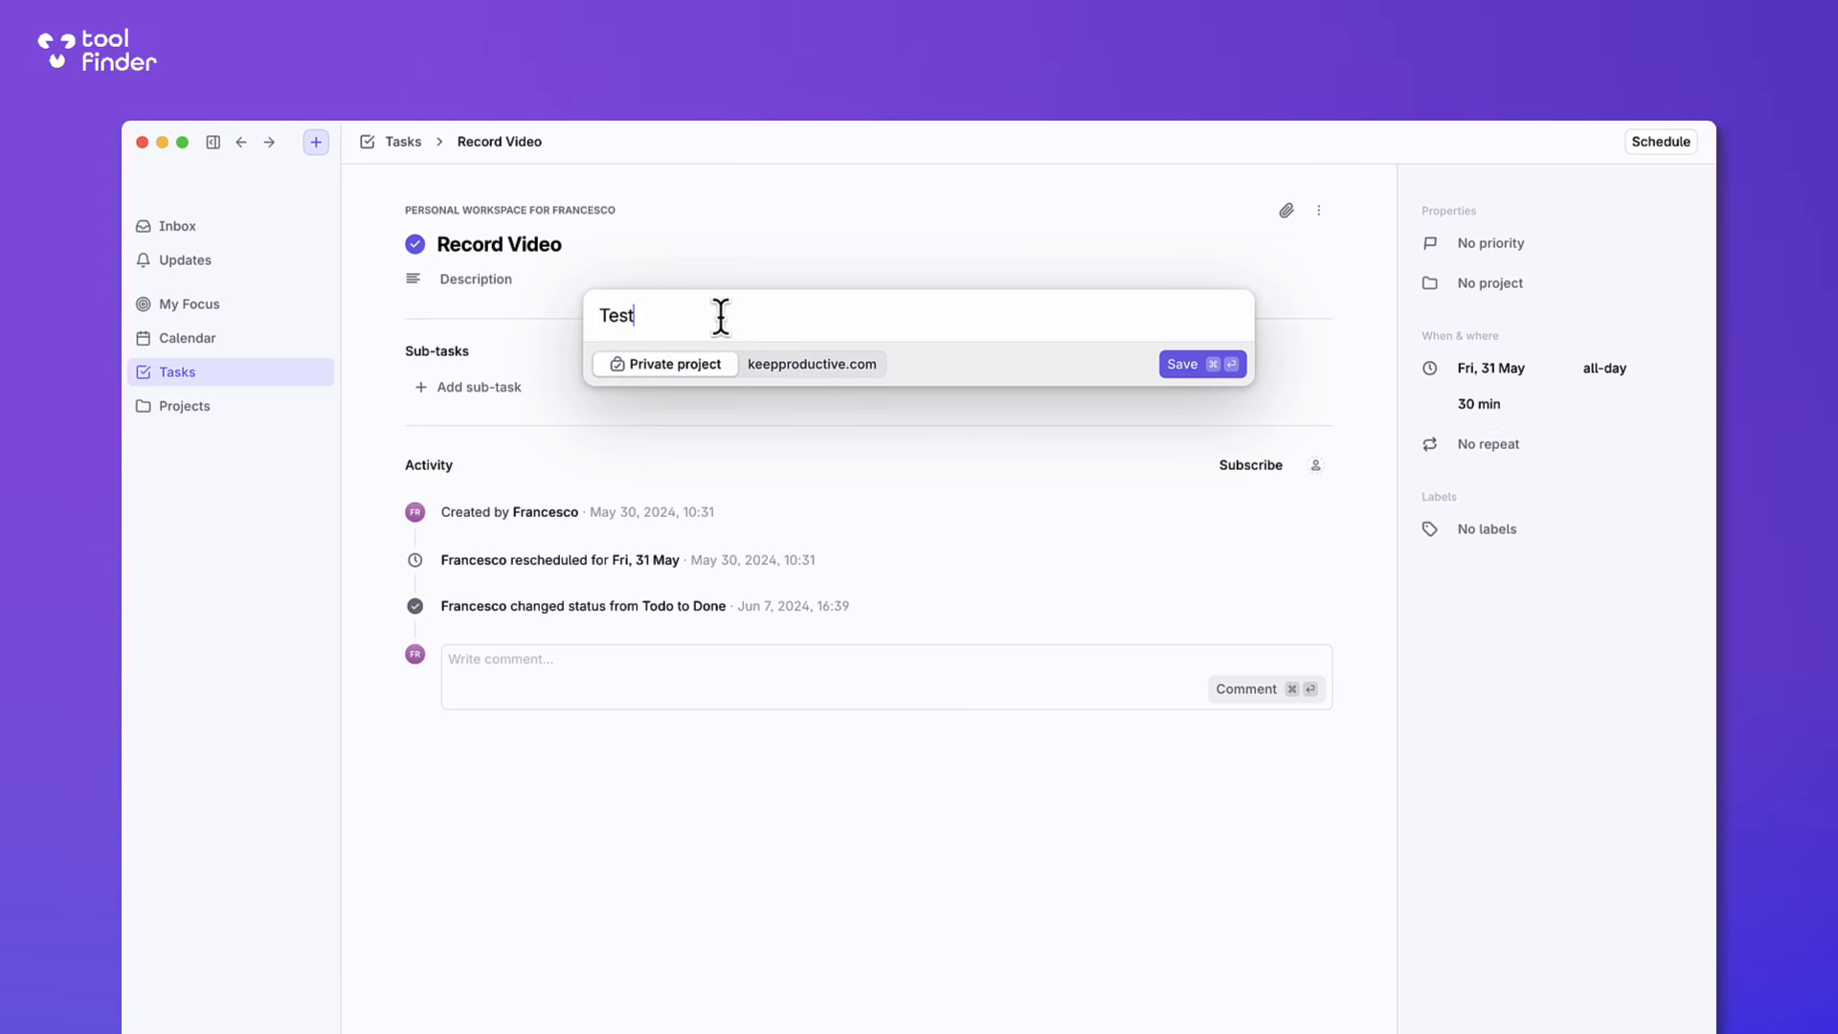
pyautogui.click(1181, 364)
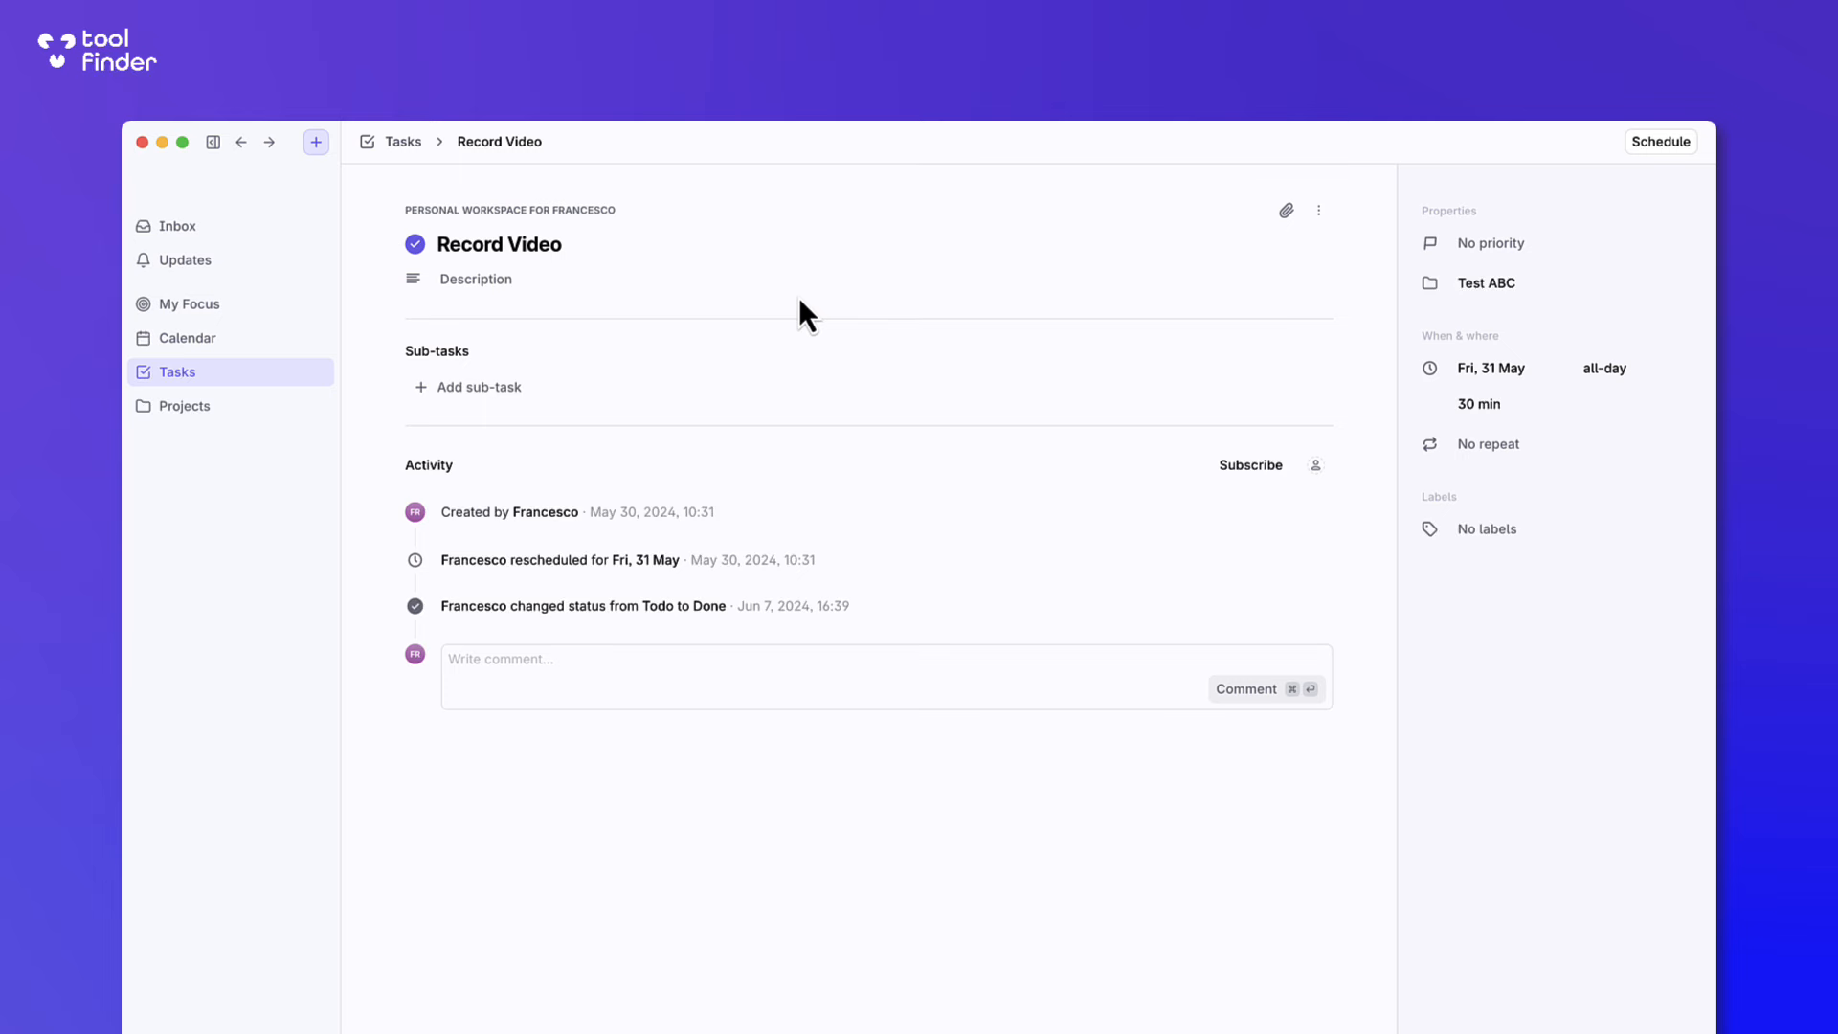
# Assign Record Video to the Test ABC project and return to the Tasks list.
pyautogui.click(1486, 283)
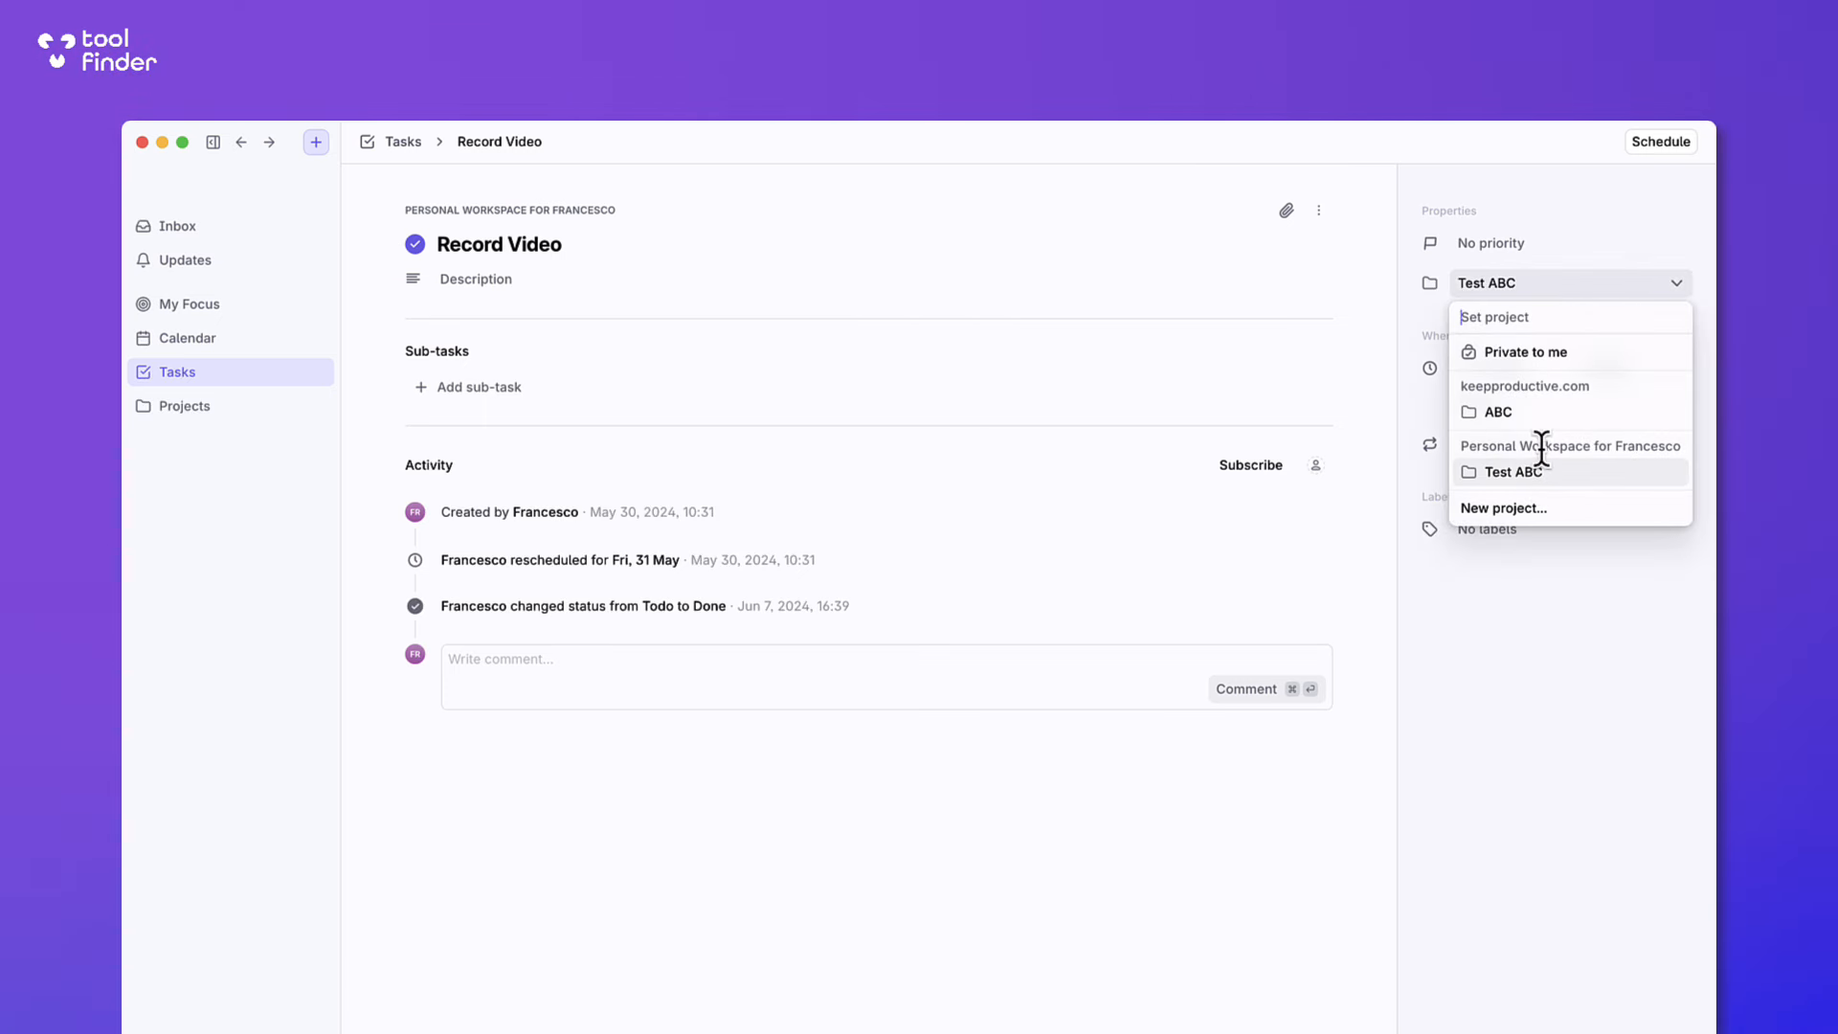
pyautogui.click(1513, 471)
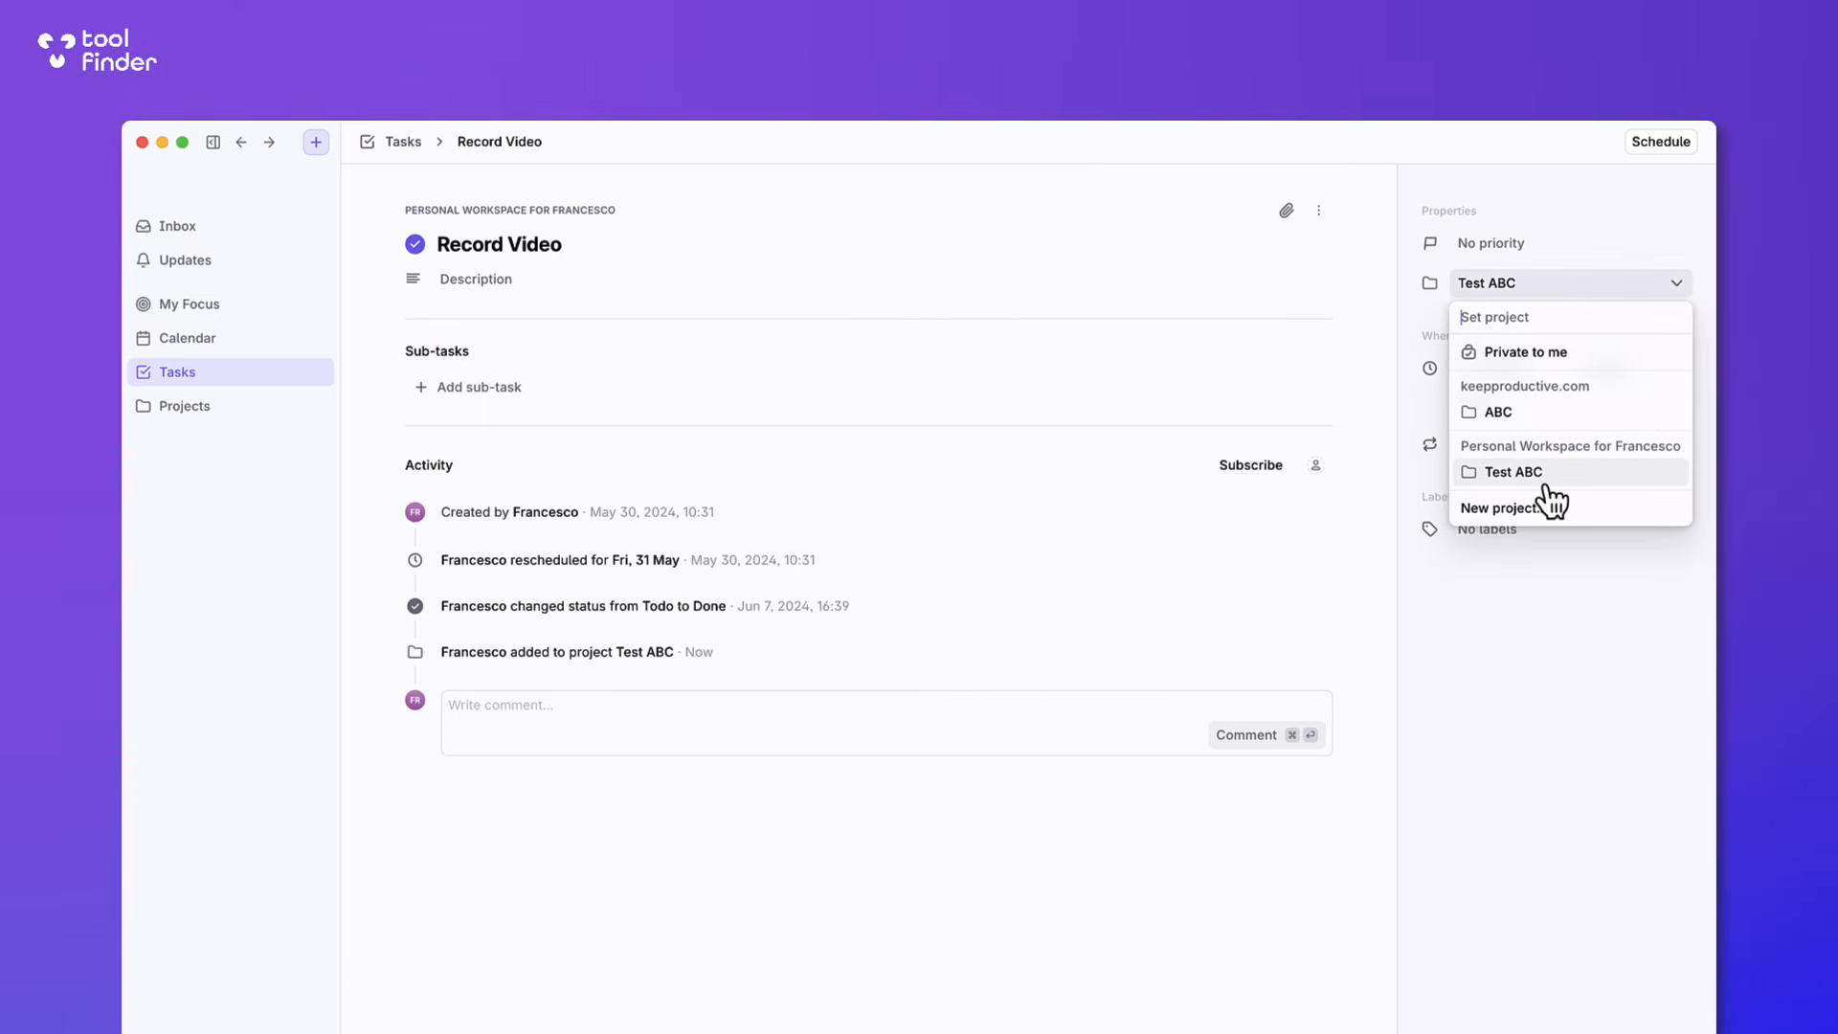
pyautogui.moveTo(1542, 486)
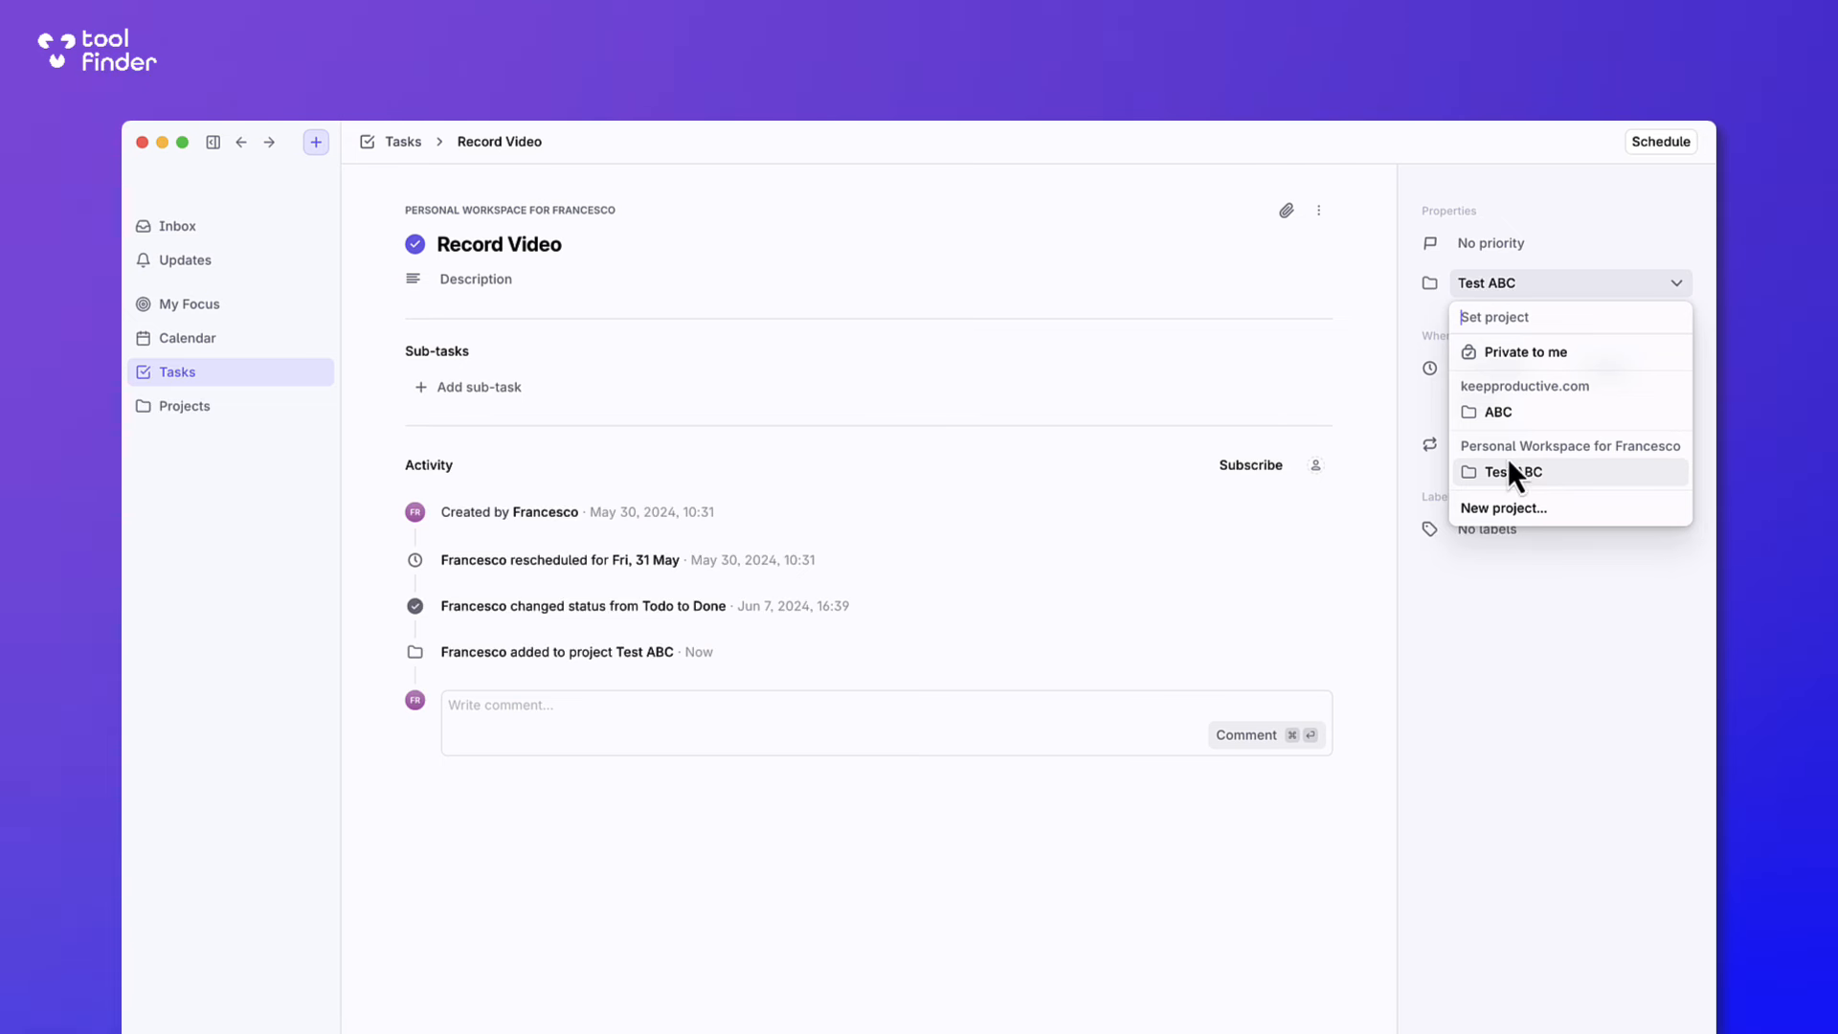
pyautogui.moveTo(1518, 481)
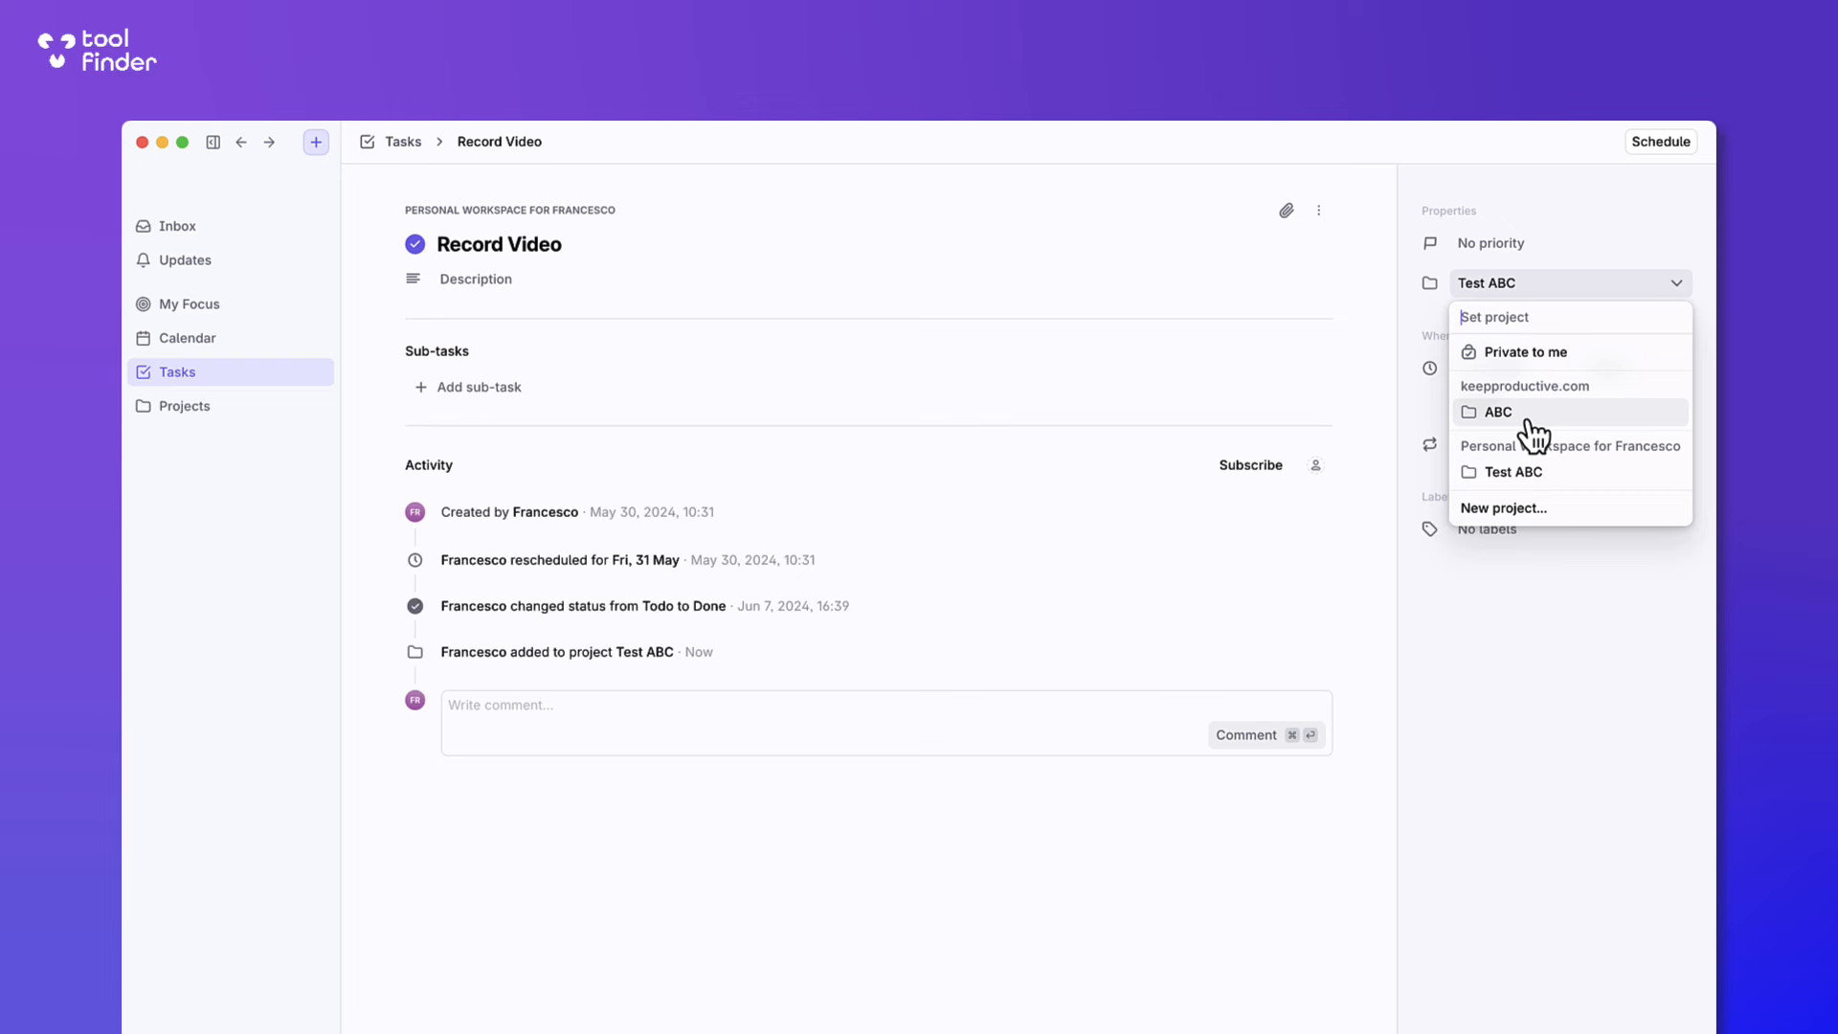
pyautogui.moveTo(1495, 387)
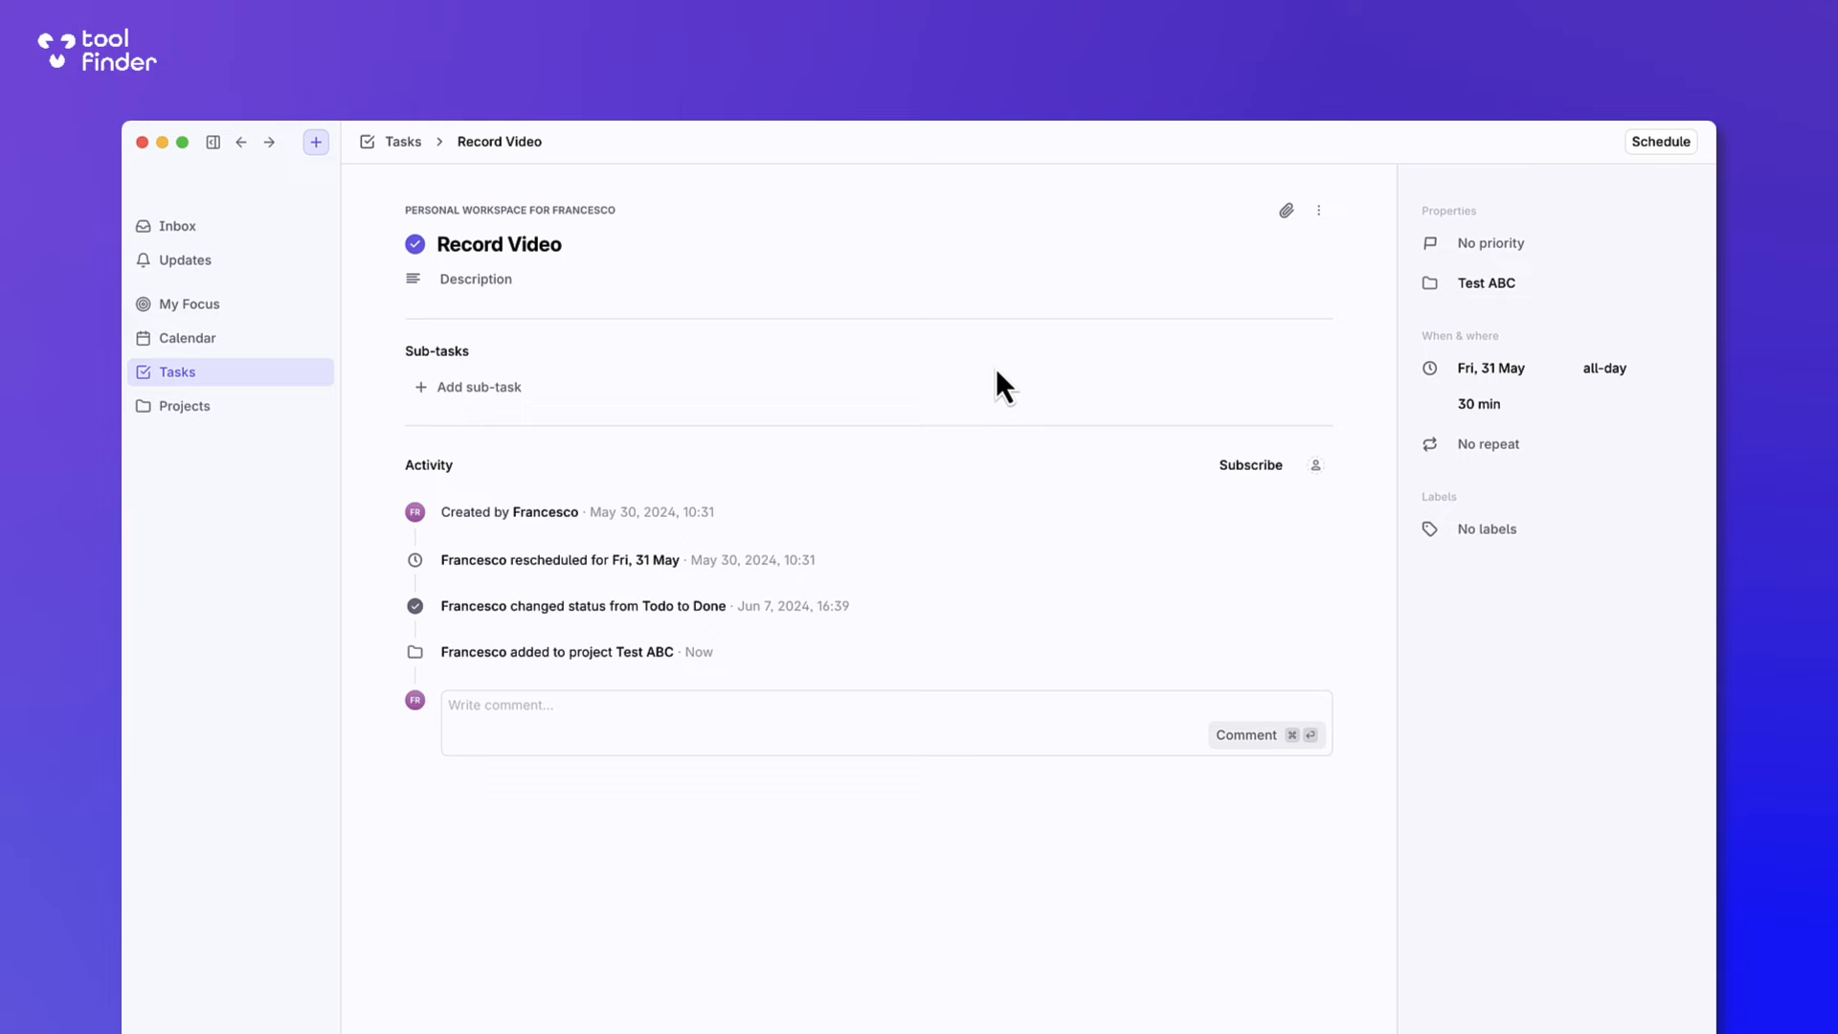
pyautogui.click(1660, 140)
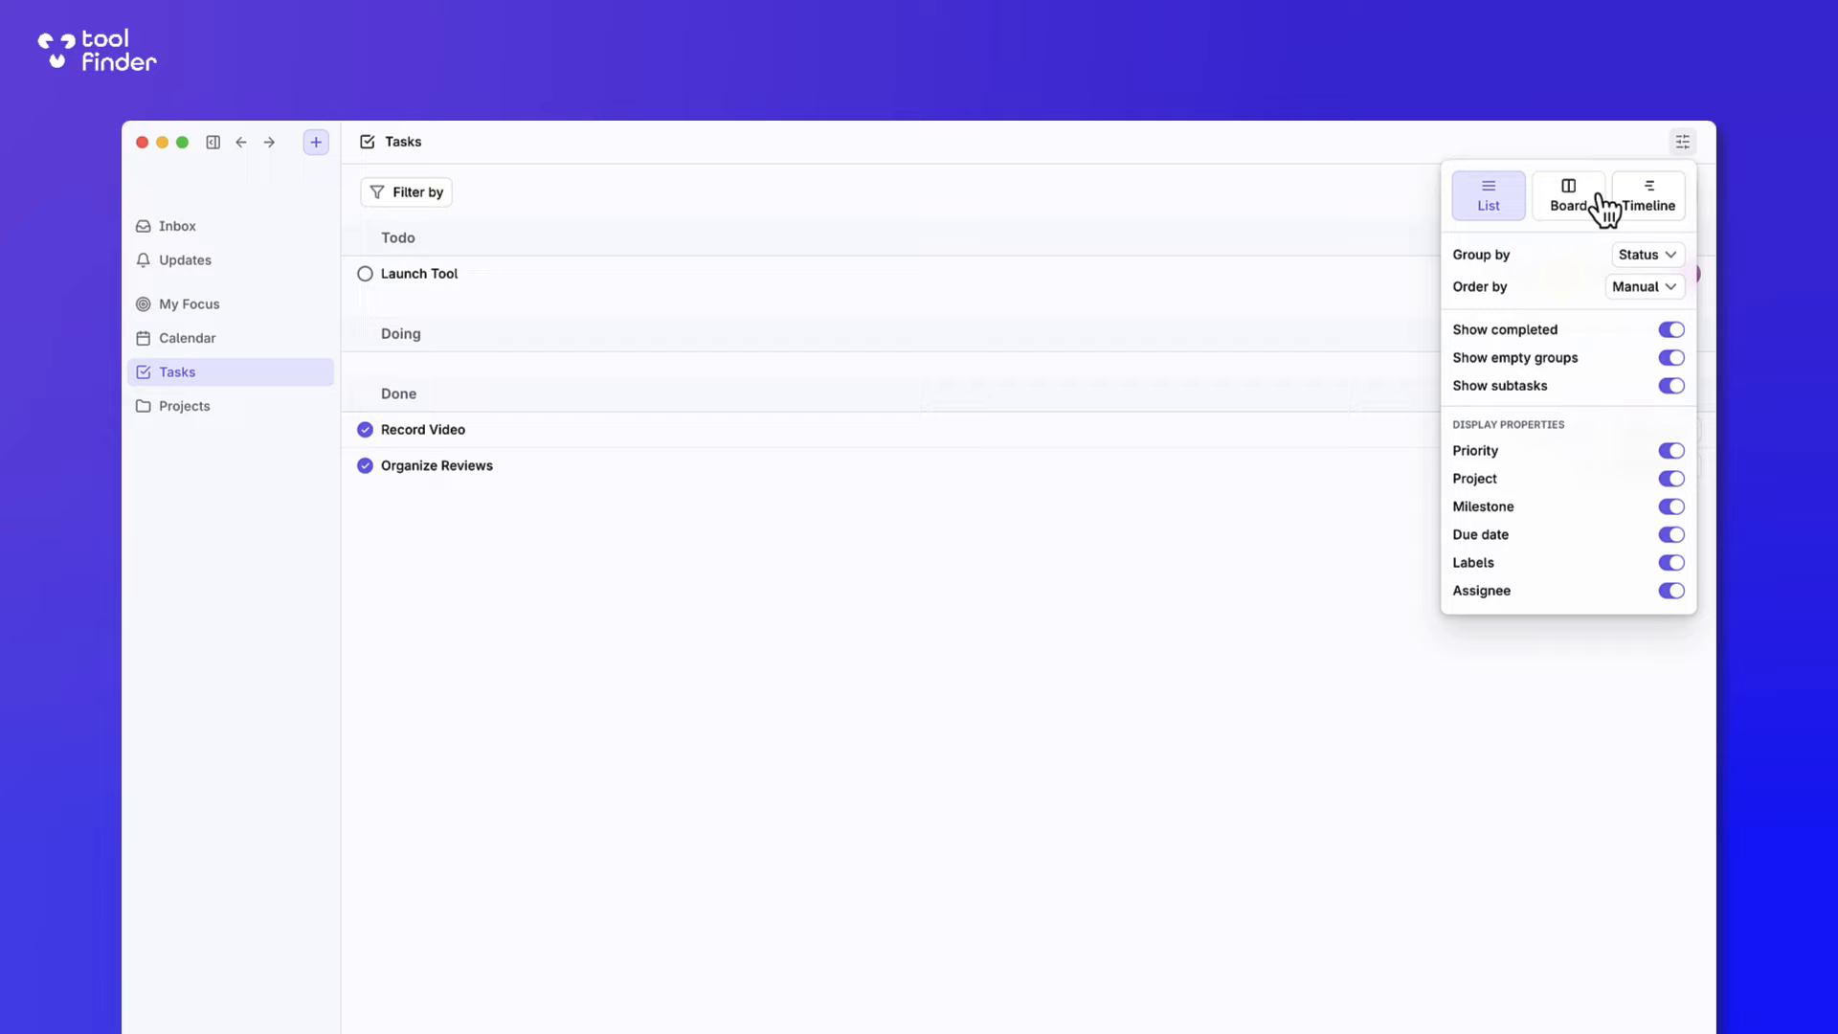
# Try timeline then board view and group the board's tasks by Priority.
pyautogui.click(1647, 193)
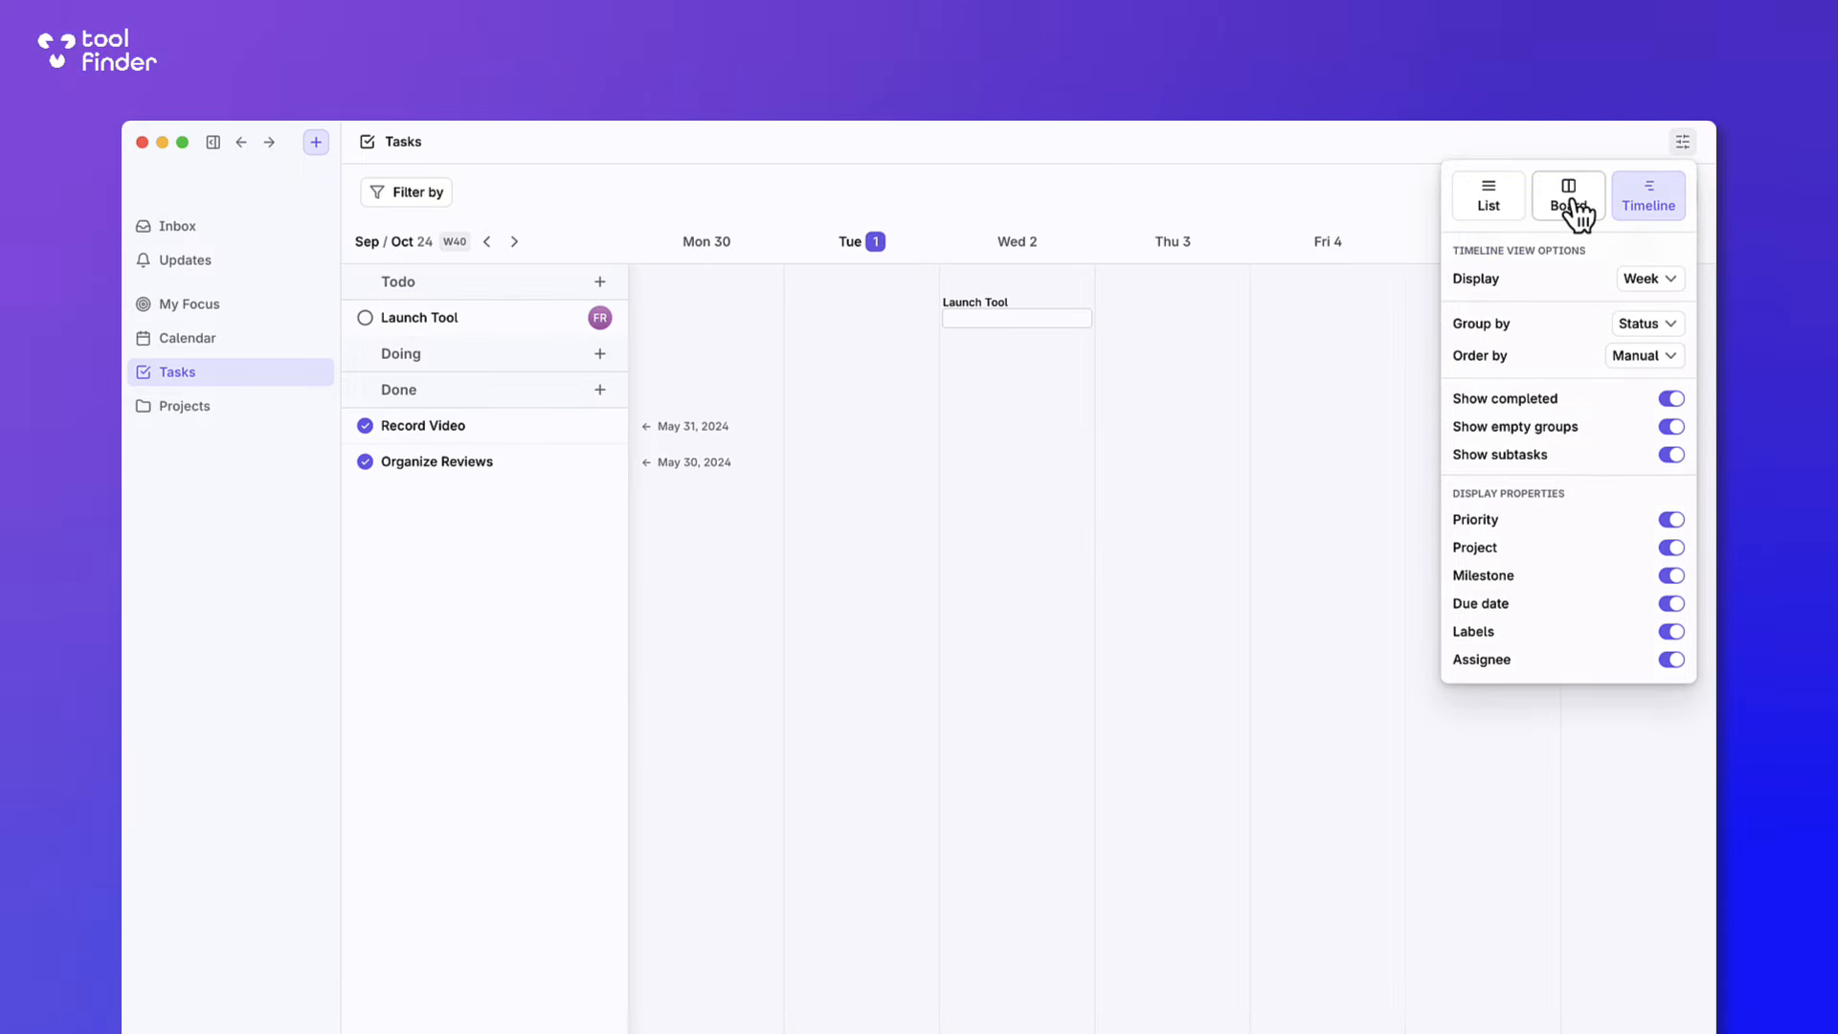
pyautogui.click(1568, 194)
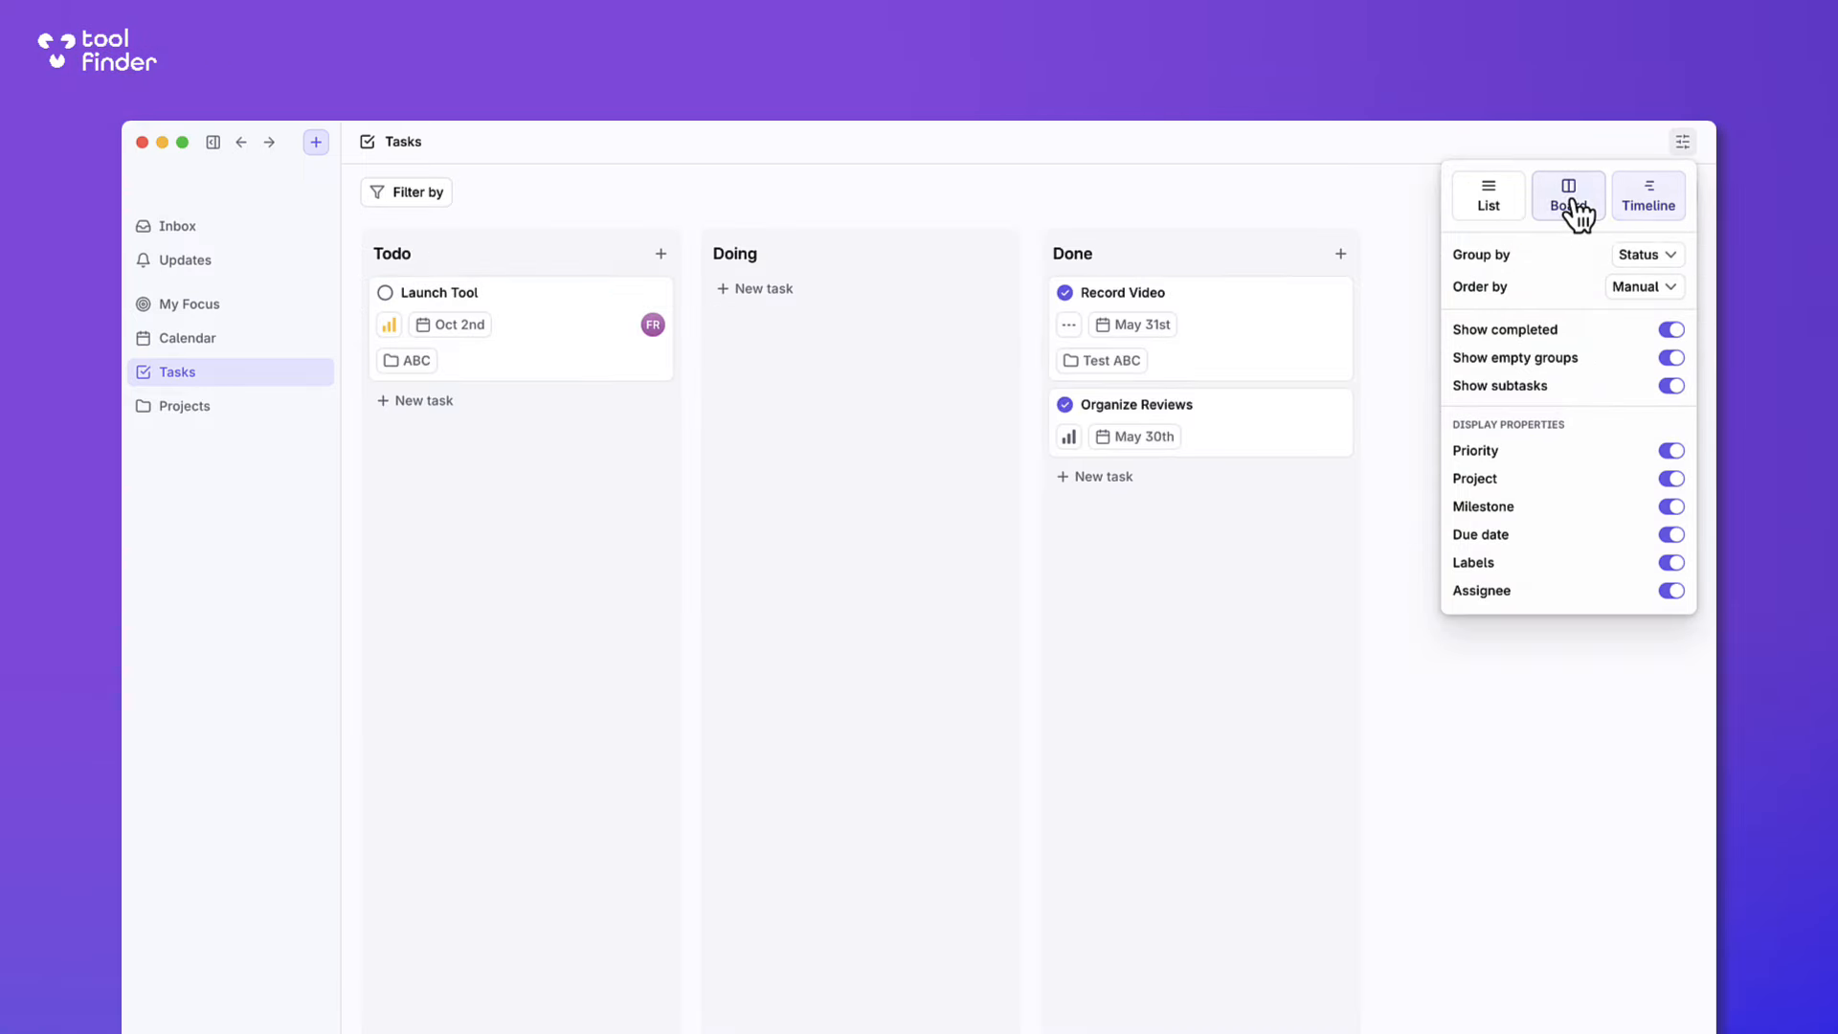
pyautogui.click(1643, 286)
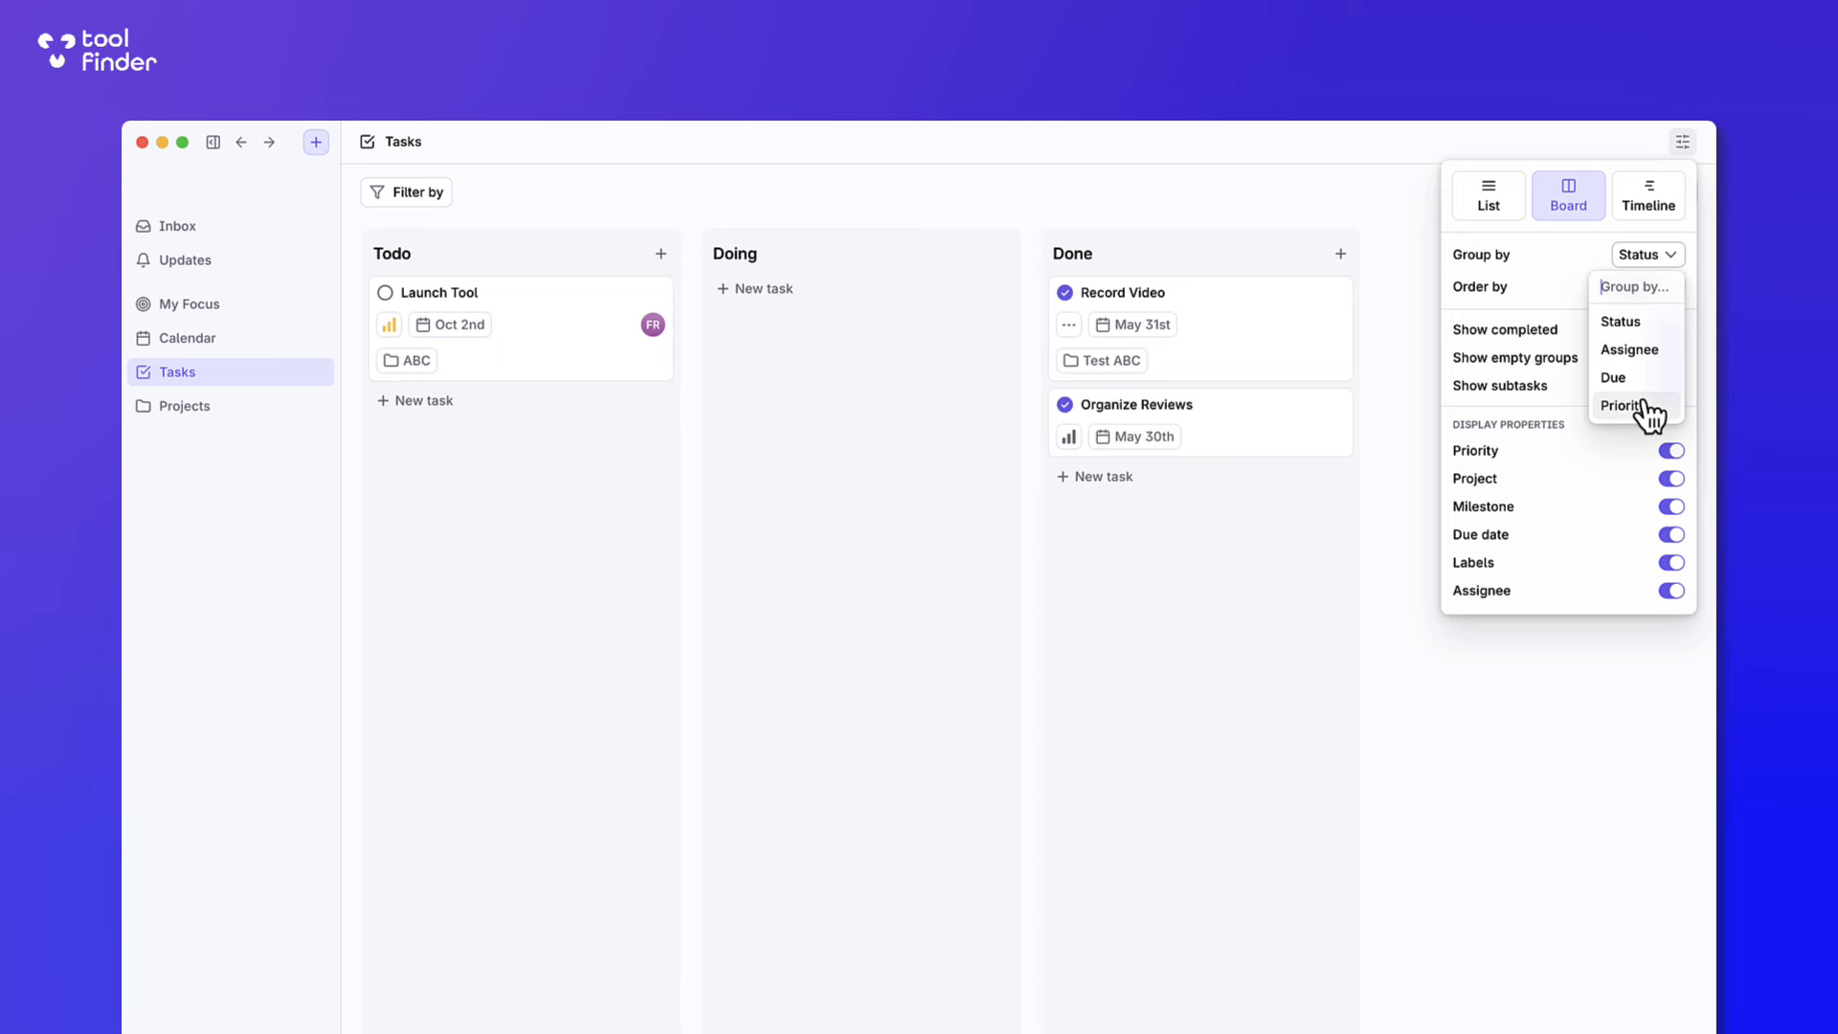
pyautogui.click(1620, 404)
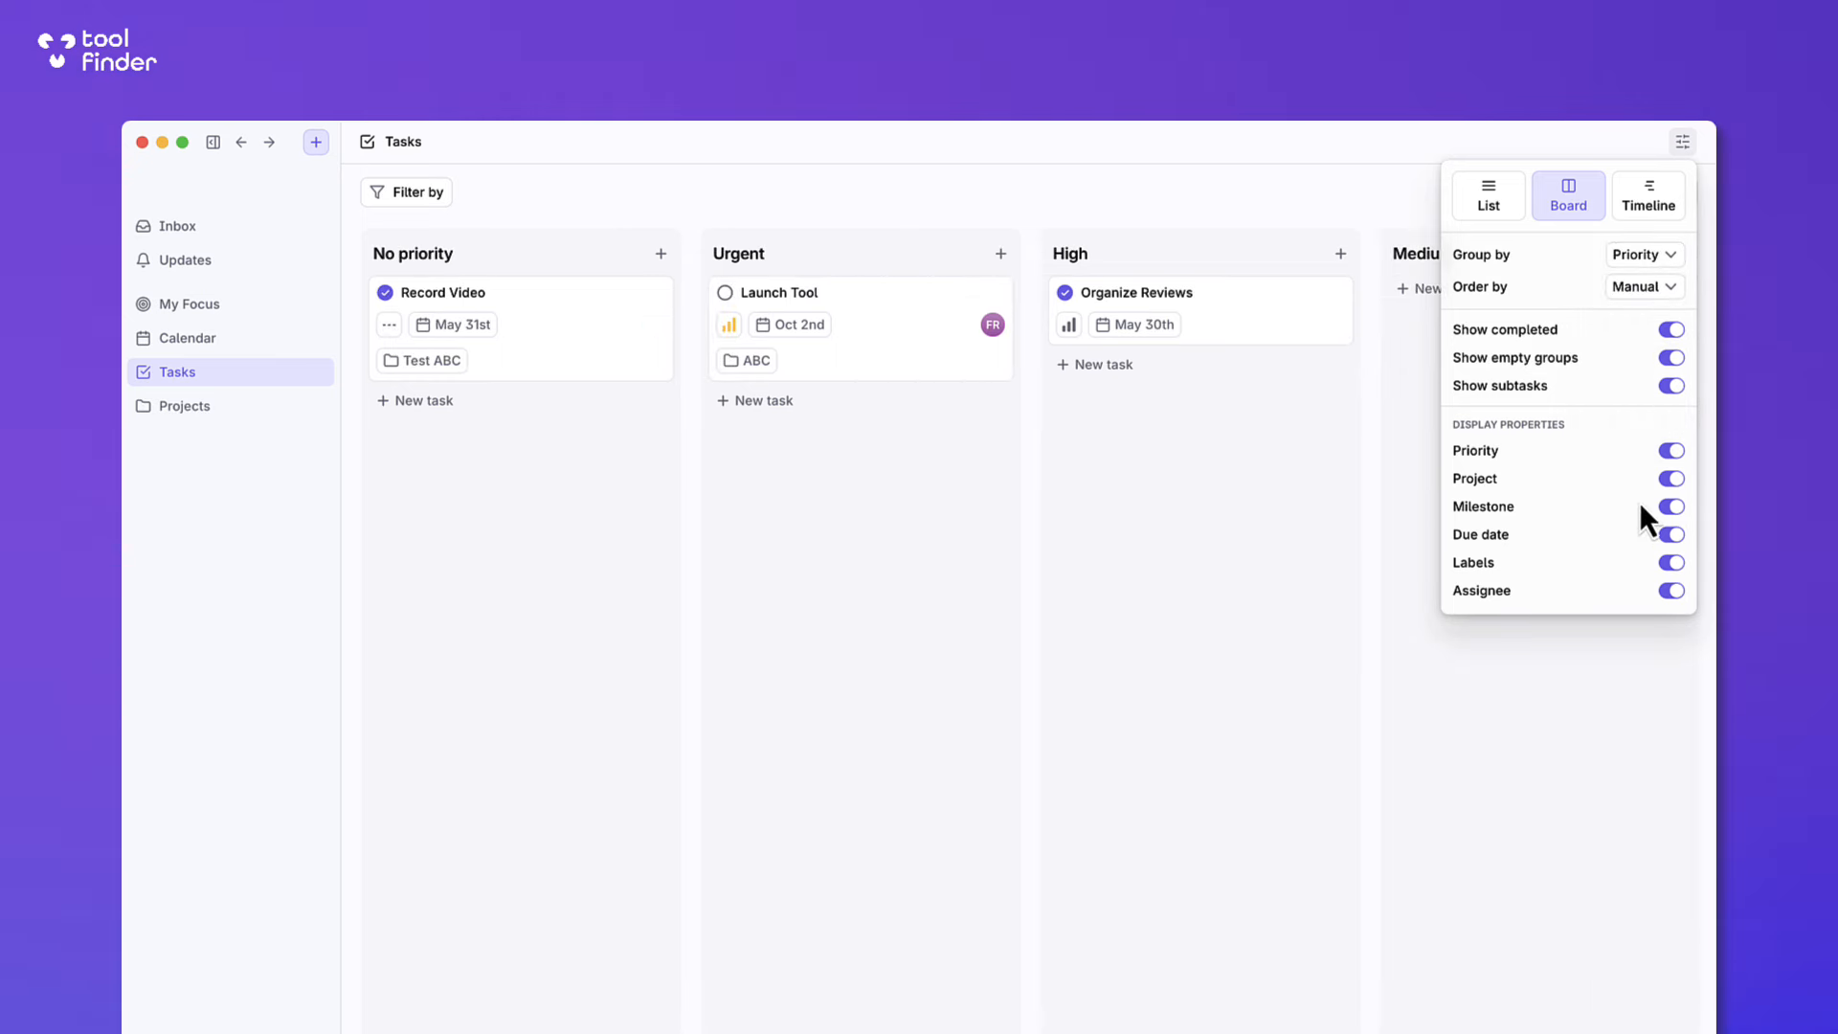
# Hide Project, Milestone, Labels and Assignee so cards show only priority and due date.
pyautogui.click(1670, 479)
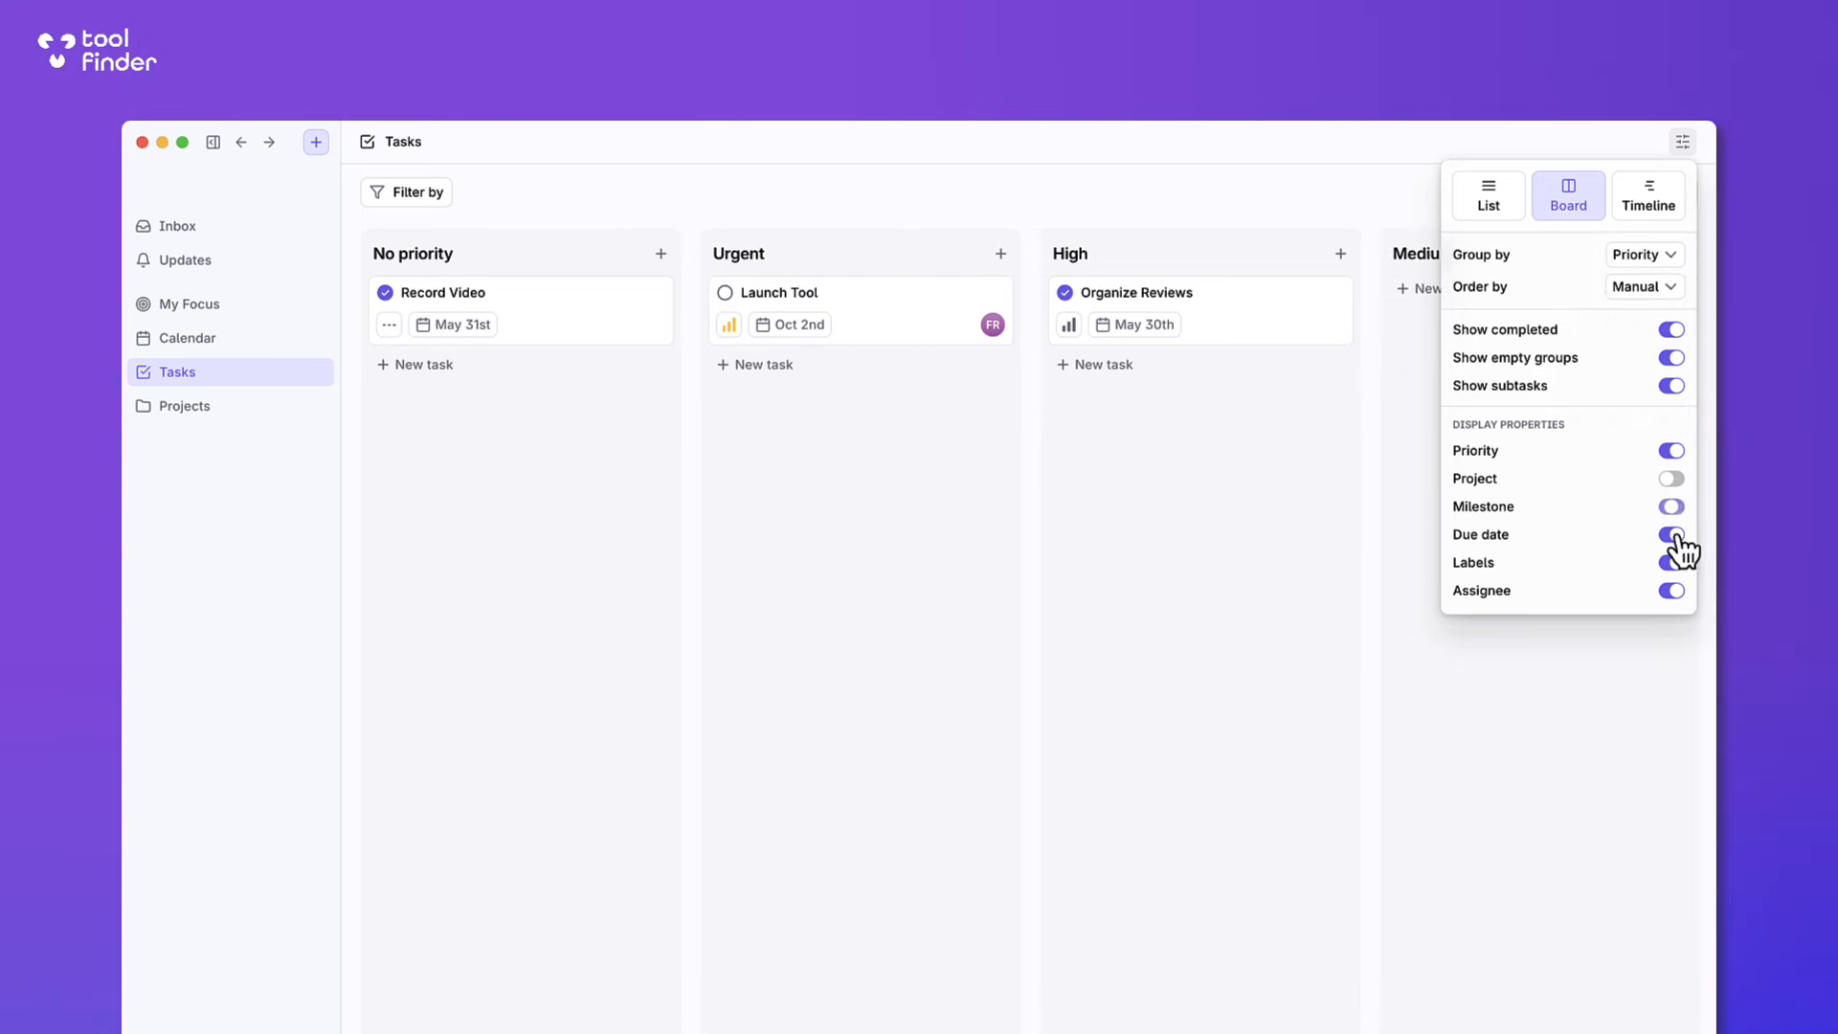
pyautogui.click(1670, 534)
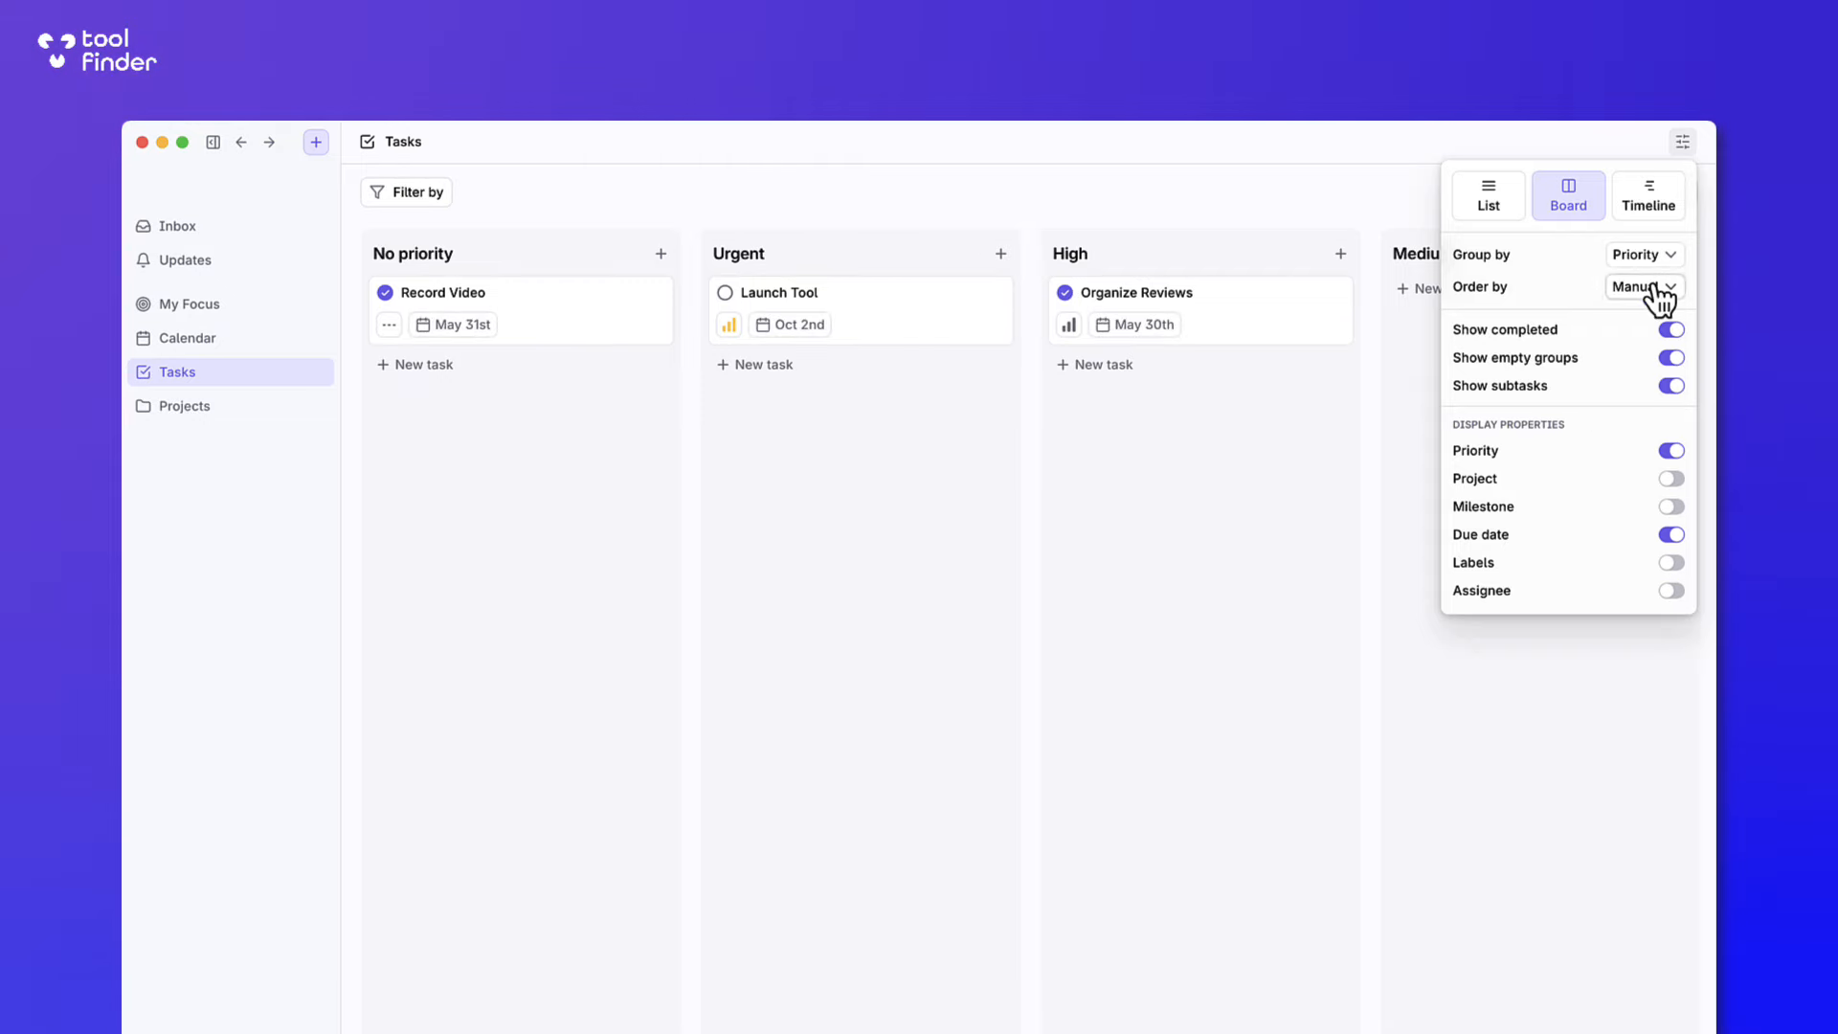
pyautogui.click(1647, 195)
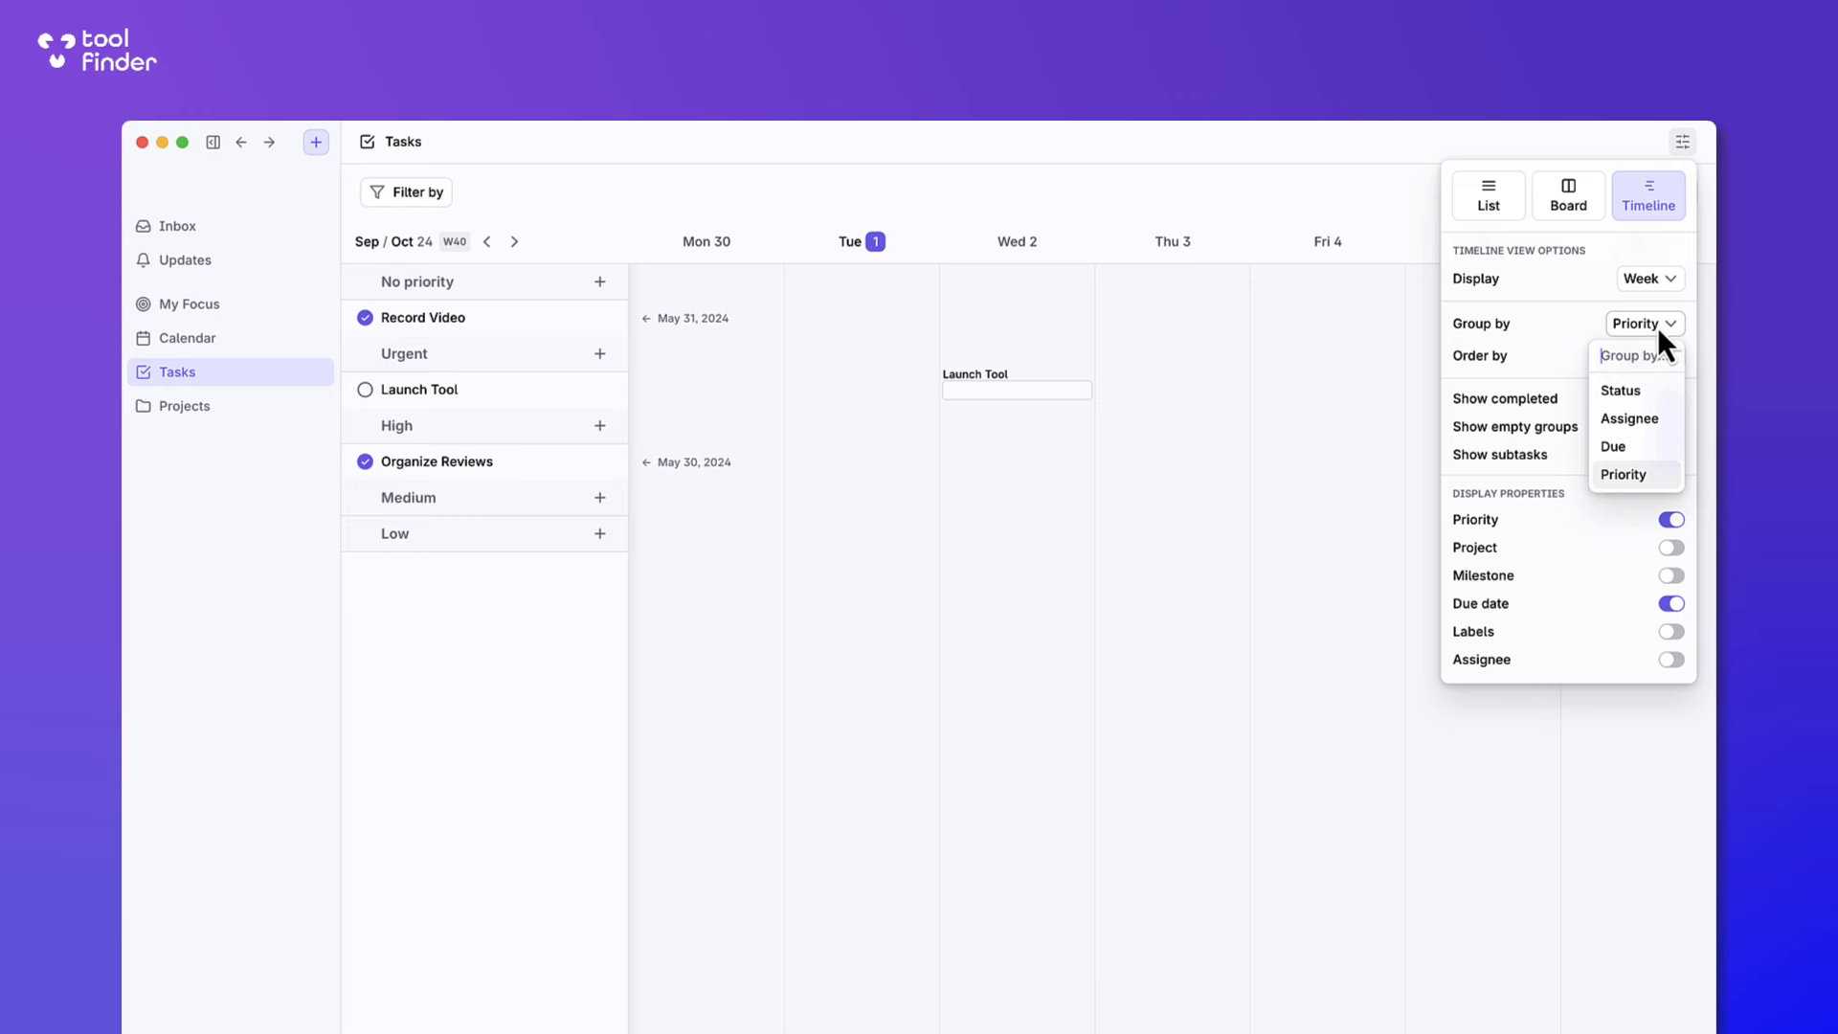
# Group the timeline by Status and stretch its display to a whole month.
pyautogui.click(1620, 391)
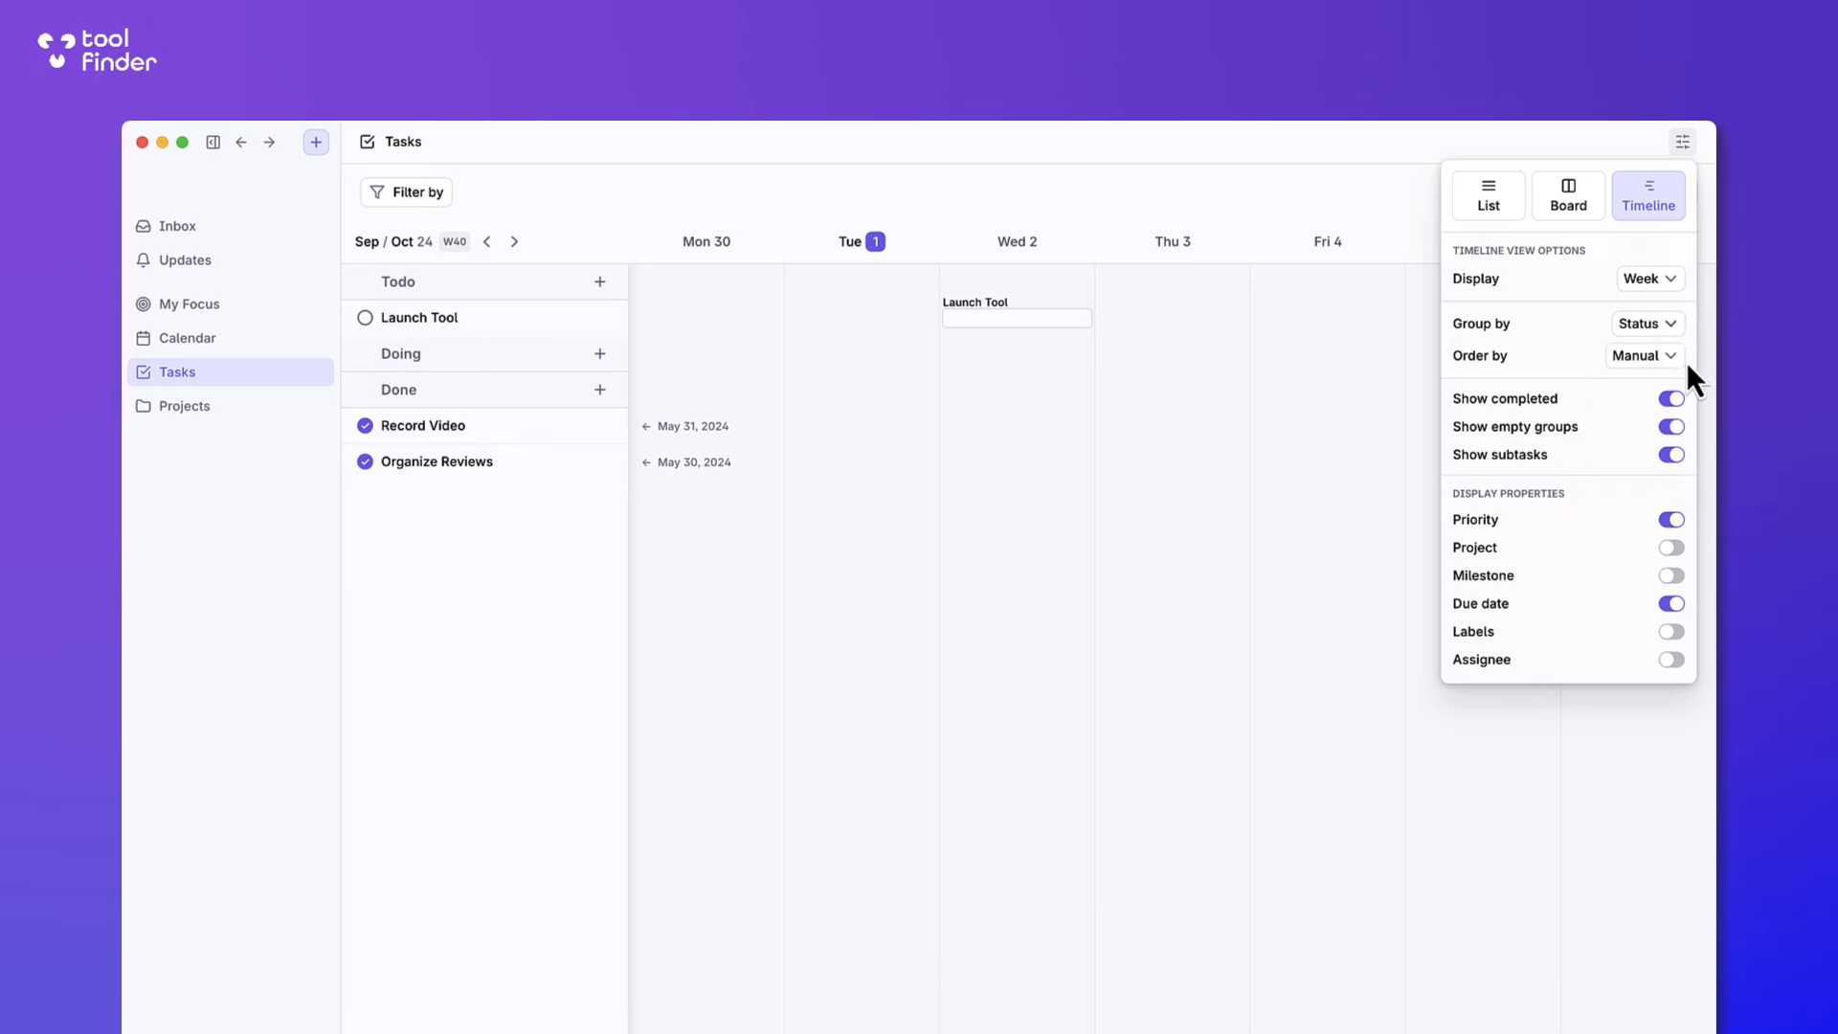
pyautogui.click(1644, 278)
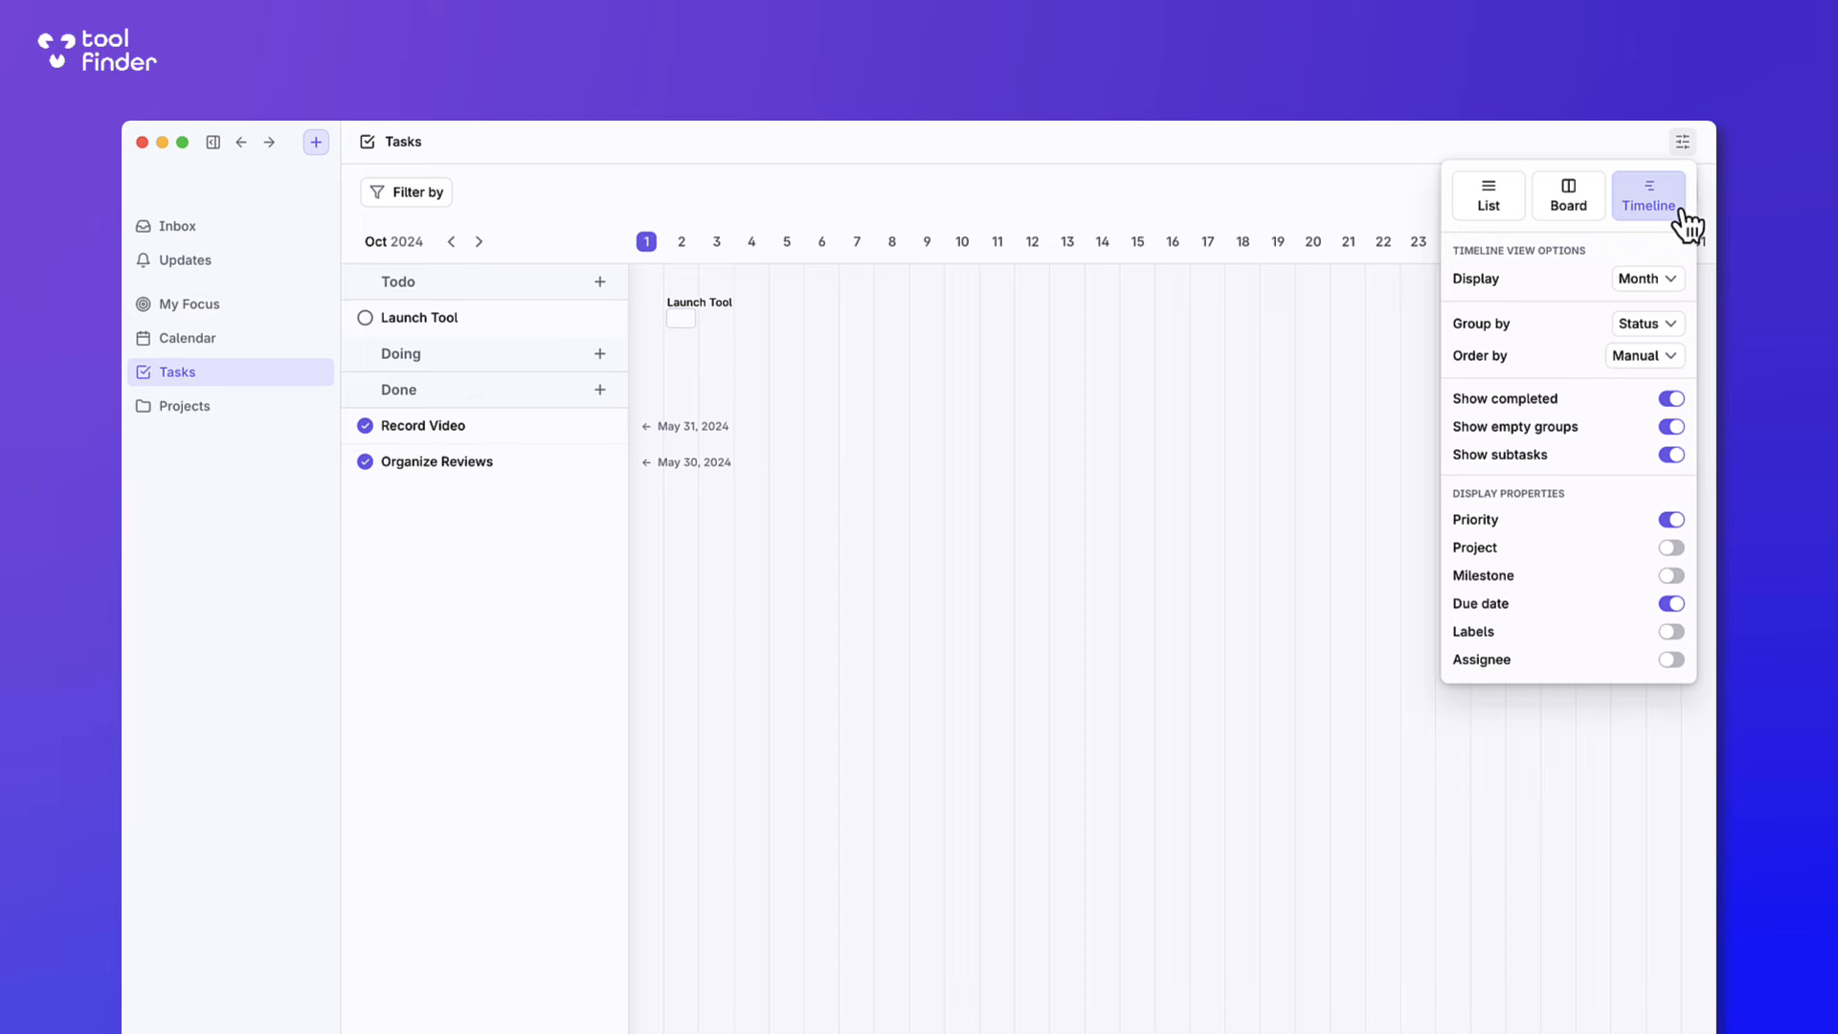
pyautogui.moveTo(1239, 260)
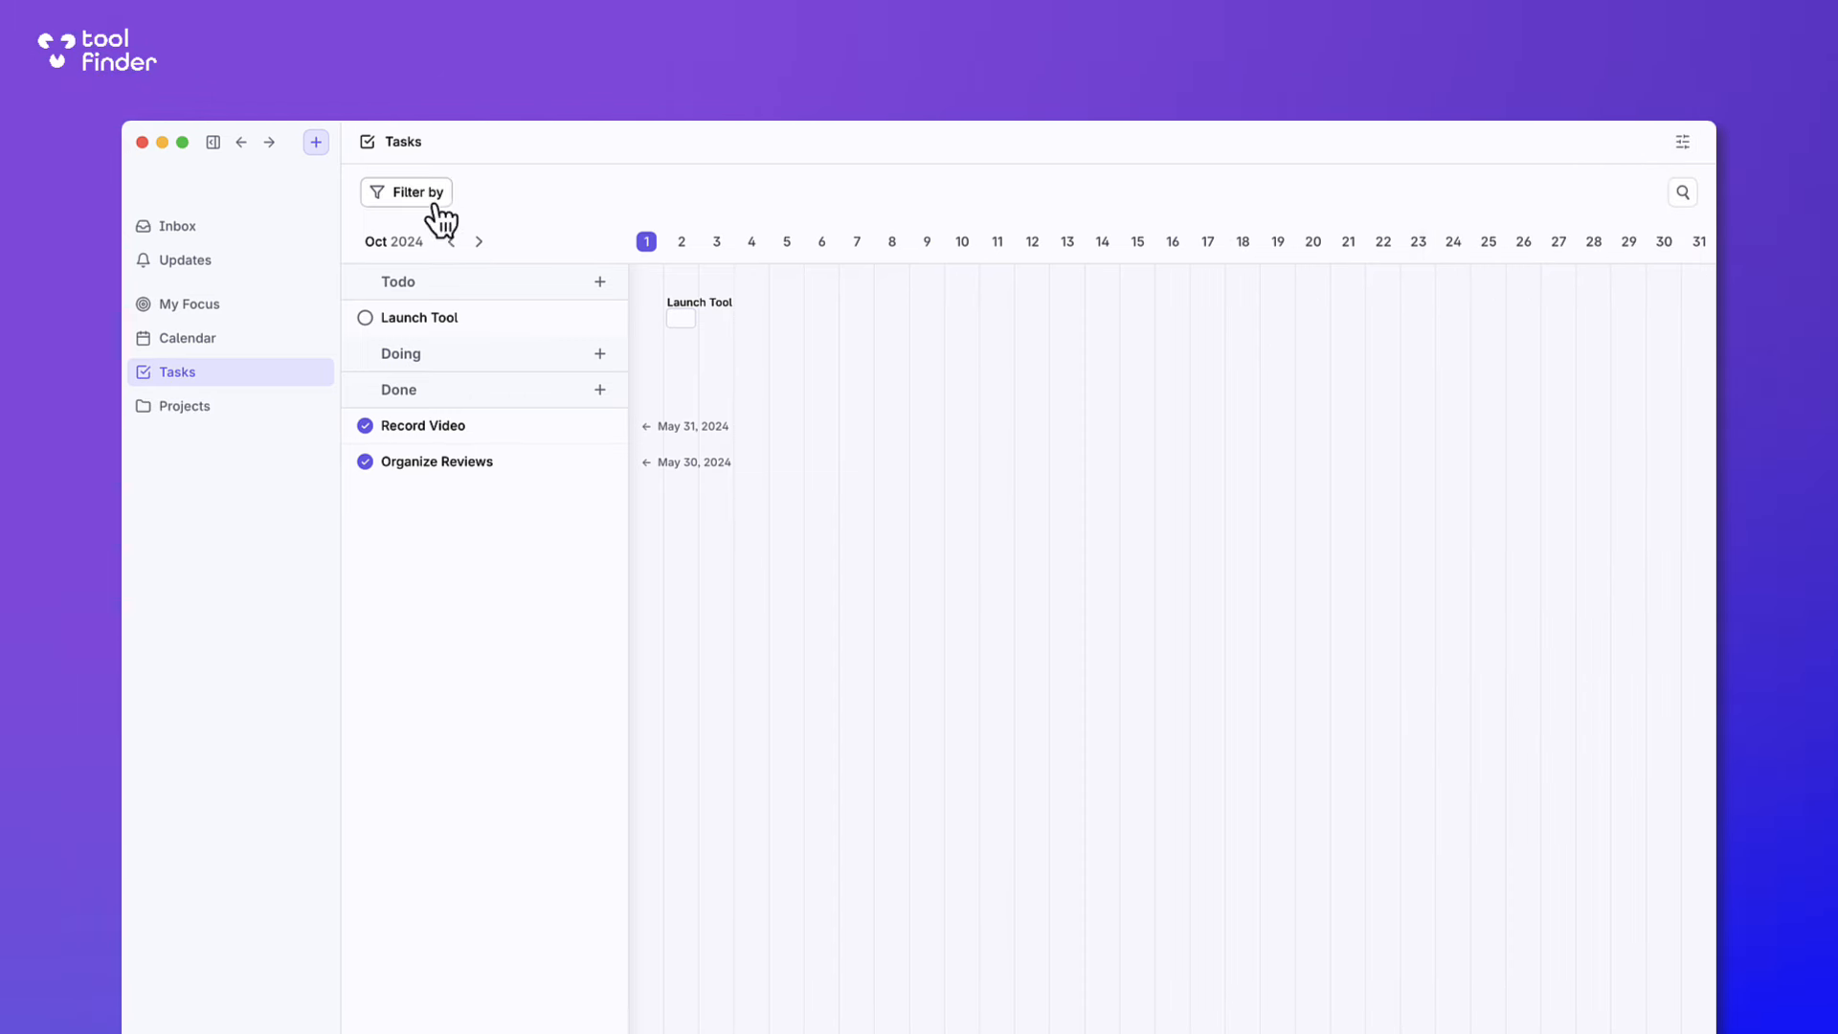
# Filter tasks to Urgent priority, then move to the Projects section.
pyautogui.click(408, 191)
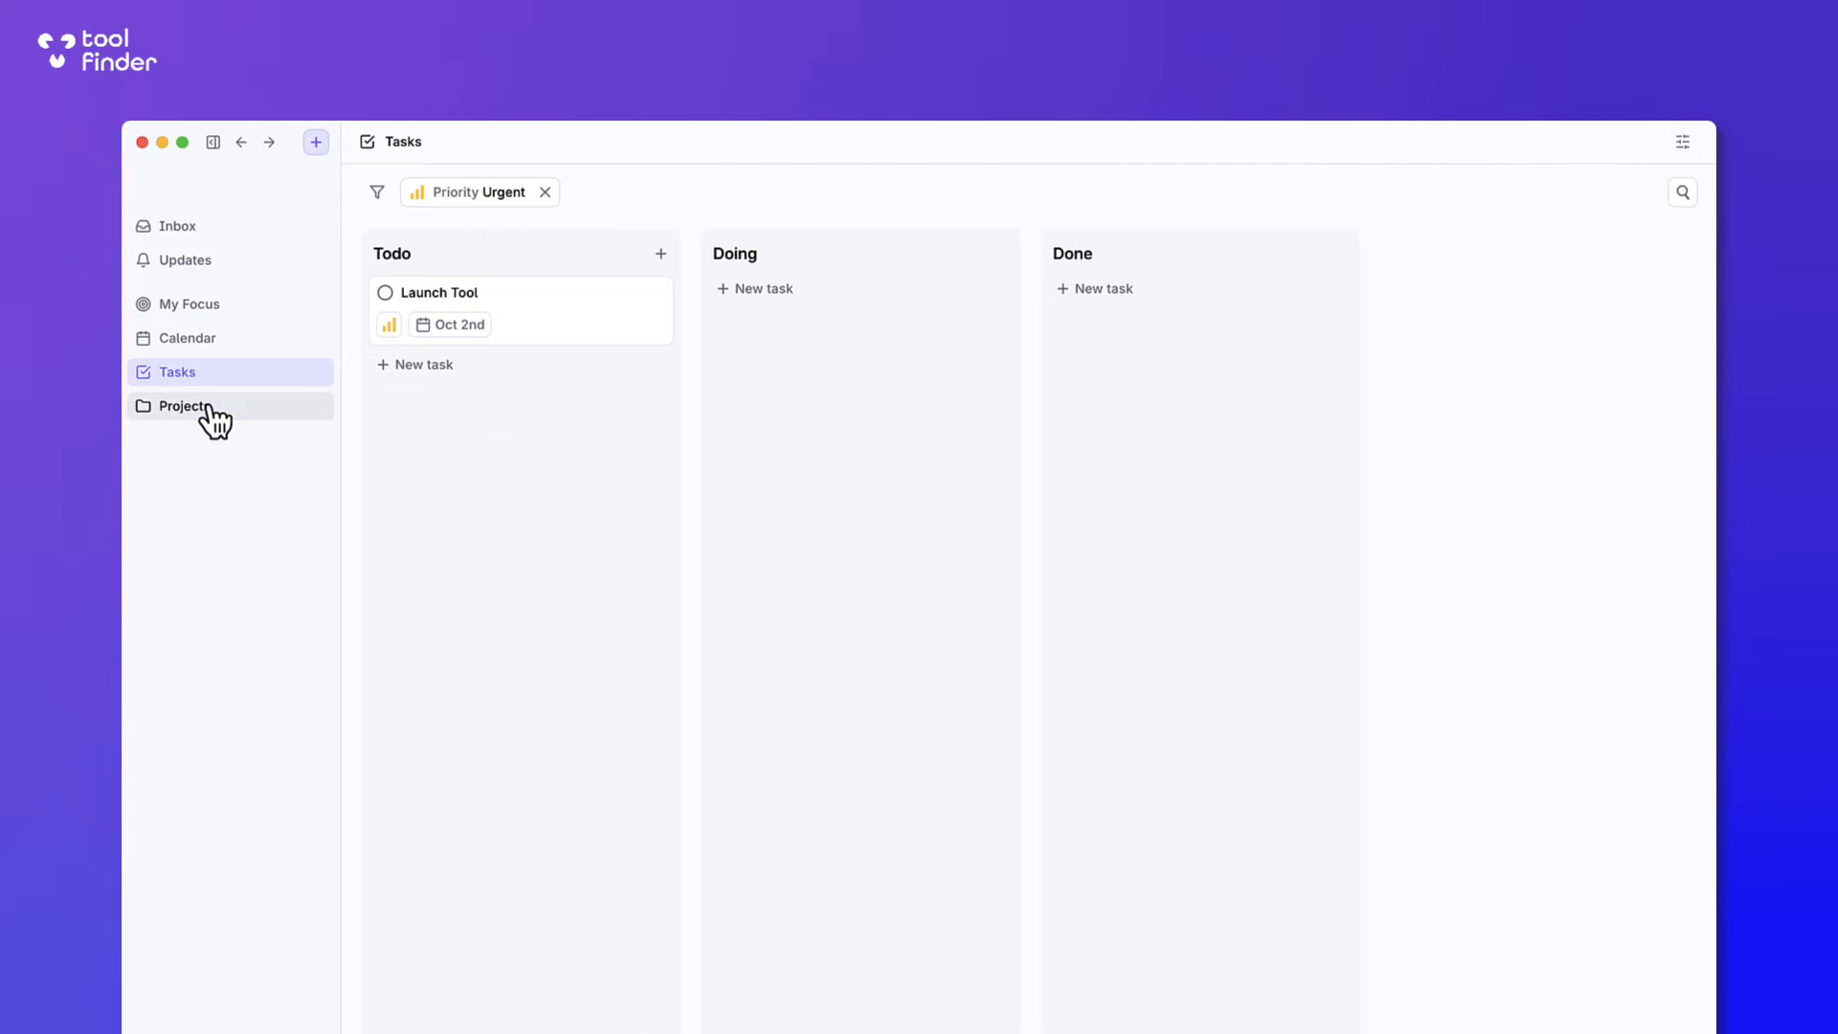
pyautogui.click(183, 406)
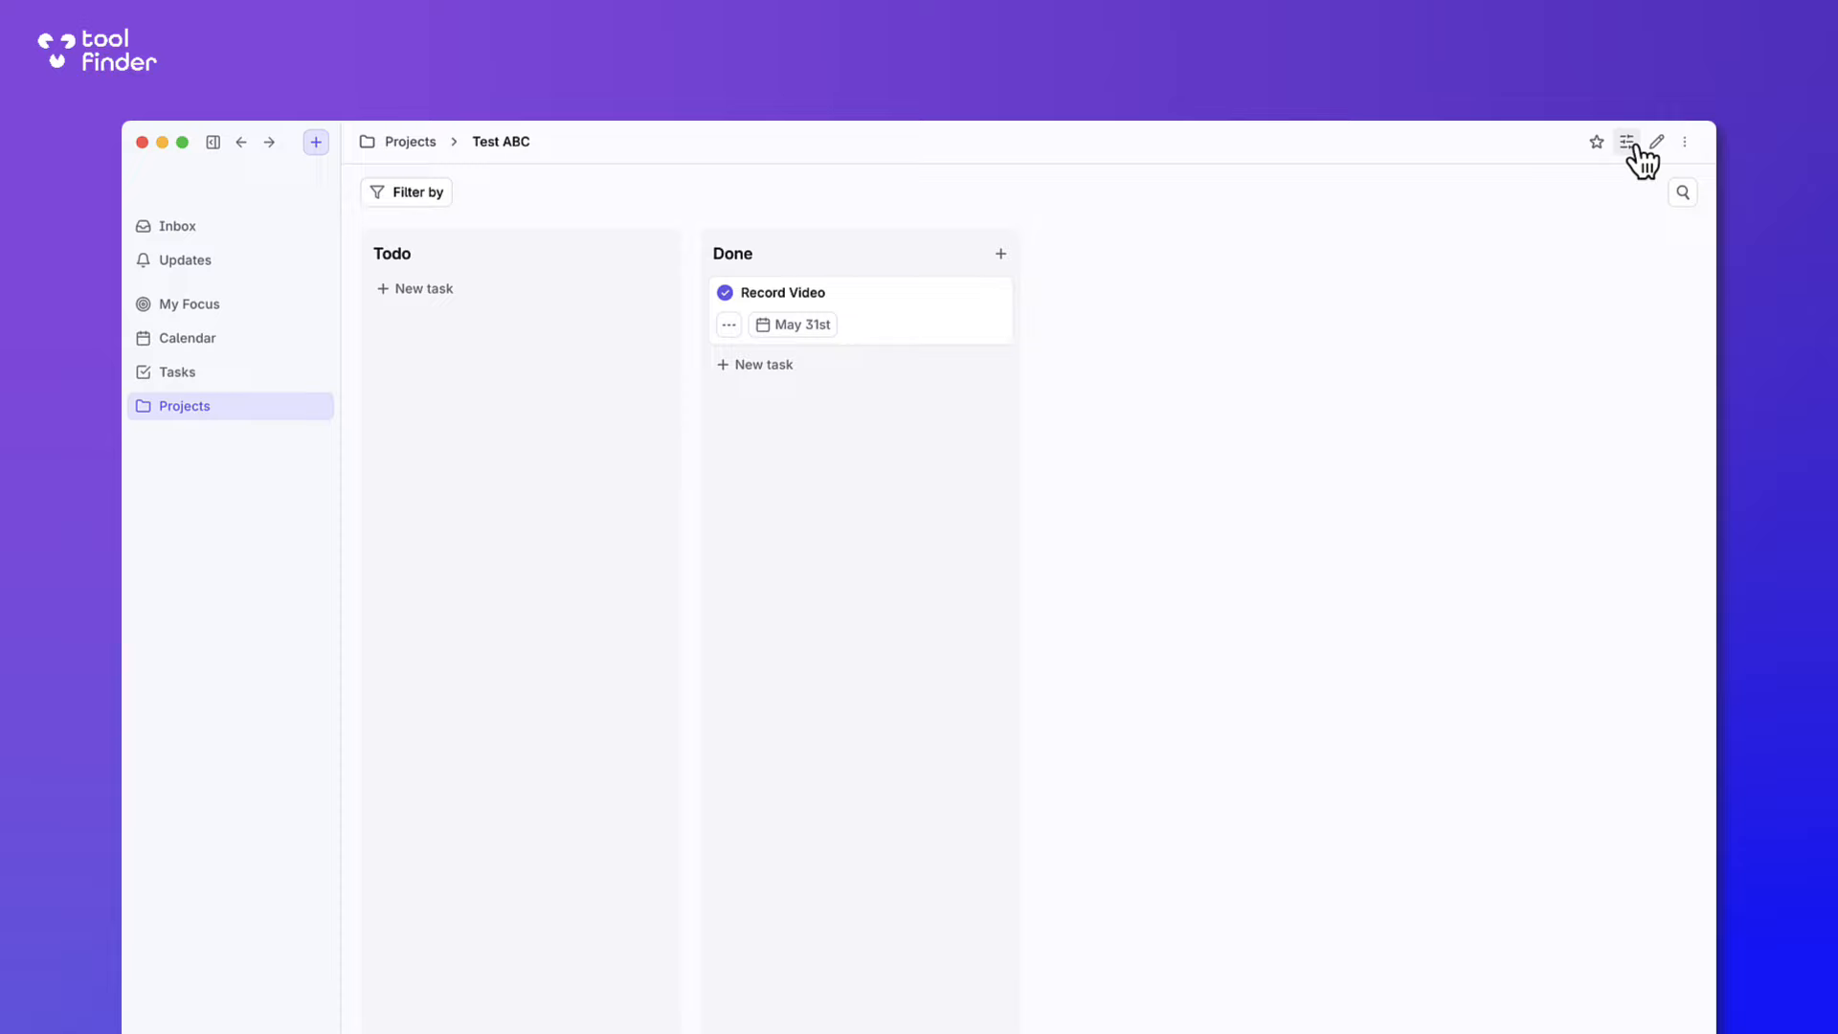
# Glance at the Test ABC project's view options and the Record Video task.
pyautogui.click(1628, 140)
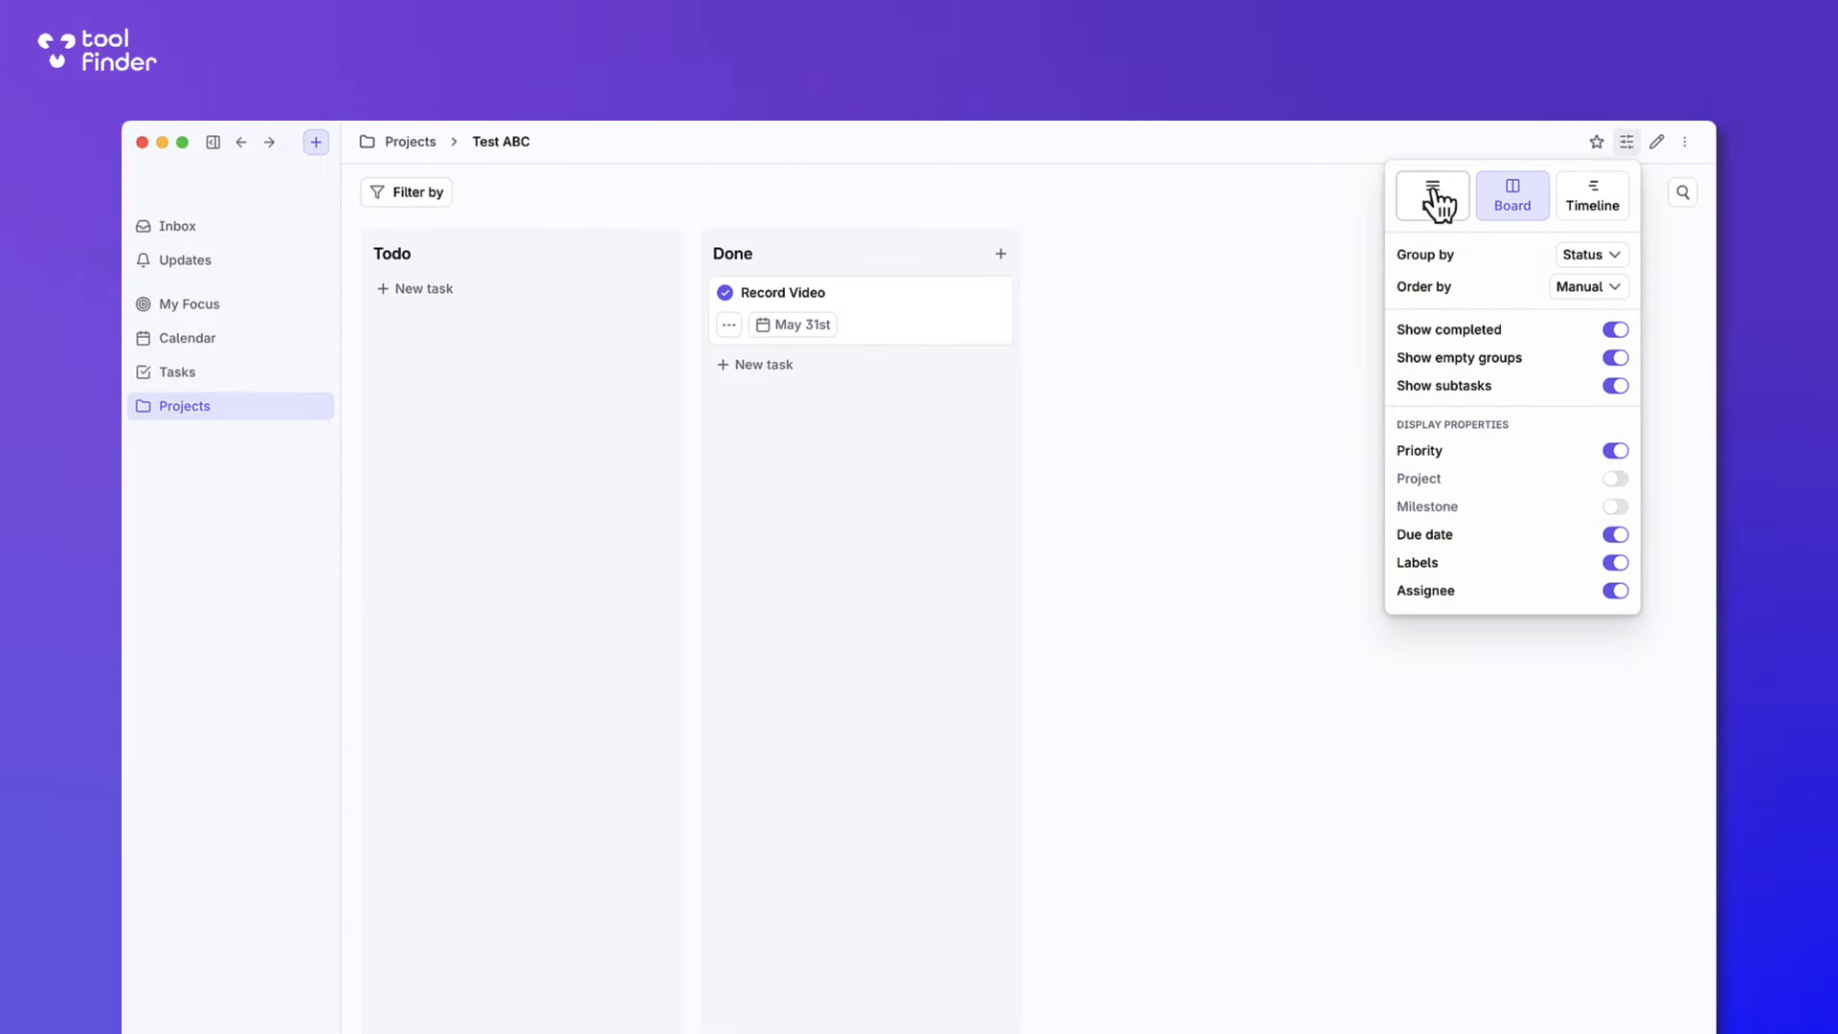
pyautogui.click(912, 307)
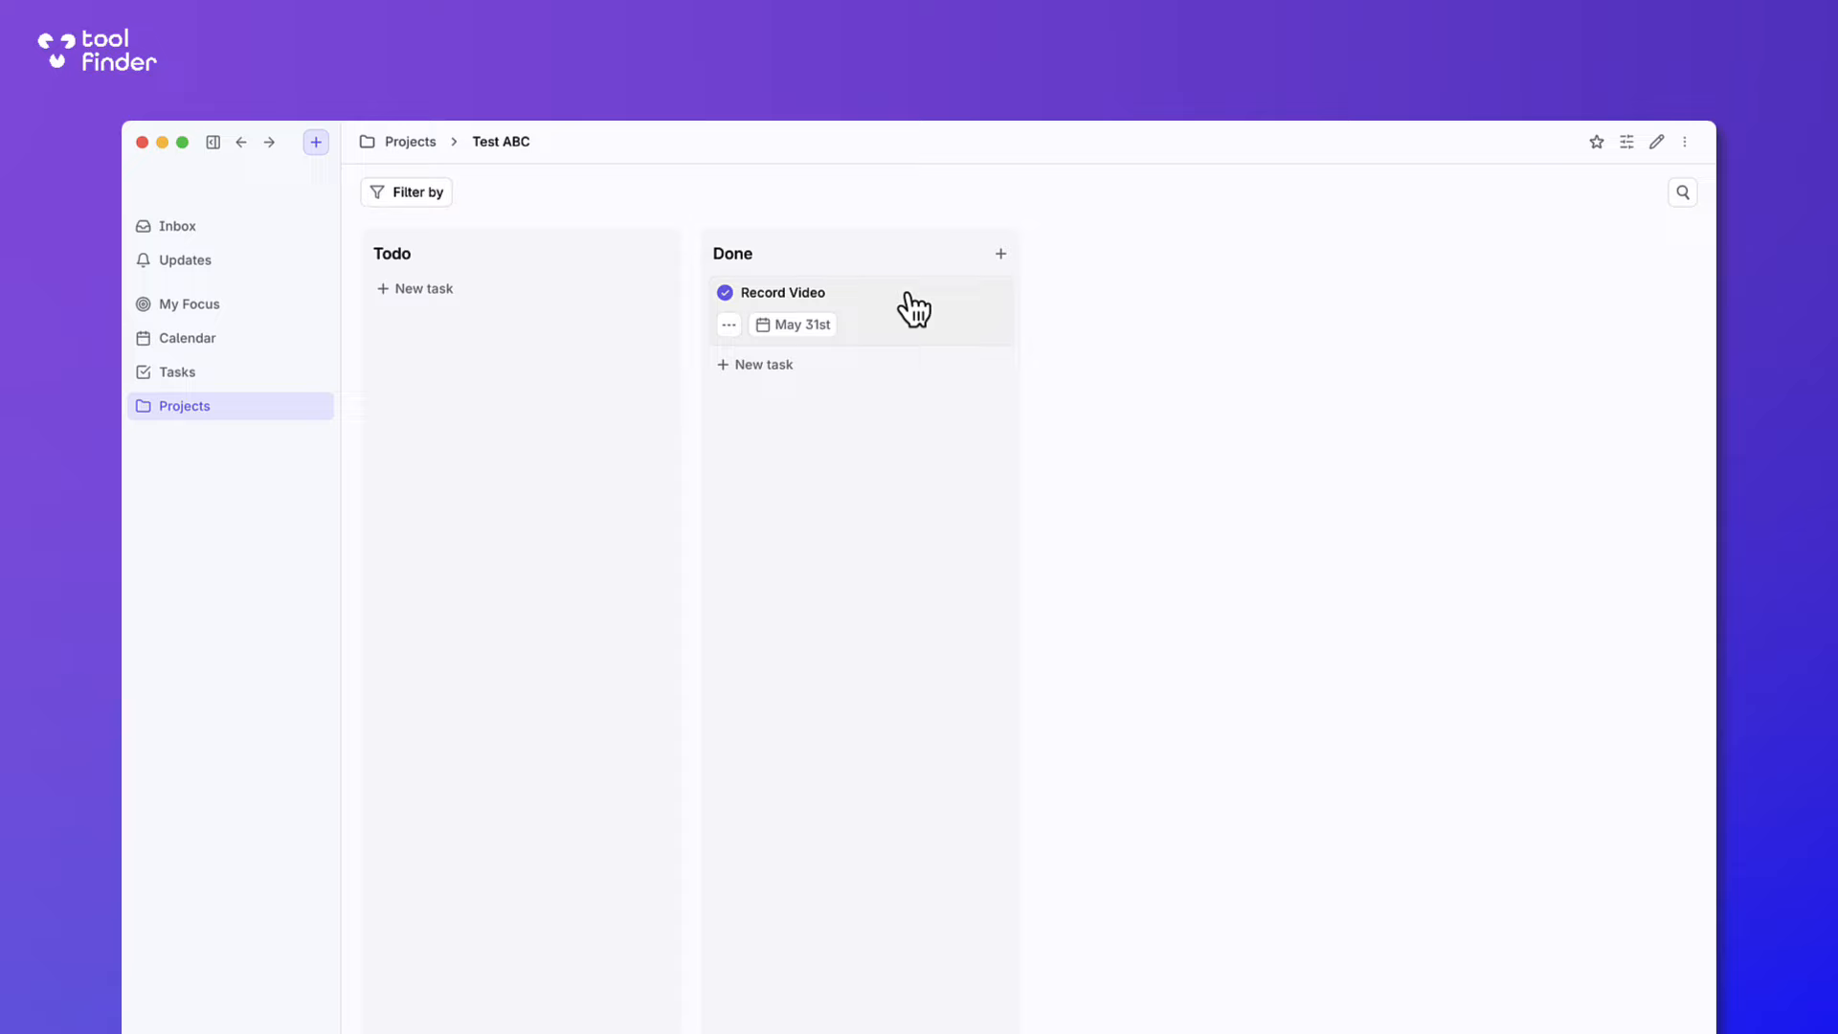
pyautogui.click(783, 291)
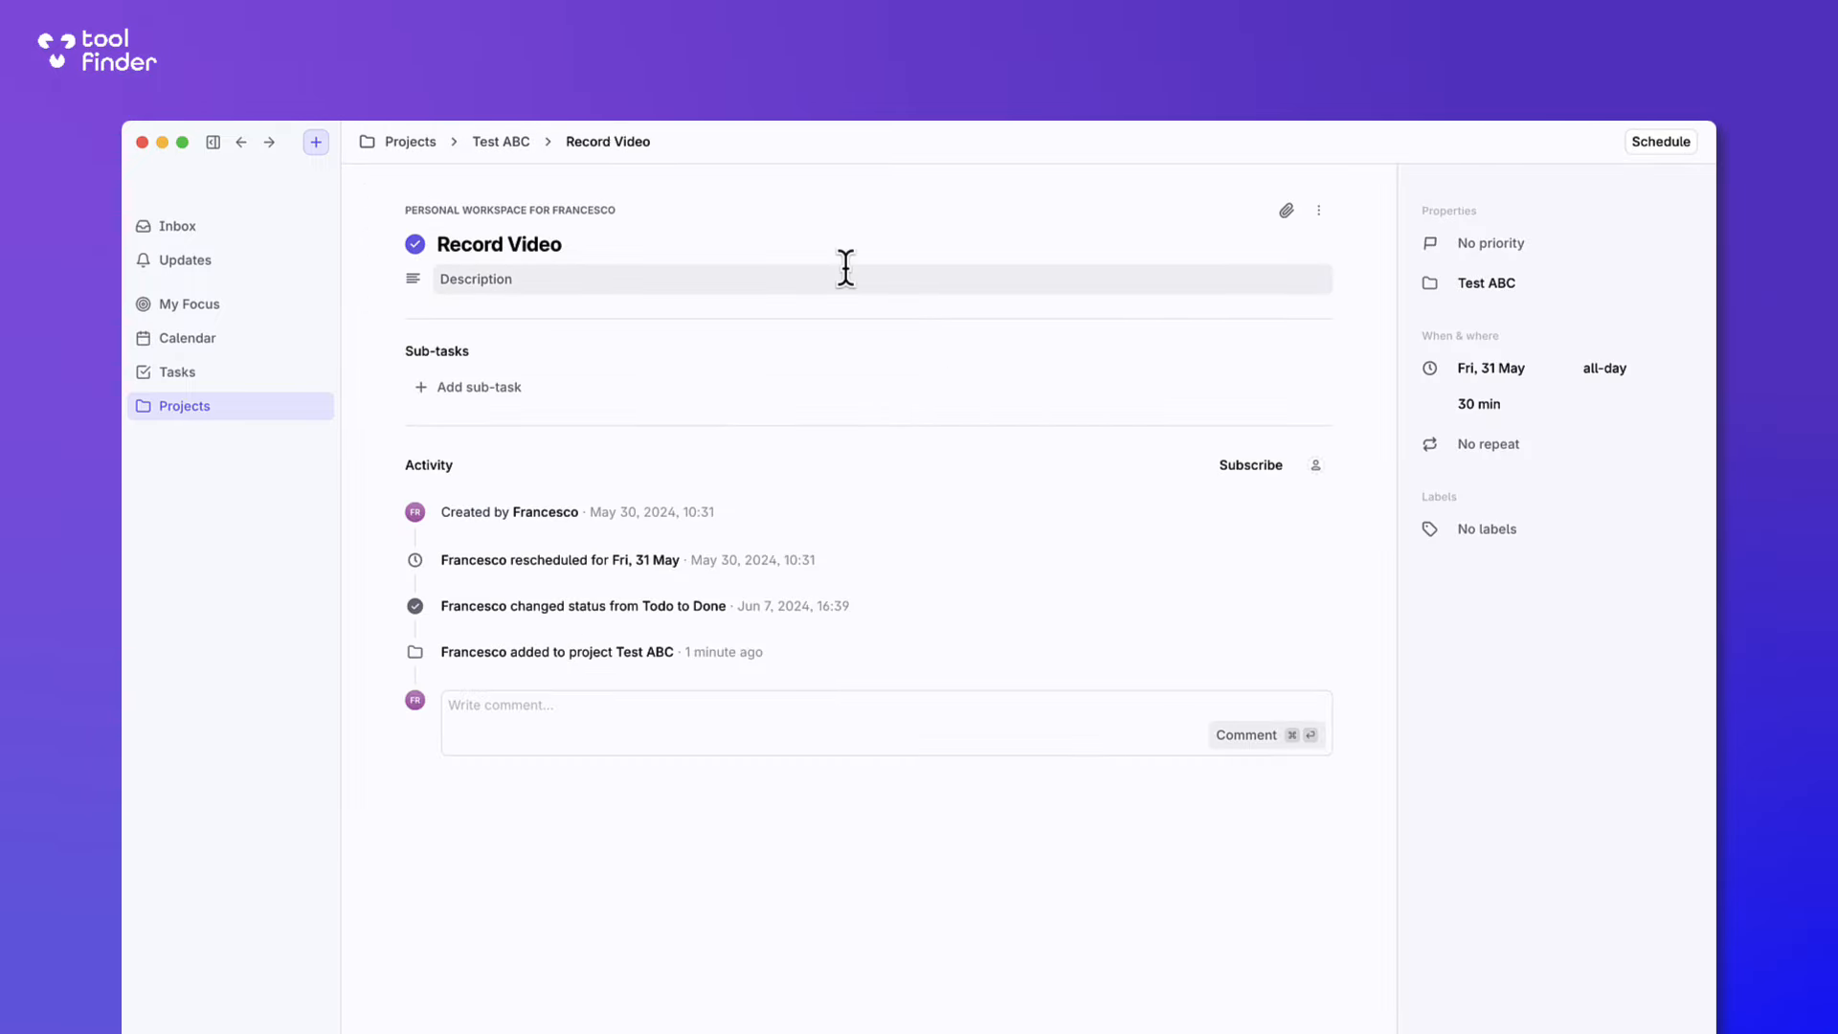
pyautogui.click(500, 140)
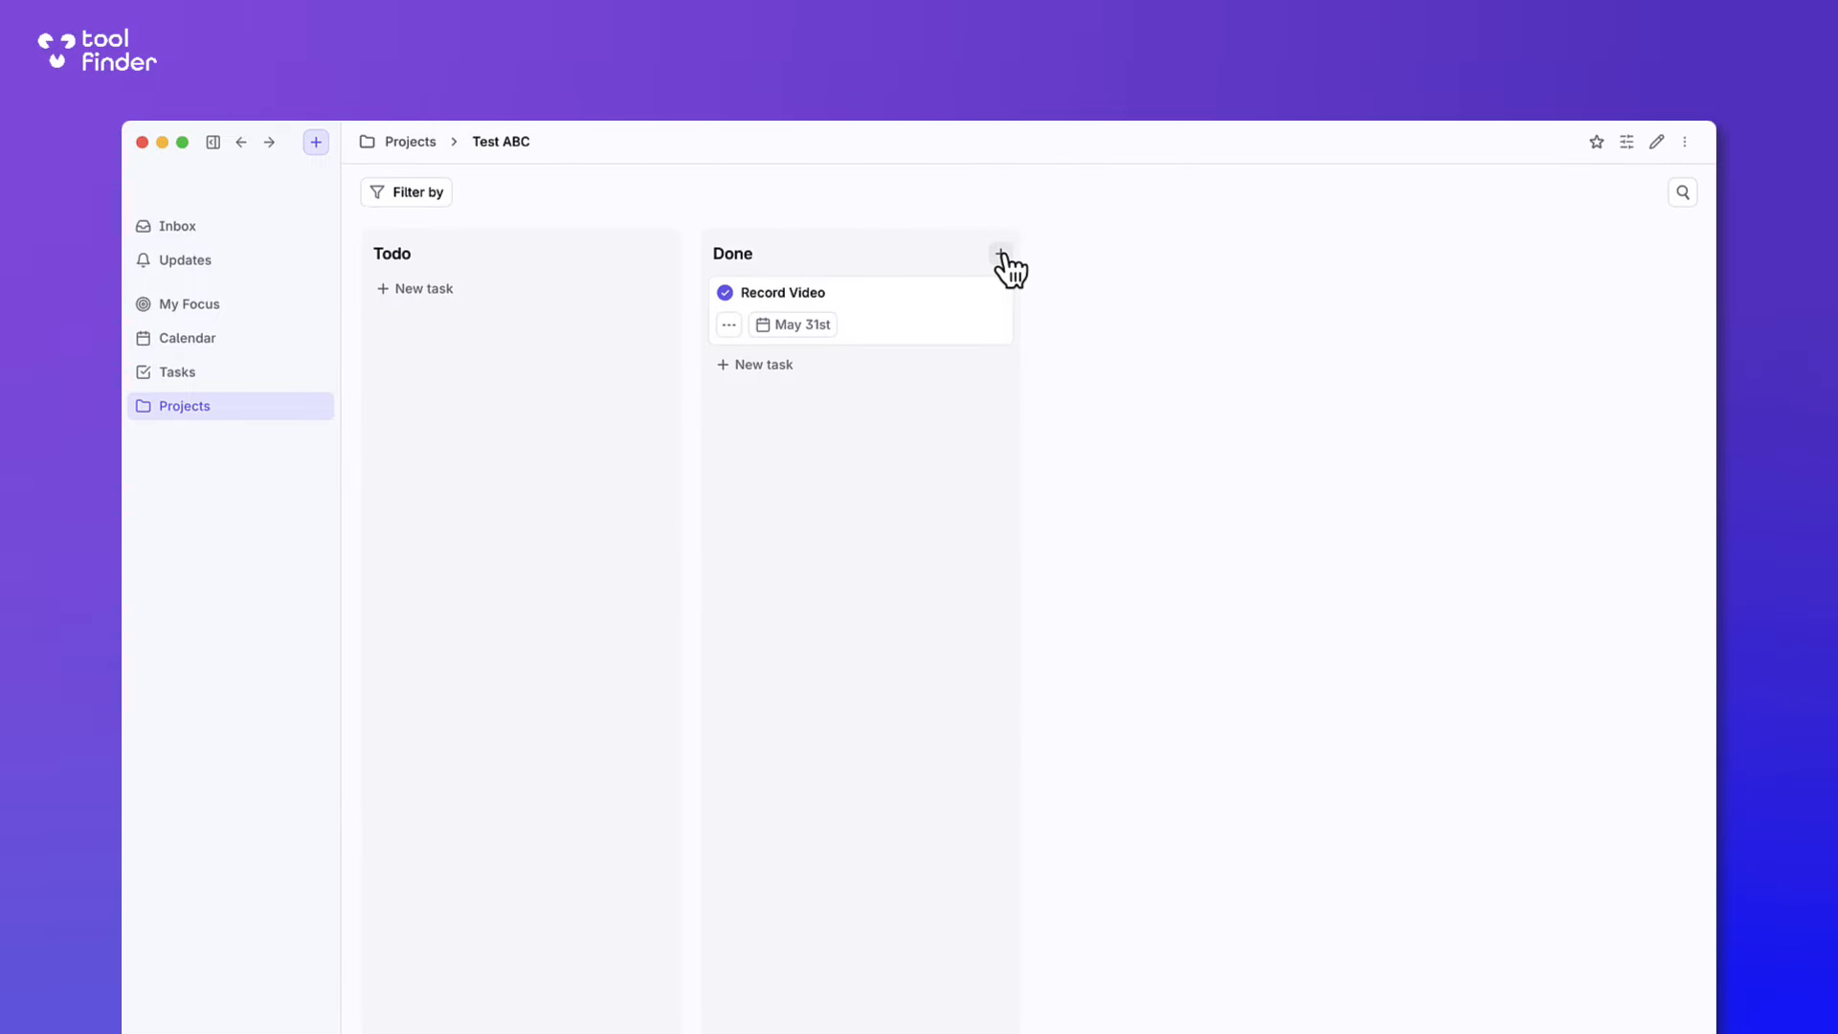
pyautogui.moveTo(1027, 490)
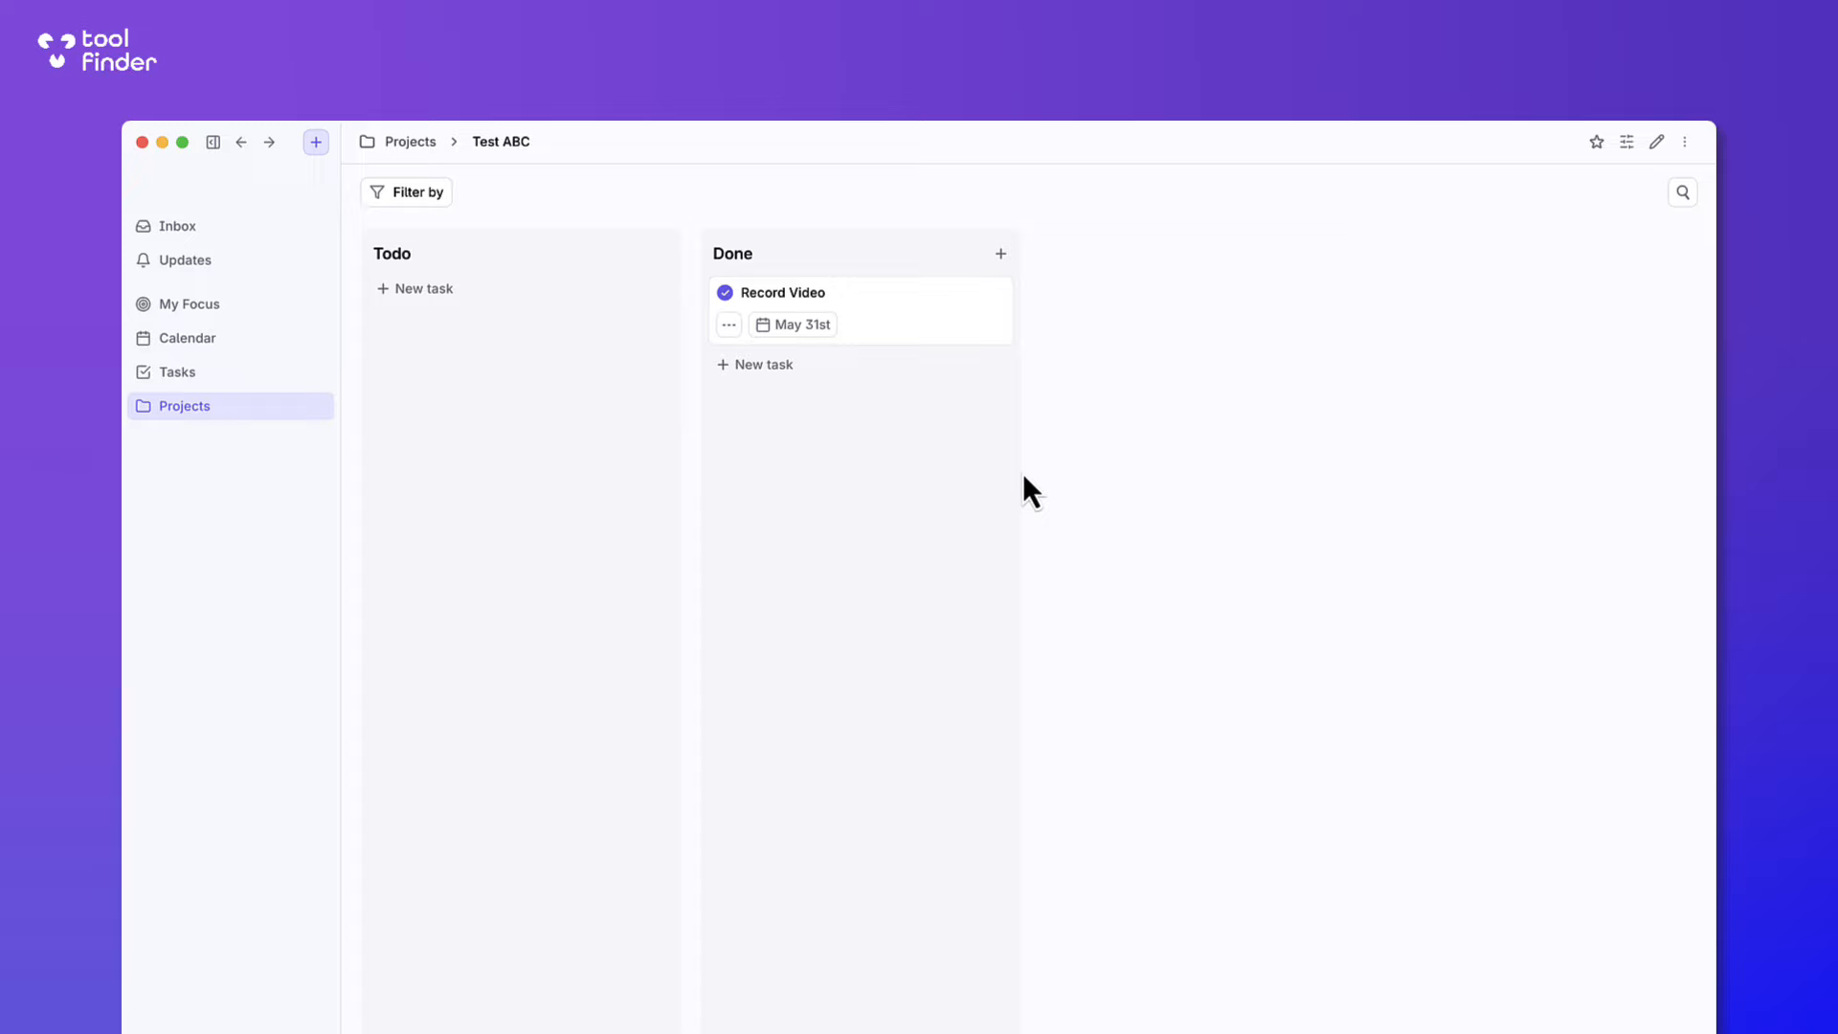
# Uncheck Record Video's completion so its status returns from Done to Todo.
pyautogui.click(781, 291)
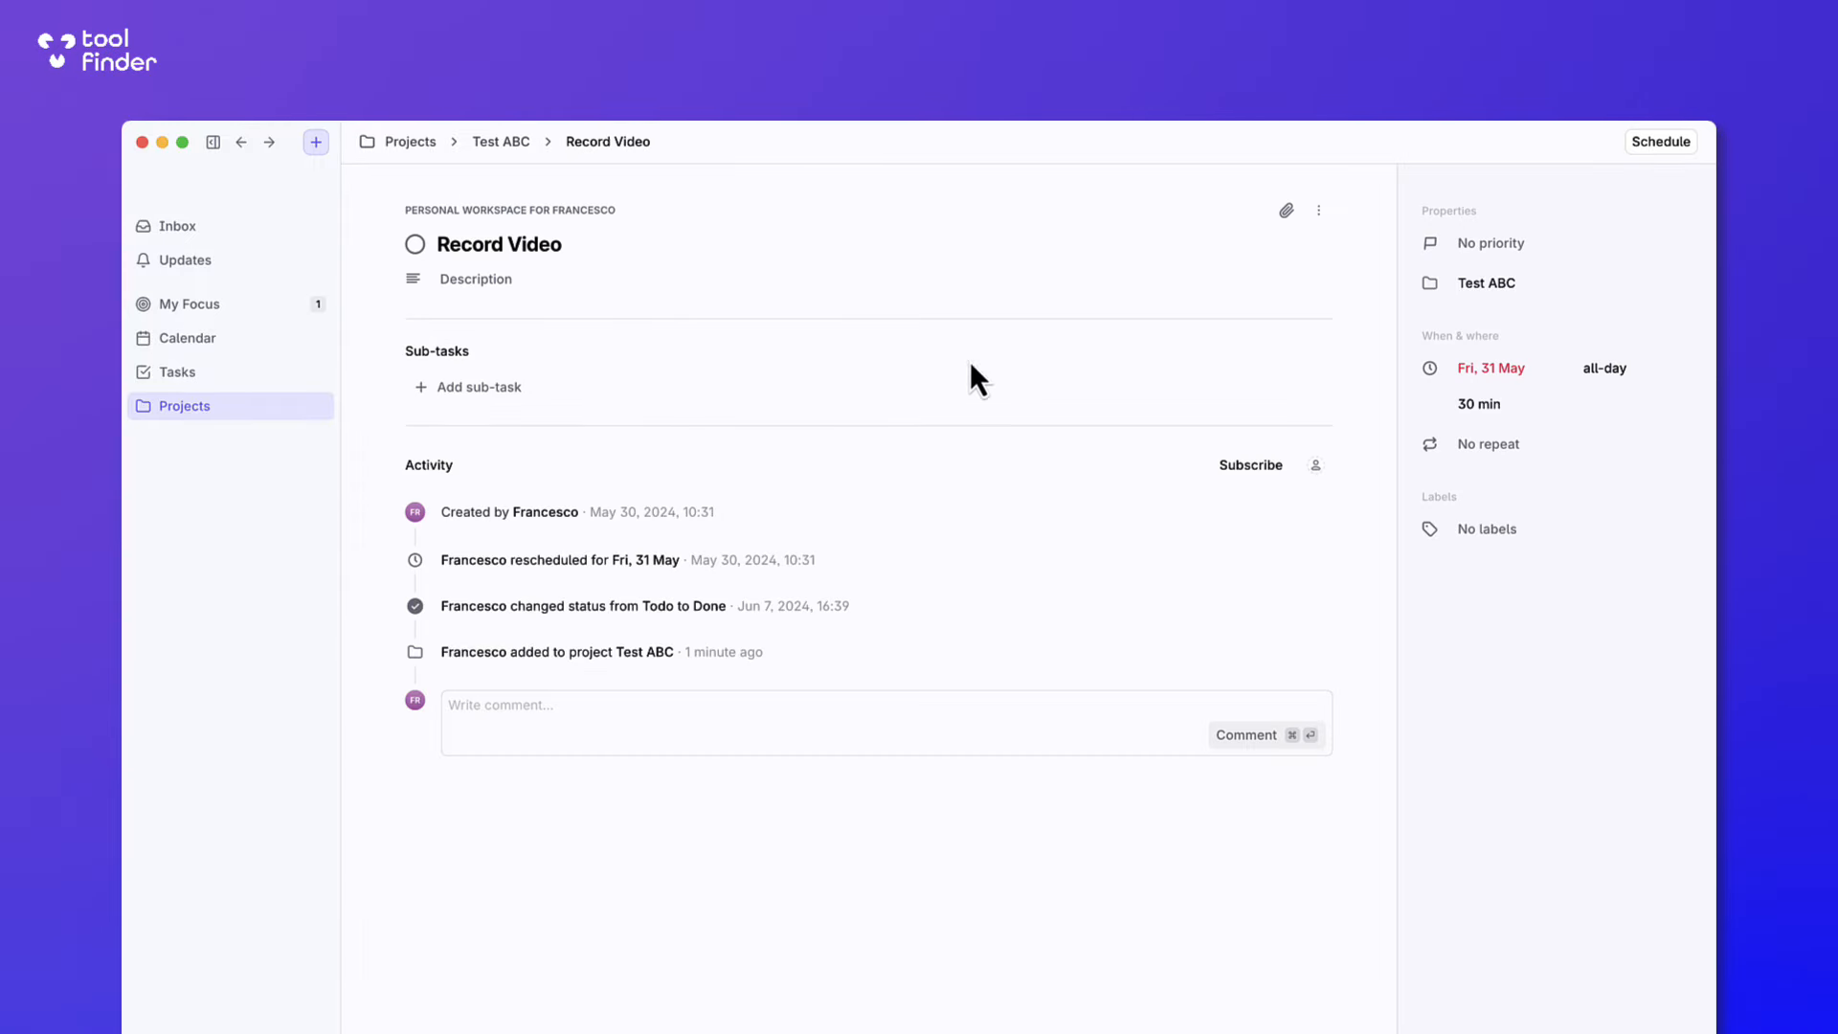
pyautogui.click(414, 243)
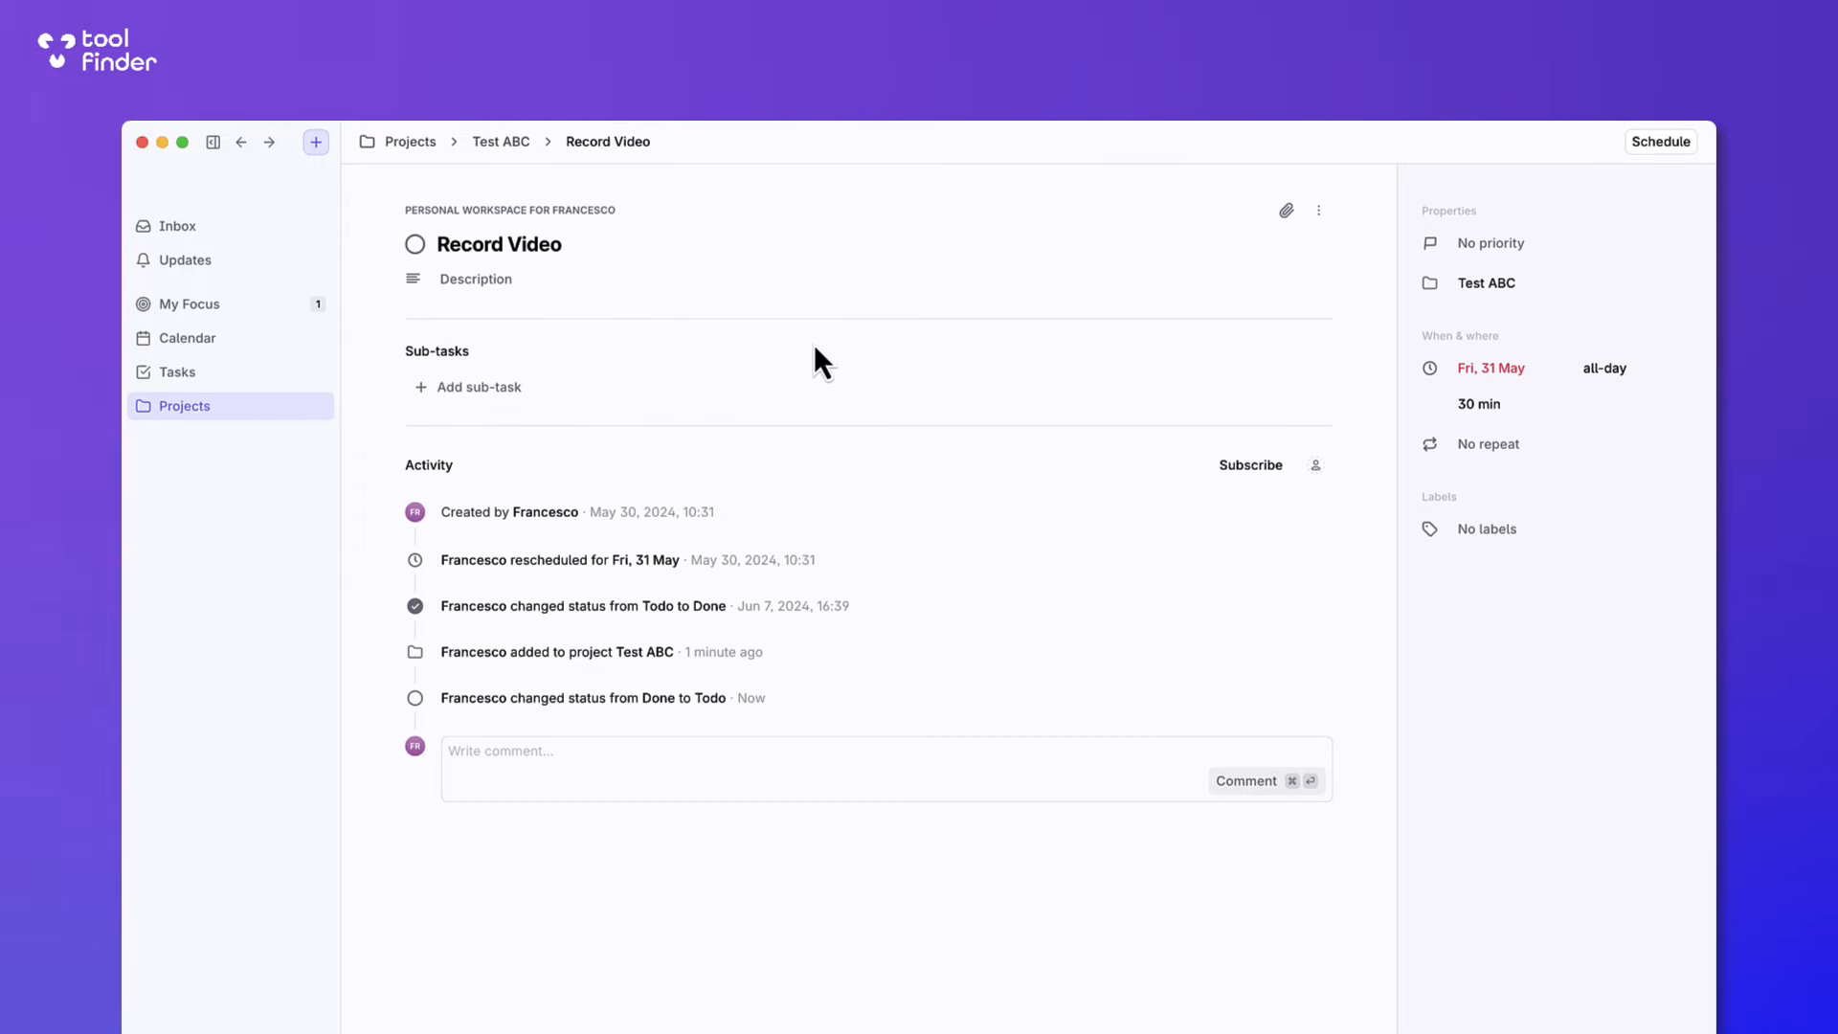
pyautogui.moveTo(205, 343)
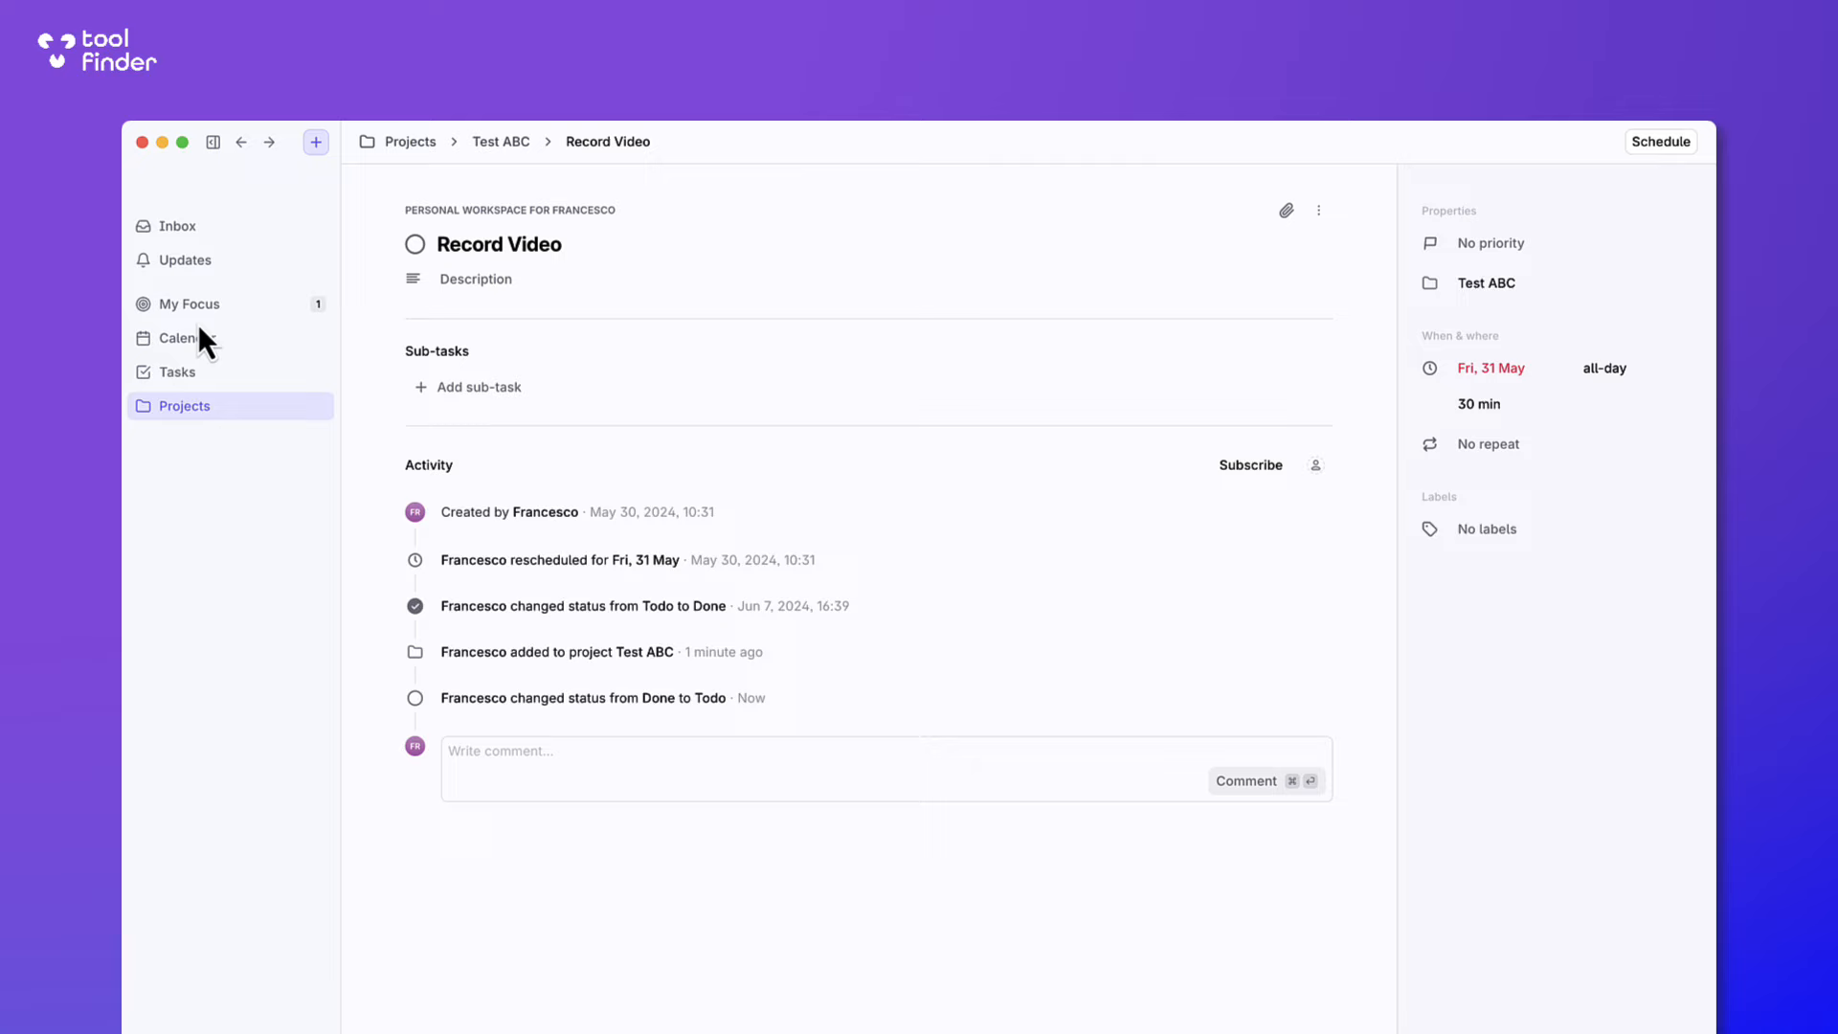
# Schedule overdue Record Video for Wed 2 Oct 15:30 and move Launch Tool to 16:00.
pyautogui.click(186, 337)
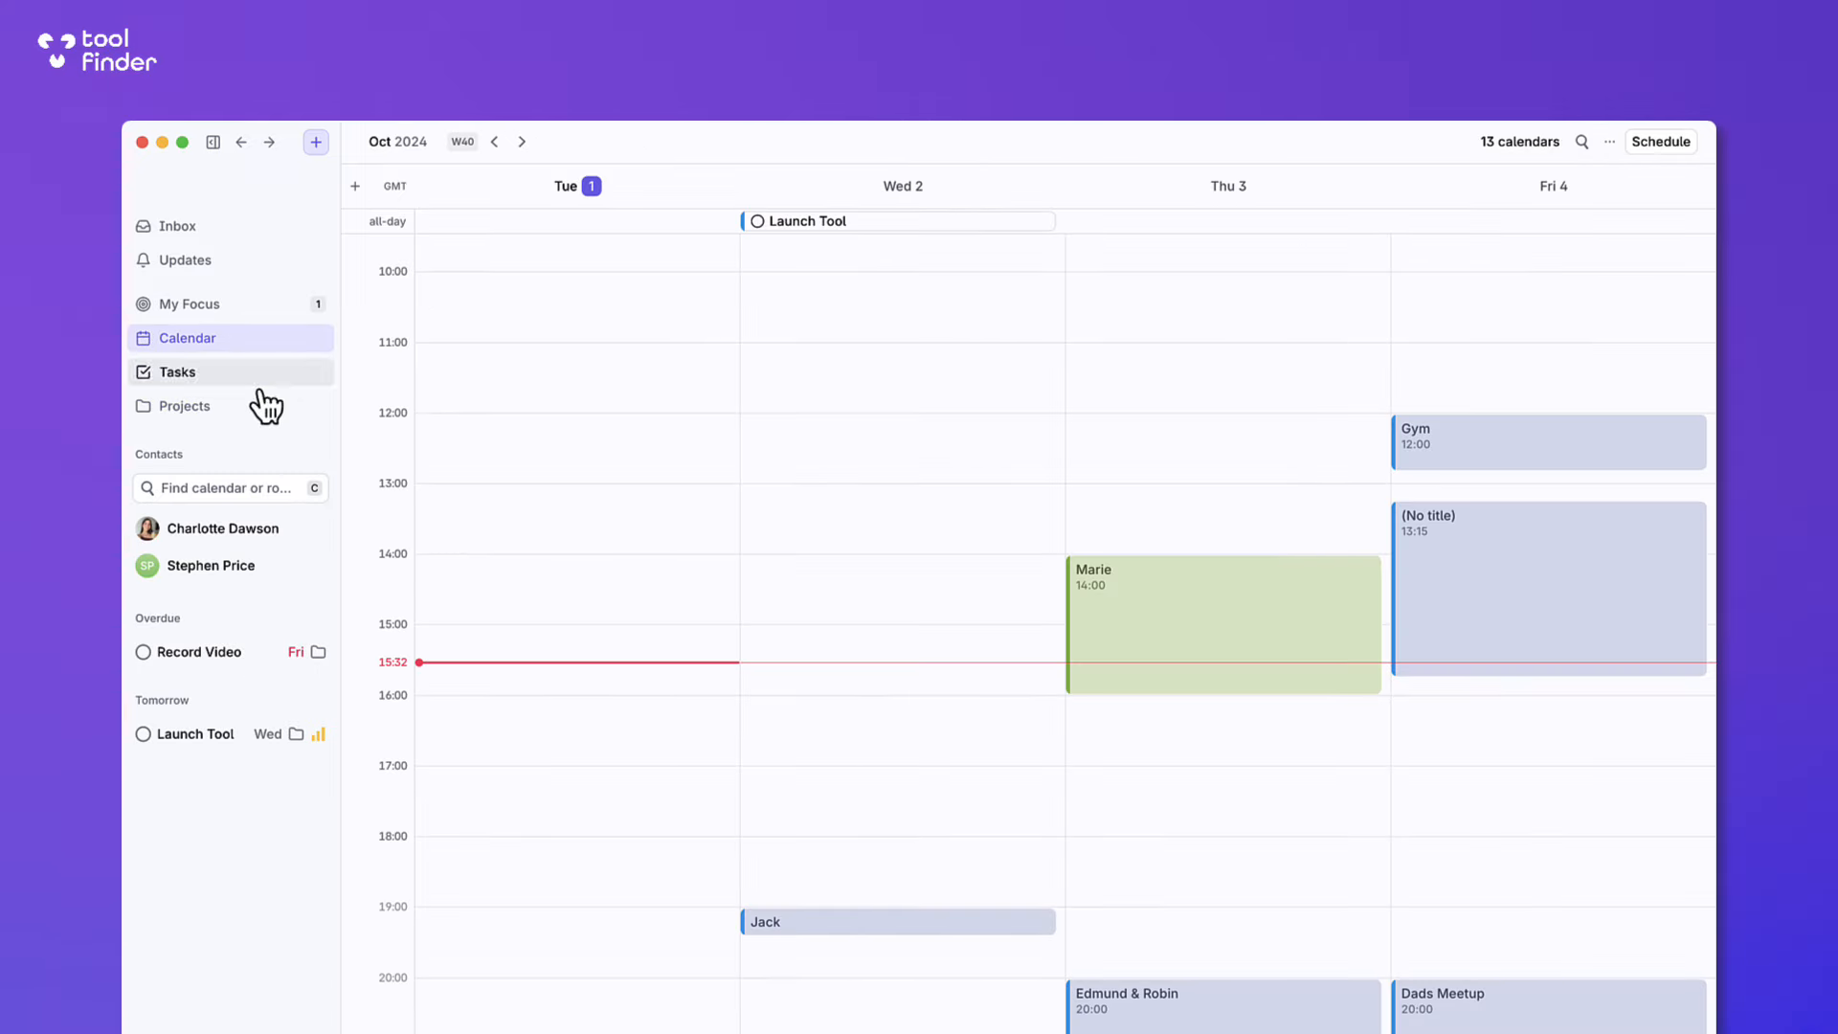
pyautogui.moveTo(206, 664)
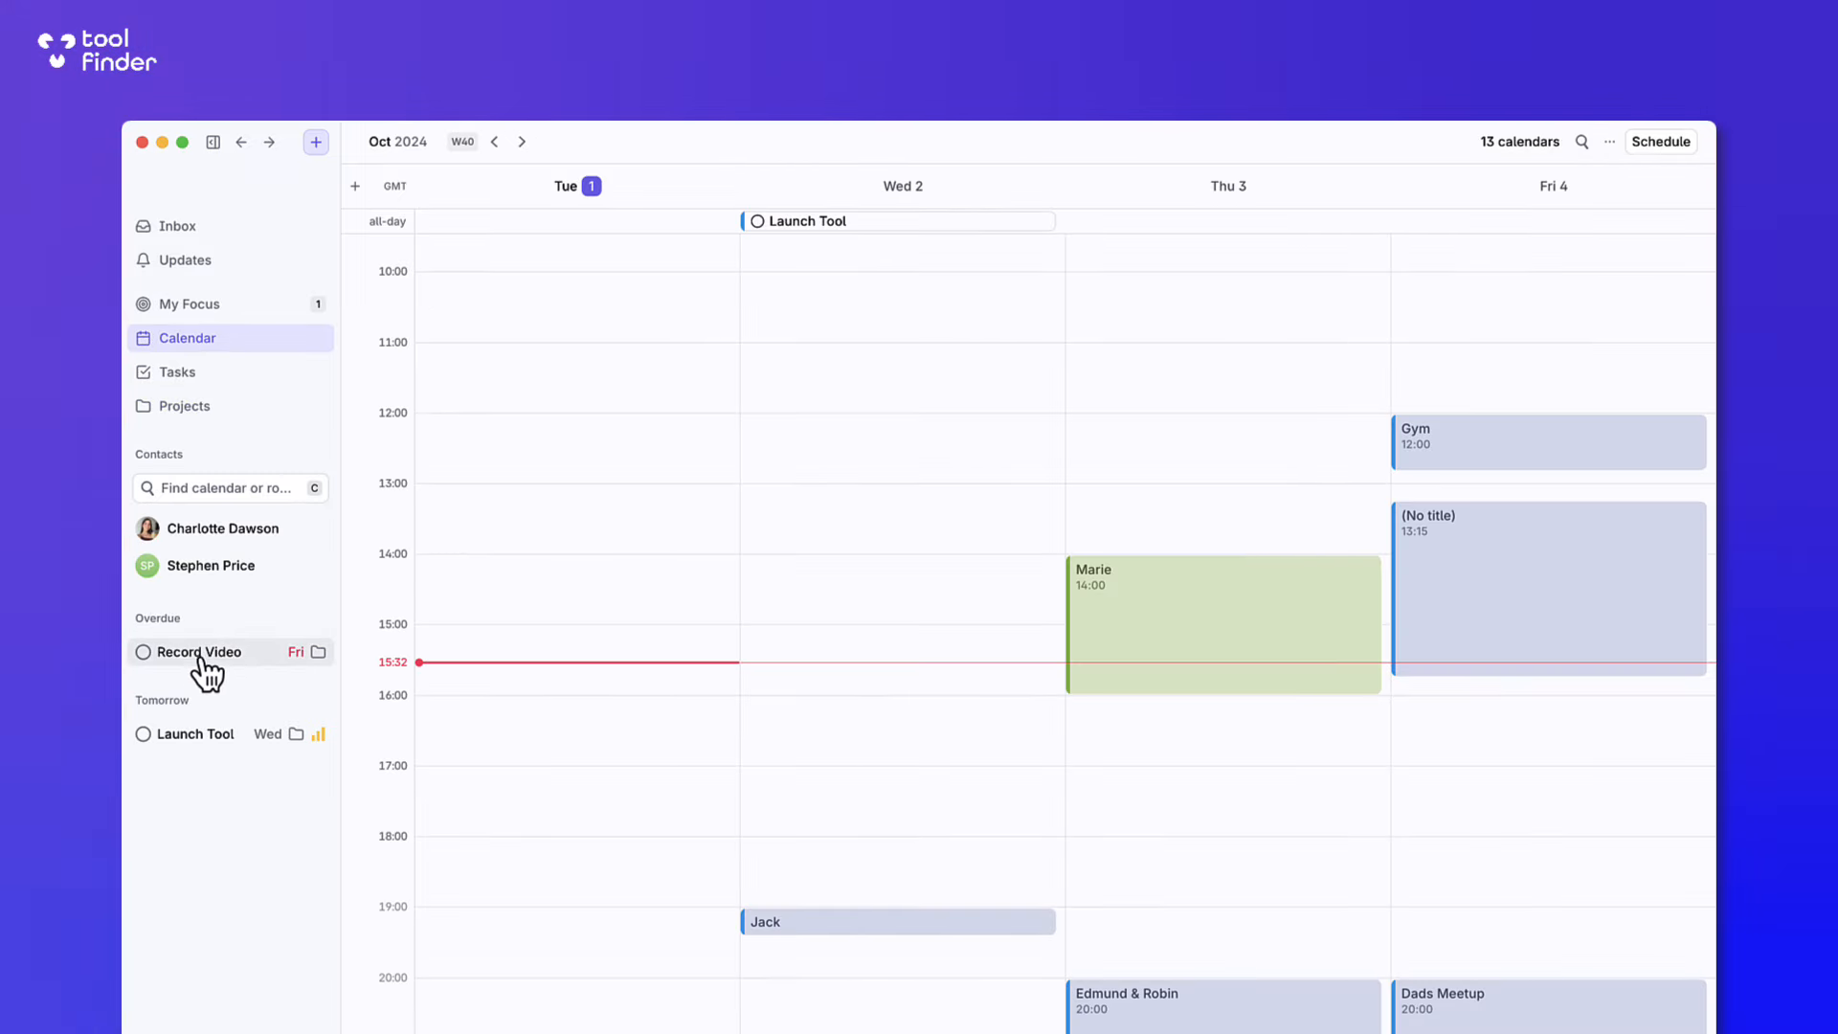
pyautogui.click(201, 651)
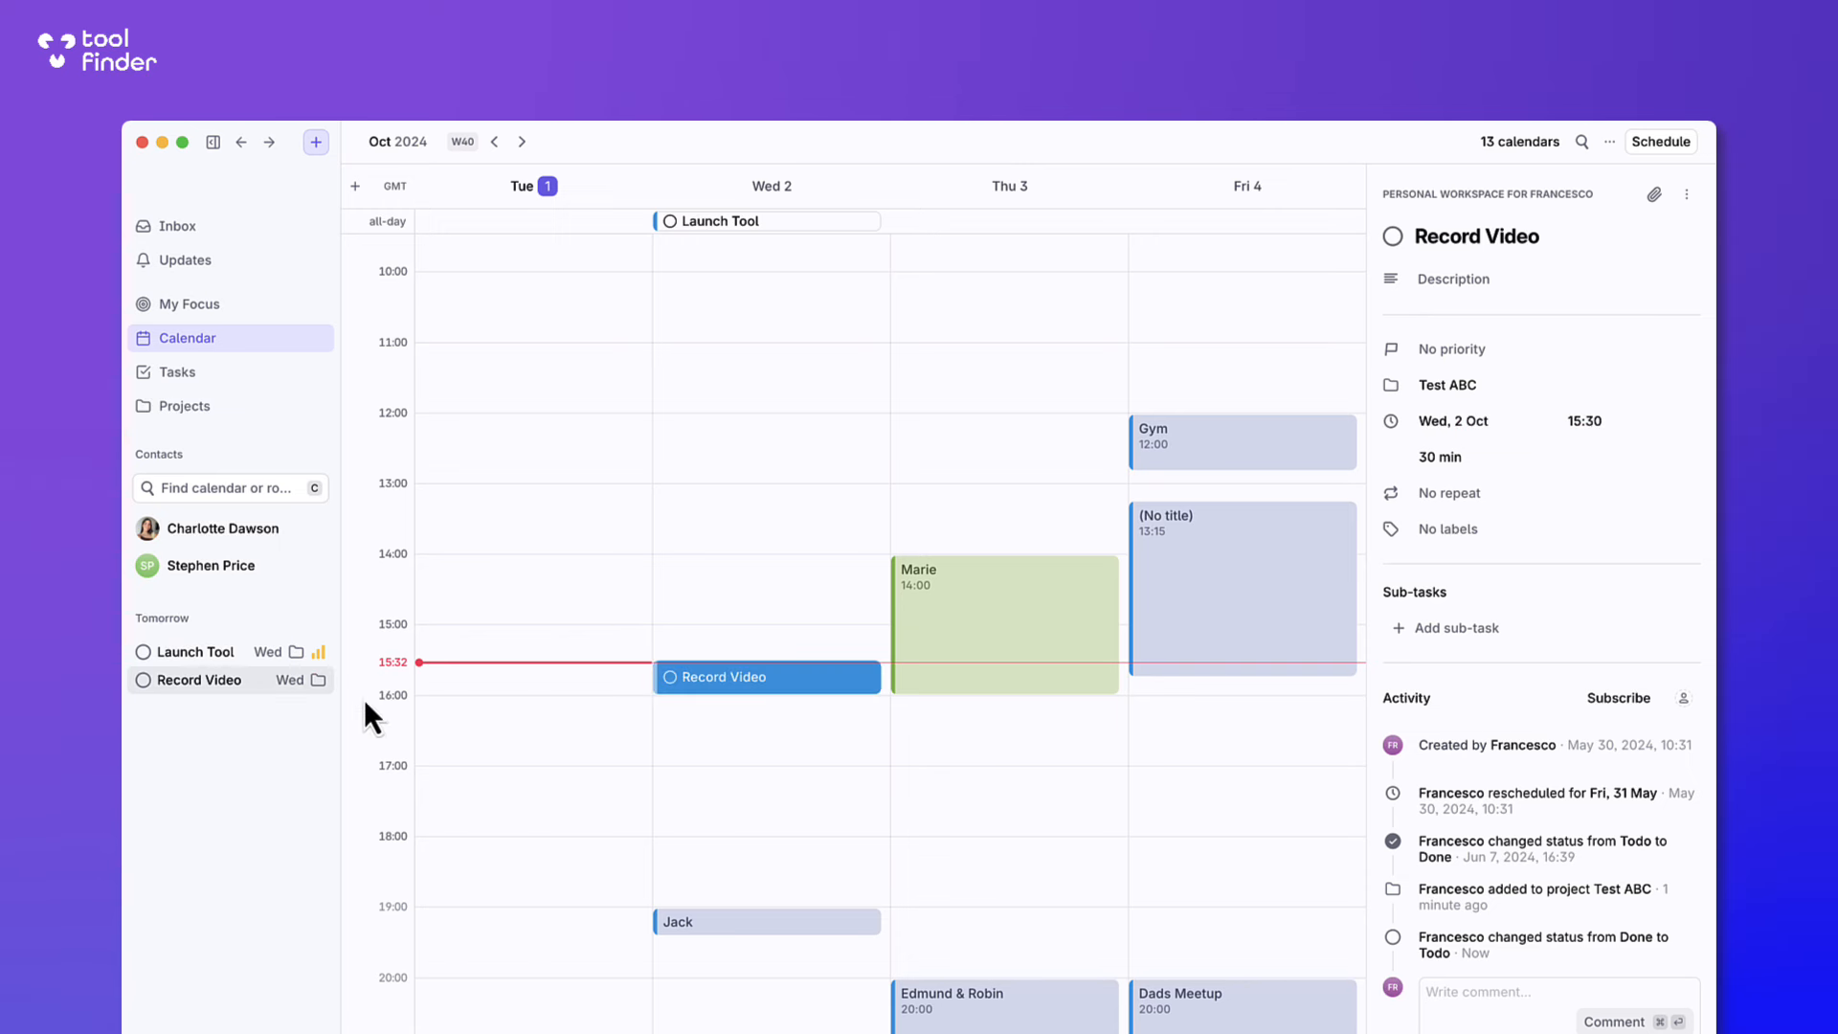
pyautogui.moveTo(767, 220); pyautogui.dragTo(768, 712)
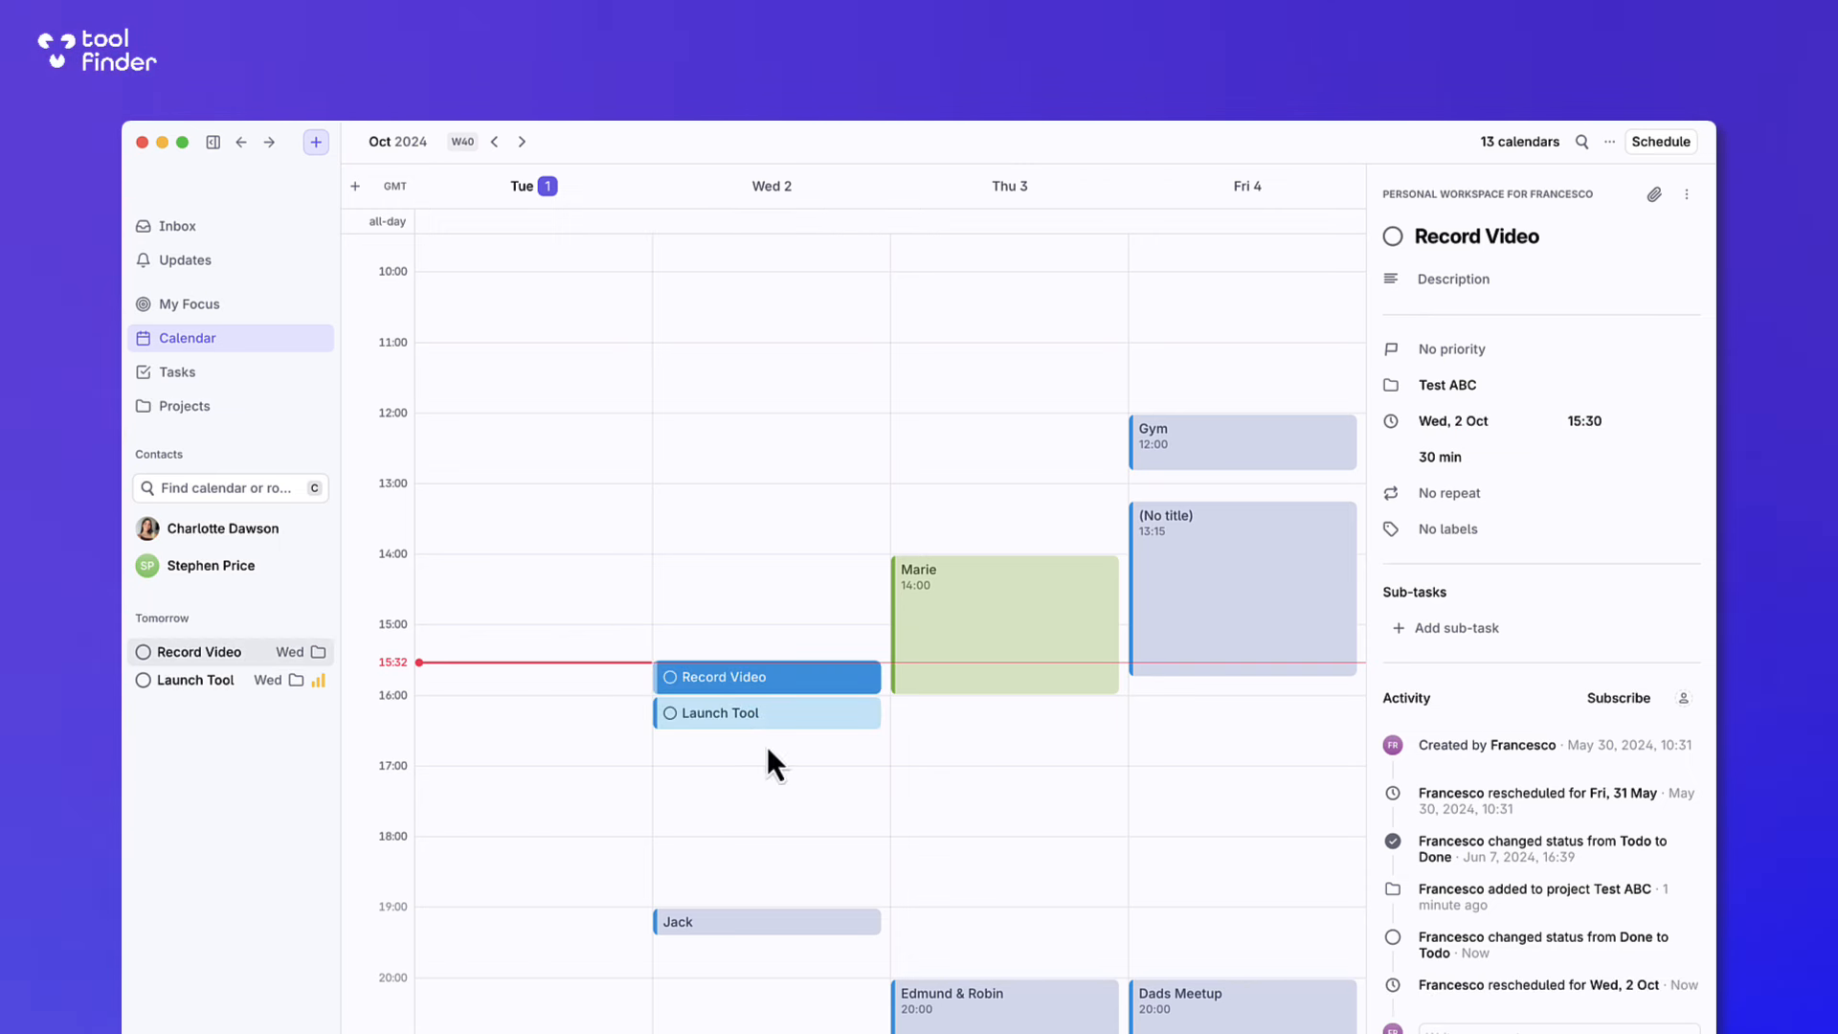
pyautogui.moveTo(776, 728)
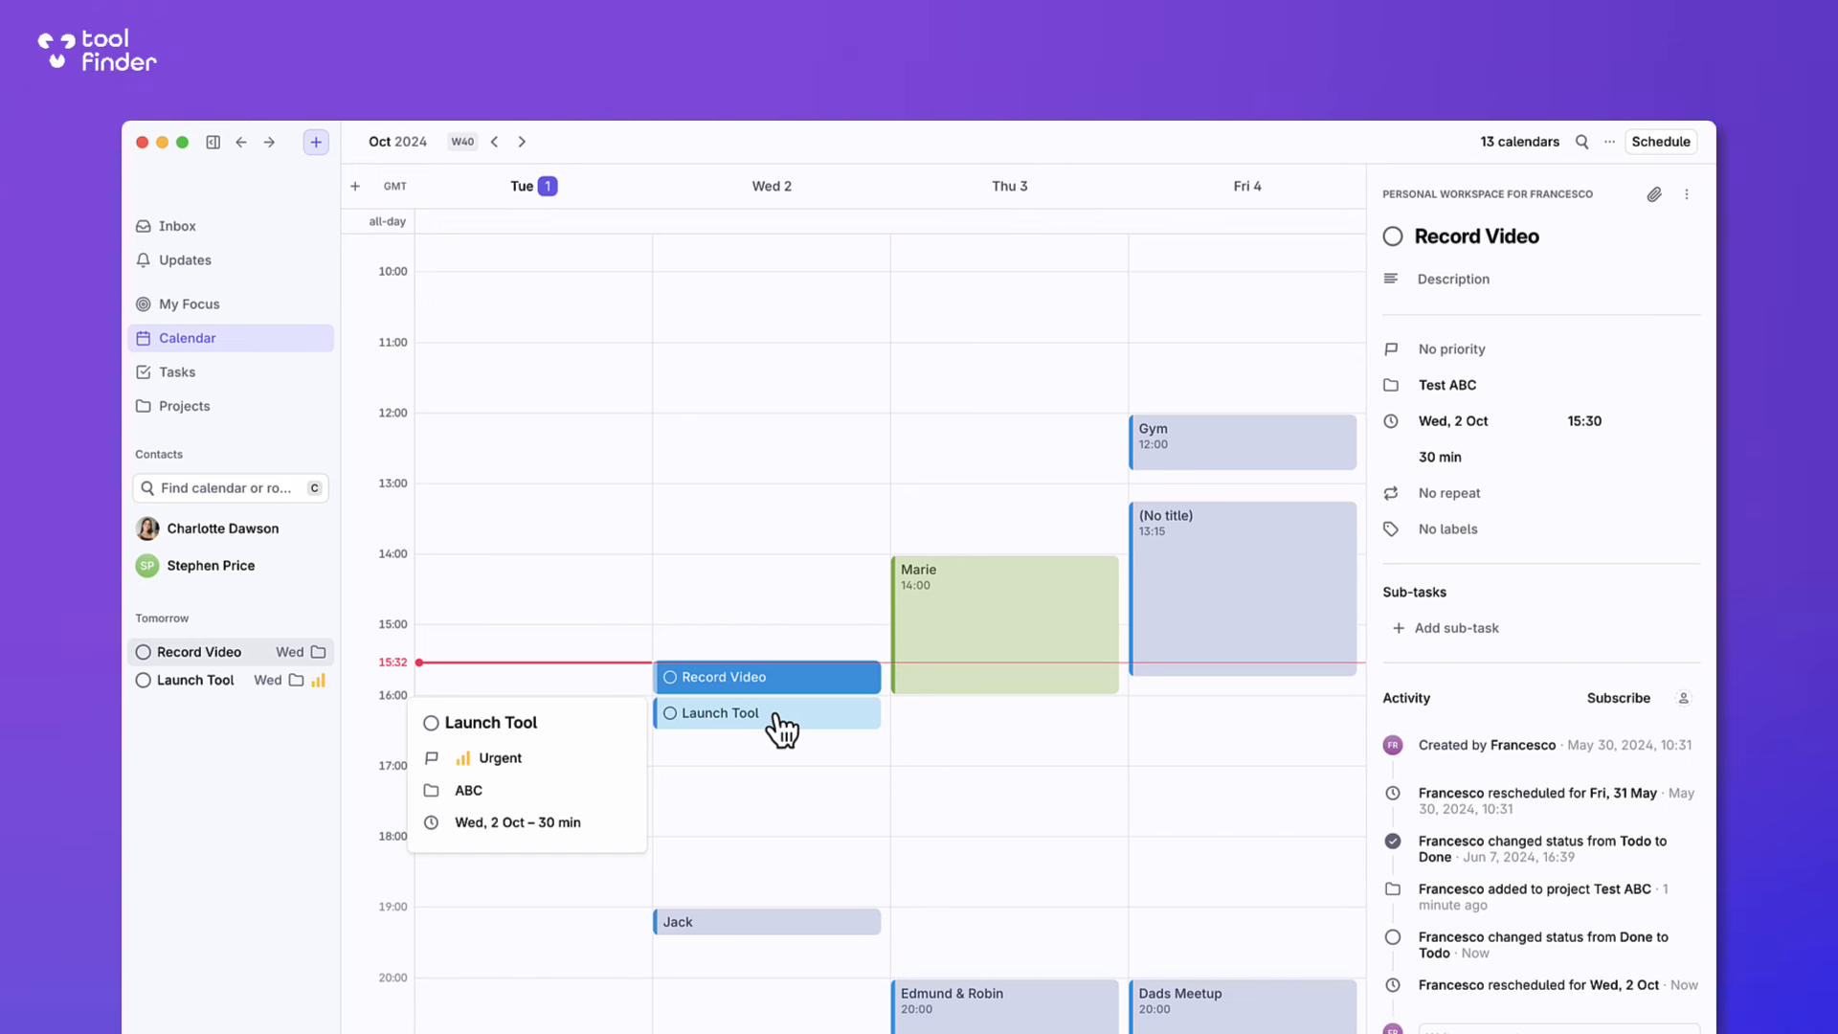
# Compare Launch Tool and Record Video details, then start and cancel a file attachment.
pyautogui.click(766, 712)
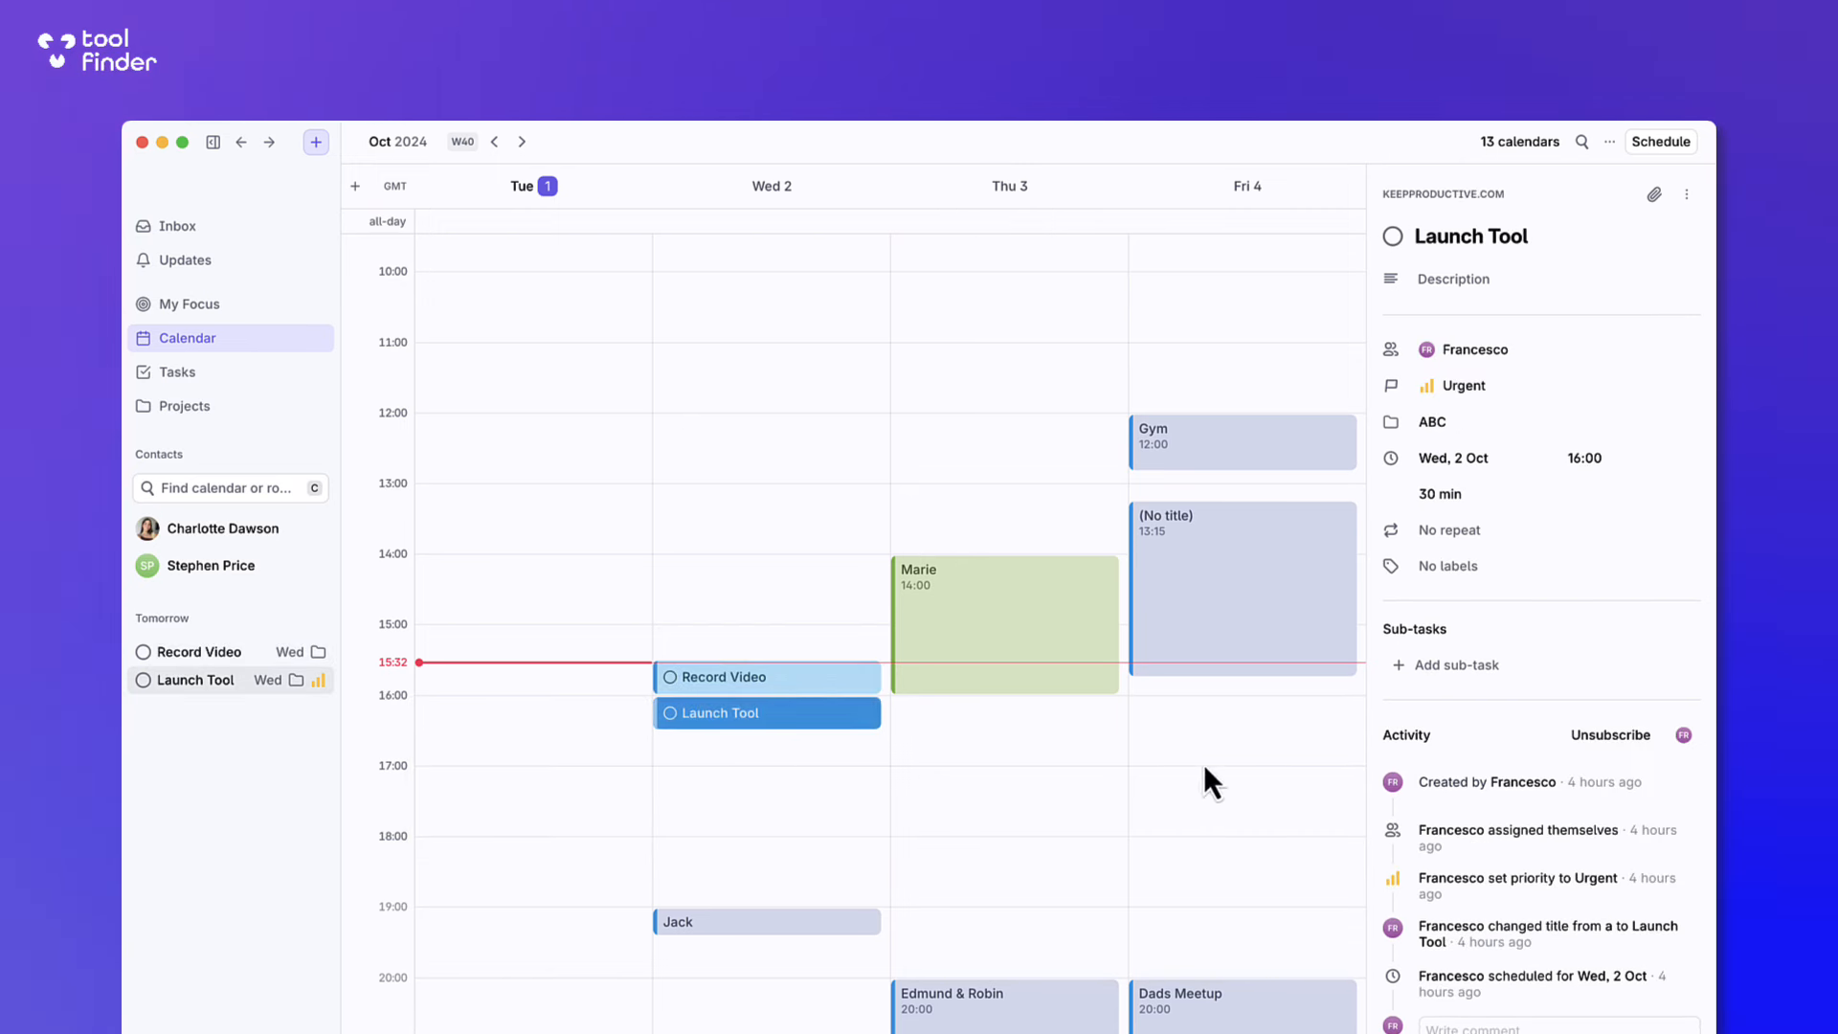
pyautogui.click(714, 675)
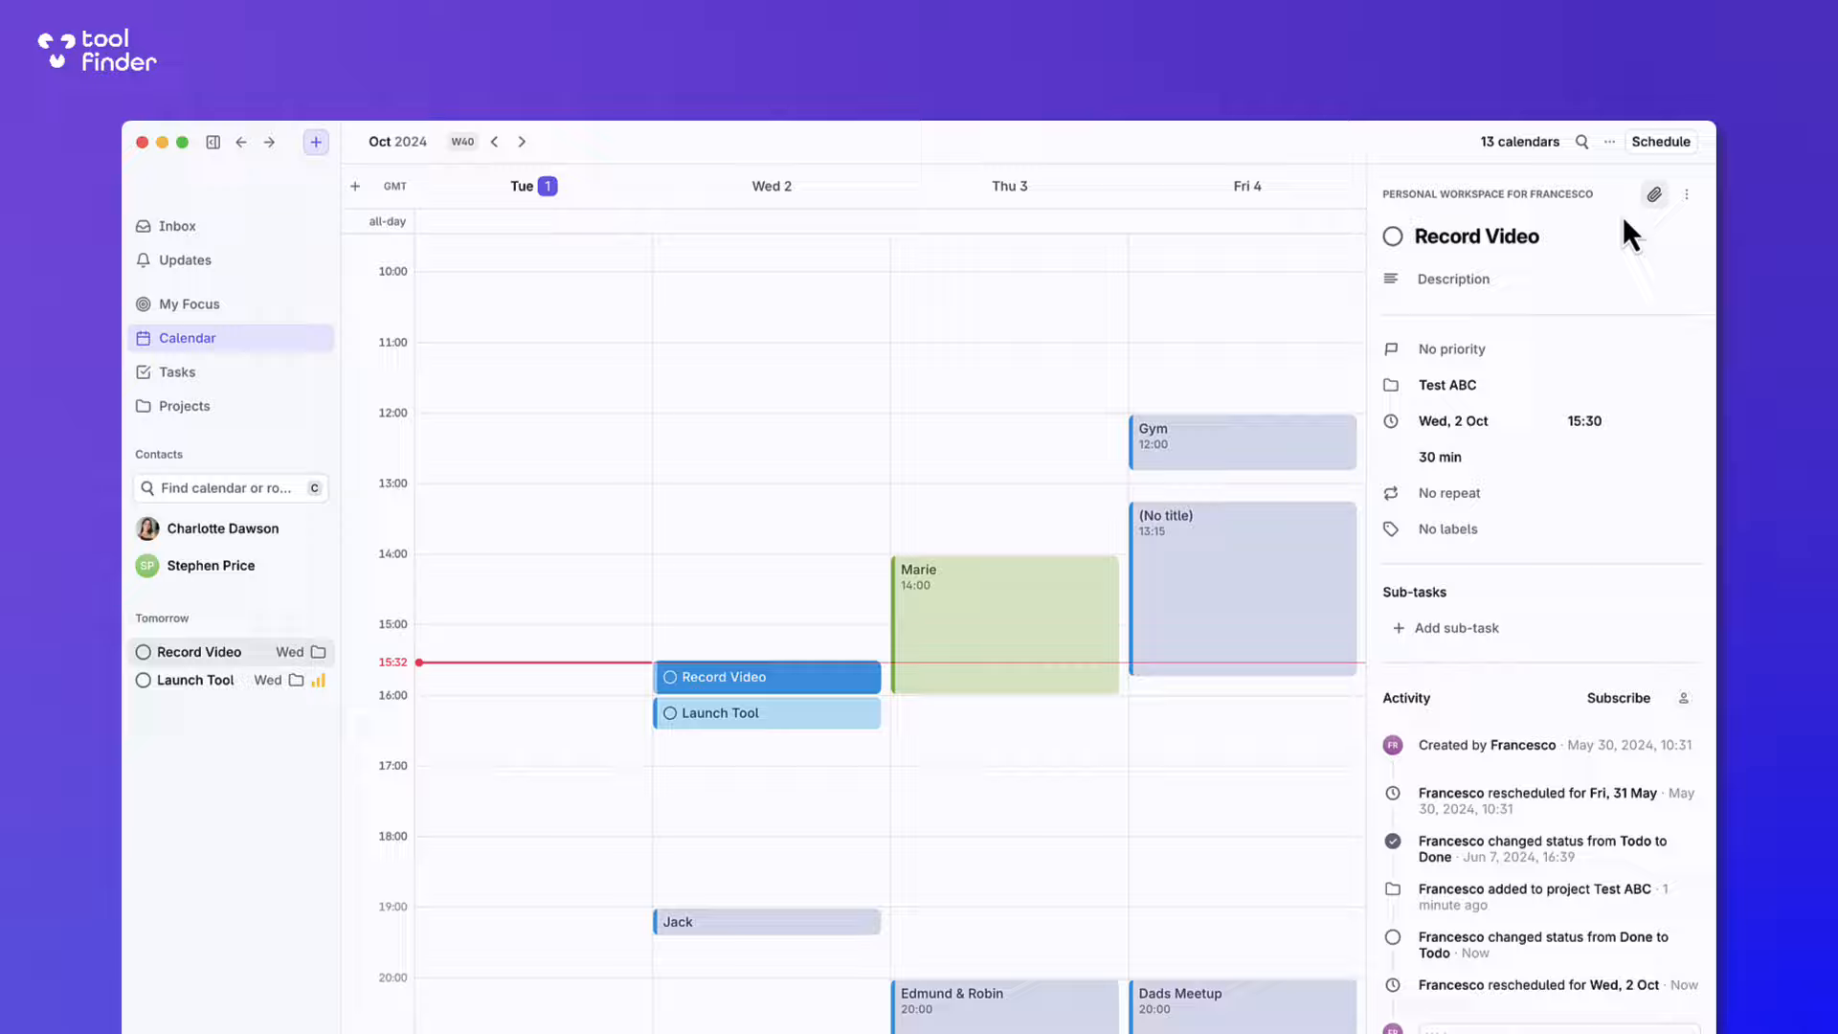
pyautogui.click(1652, 195)
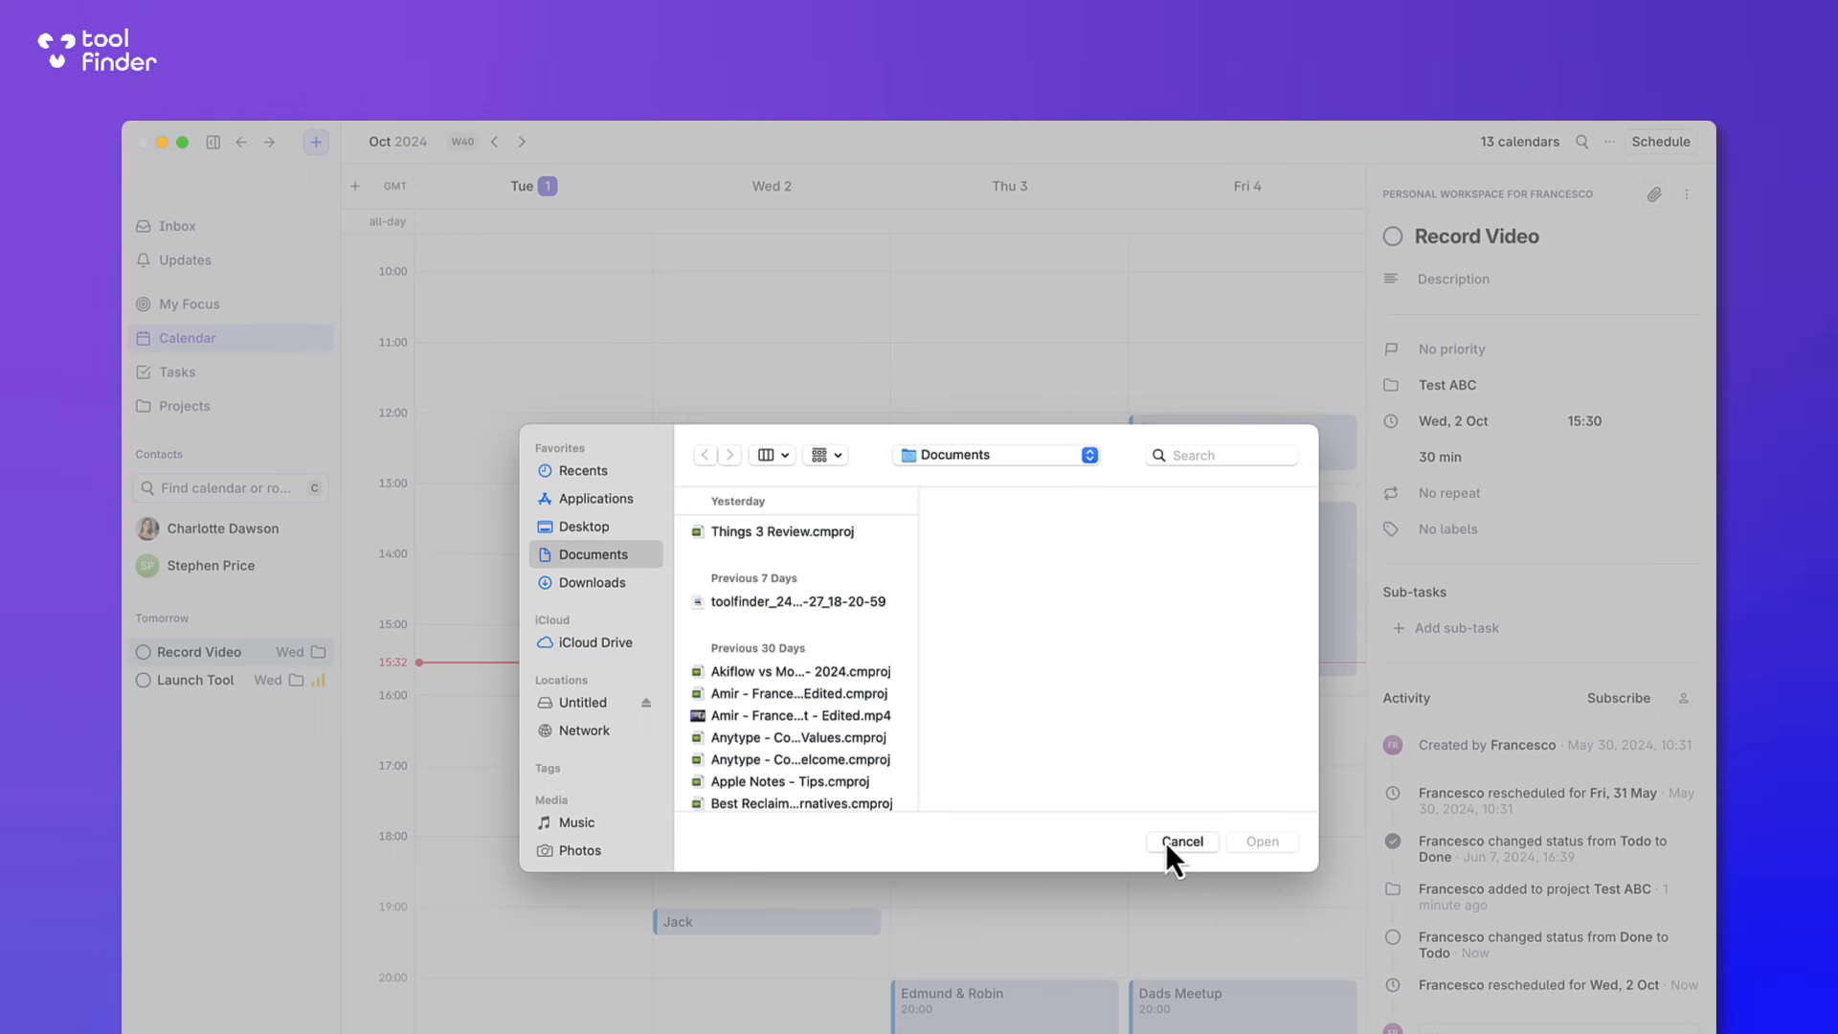
pyautogui.click(1181, 842)
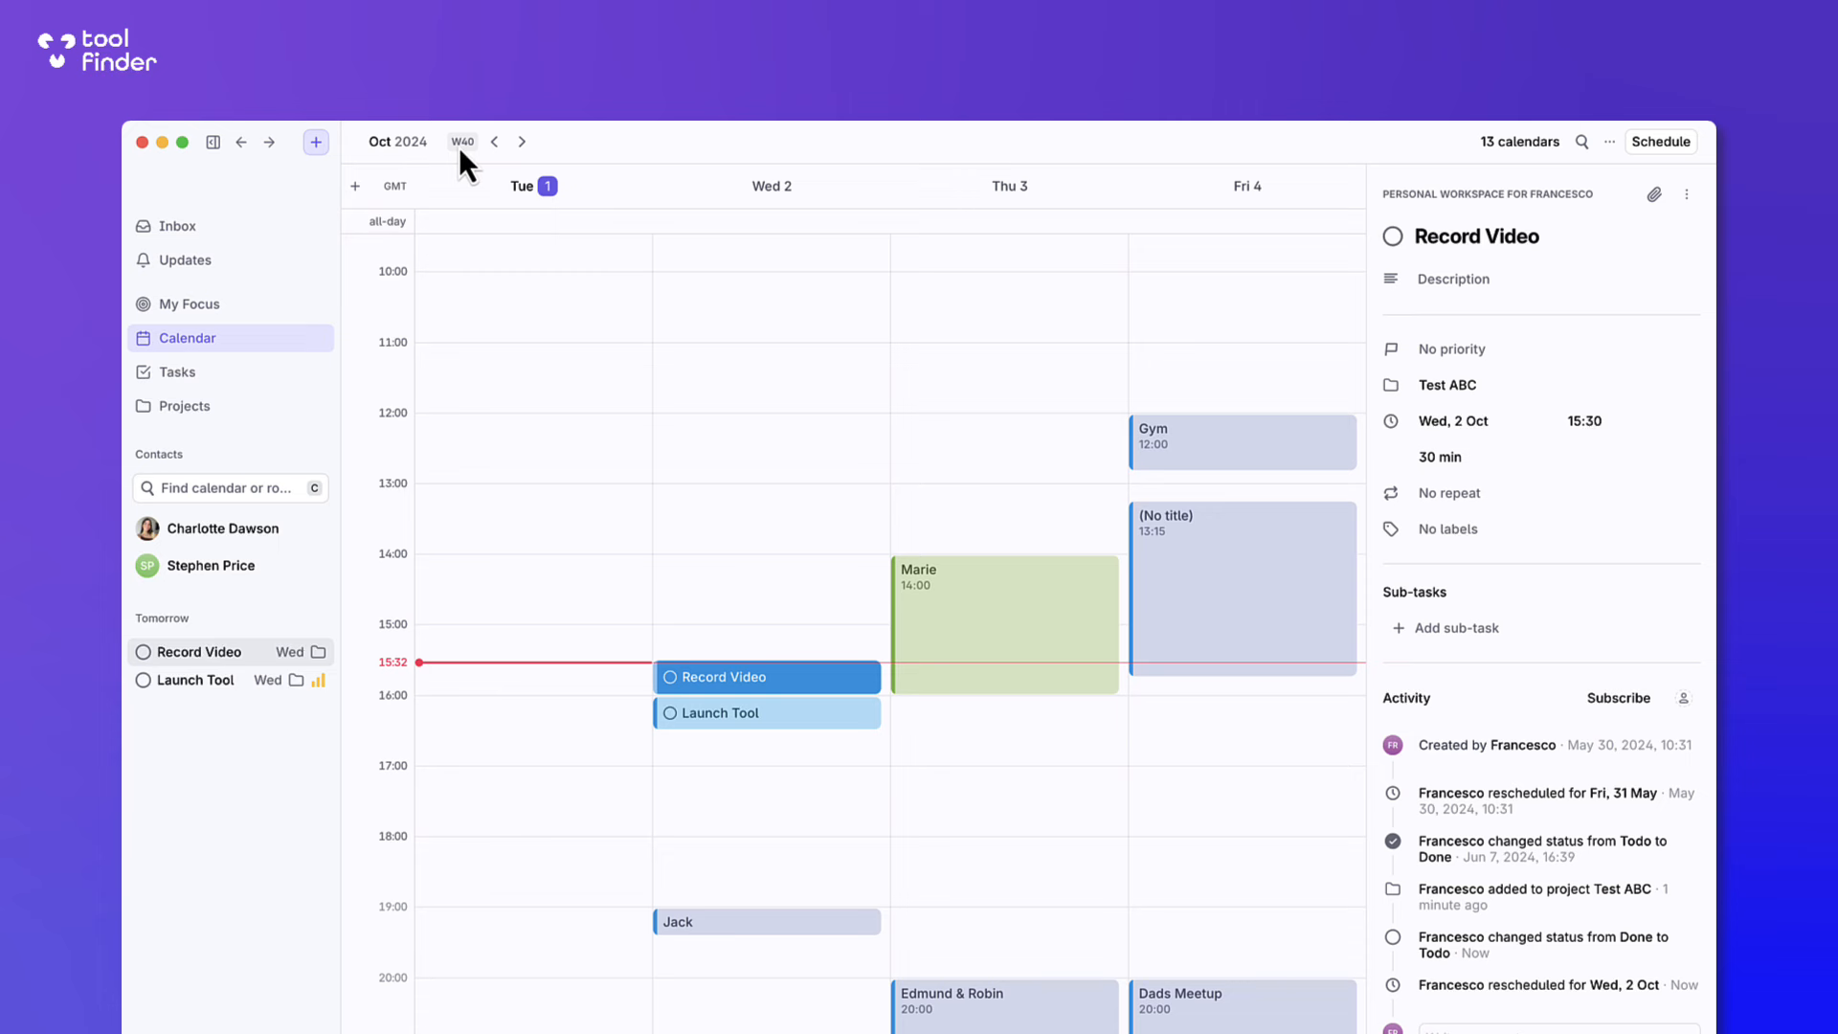
pyautogui.moveTo(974, 685)
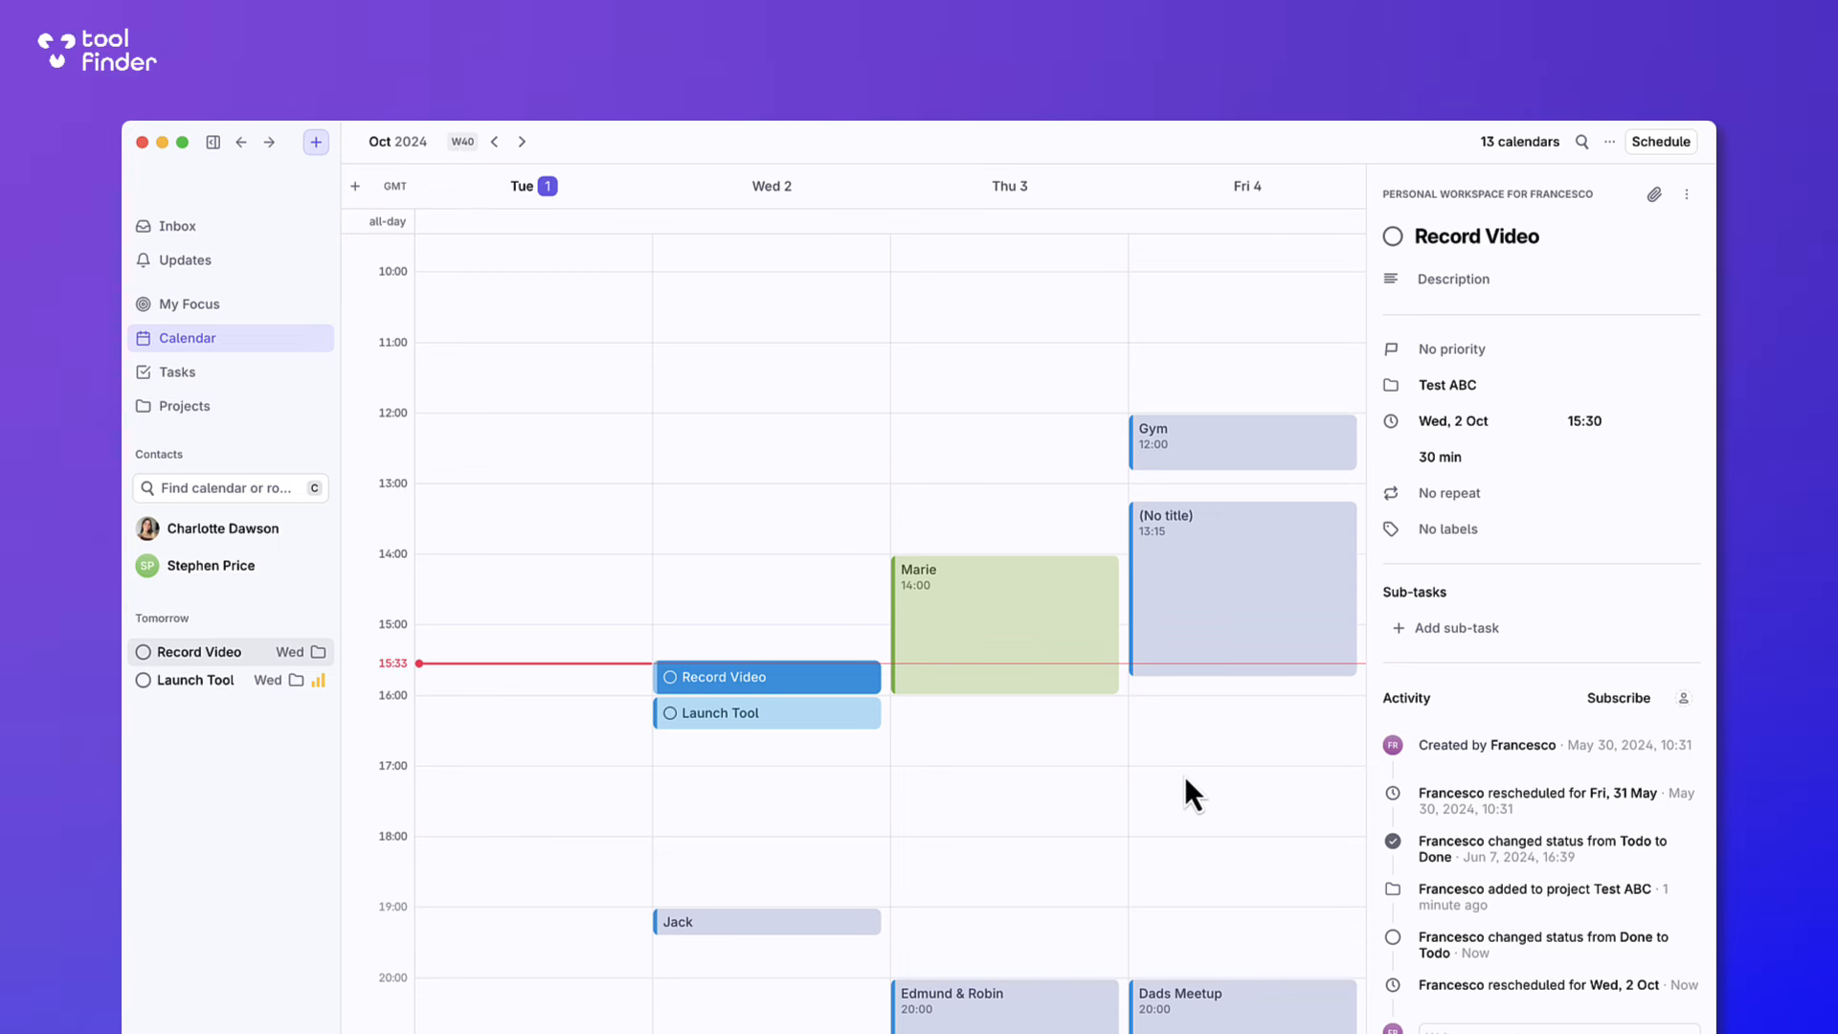
pyautogui.moveTo(927, 636)
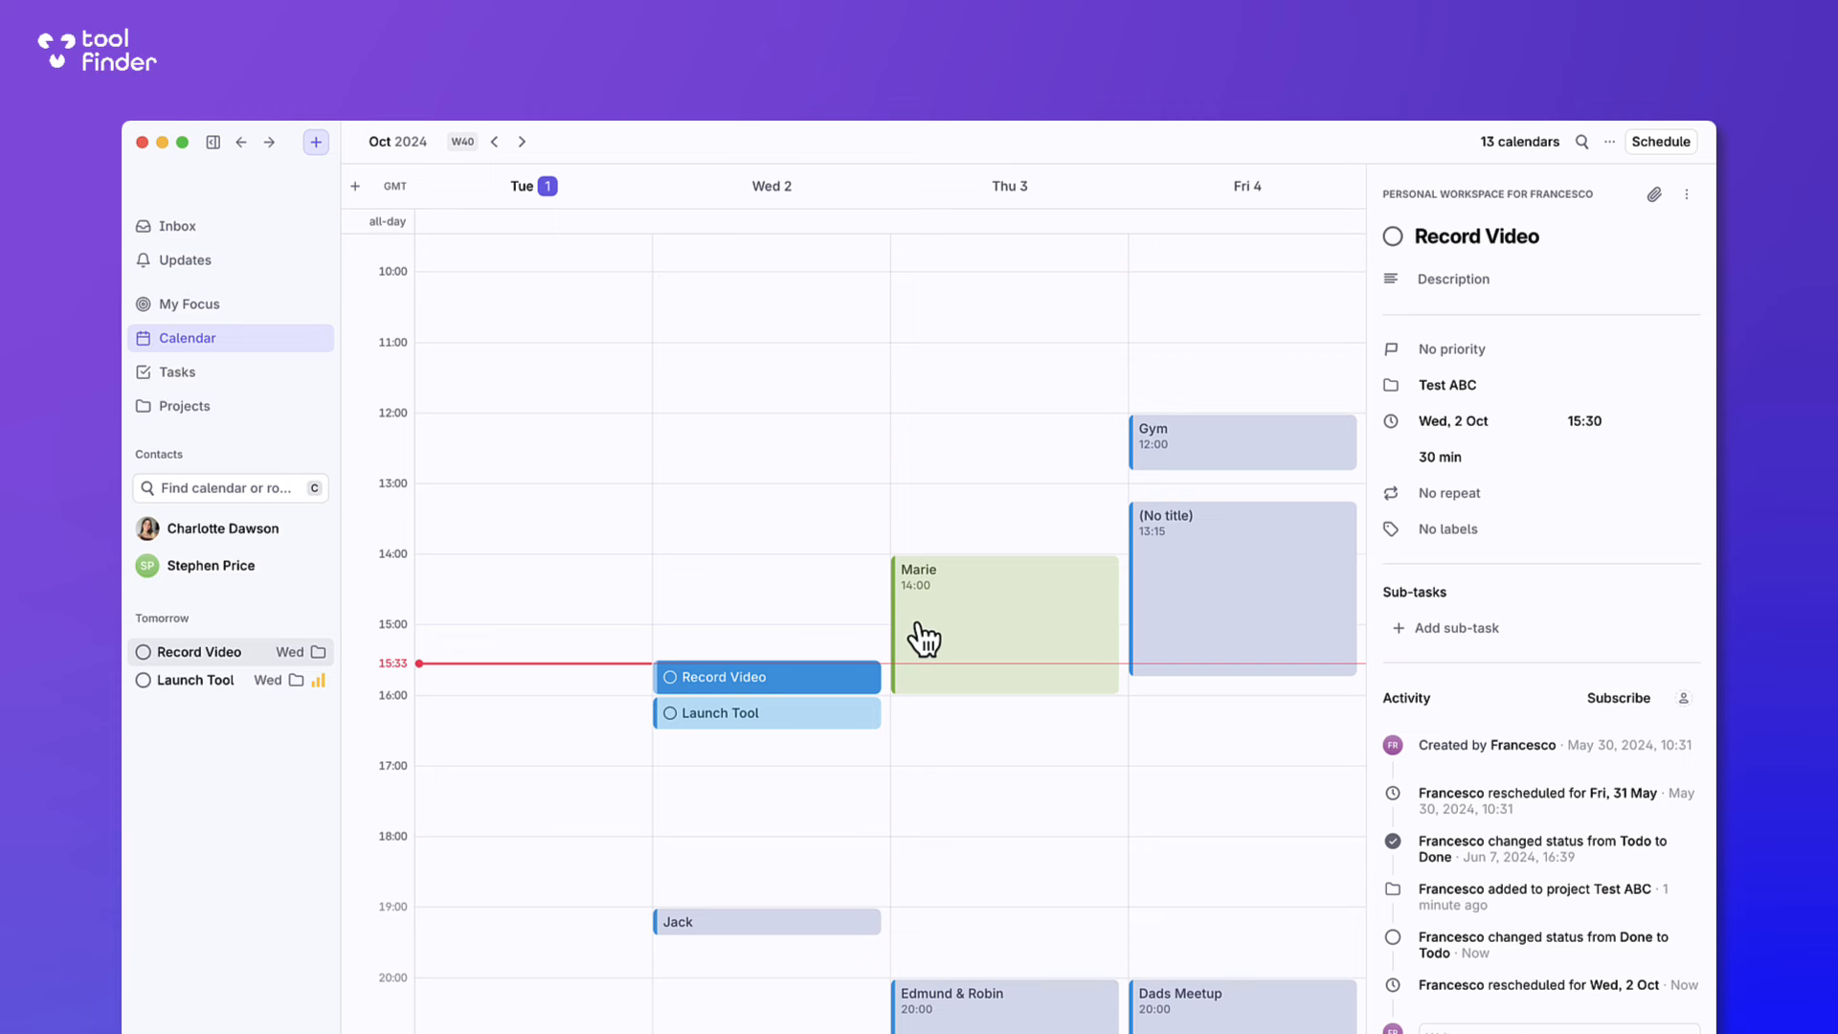
# Visit Updates, Tasks and Projects, then return to the week calendar.
pyautogui.click(184, 259)
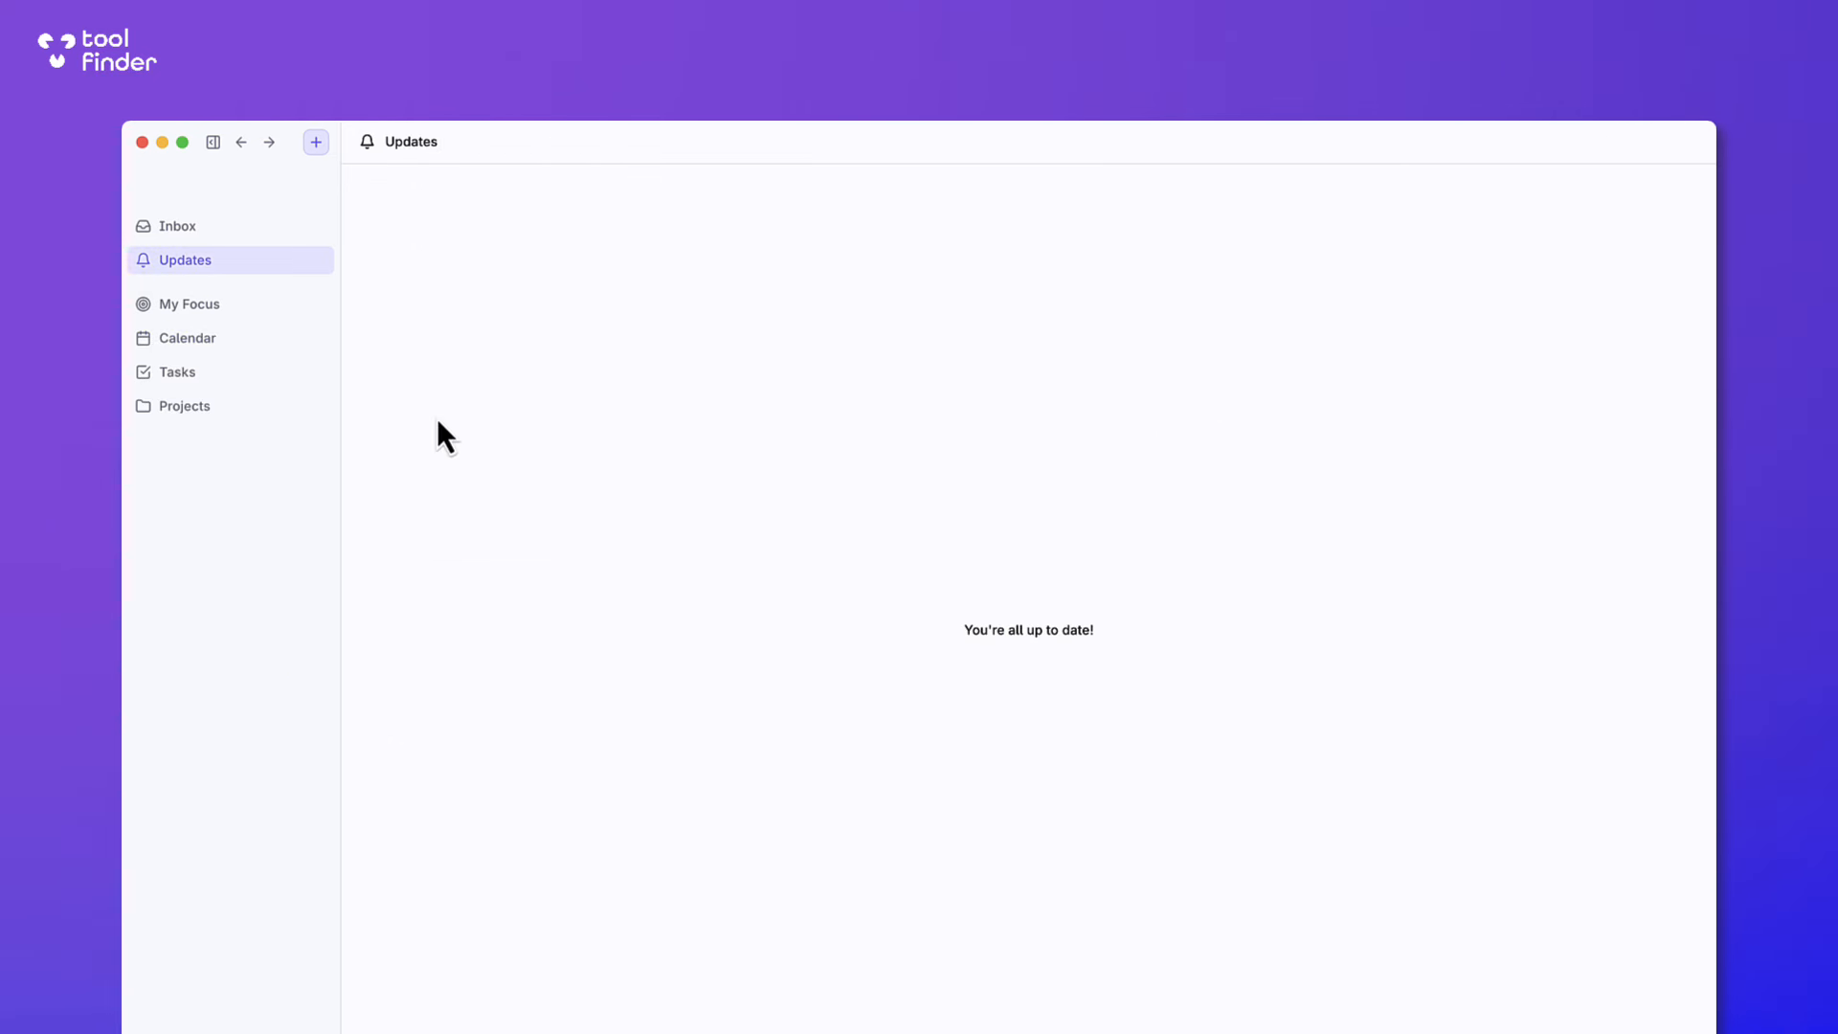
pyautogui.click(177, 371)
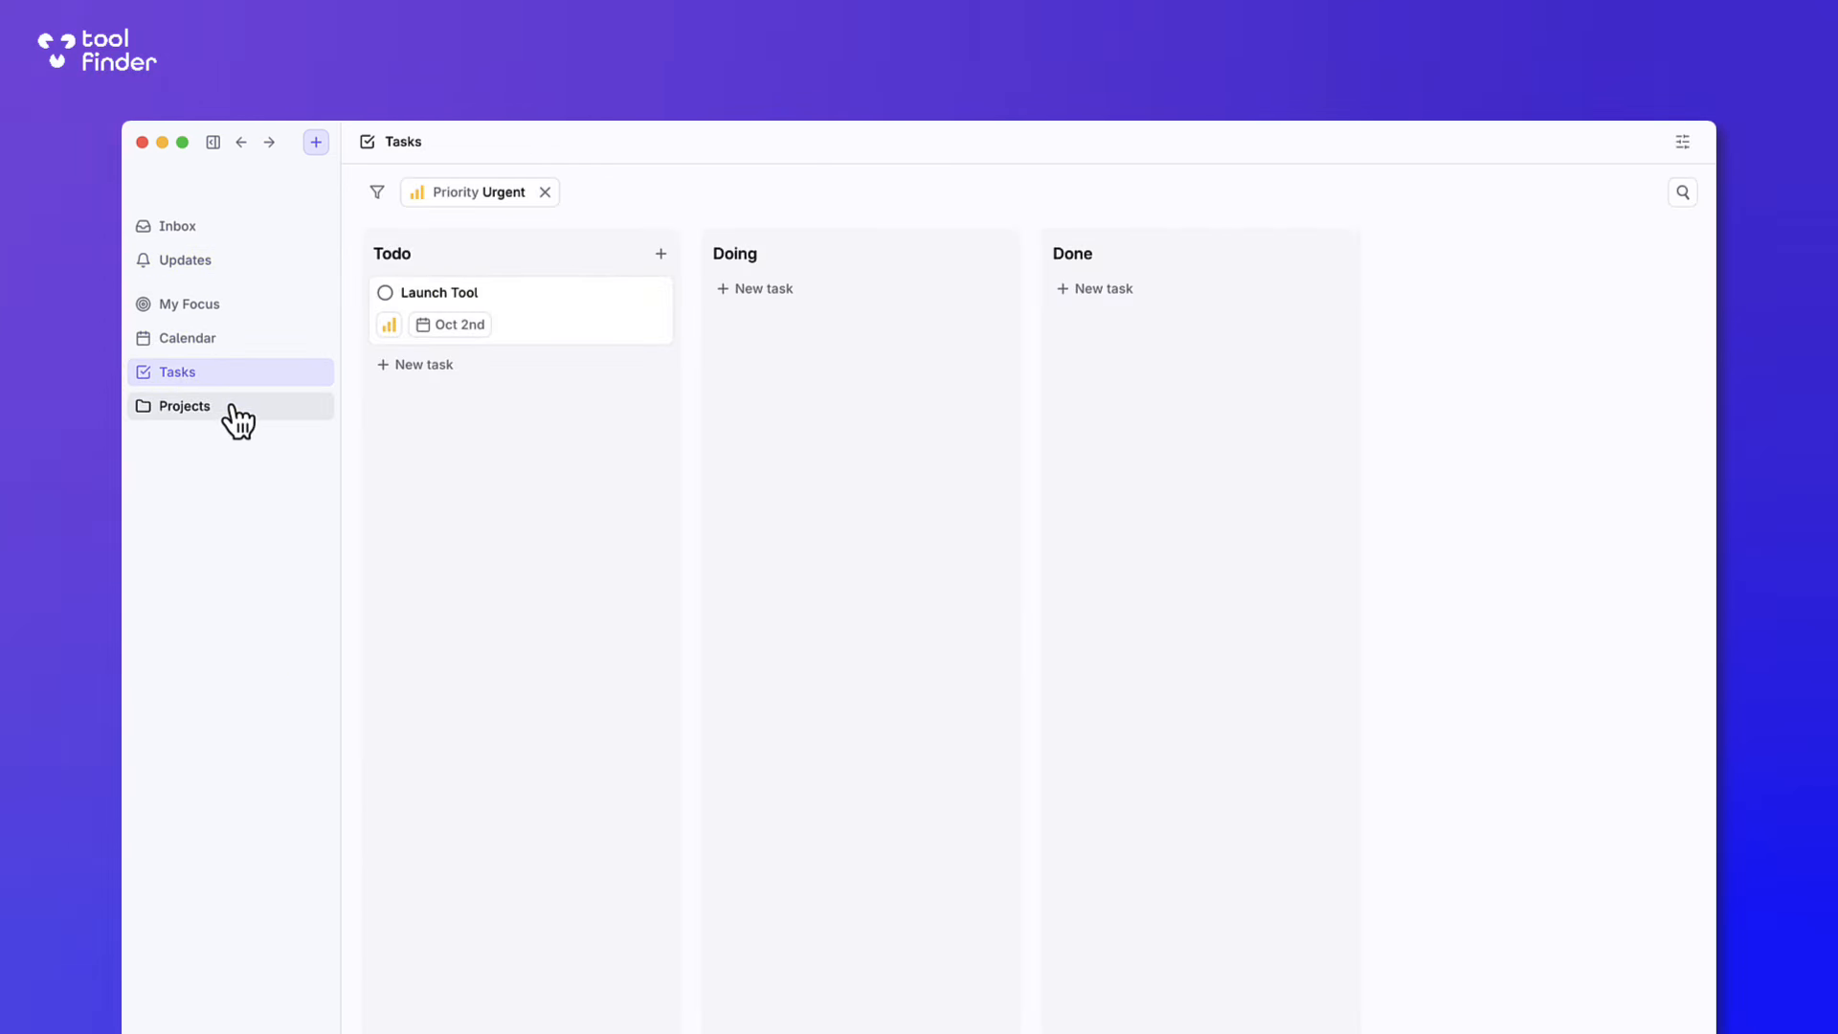
pyautogui.moveTo(183, 406)
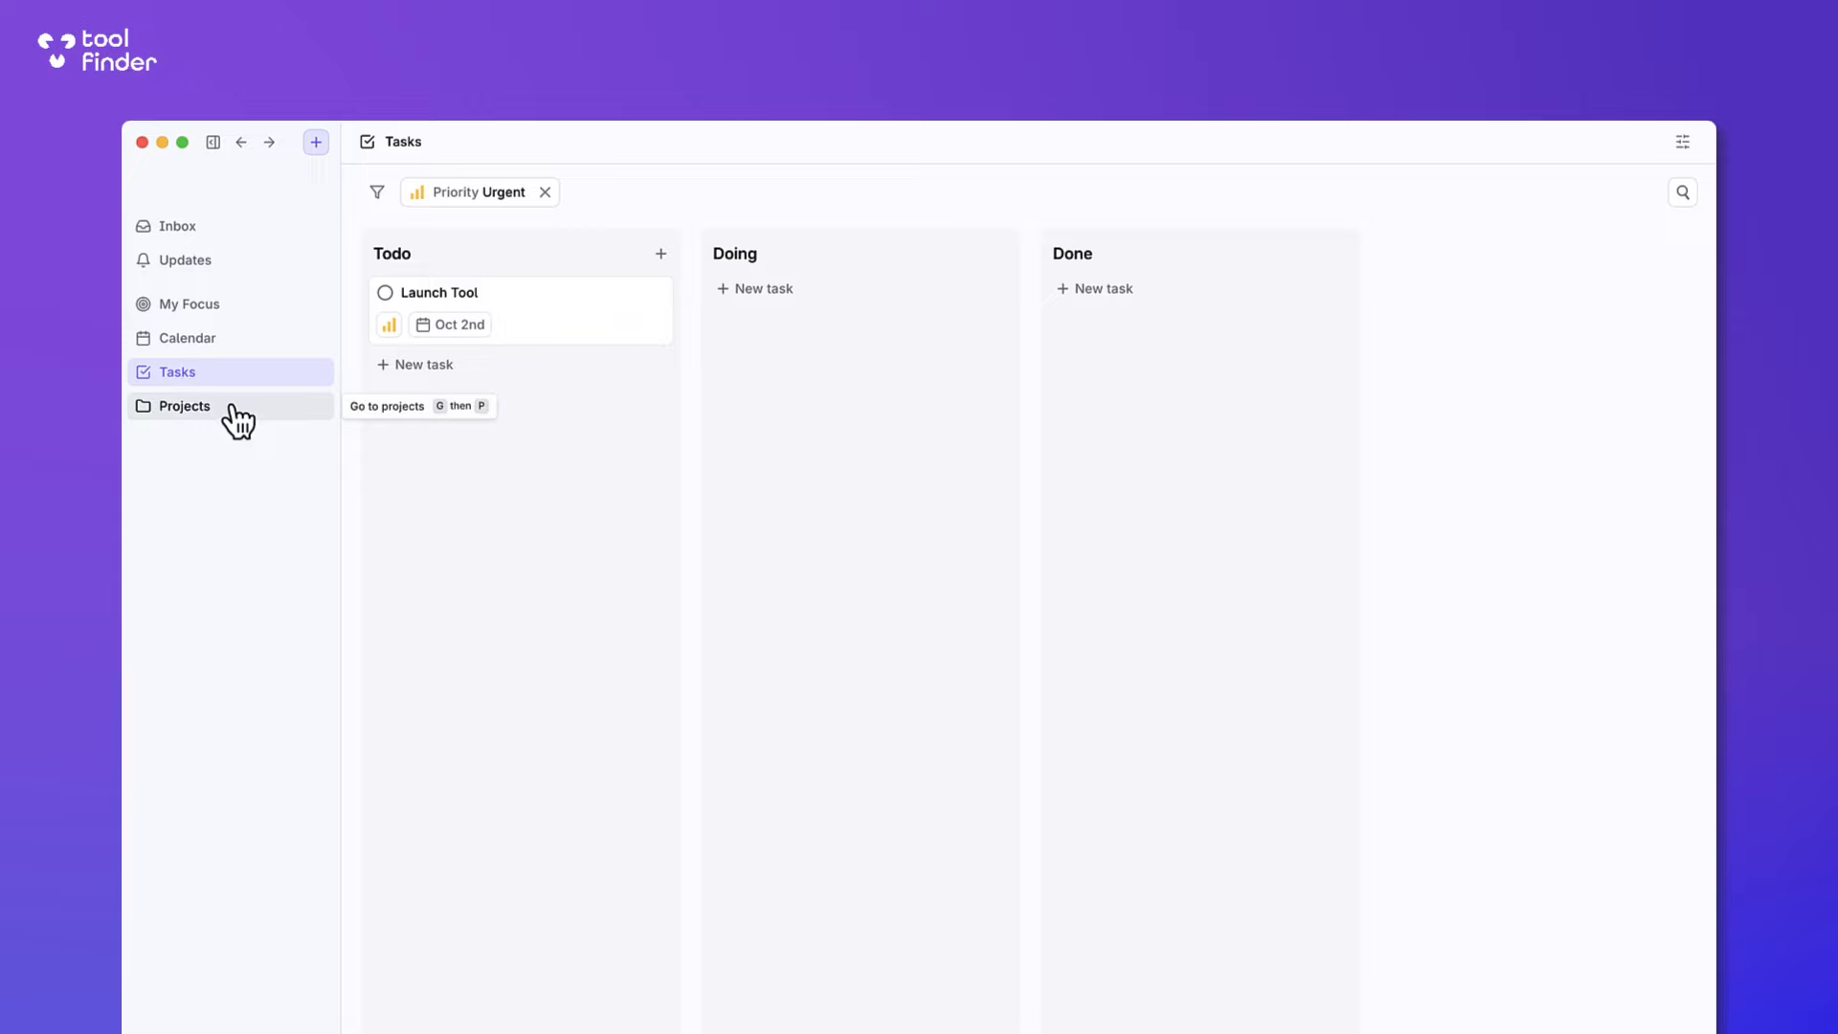
pyautogui.click(184, 406)
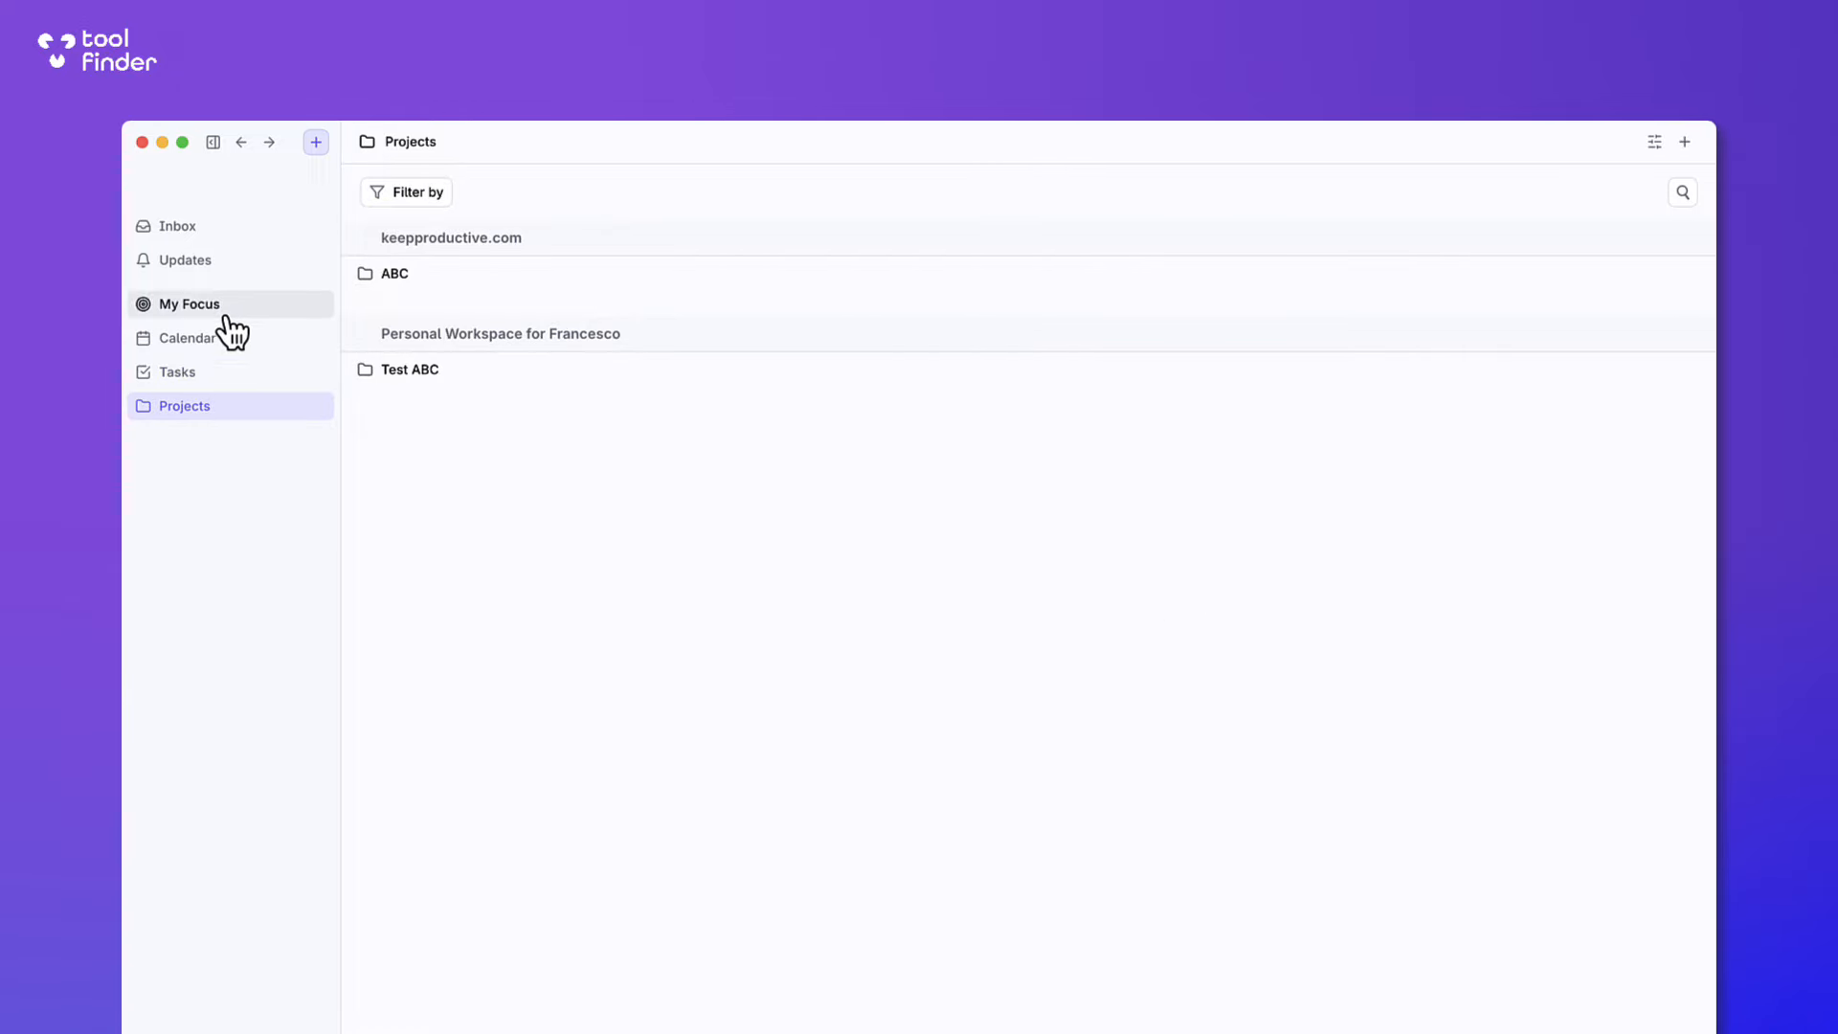
pyautogui.click(184, 337)
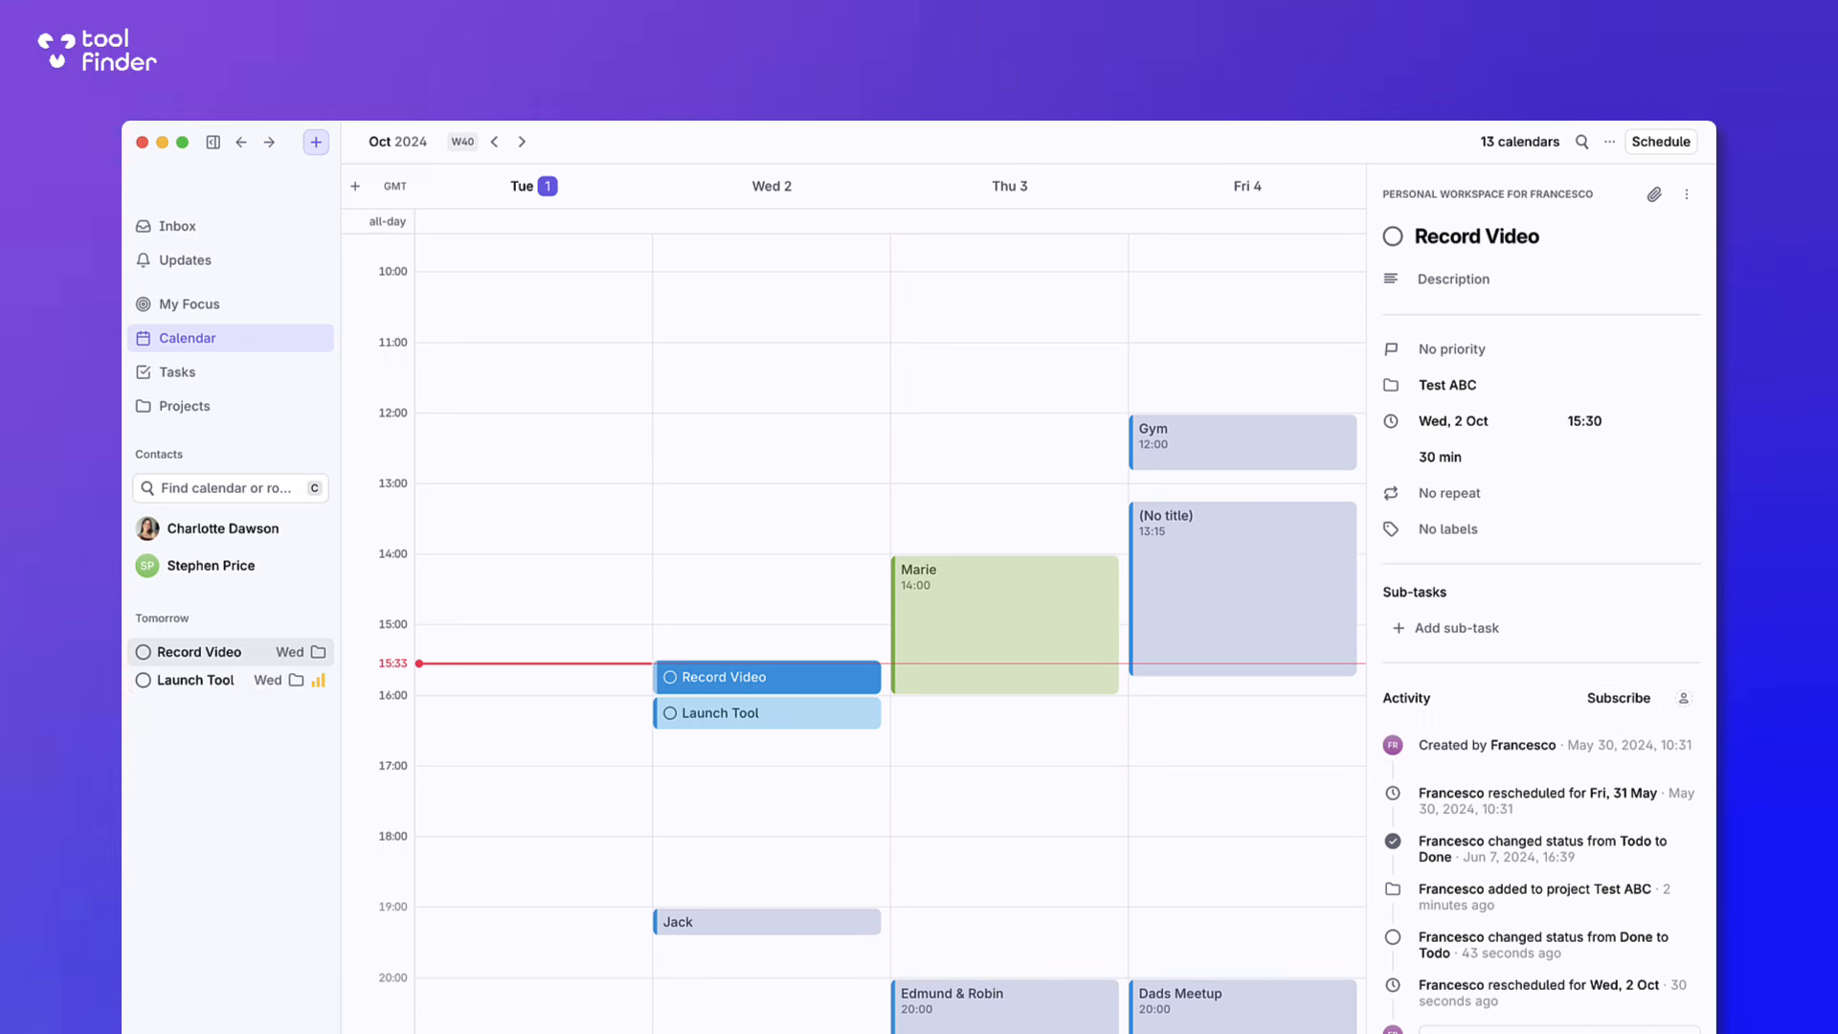
# Start marking the Record Video task as blocked by another task from its more-actions menu.
pyautogui.click(1685, 194)
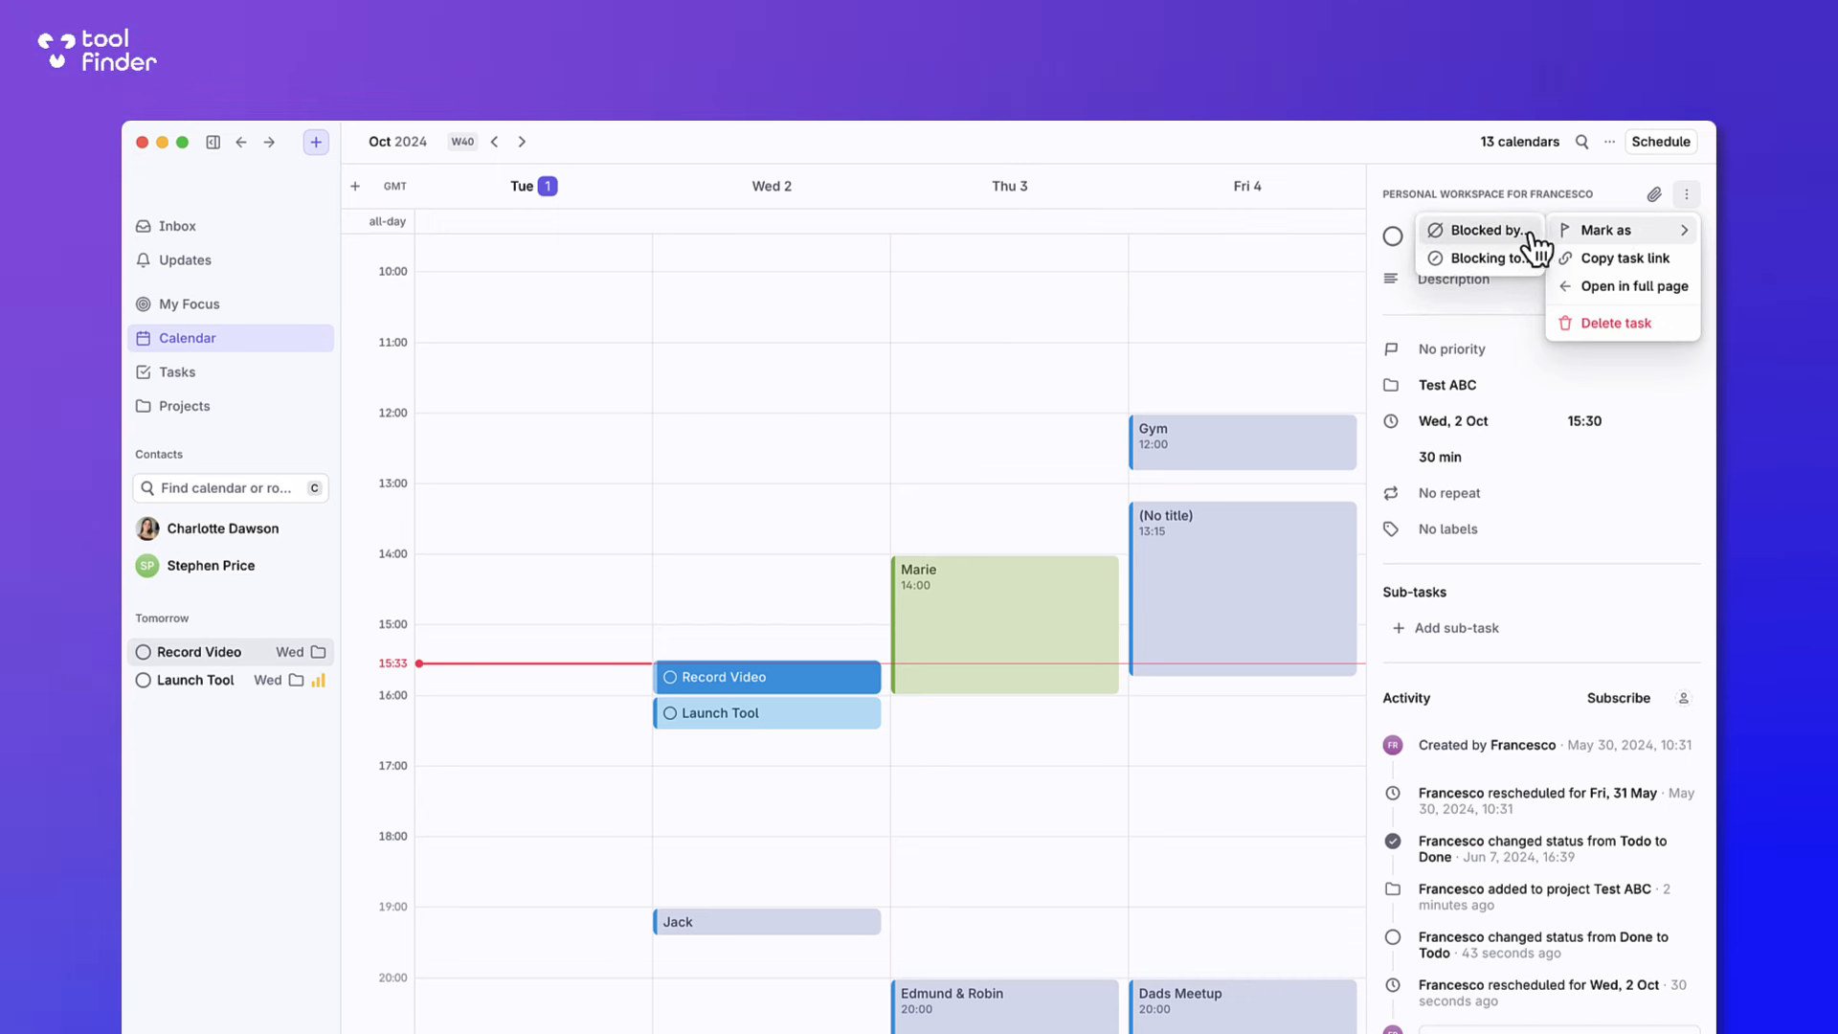
pyautogui.click(1490, 228)
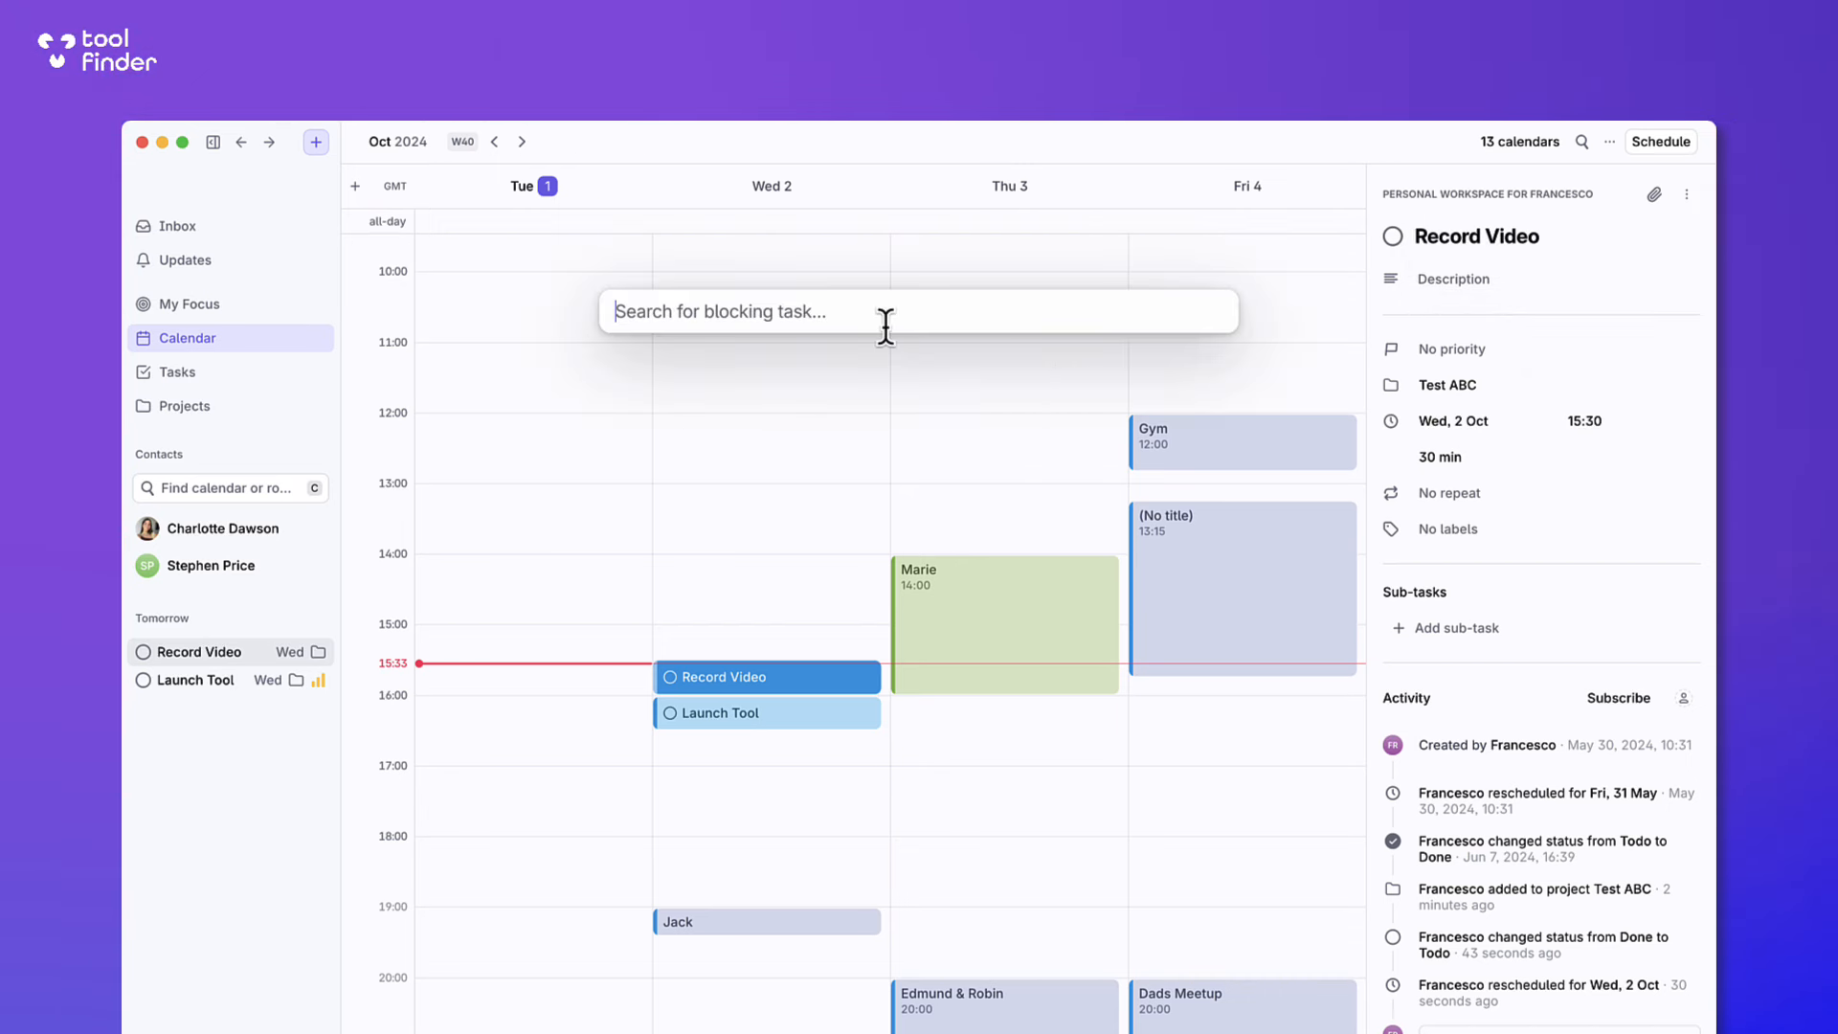
pyautogui.click(766, 712)
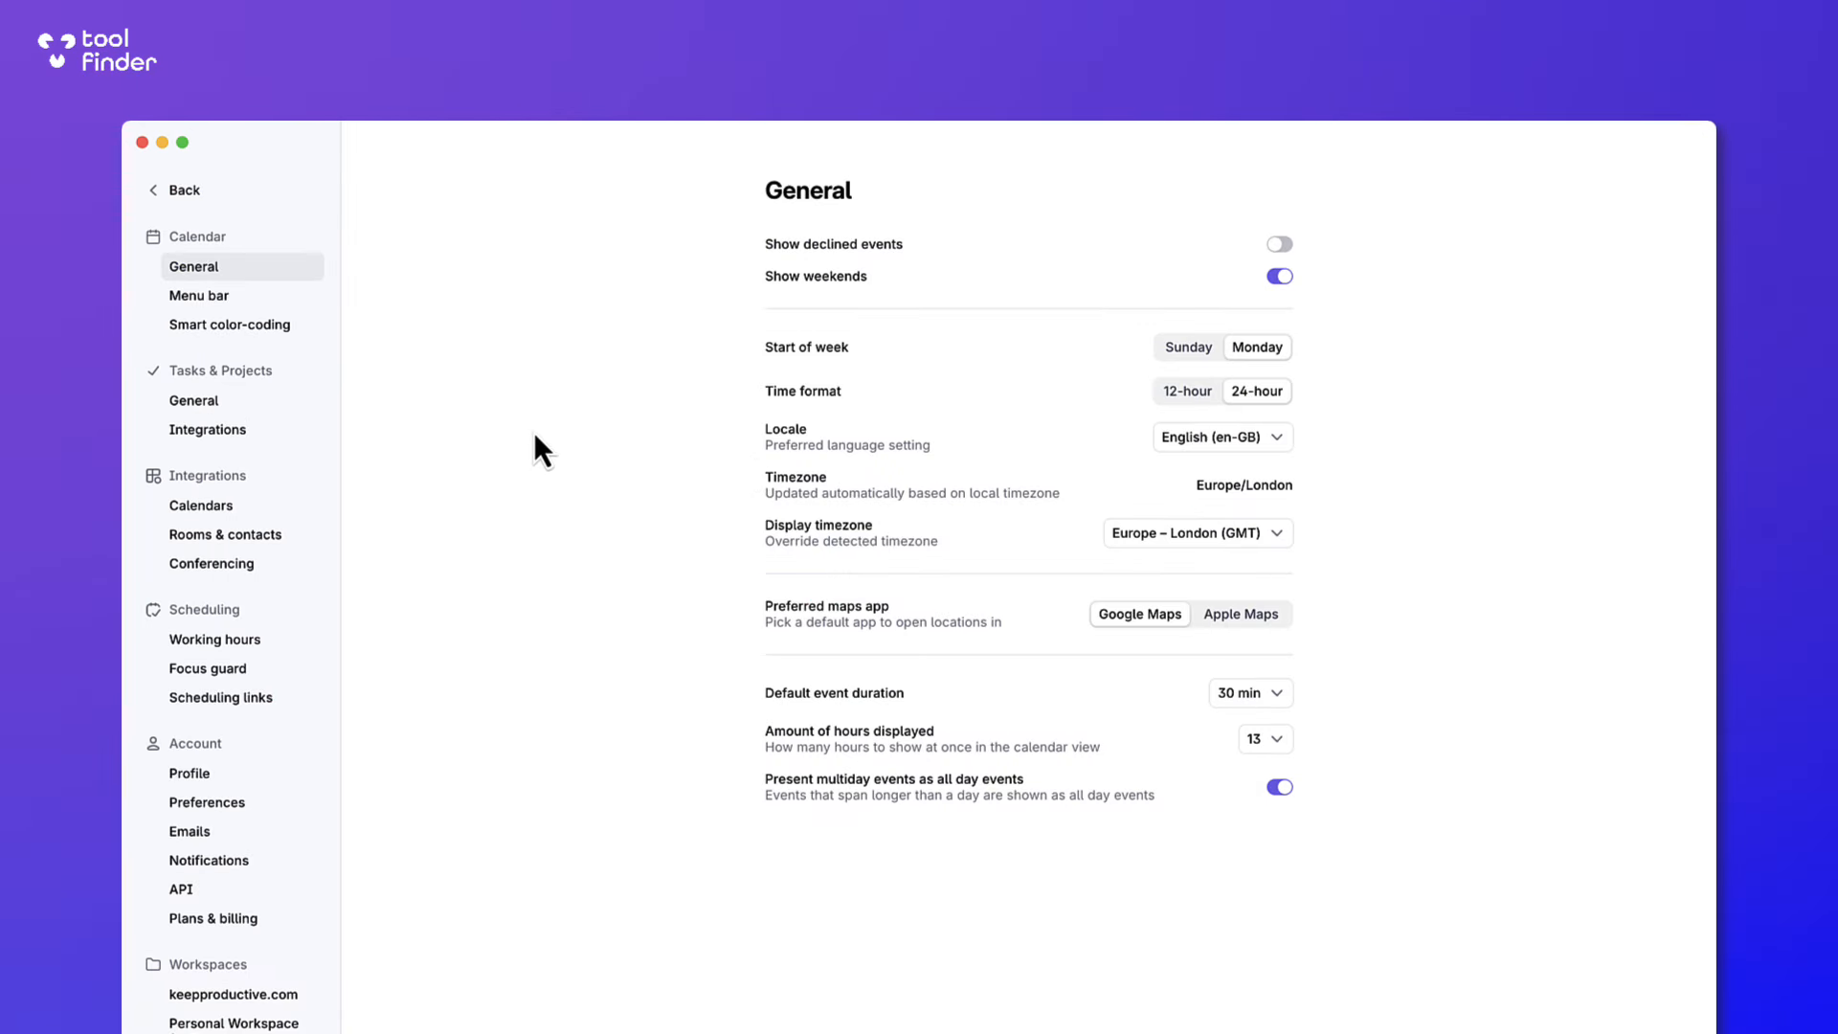
pyautogui.moveTo(722, 536)
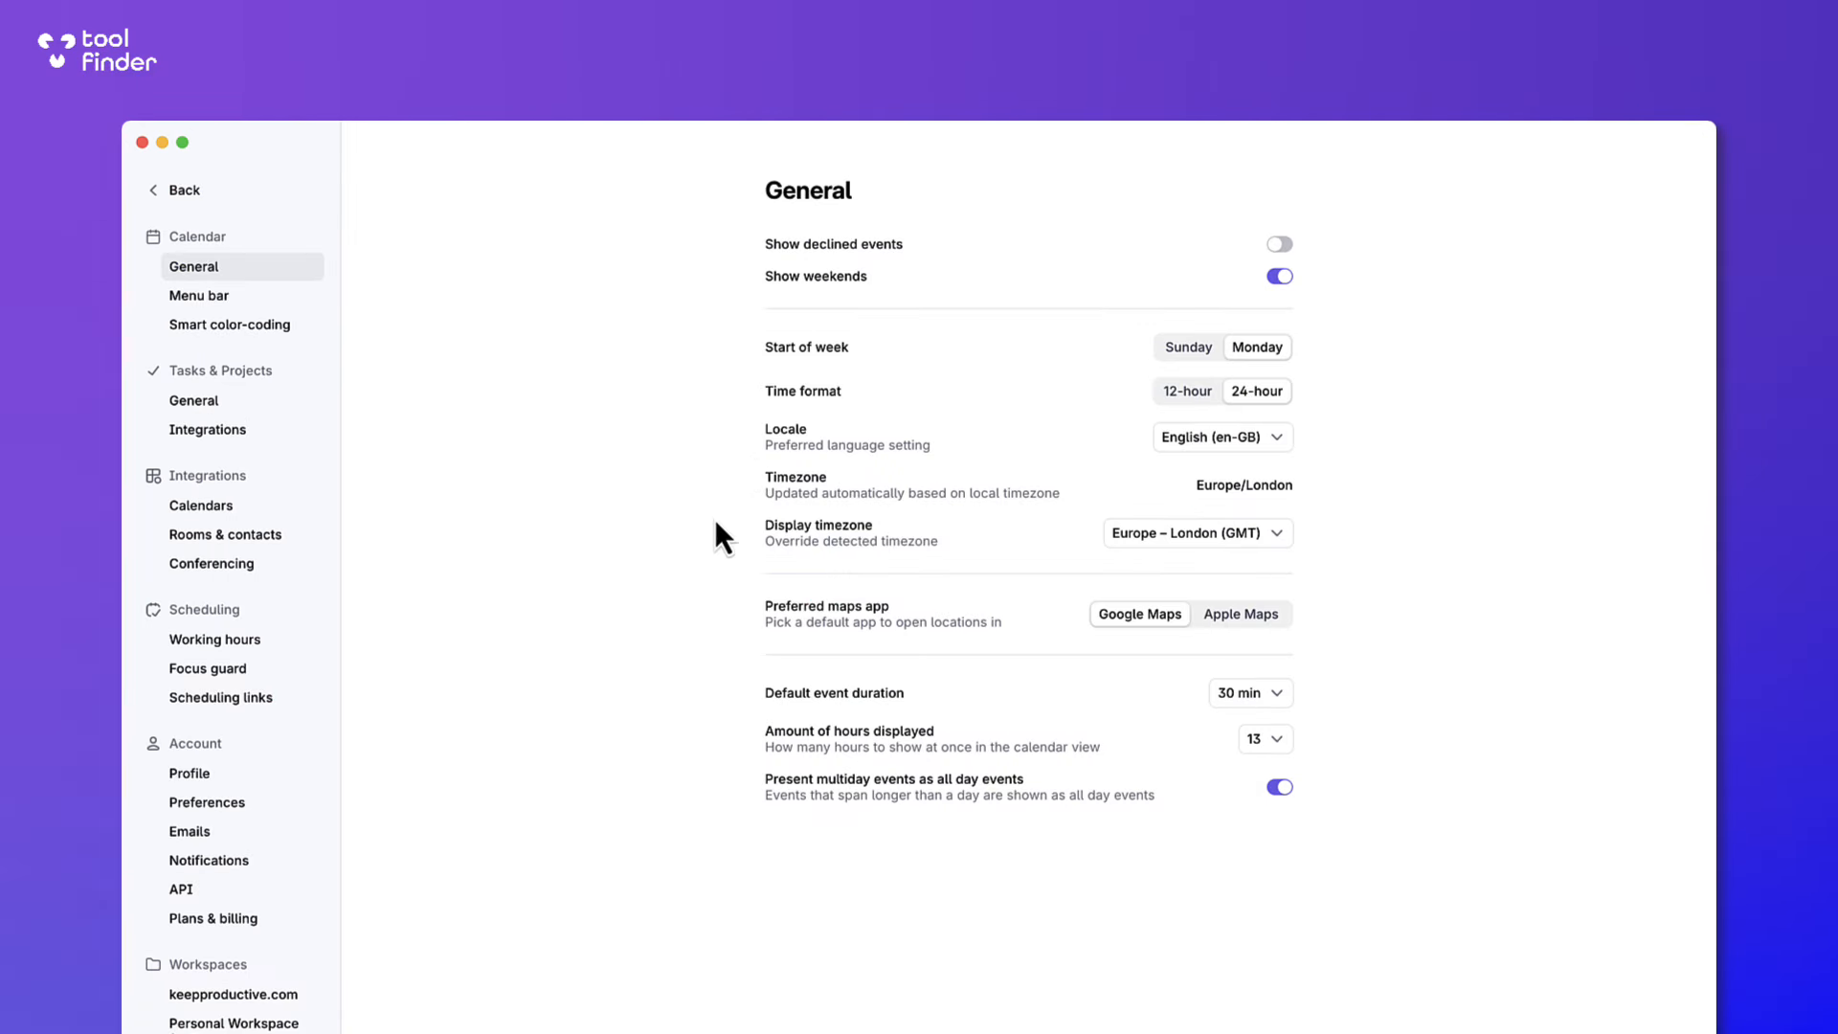
# Enable smart color-coding for the Events calendar after a glance at the Menu bar settings.
pyautogui.click(201, 294)
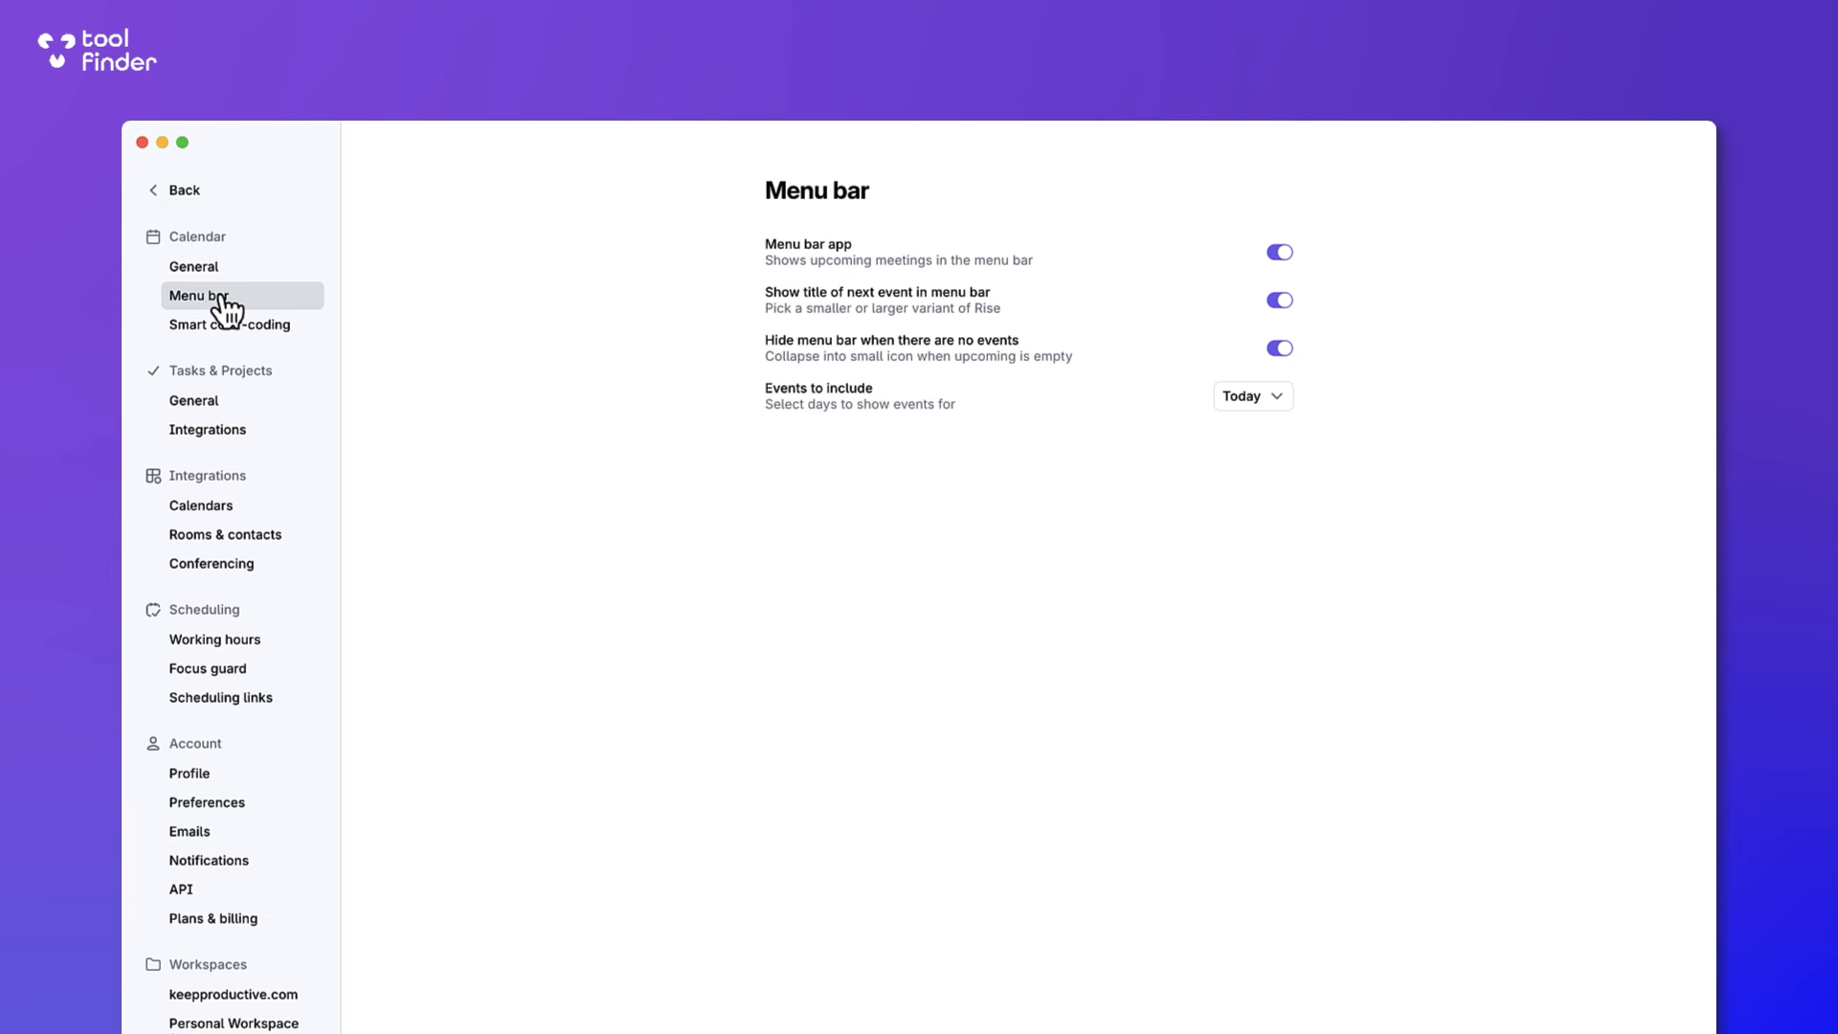
pyautogui.click(232, 325)
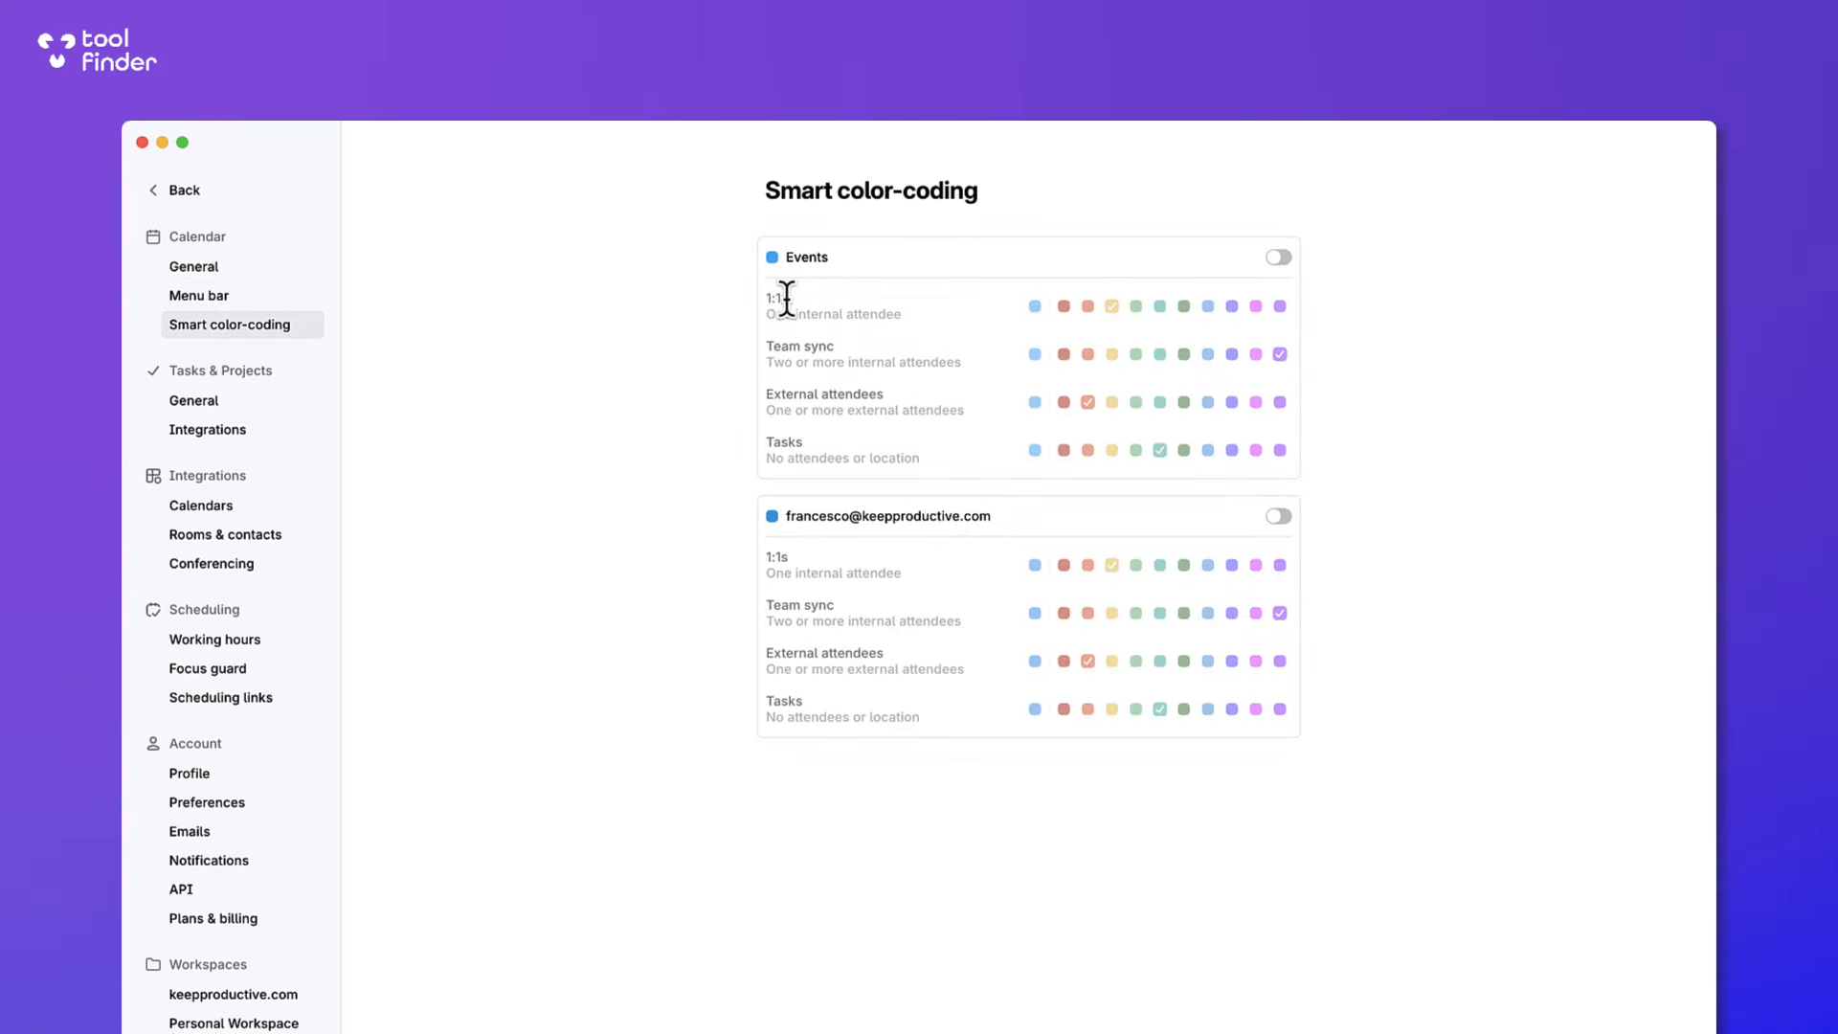
pyautogui.moveTo(791, 337)
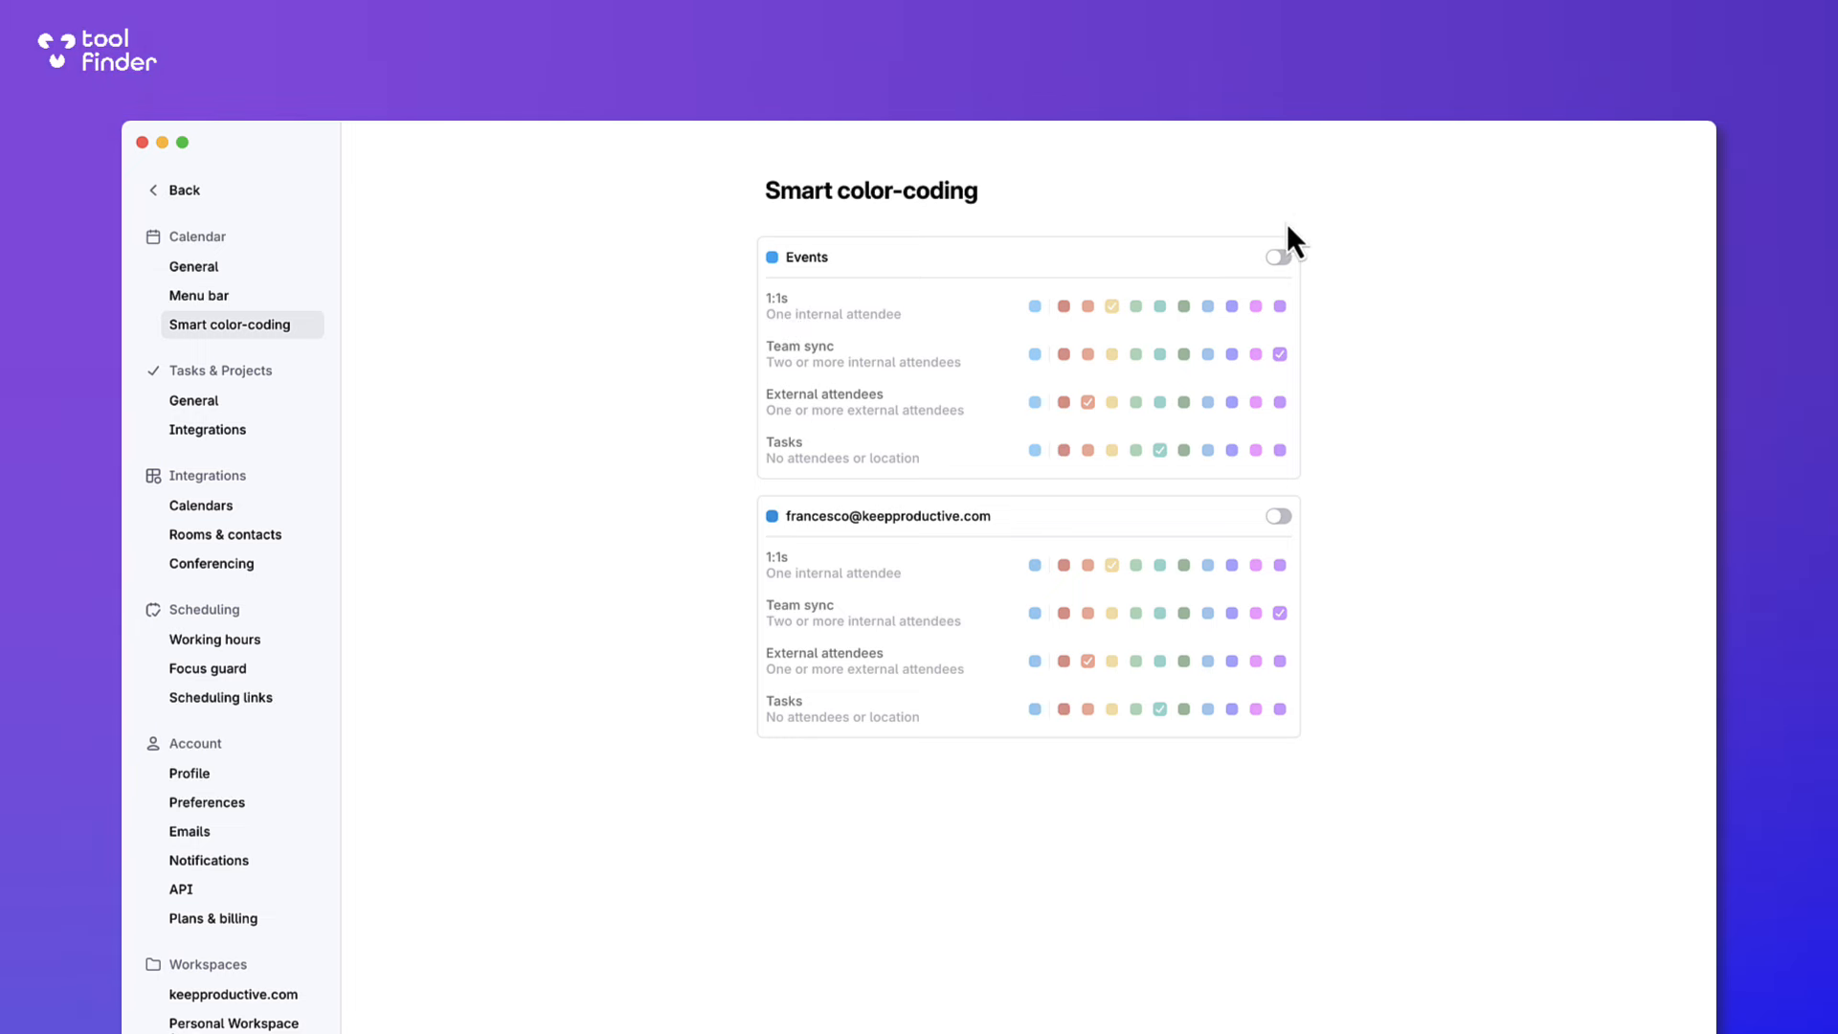
pyautogui.click(1277, 256)
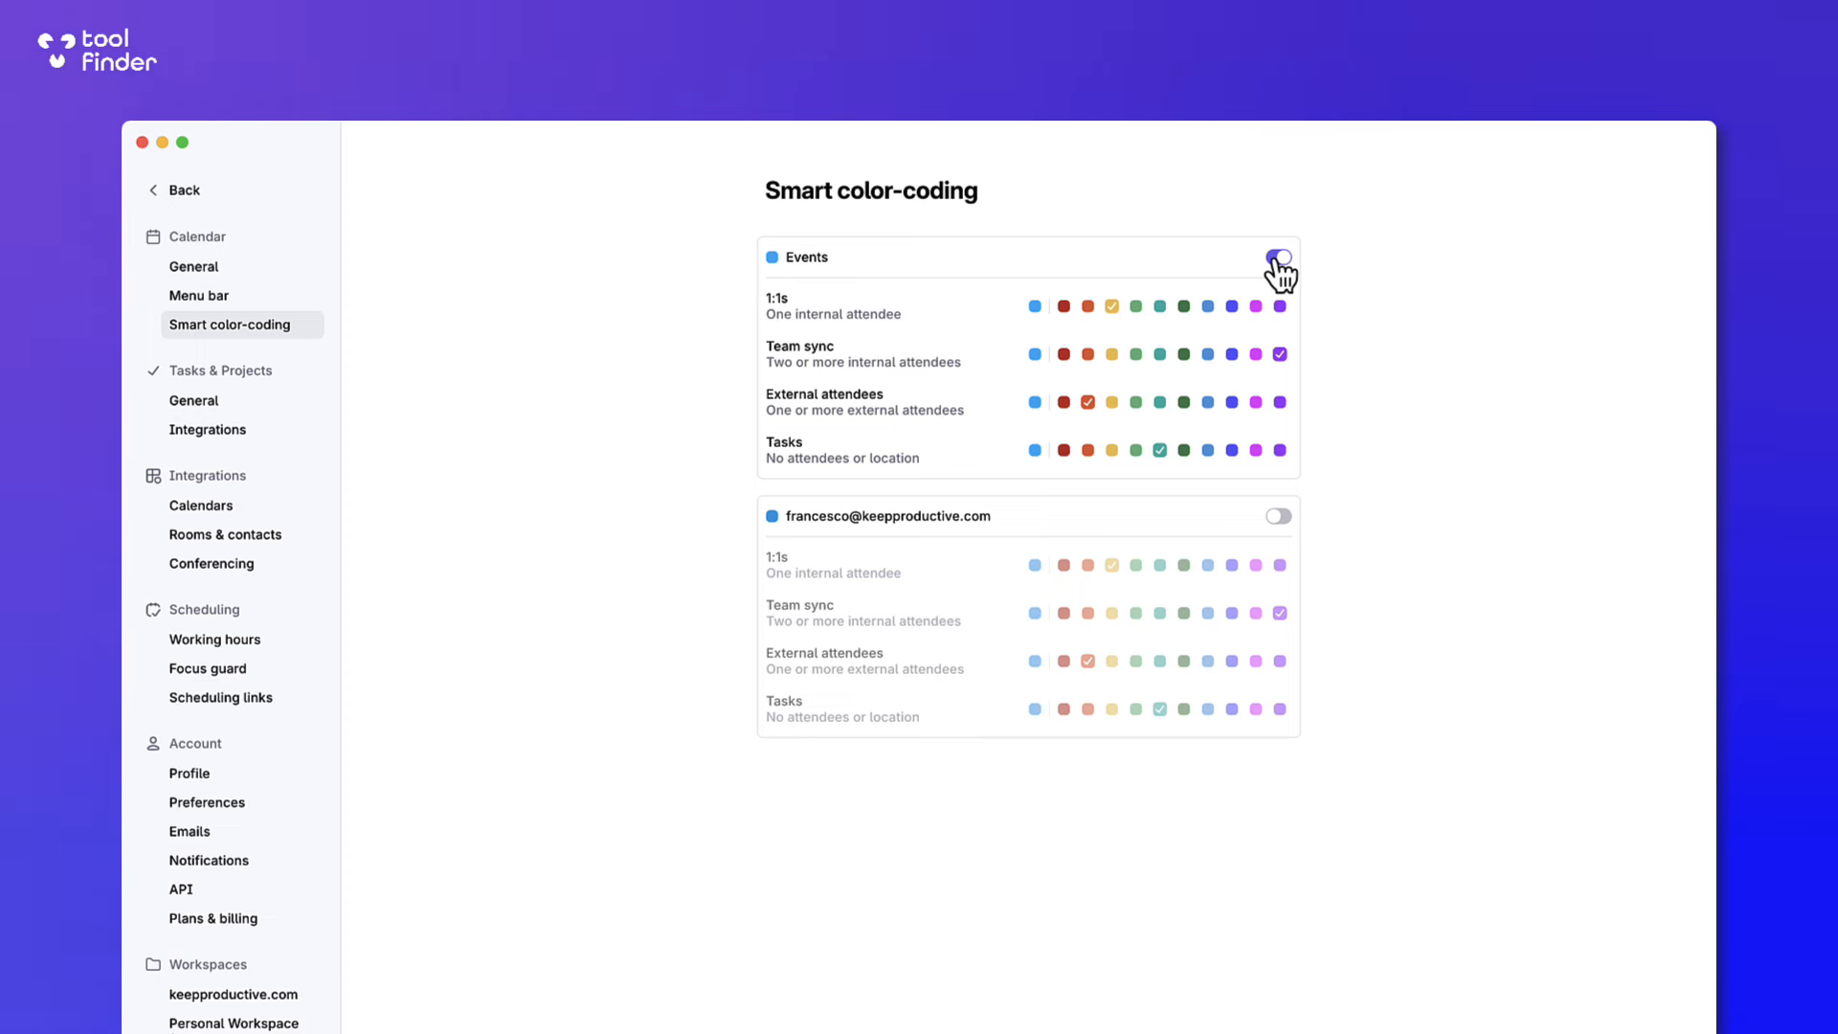
pyautogui.click(1277, 255)
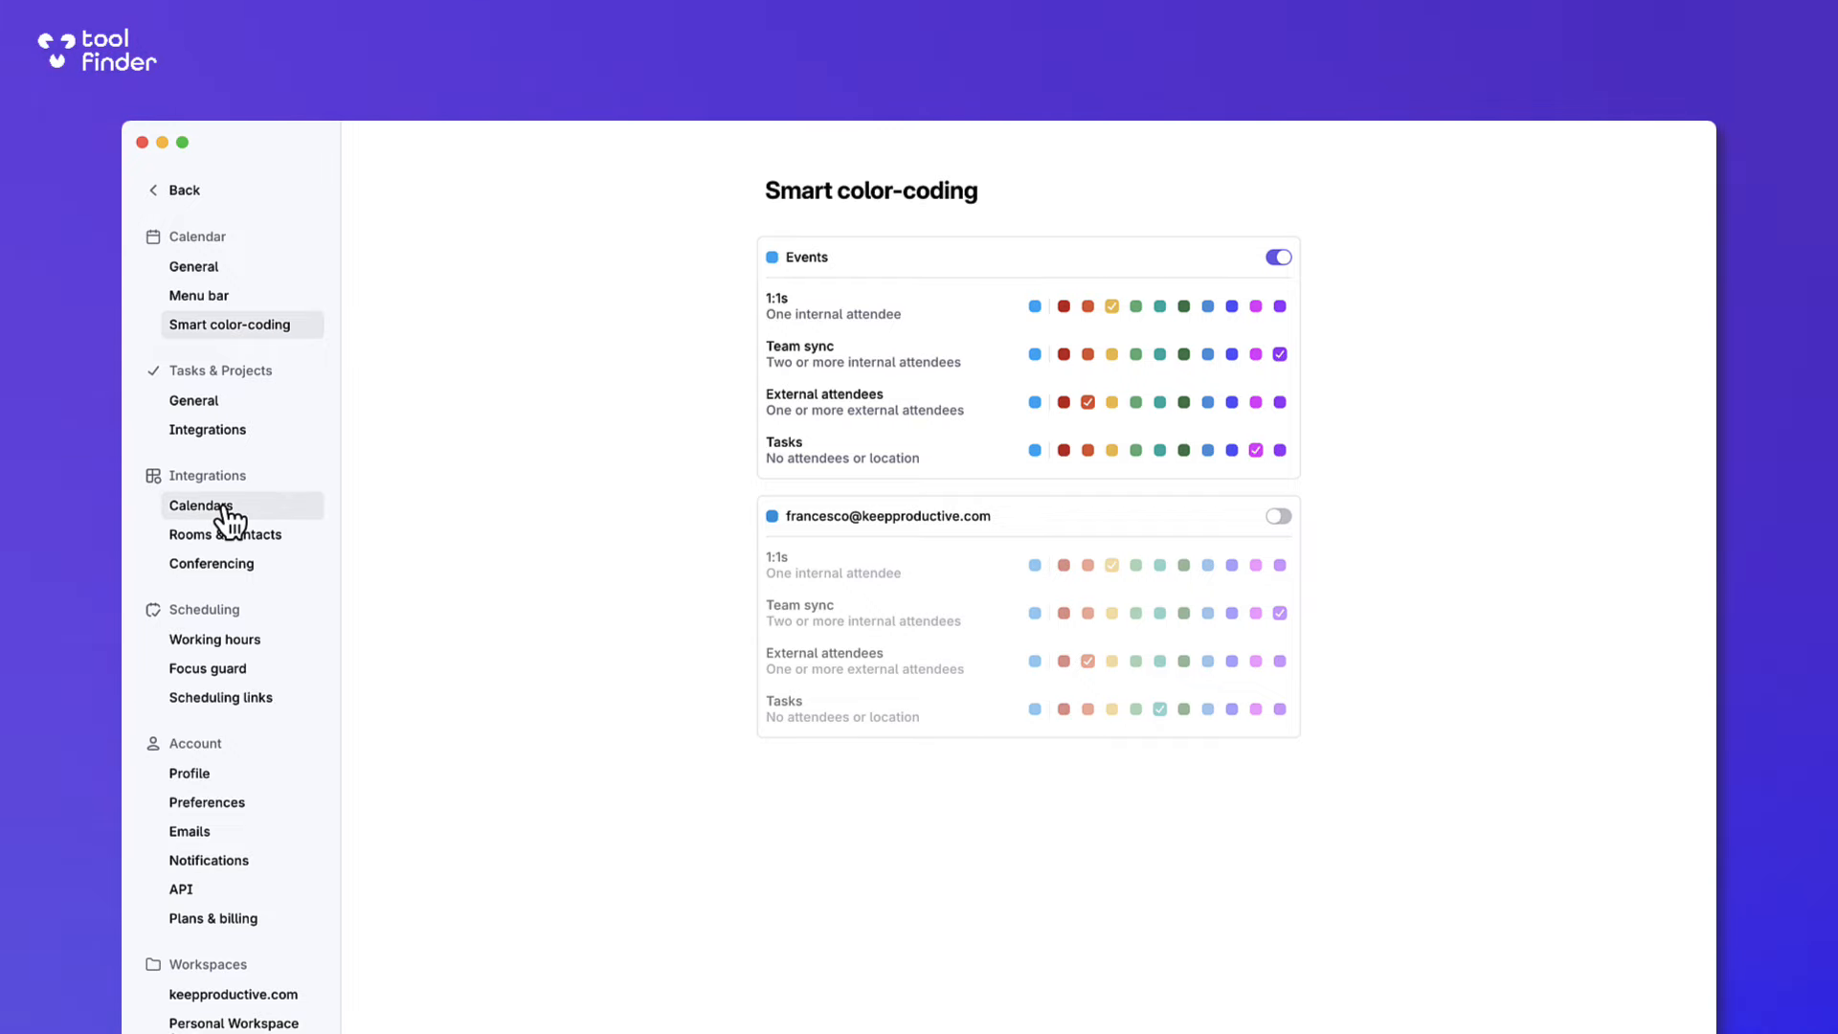
# Review connected calendars, the Slack integration and the working hours schedule in Settings.
pyautogui.click(199, 506)
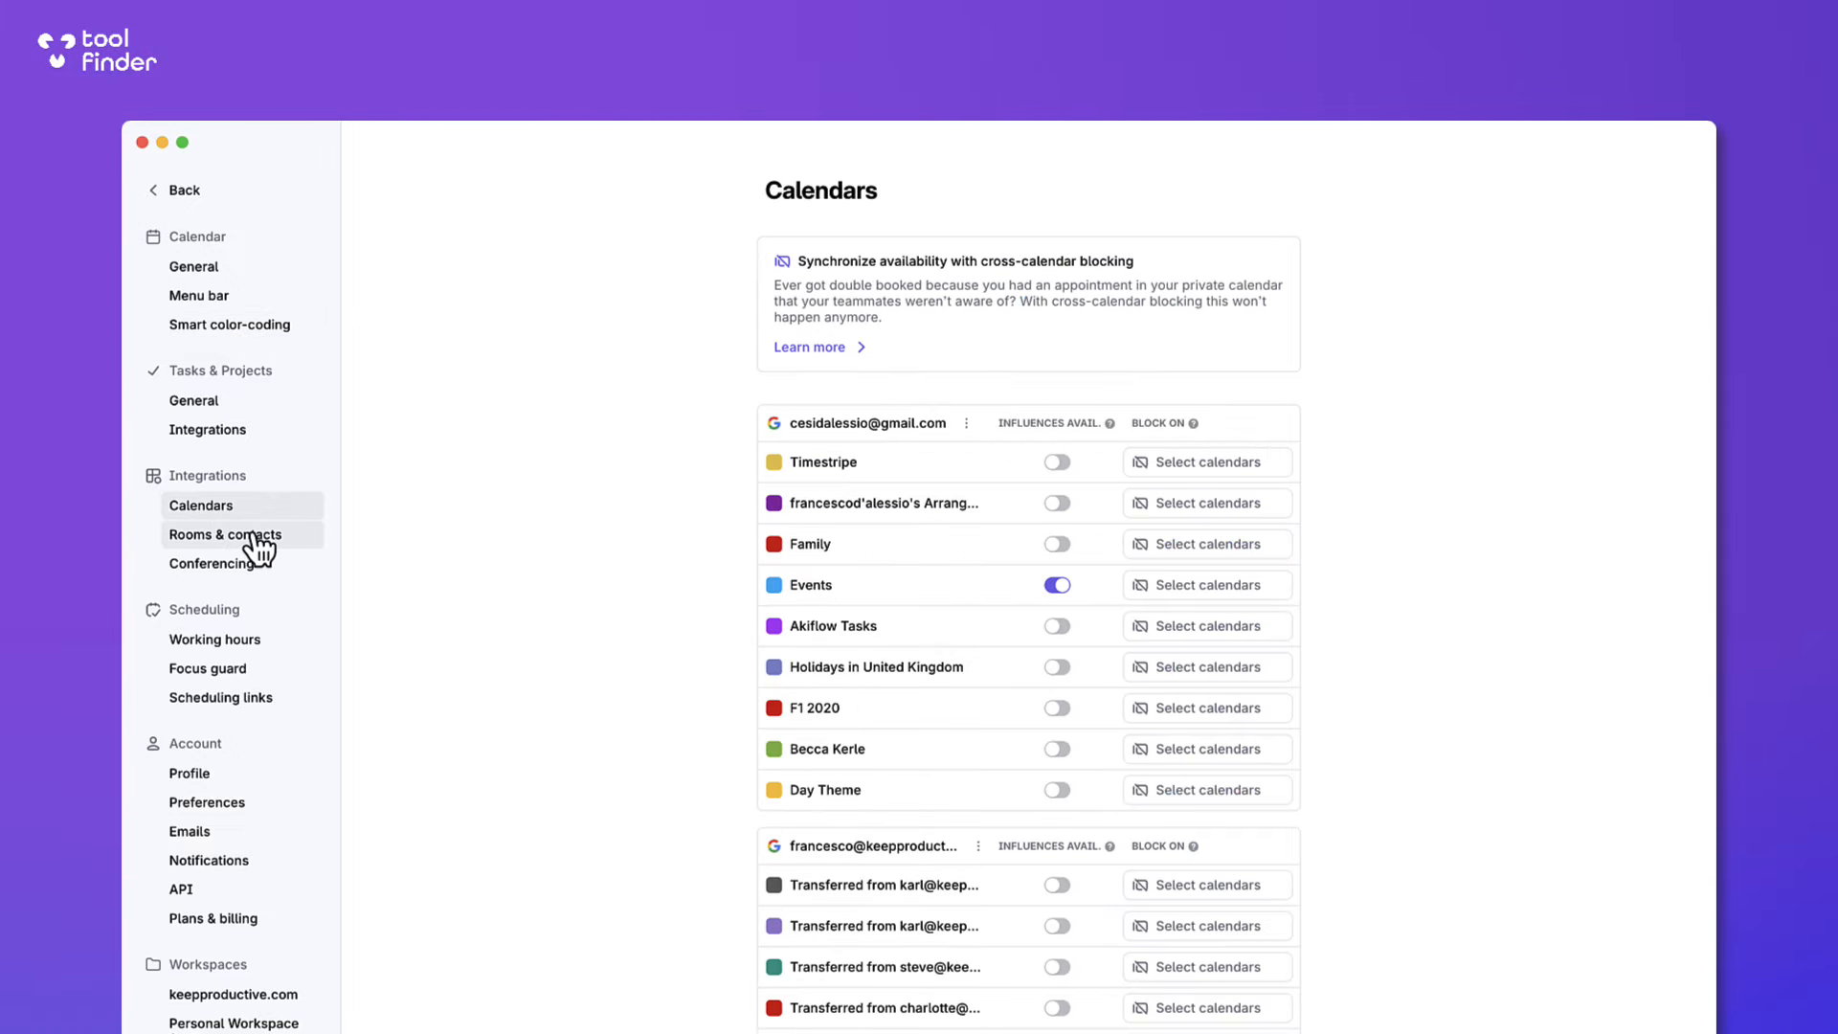
pyautogui.click(207, 429)
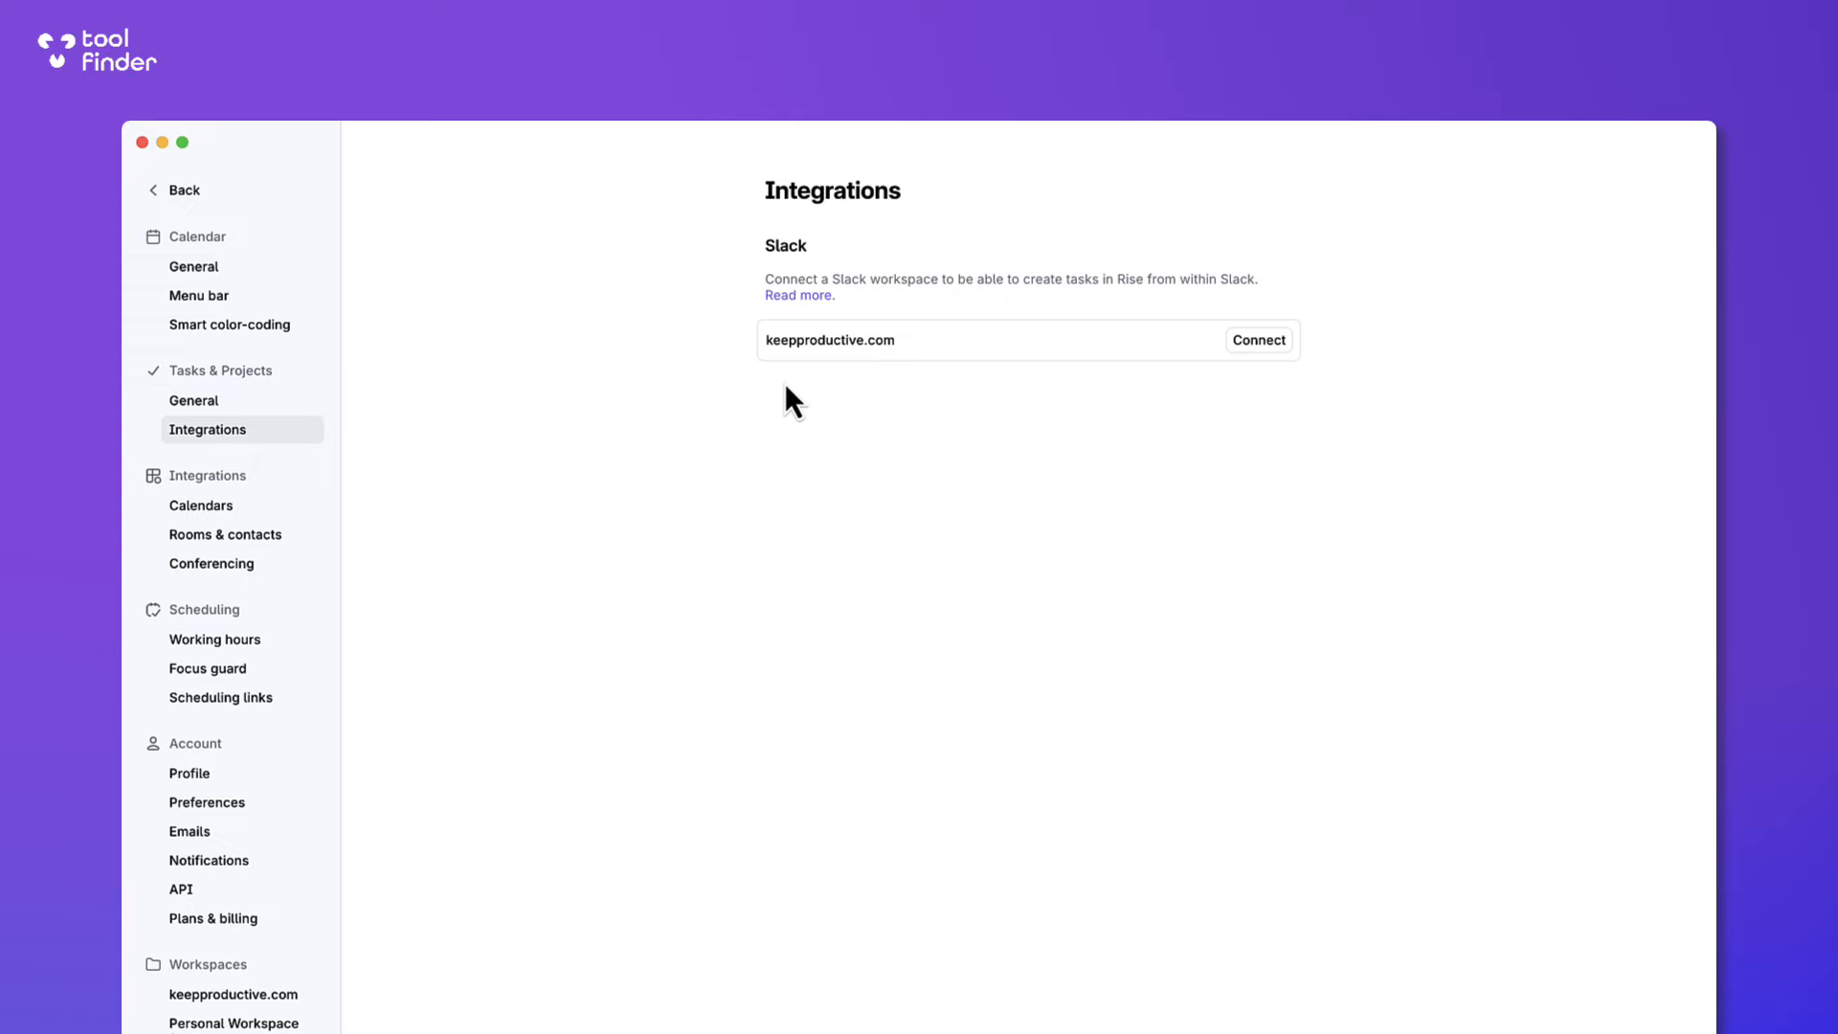
pyautogui.click(215, 640)
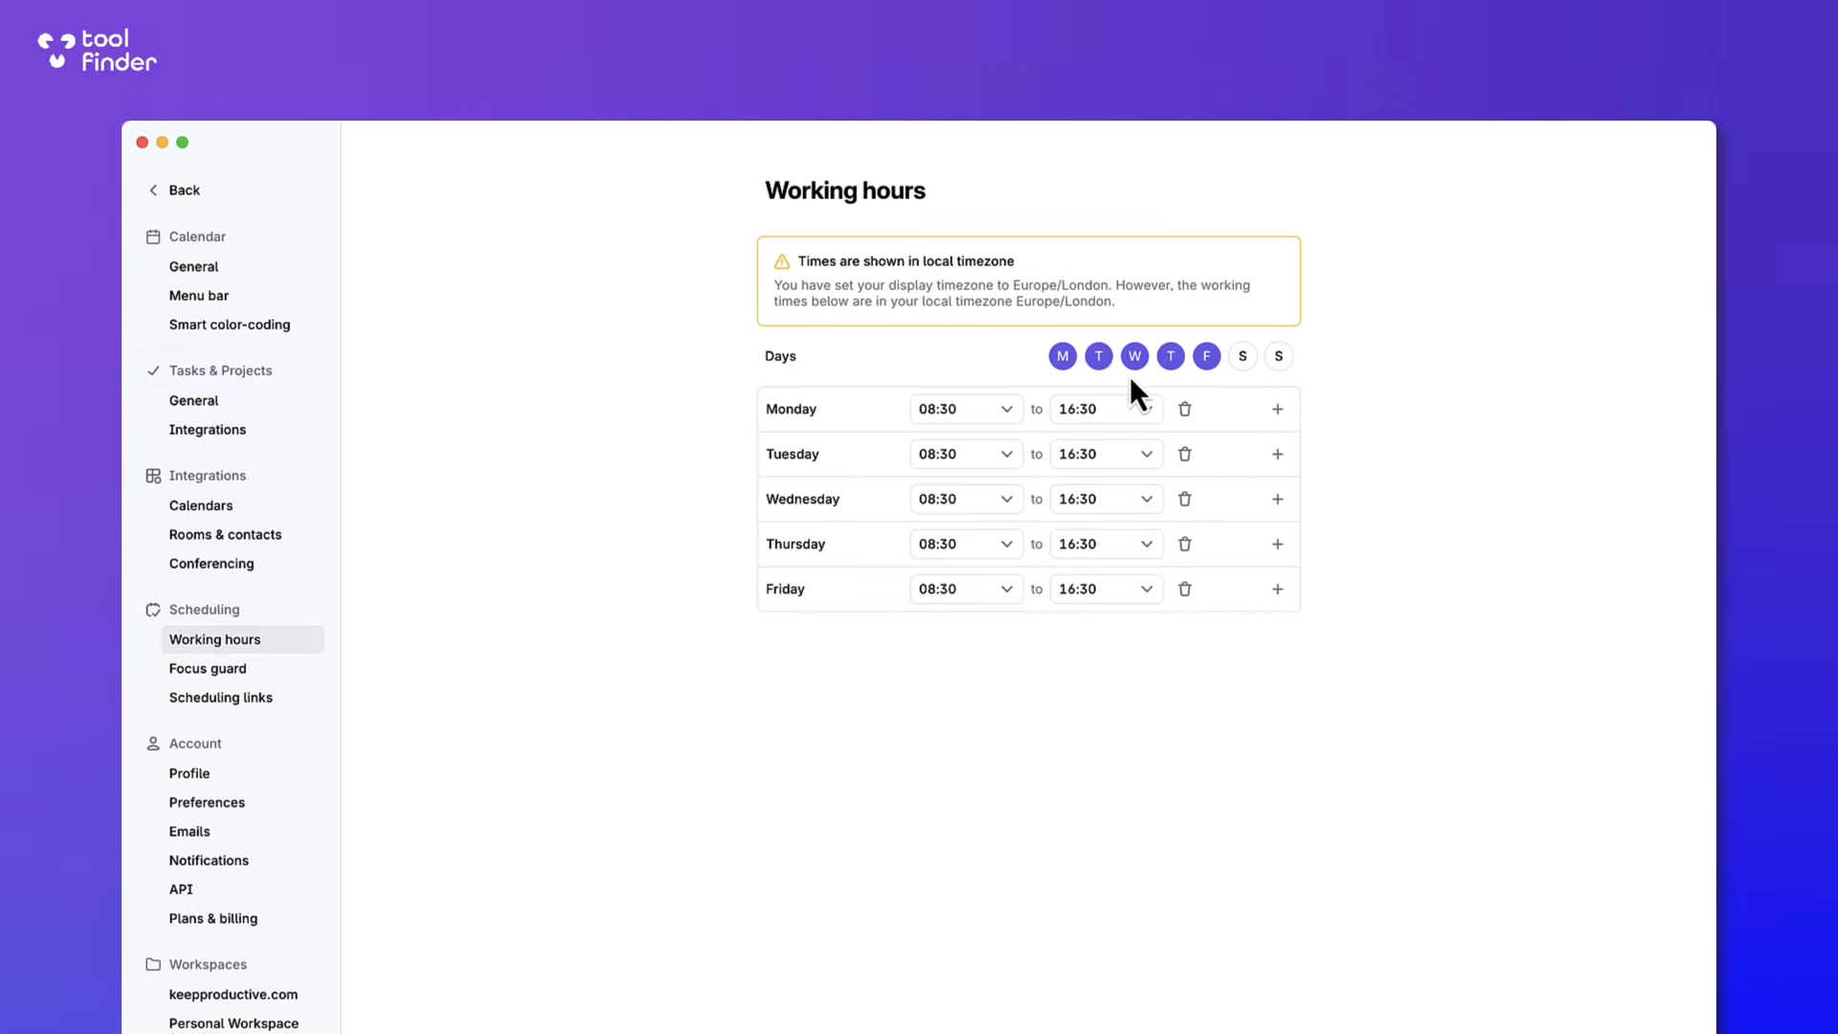
pyautogui.moveTo(220, 697)
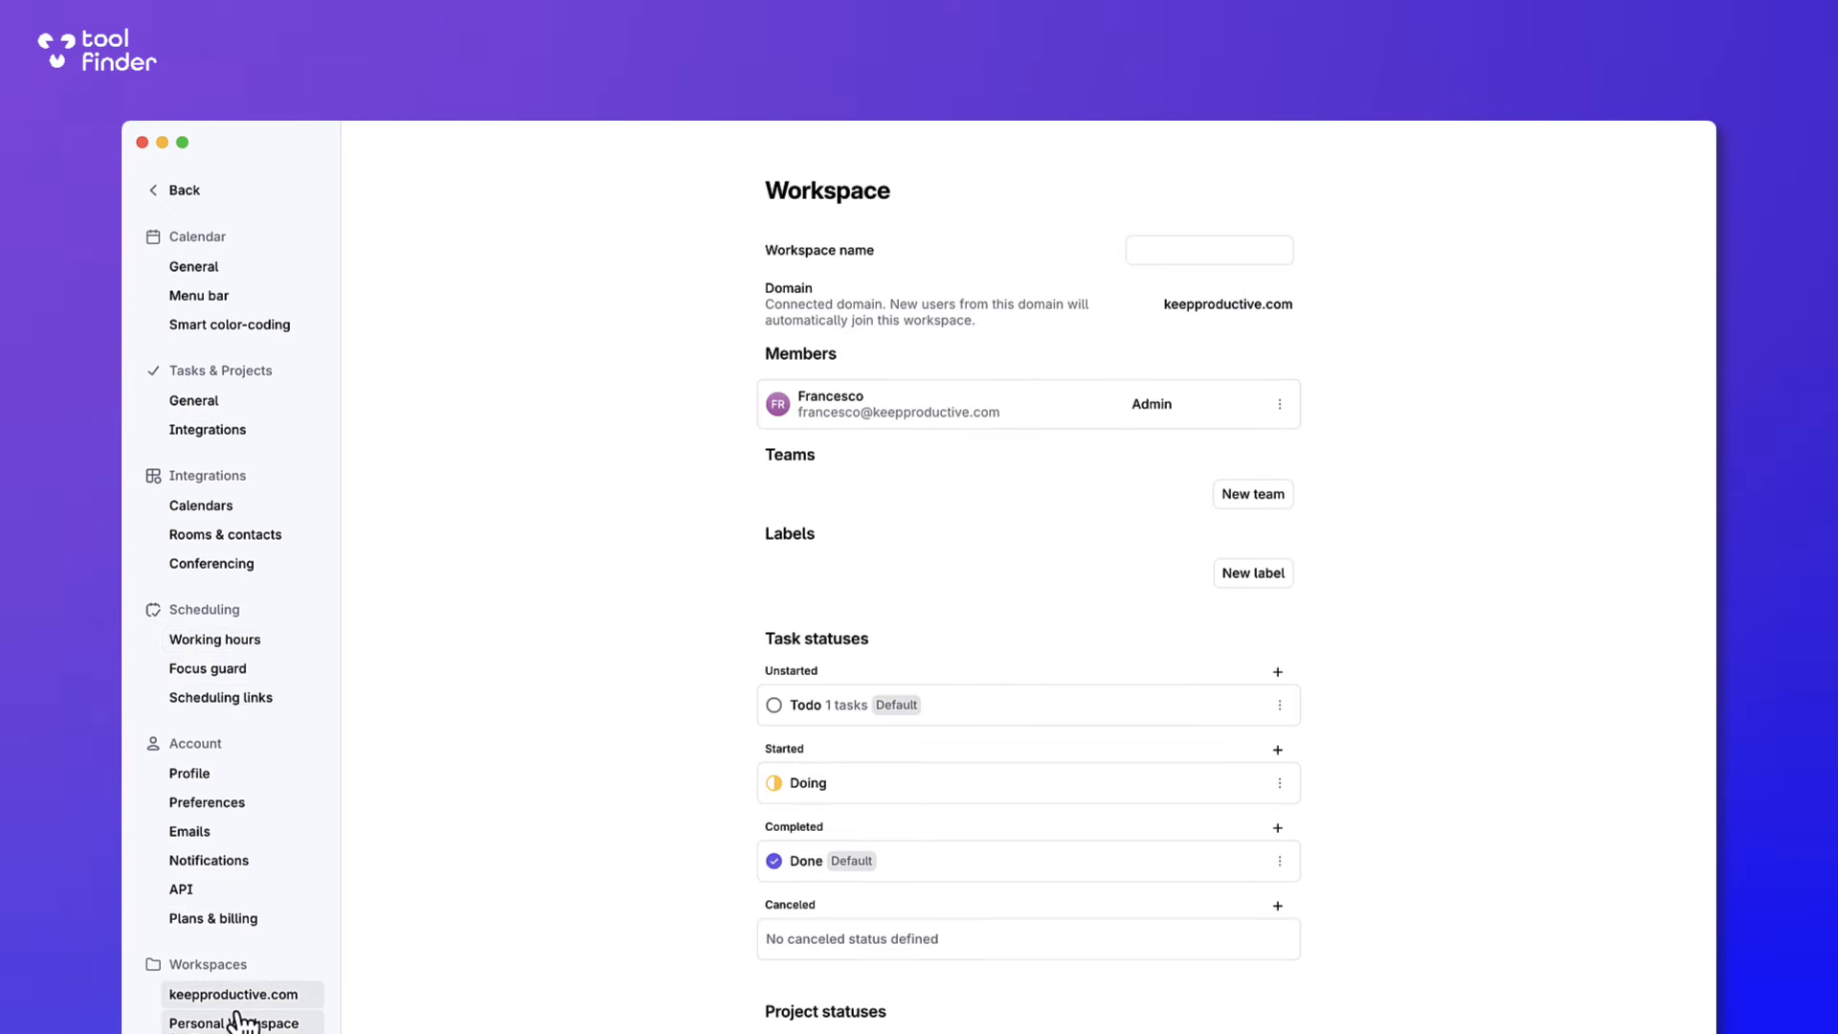
pyautogui.scroll(-3)
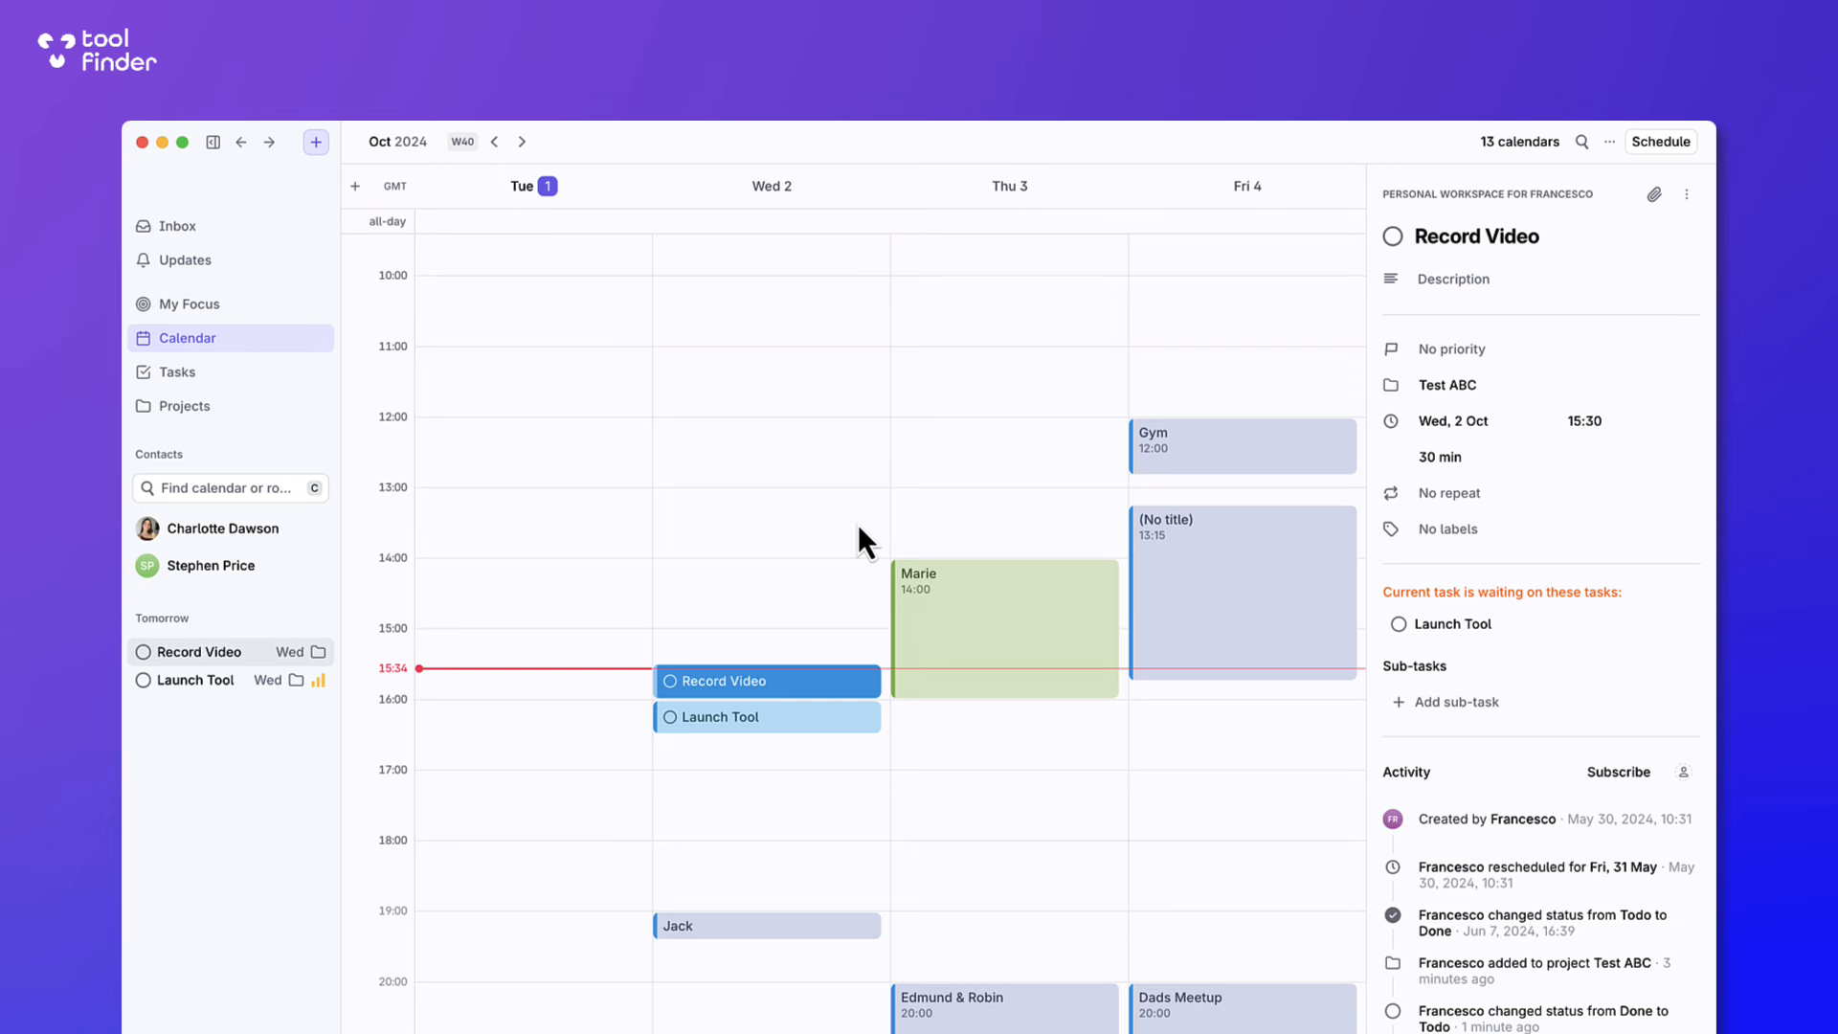
pyautogui.moveTo(889, 586)
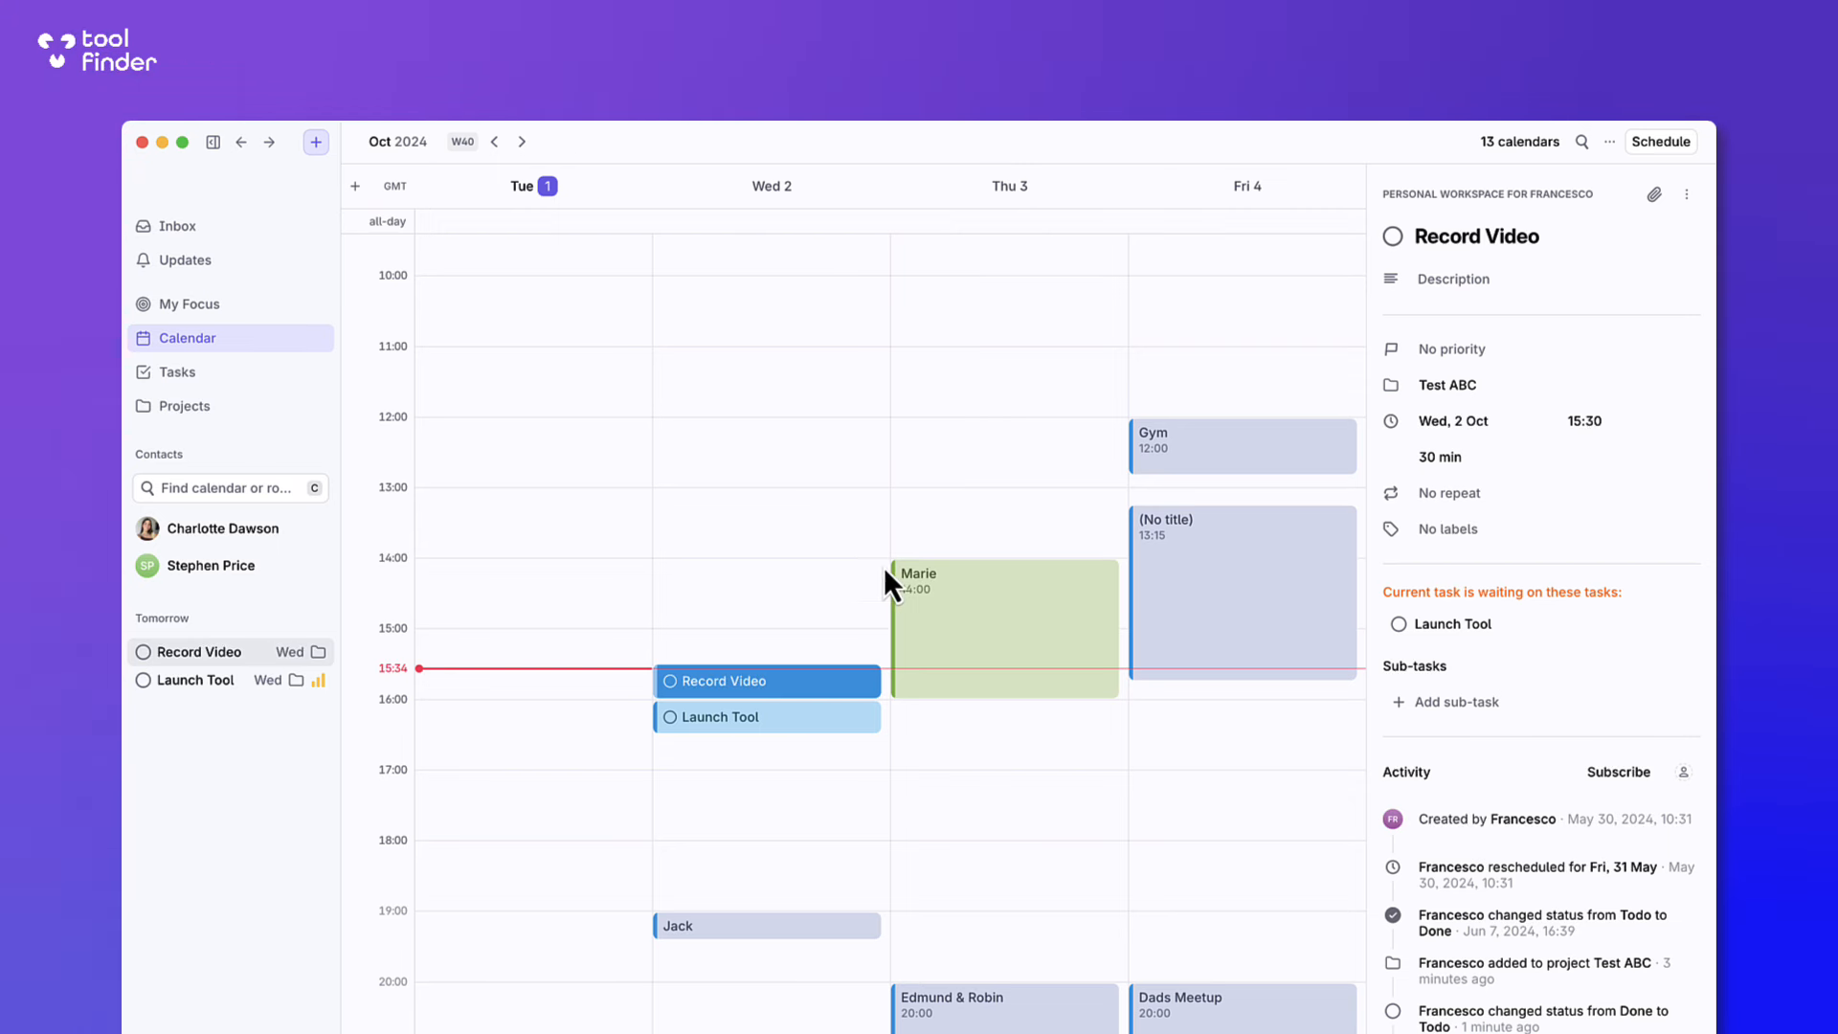
pyautogui.moveTo(492, 320)
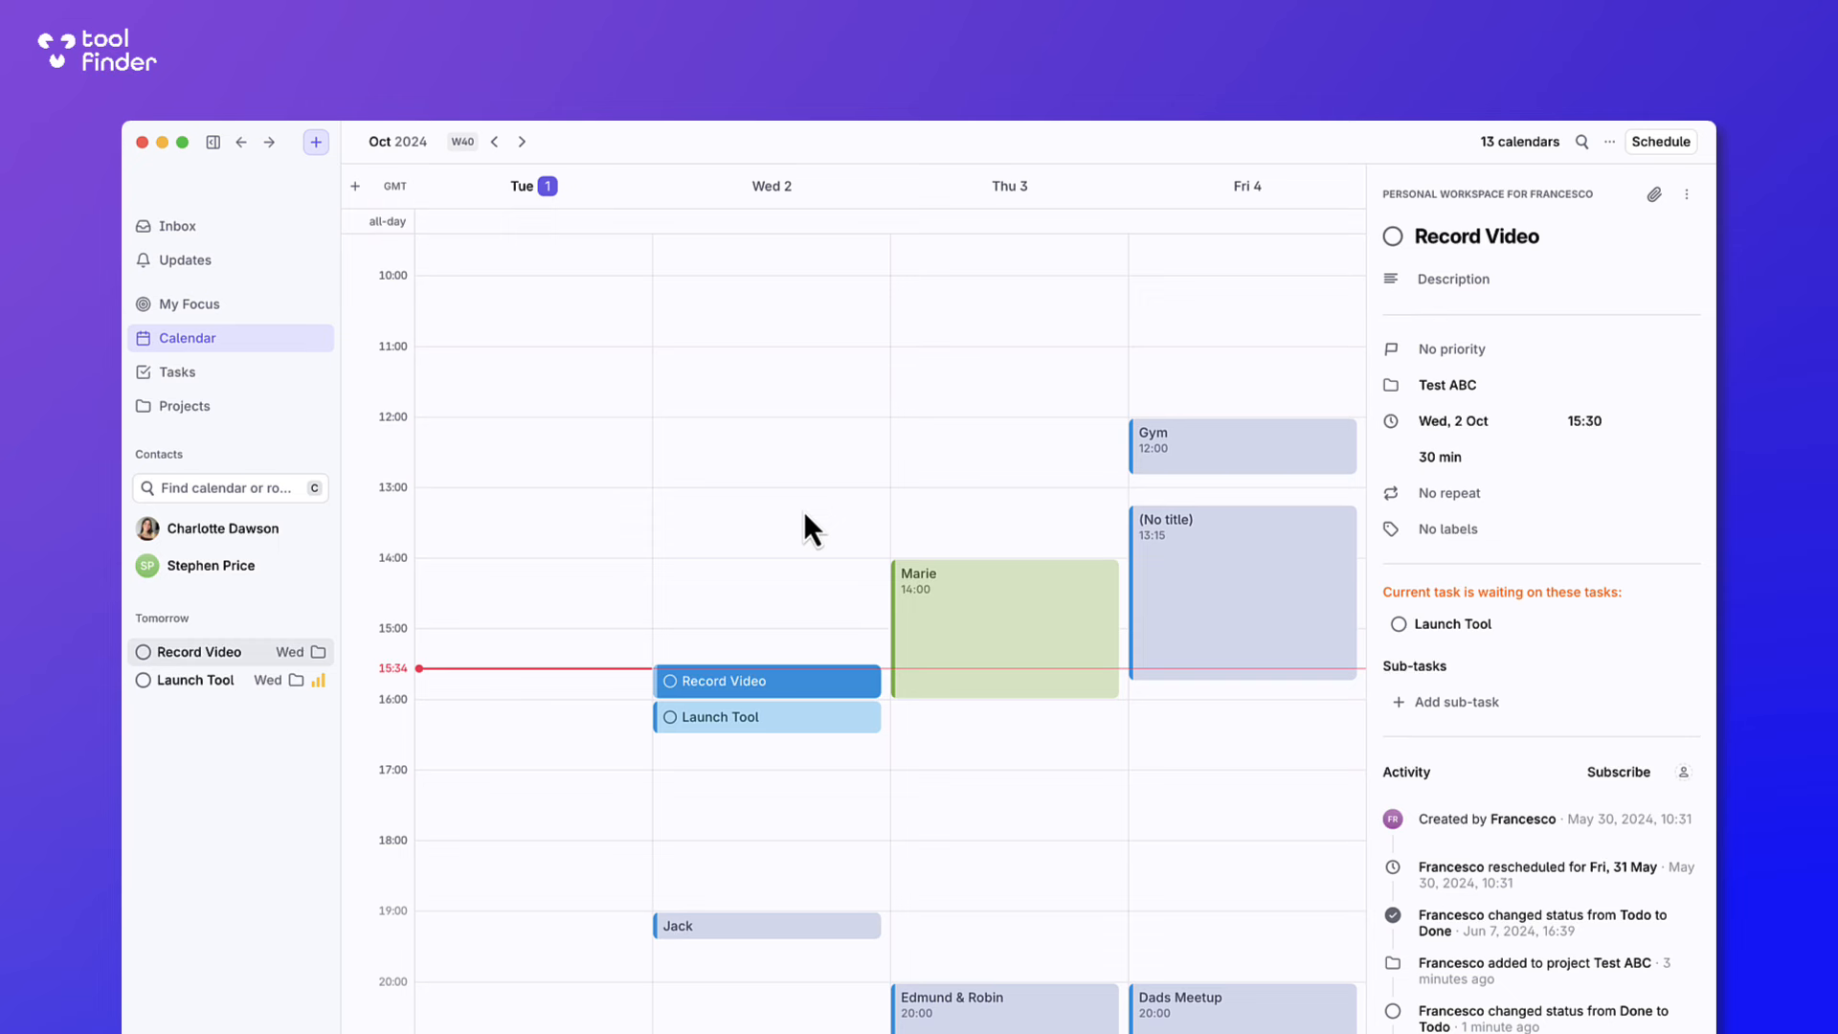
pyautogui.moveTo(651, 519)
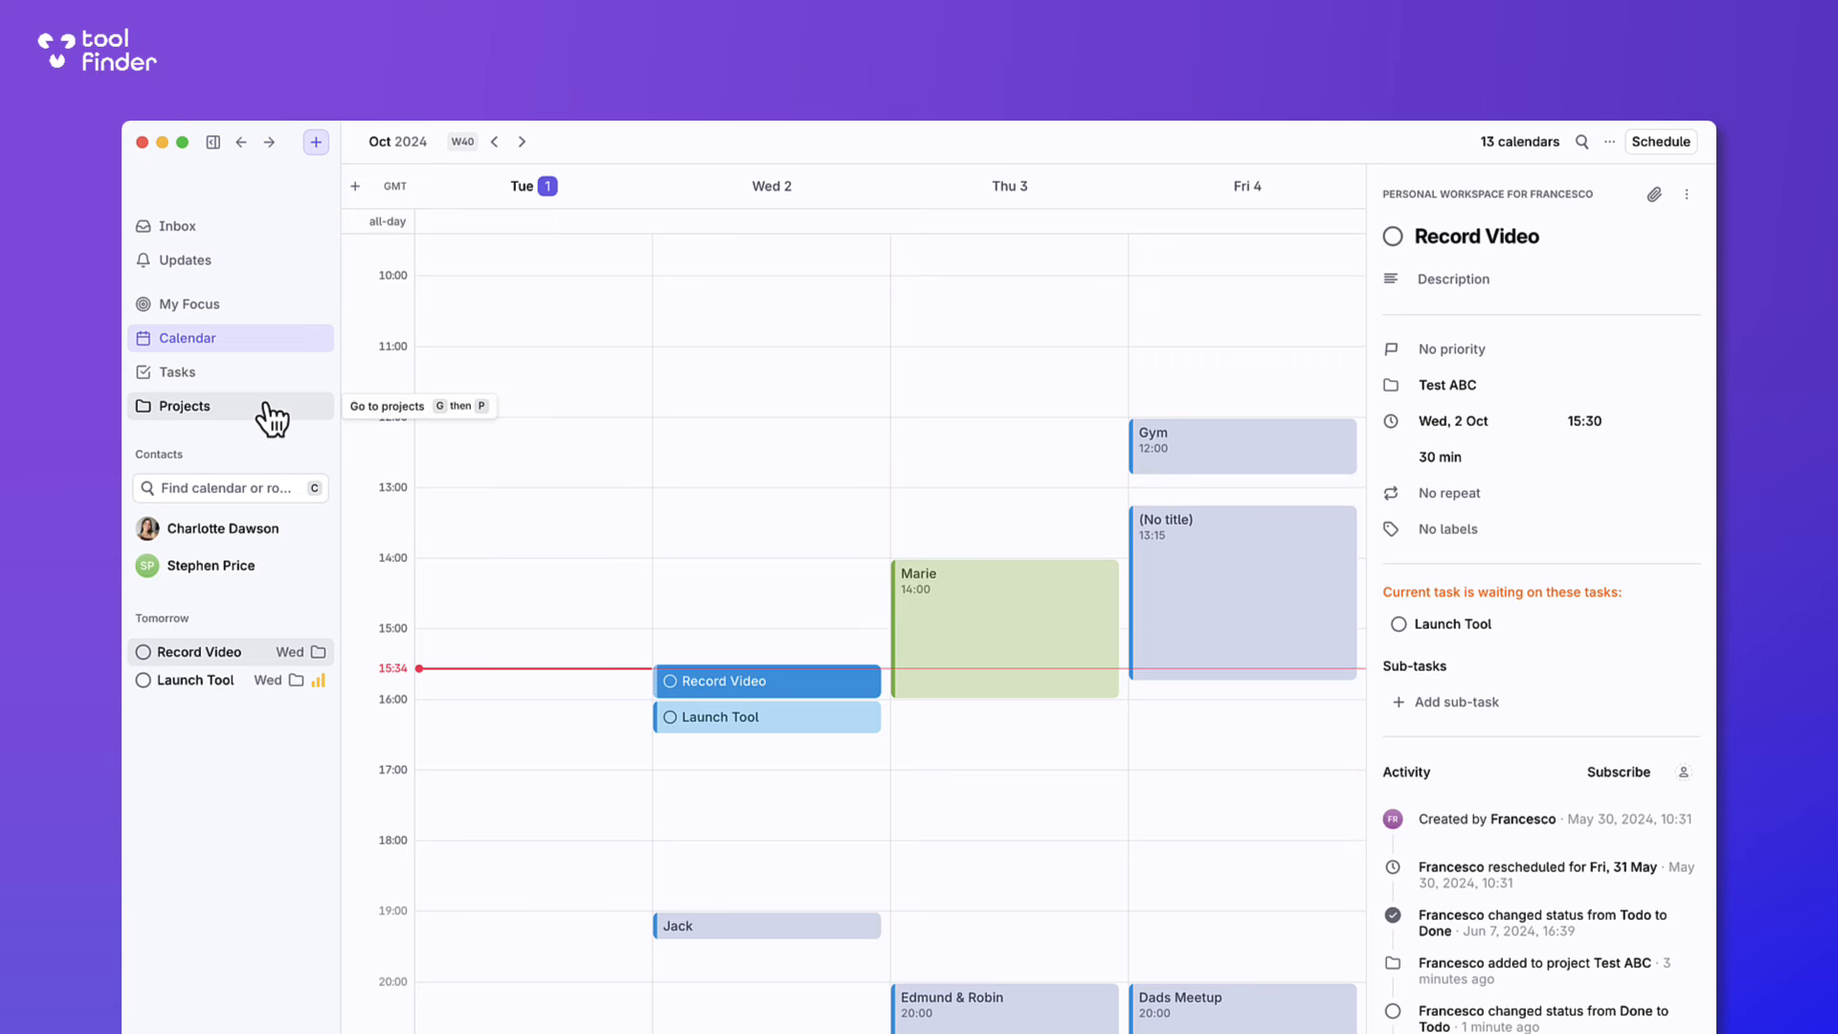
# Visit My Focus with today's schedule shown, then return to the week calendar.
pyautogui.click(189, 304)
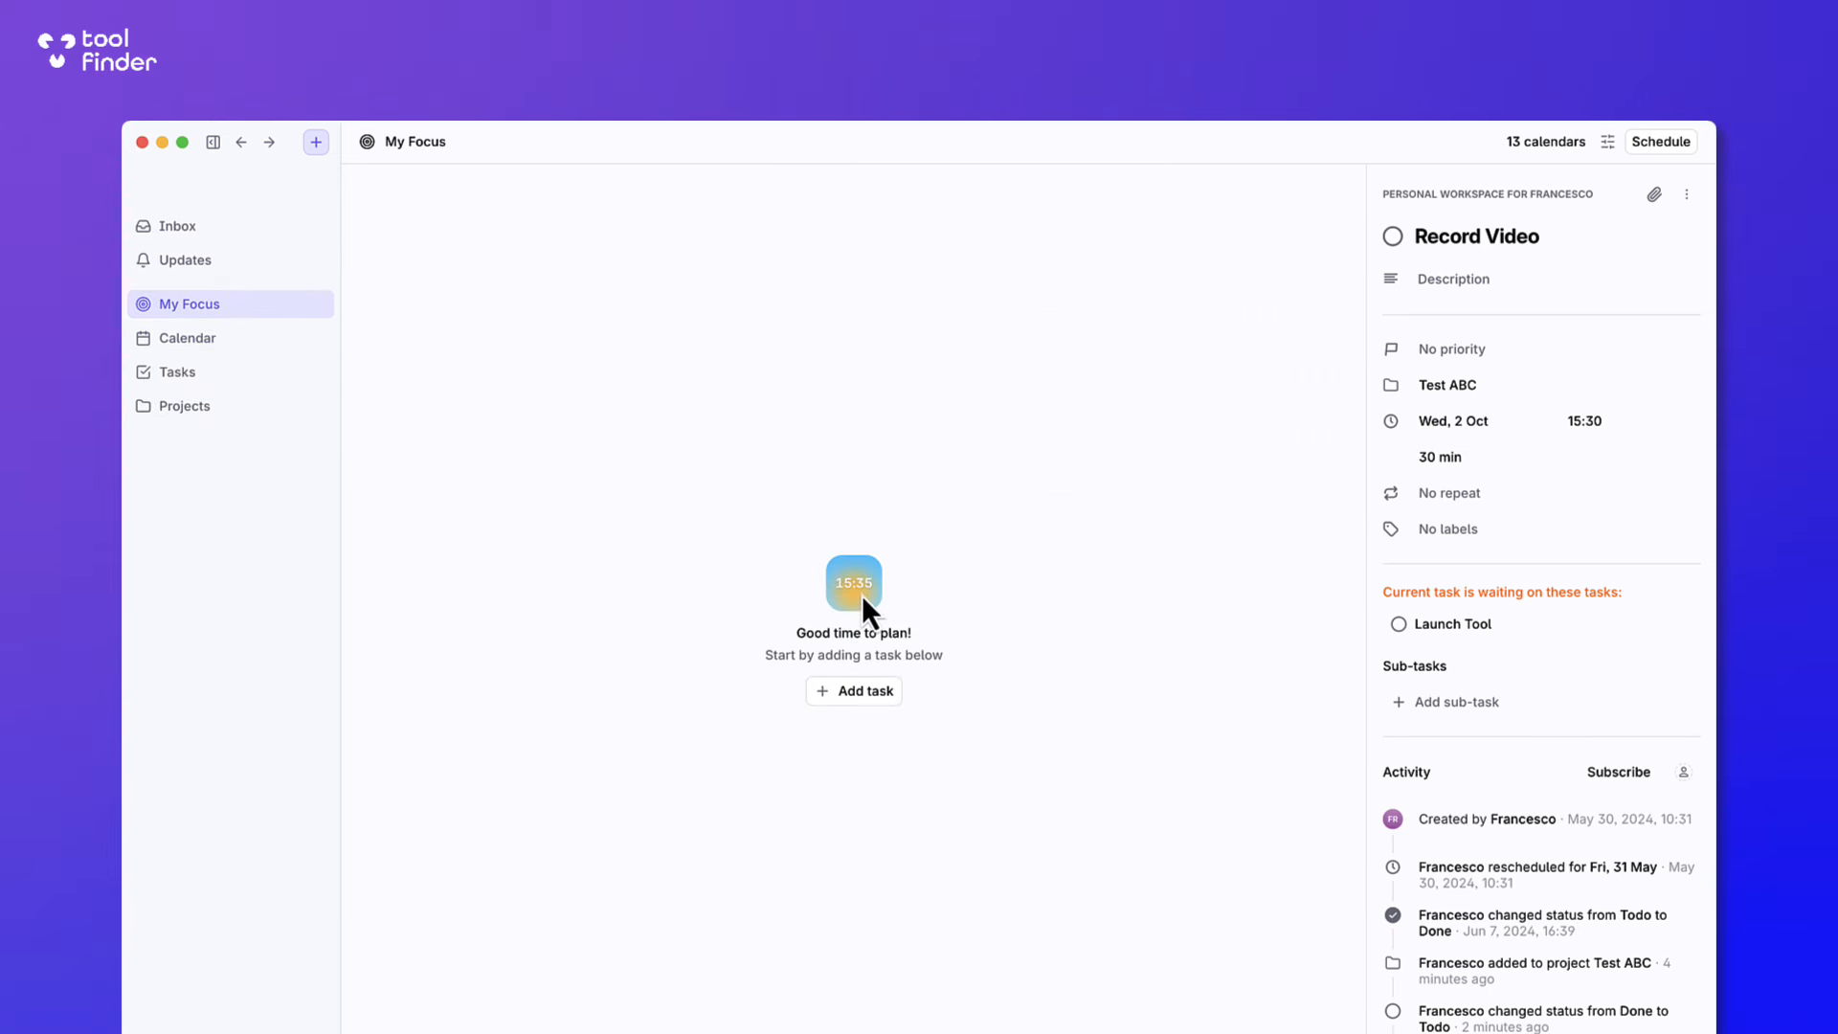
pyautogui.click(1607, 140)
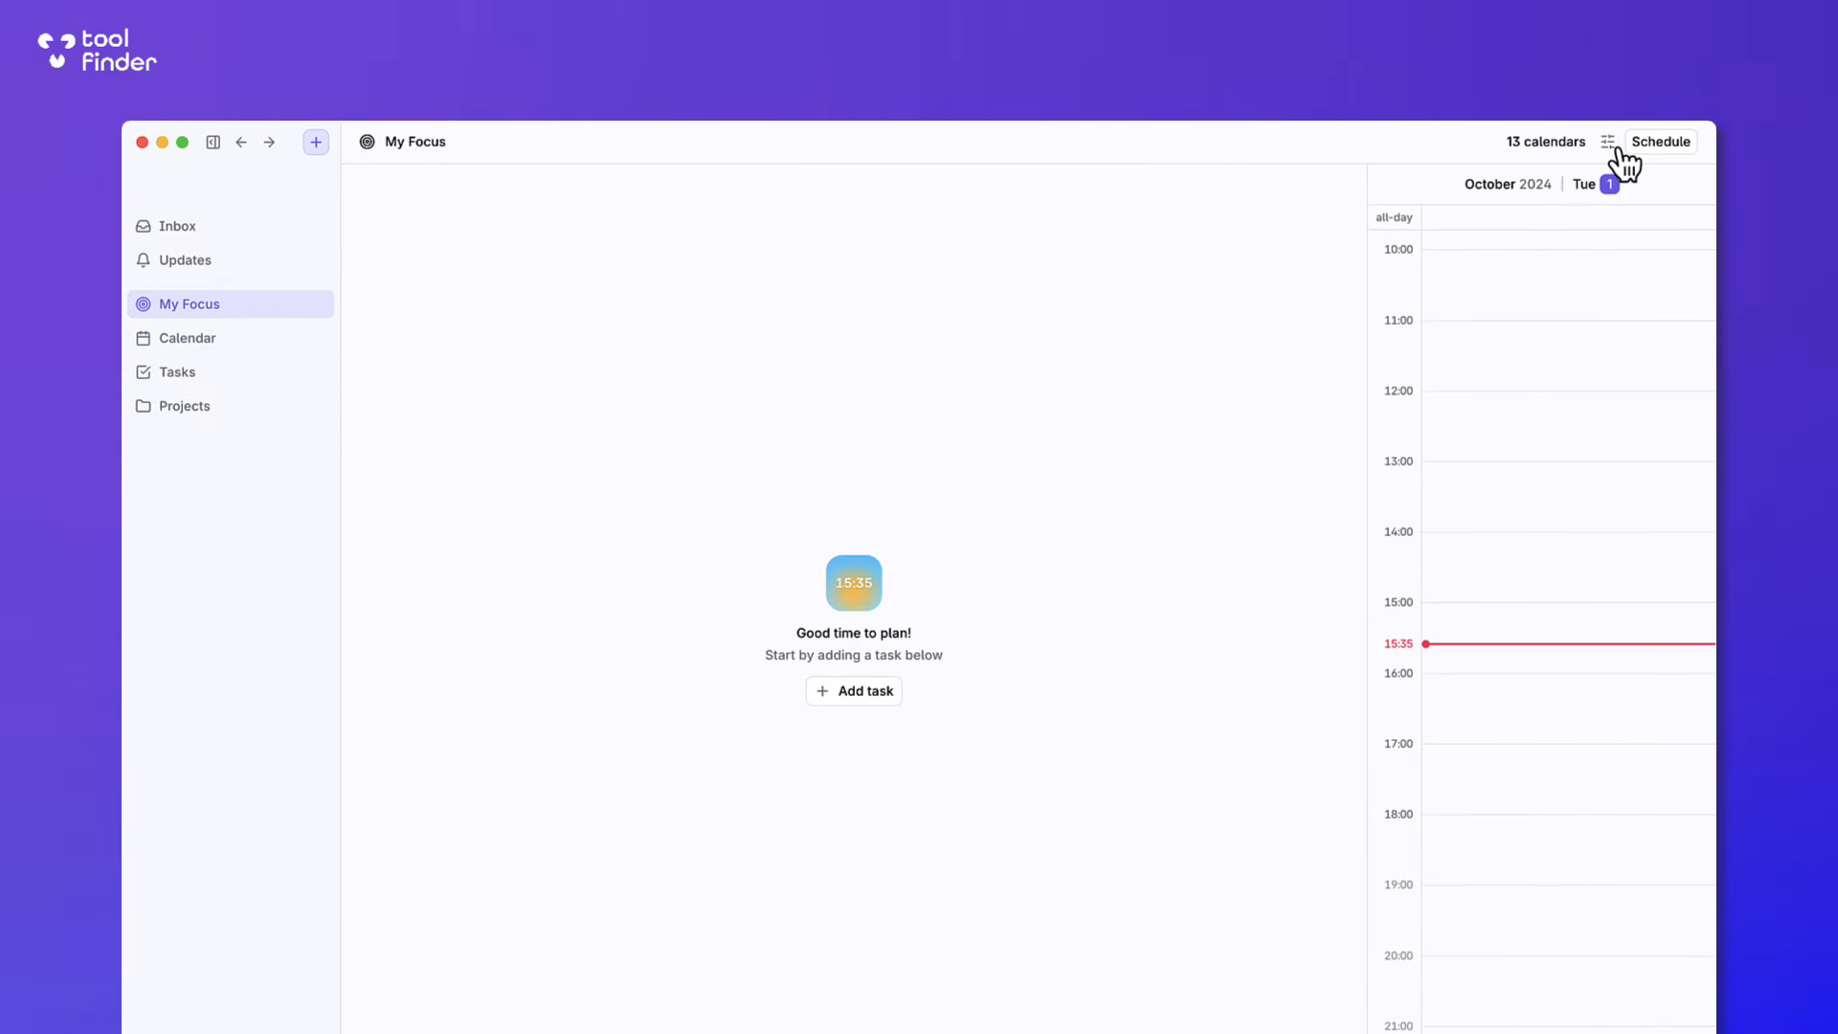
pyautogui.moveTo(282, 381)
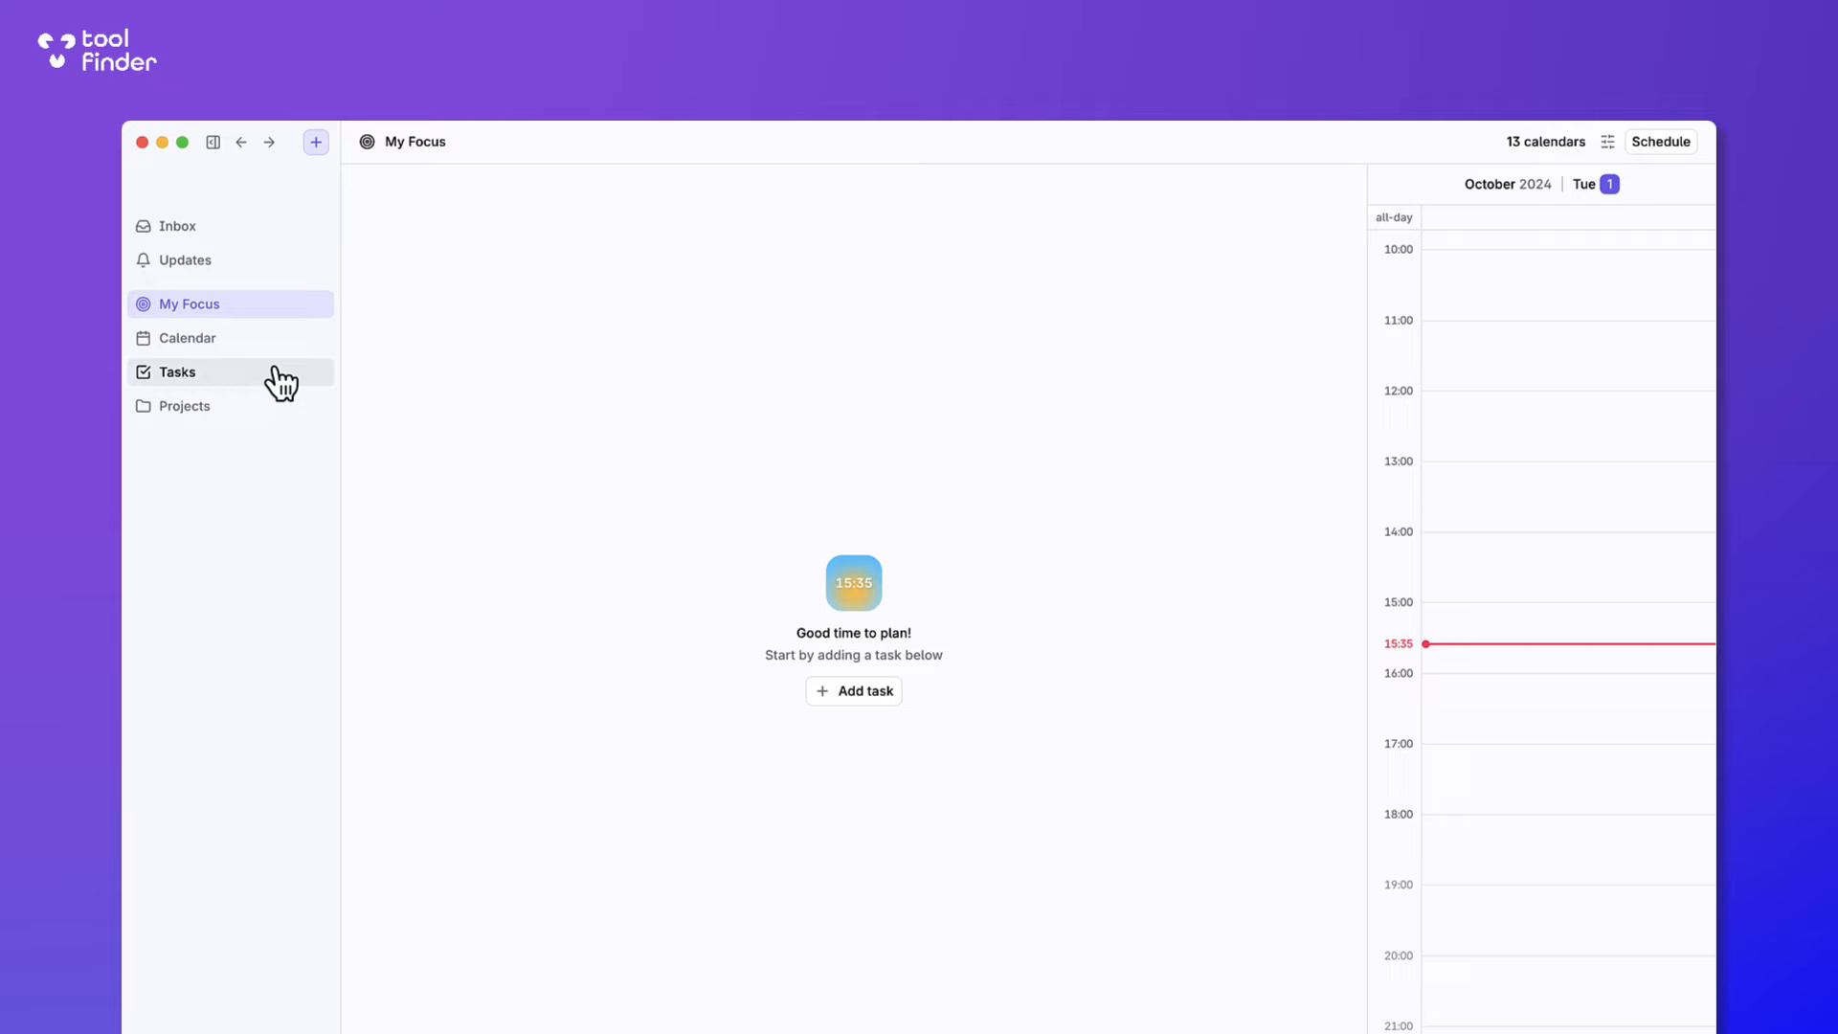
pyautogui.click(186, 337)
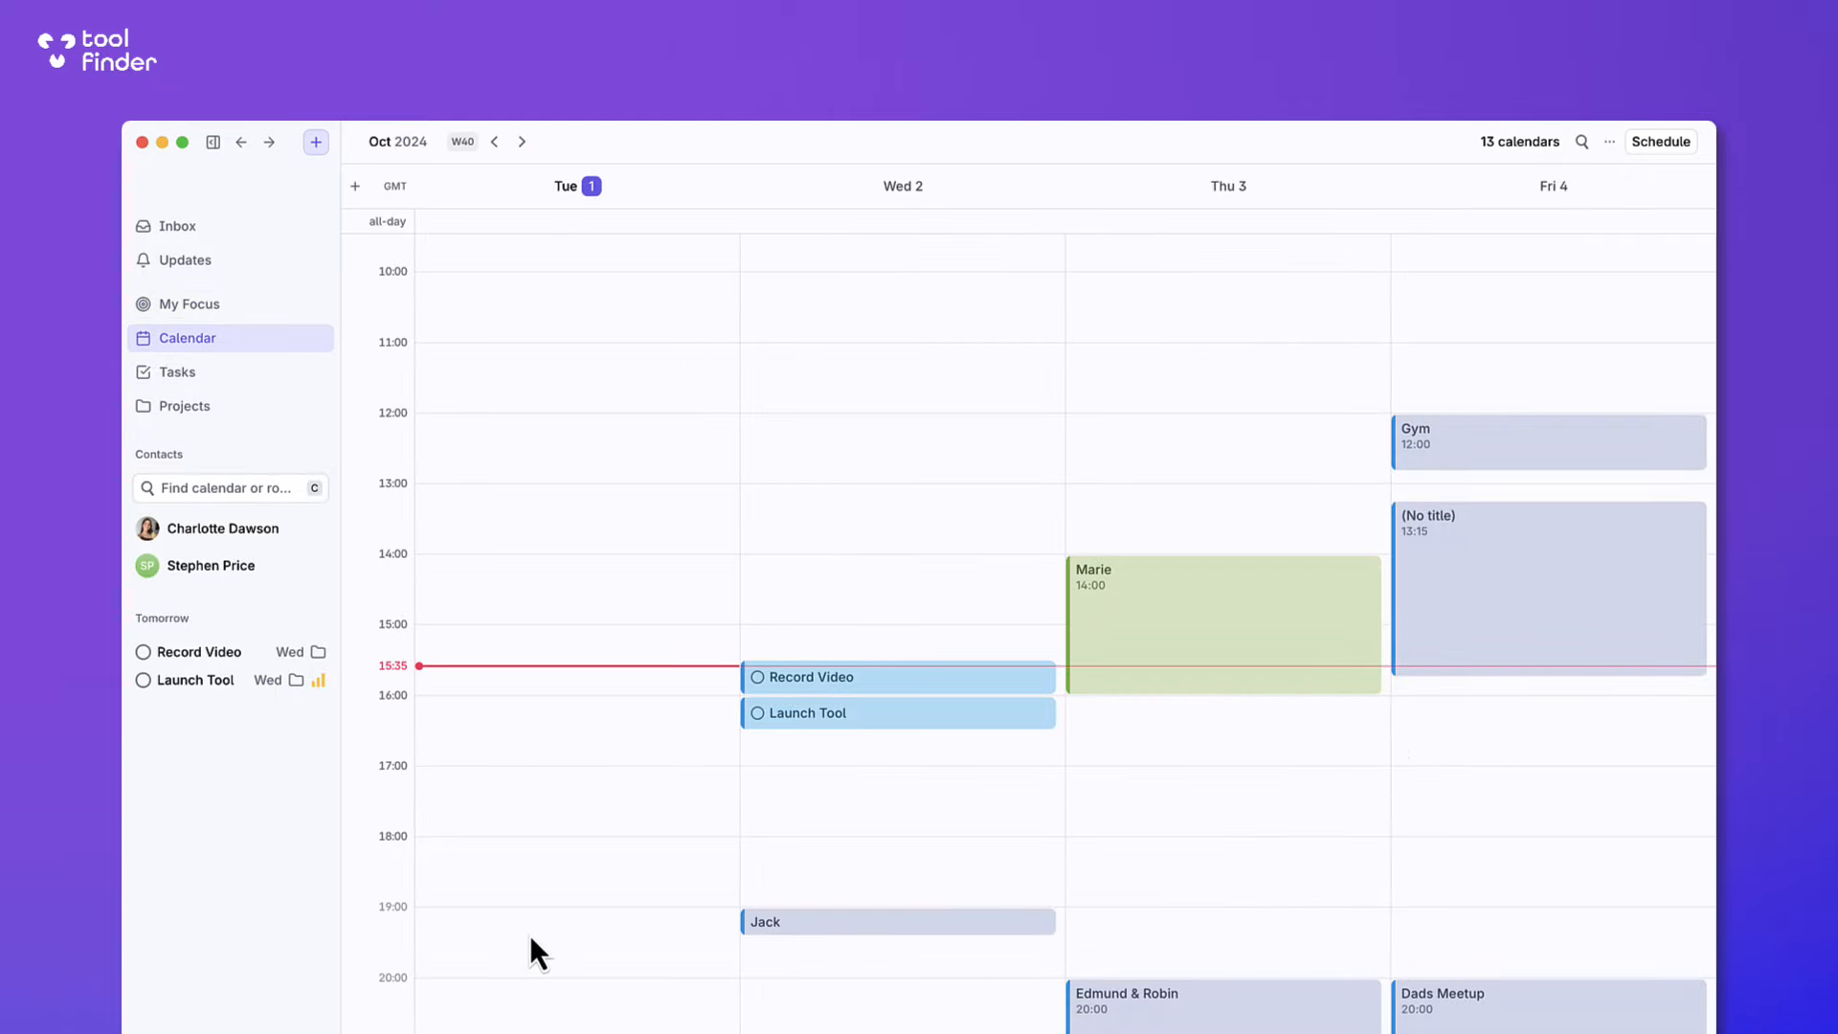
pyautogui.moveTo(915, 683)
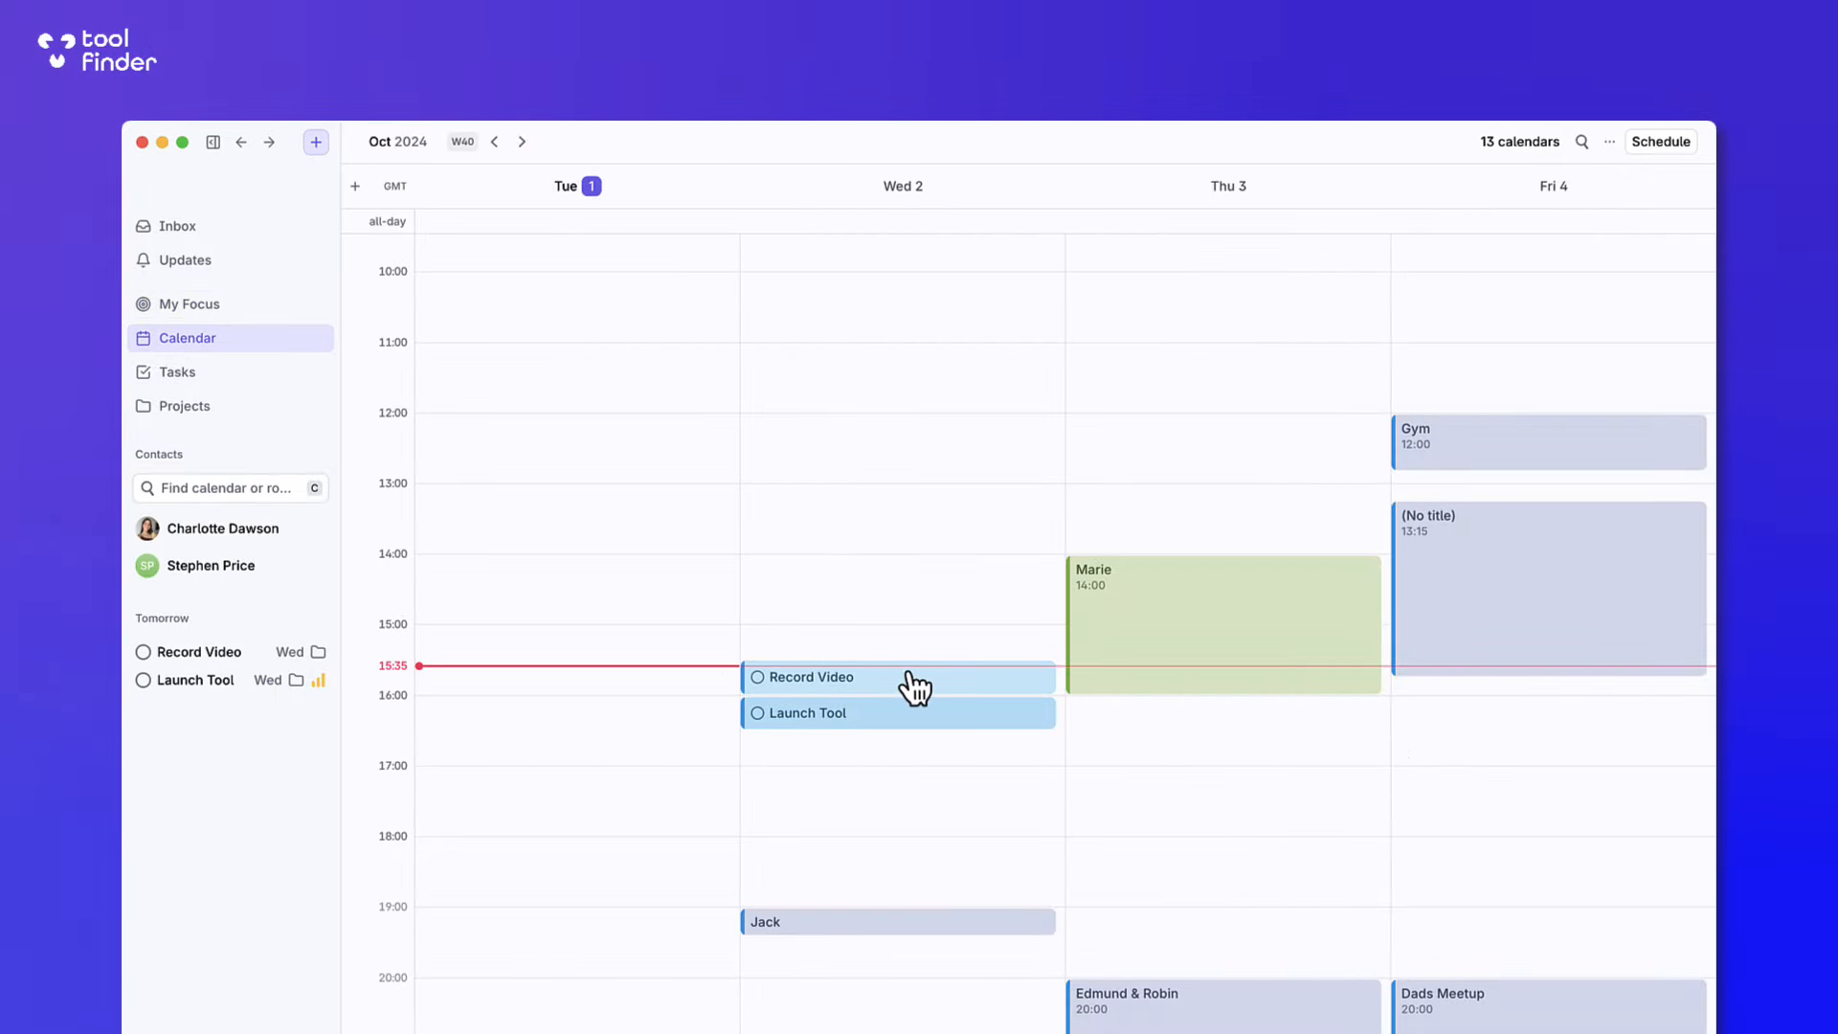